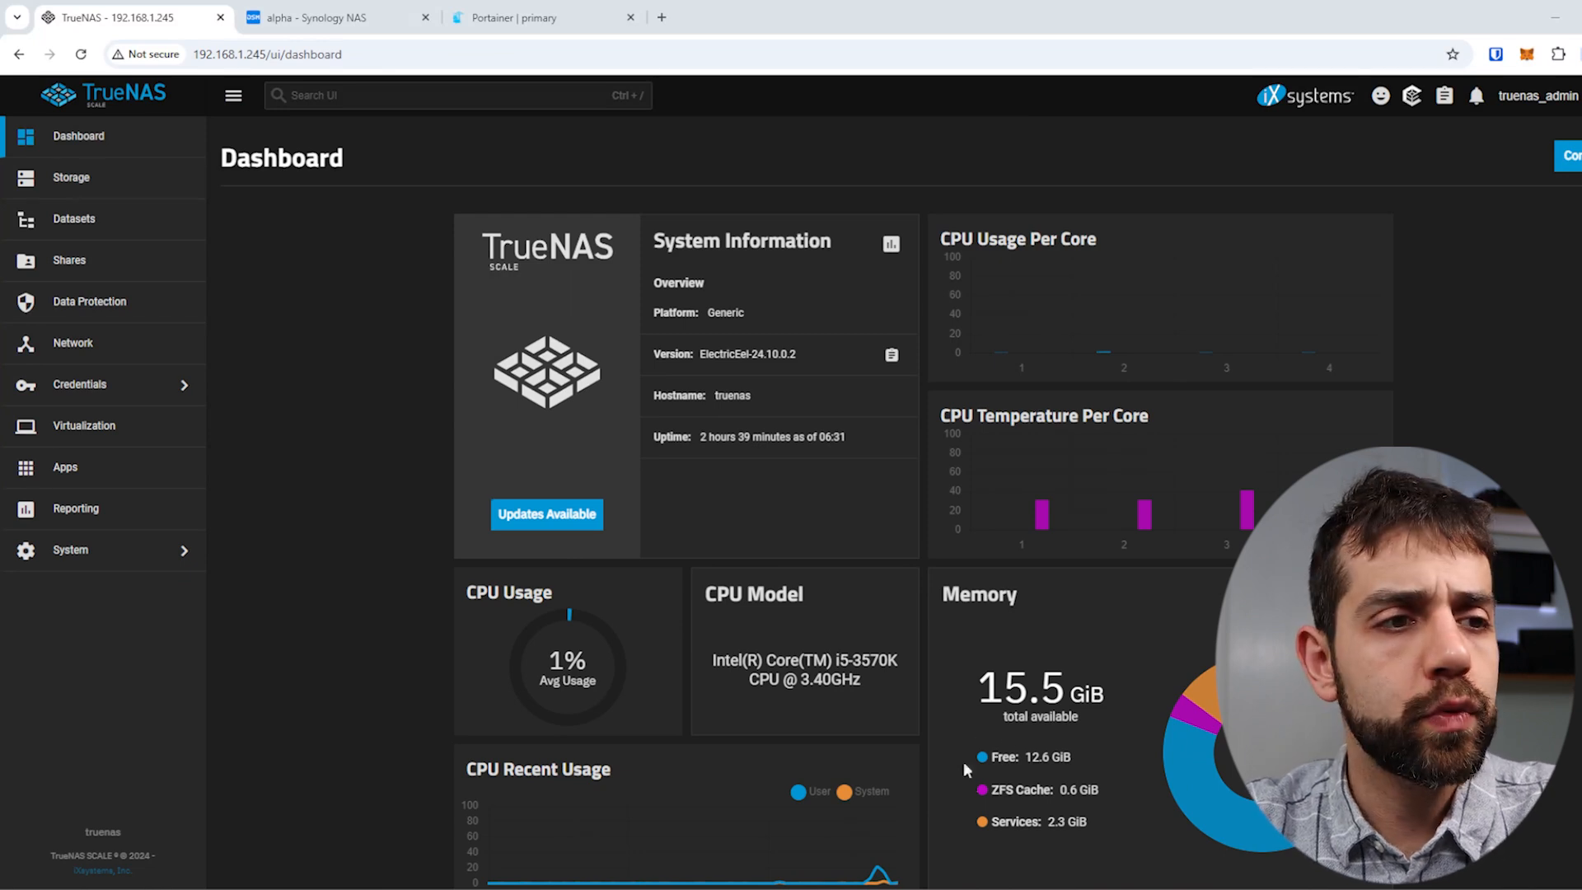
Step: Open the Storage Dashboard to view the home pool's topology, usage and health
scroll(down, 3)
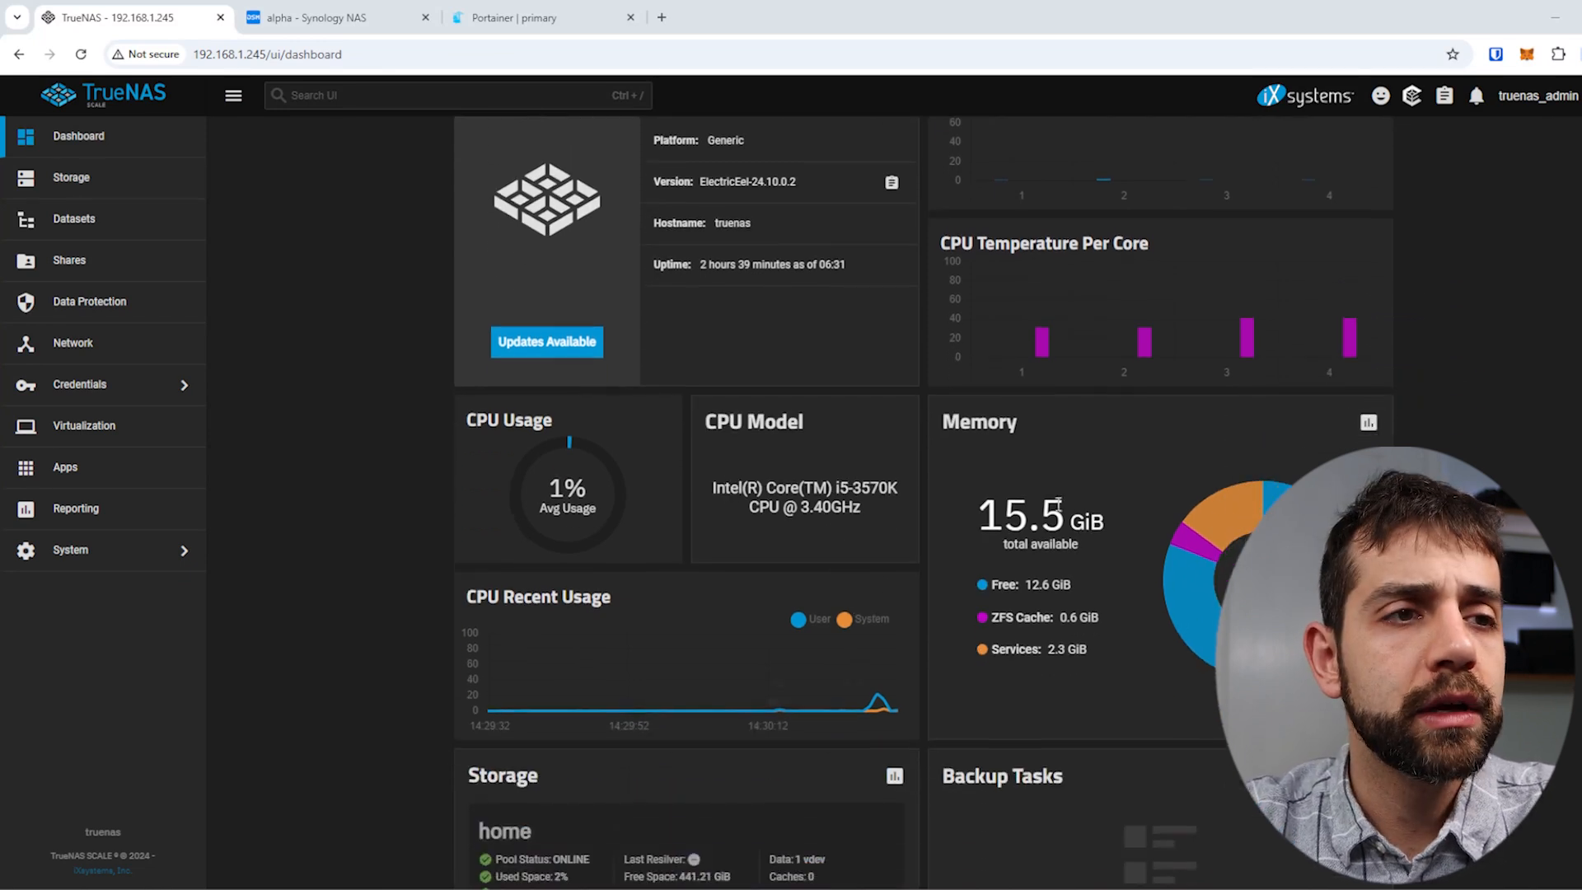
mouse_move(1107, 572)
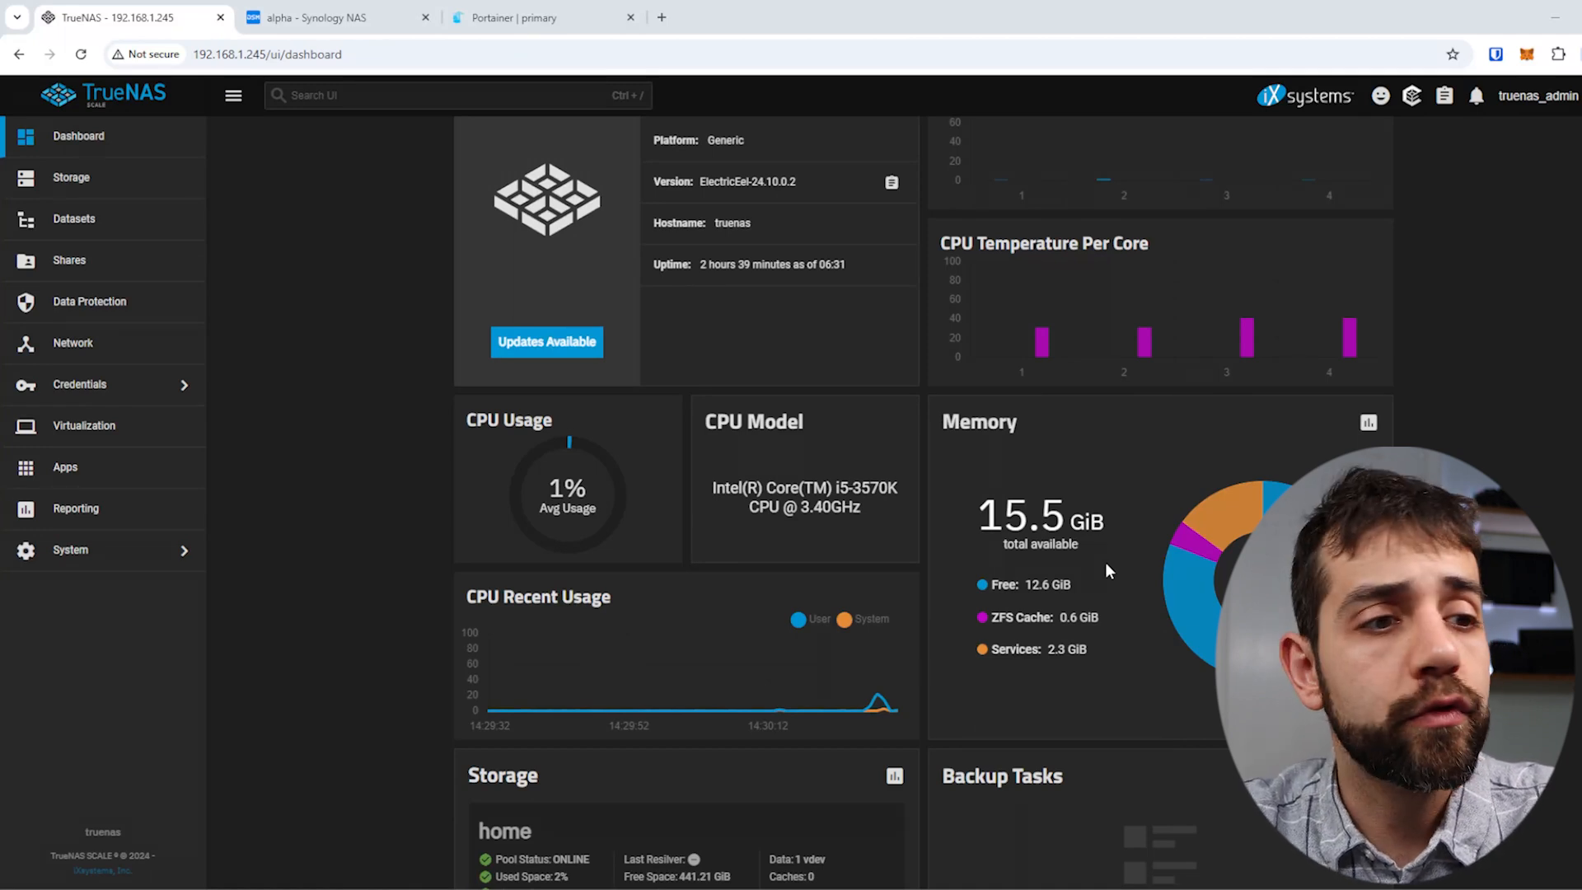
scroll(down, 3)
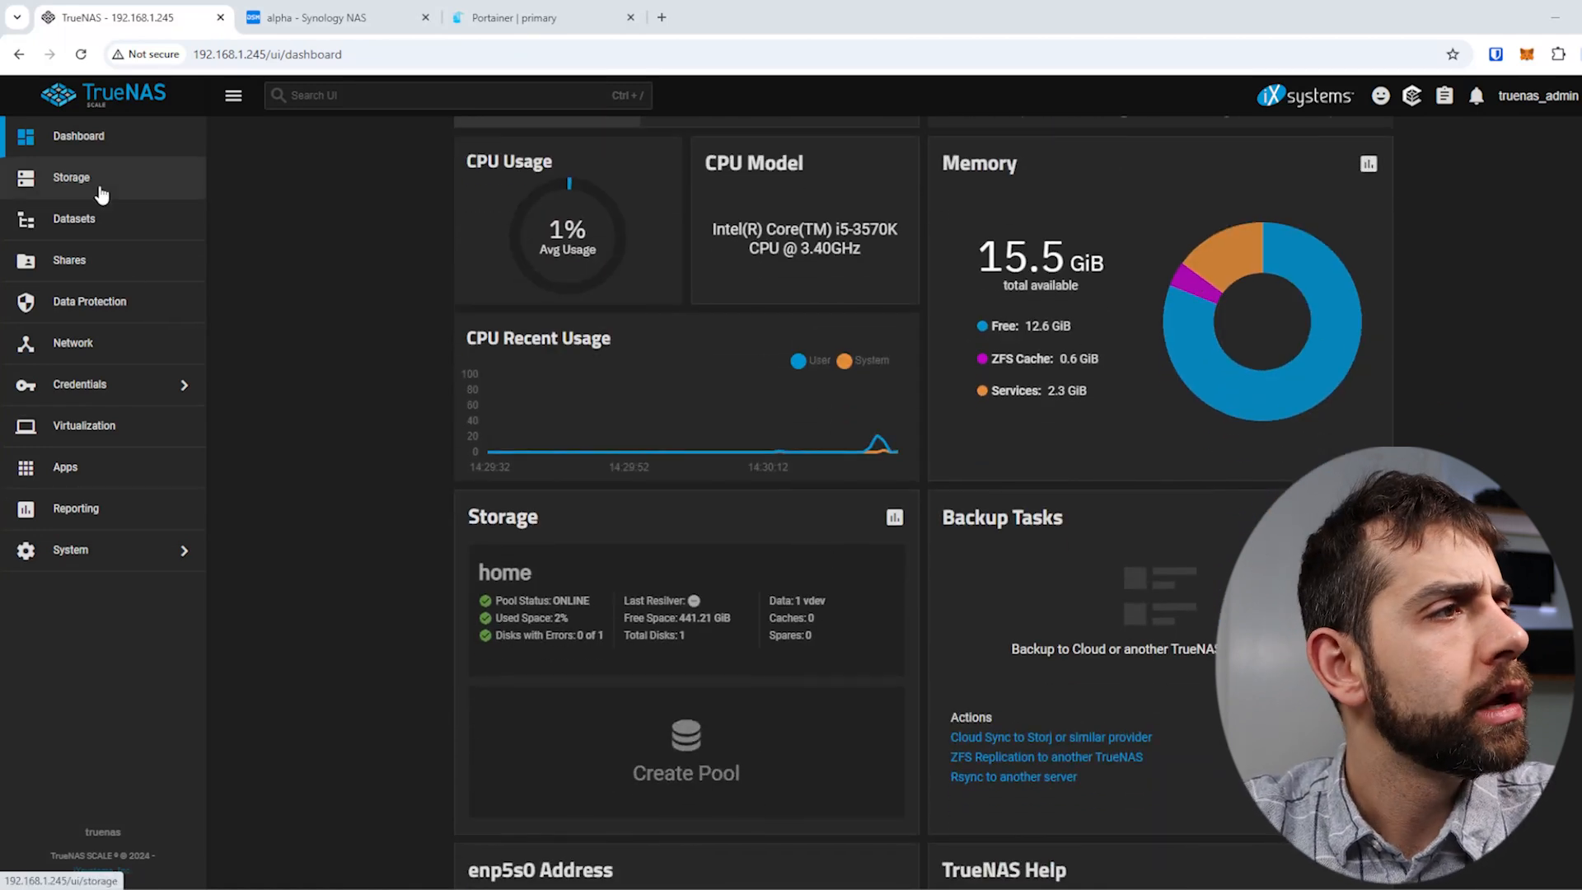
click(71, 177)
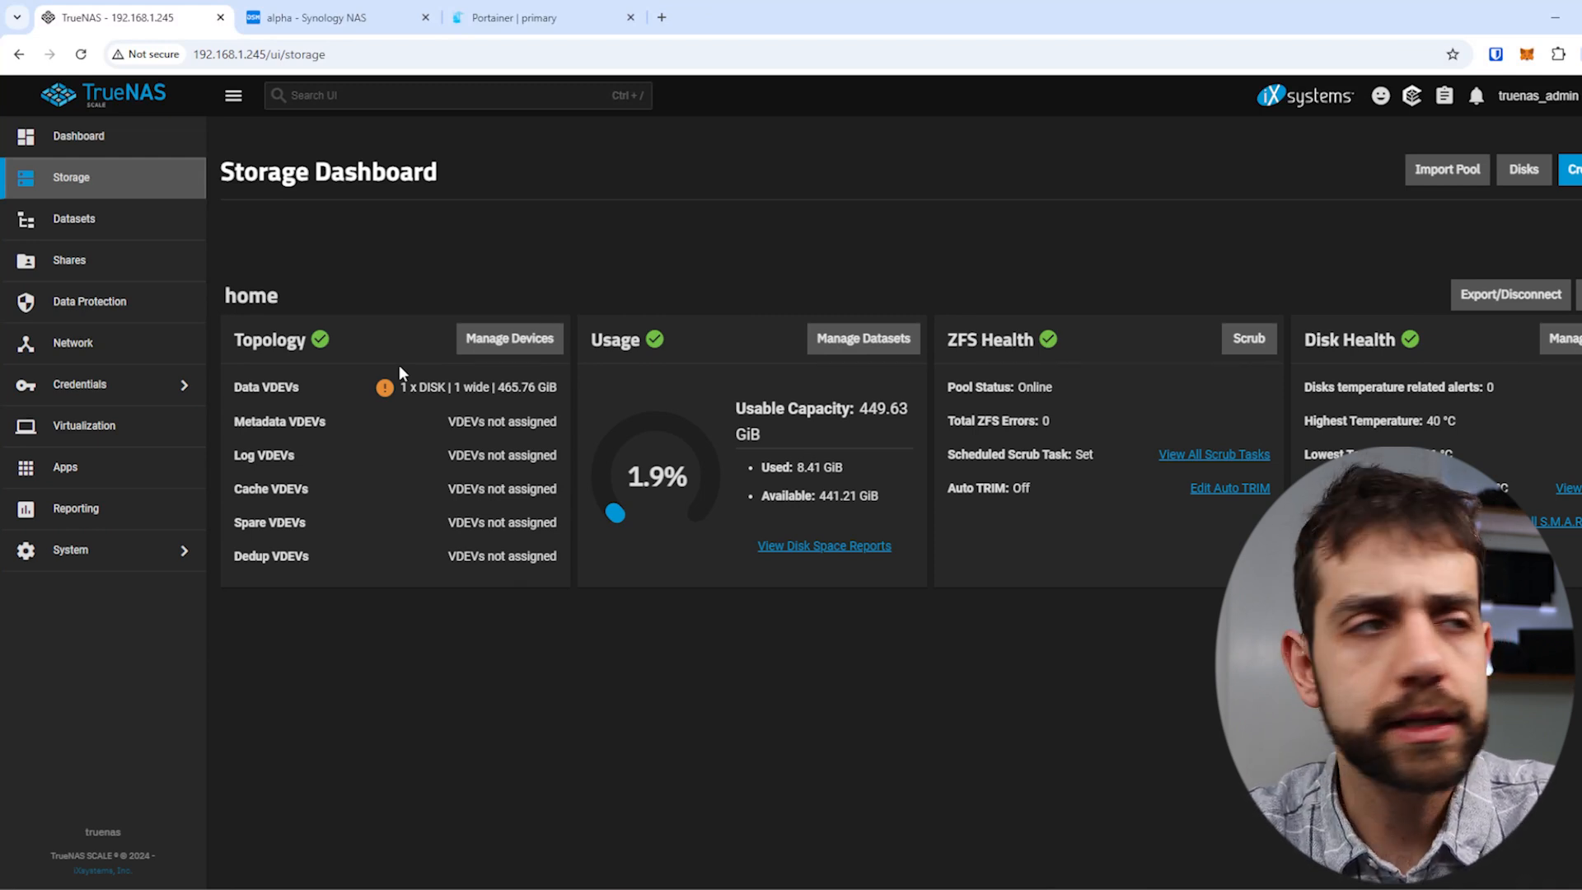
Step: Open Datasets and view the user1 details, then the apps dataset details
click(73, 218)
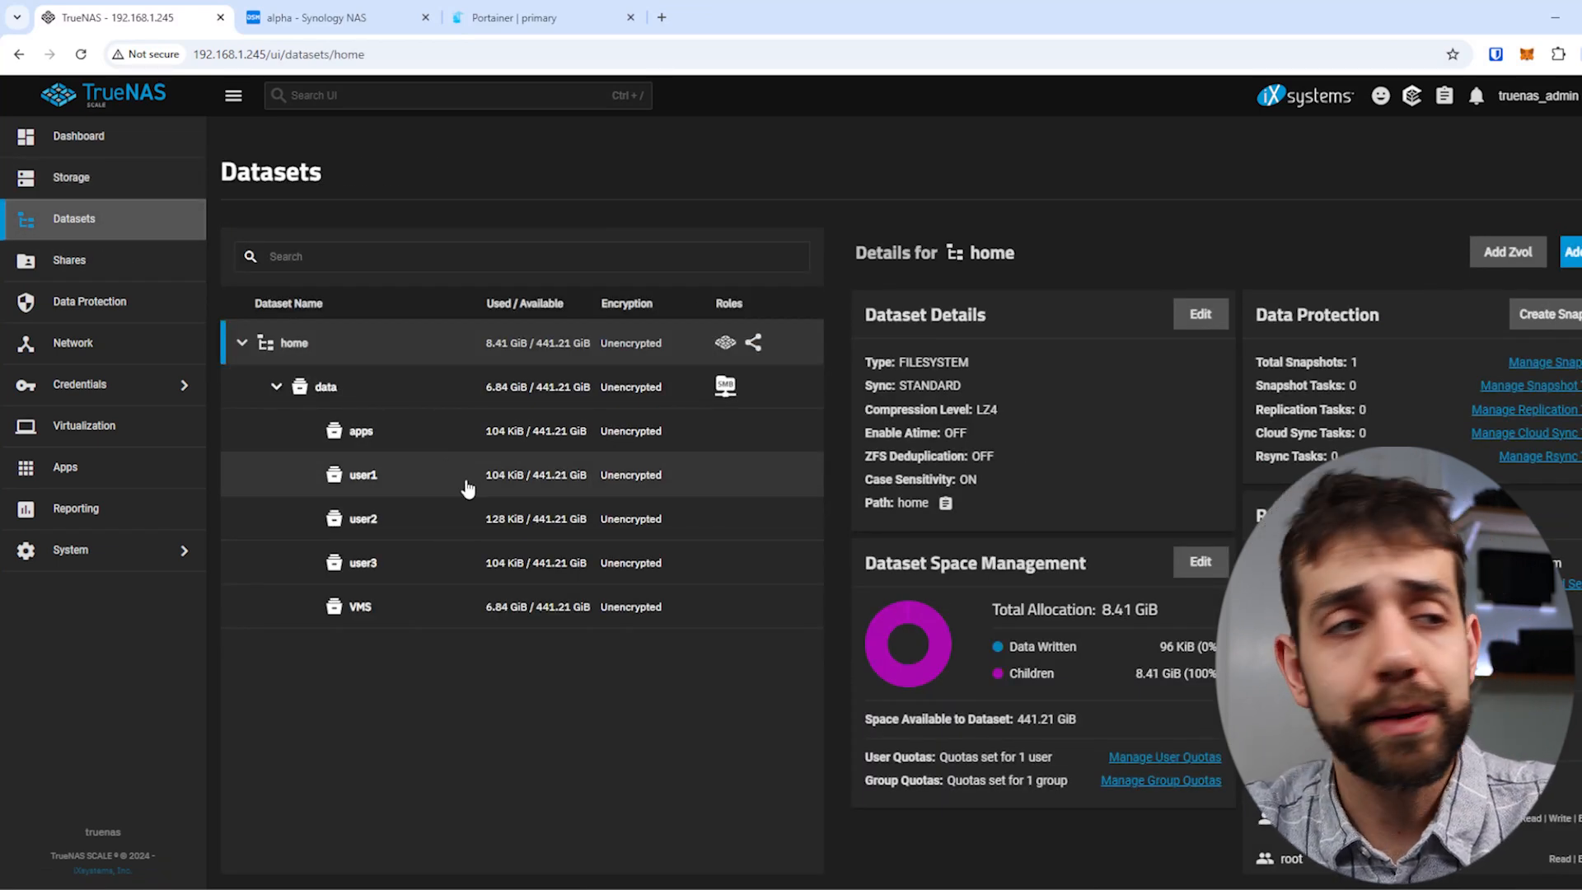
mouse_move(413, 472)
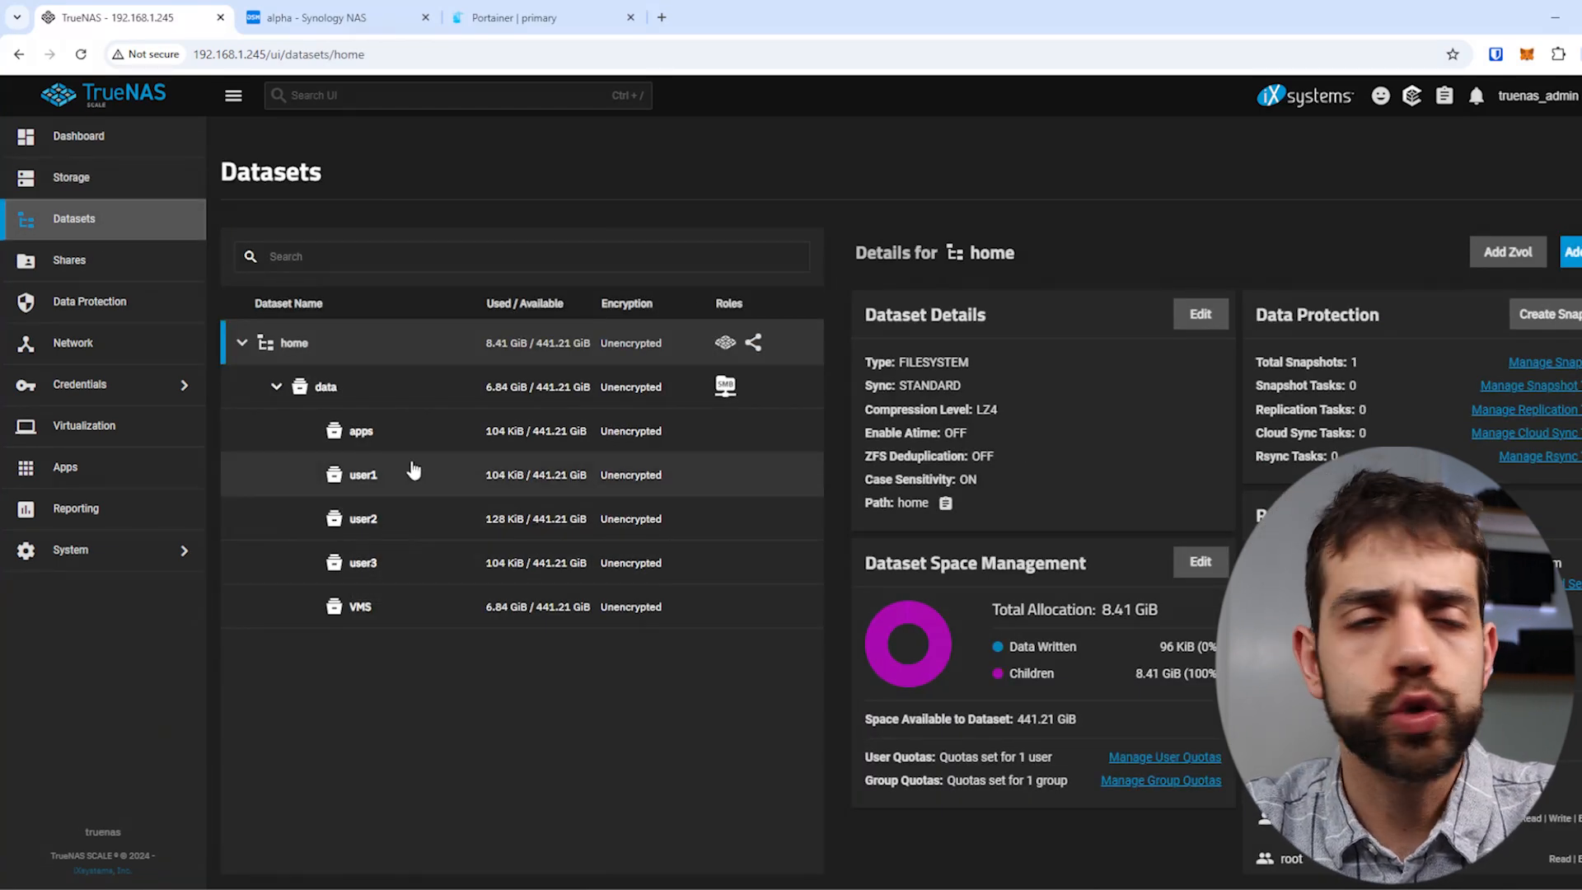
mouse_move(404, 527)
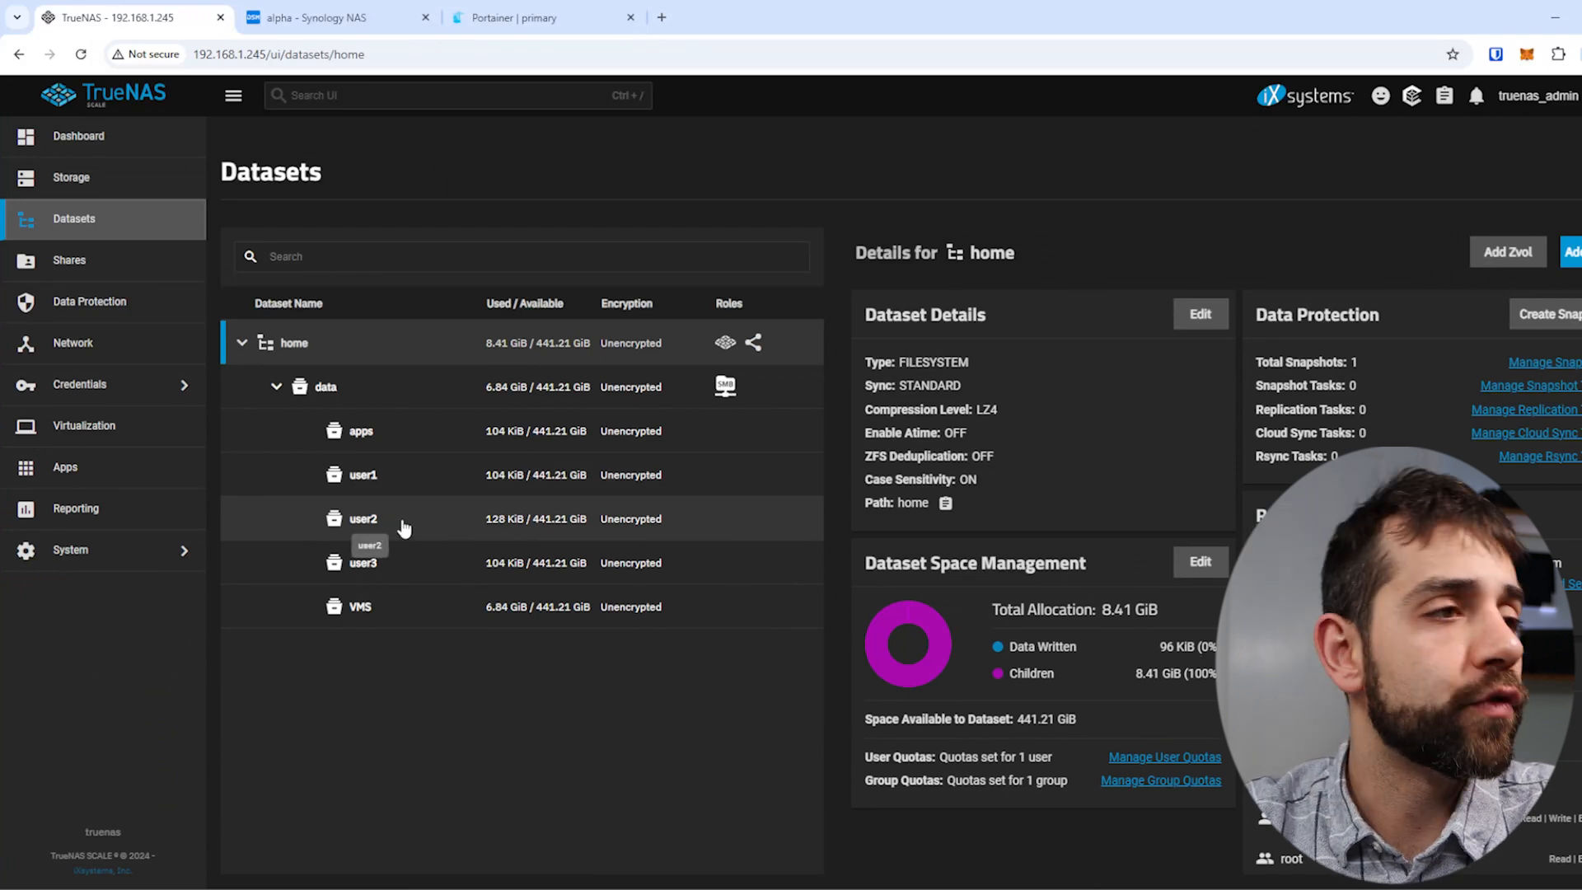
click(361, 474)
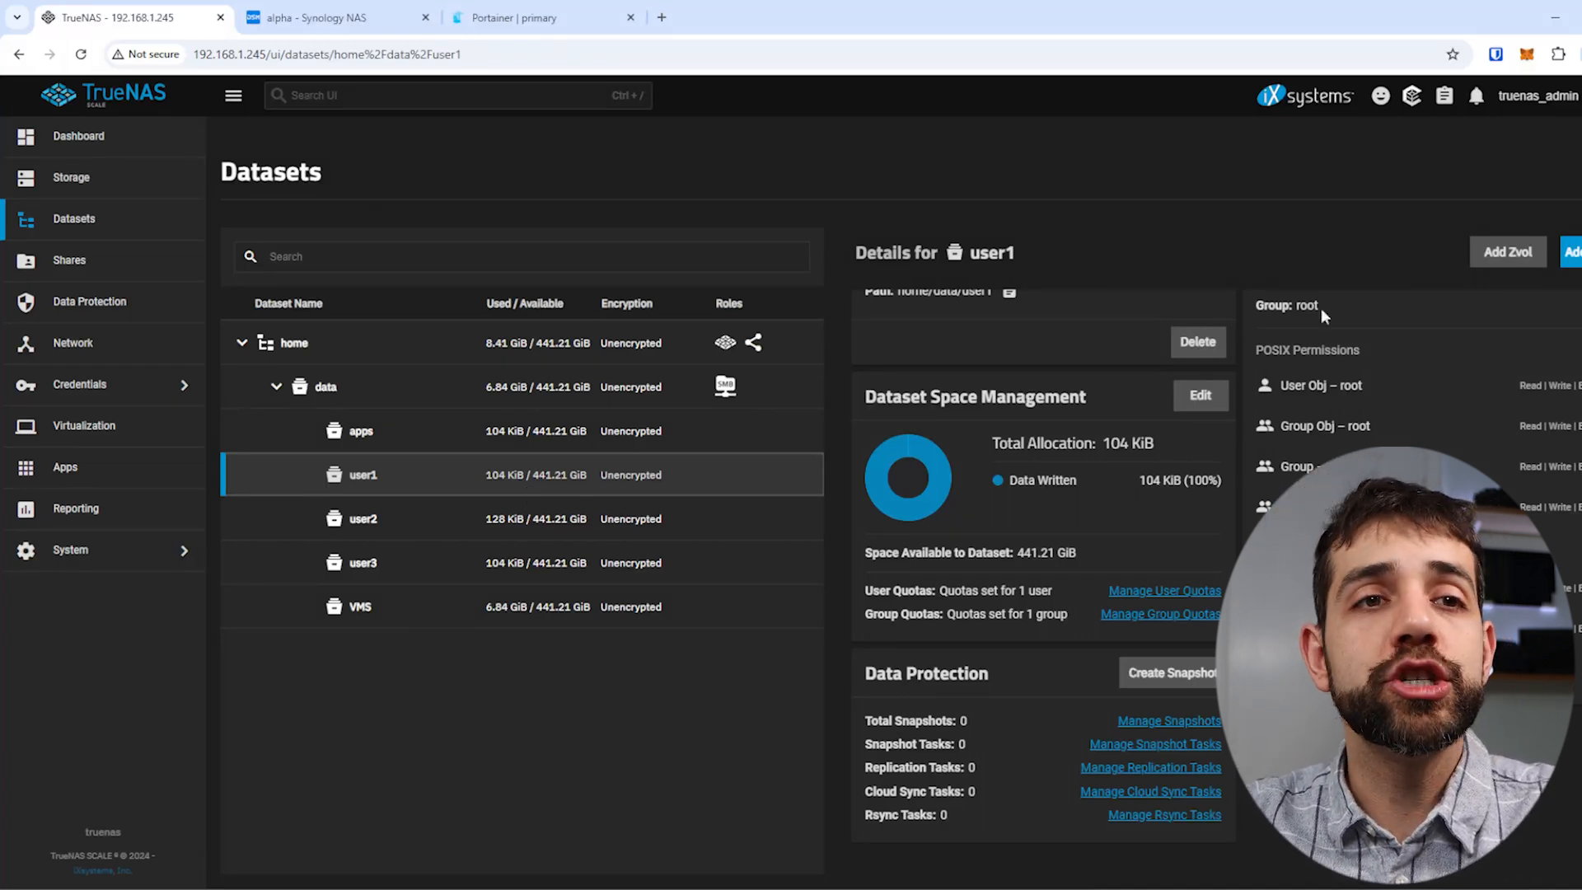
scroll(up, 3)
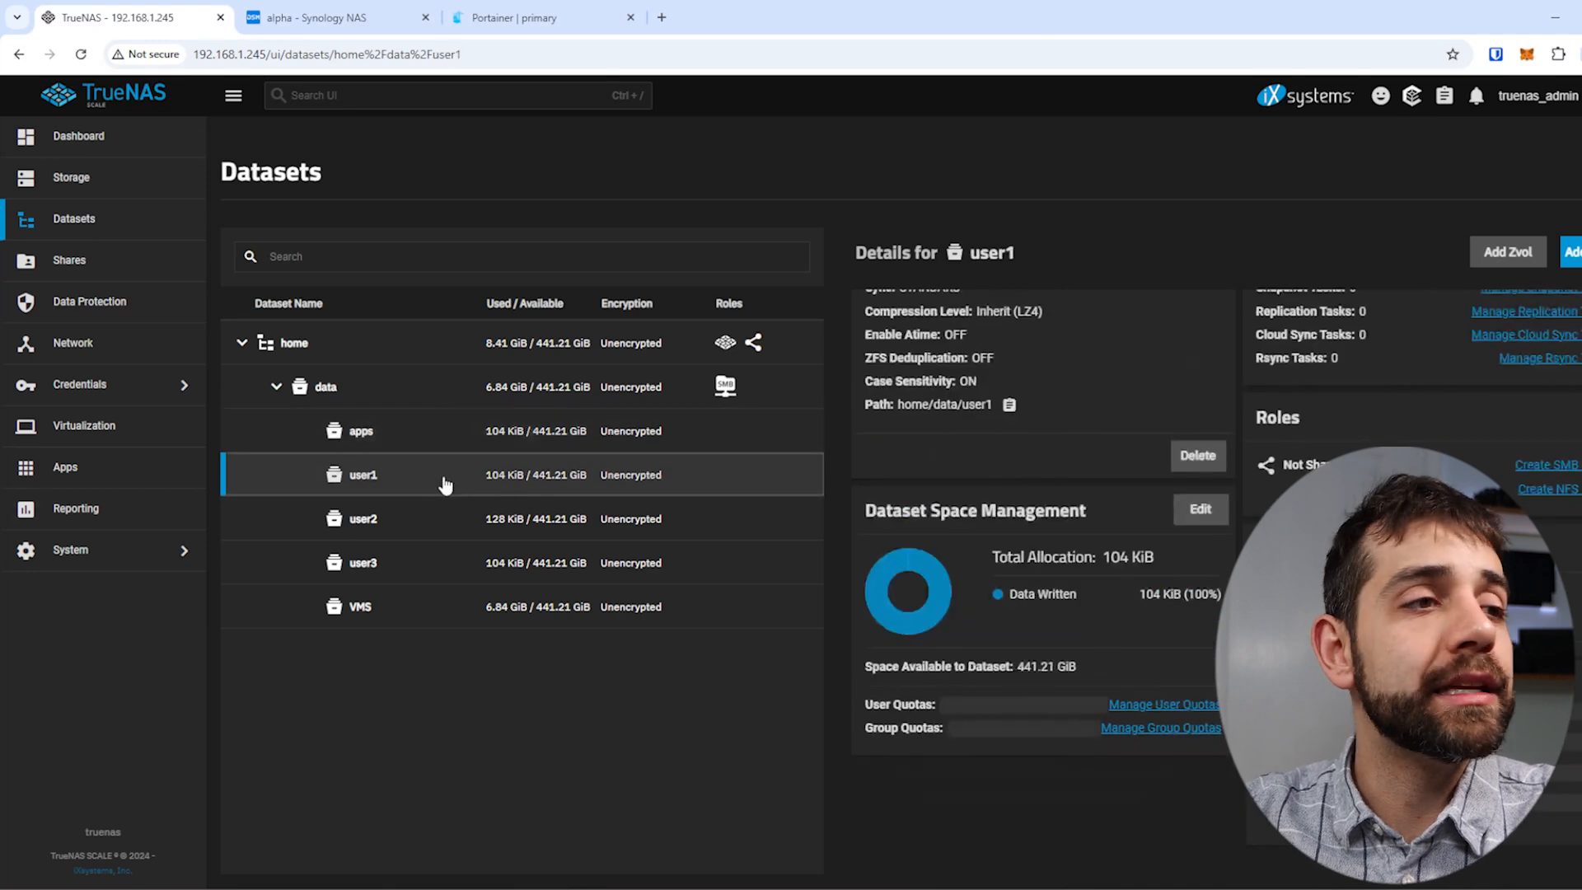
scroll(down, 3)
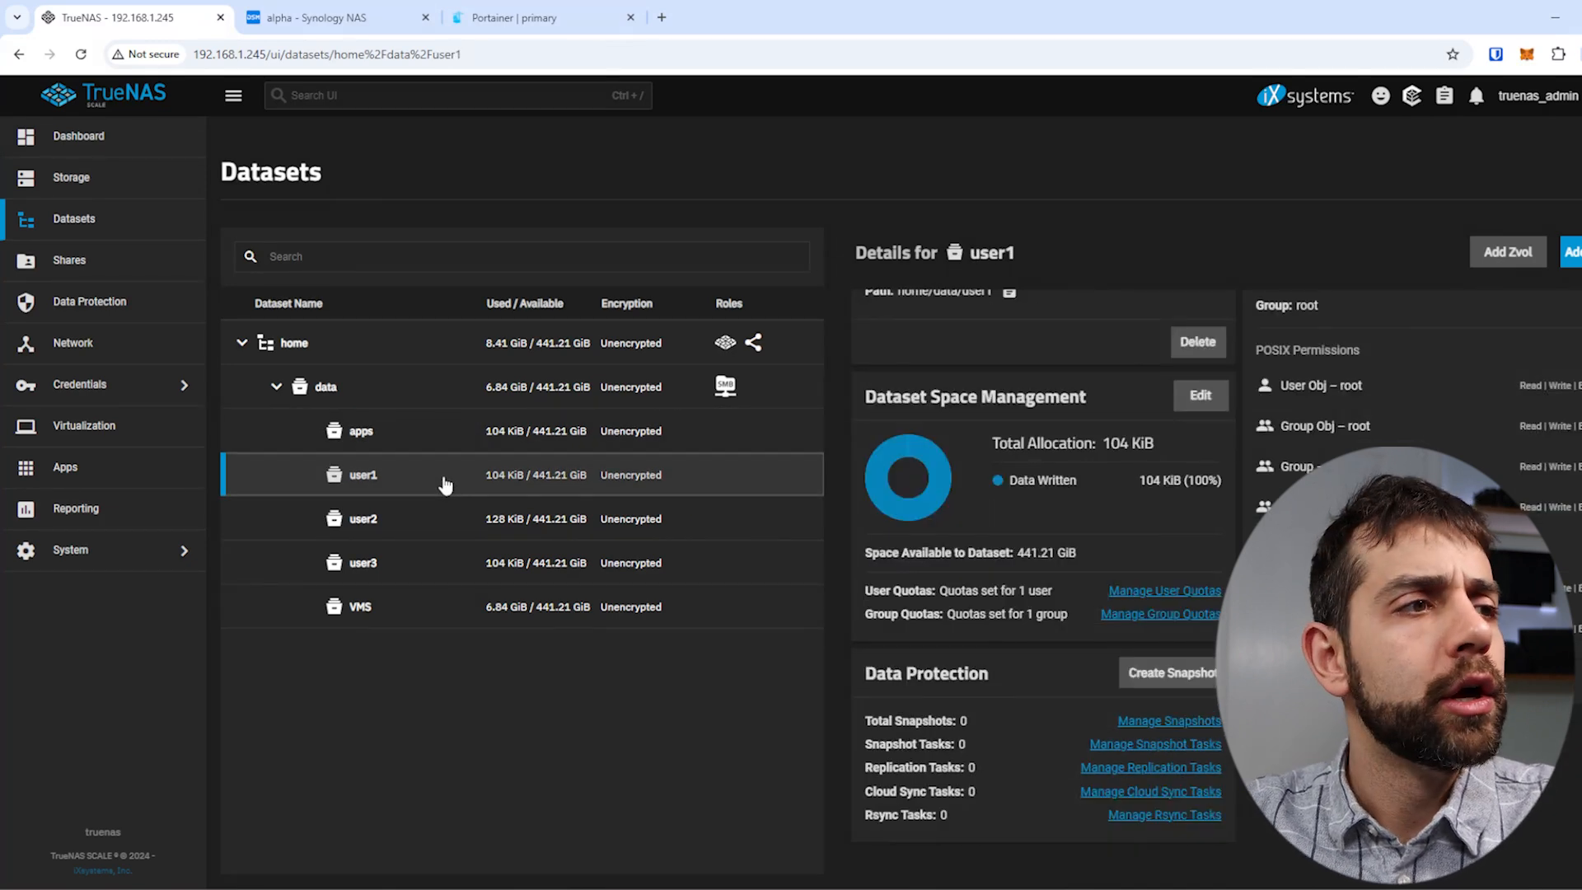
click(360, 431)
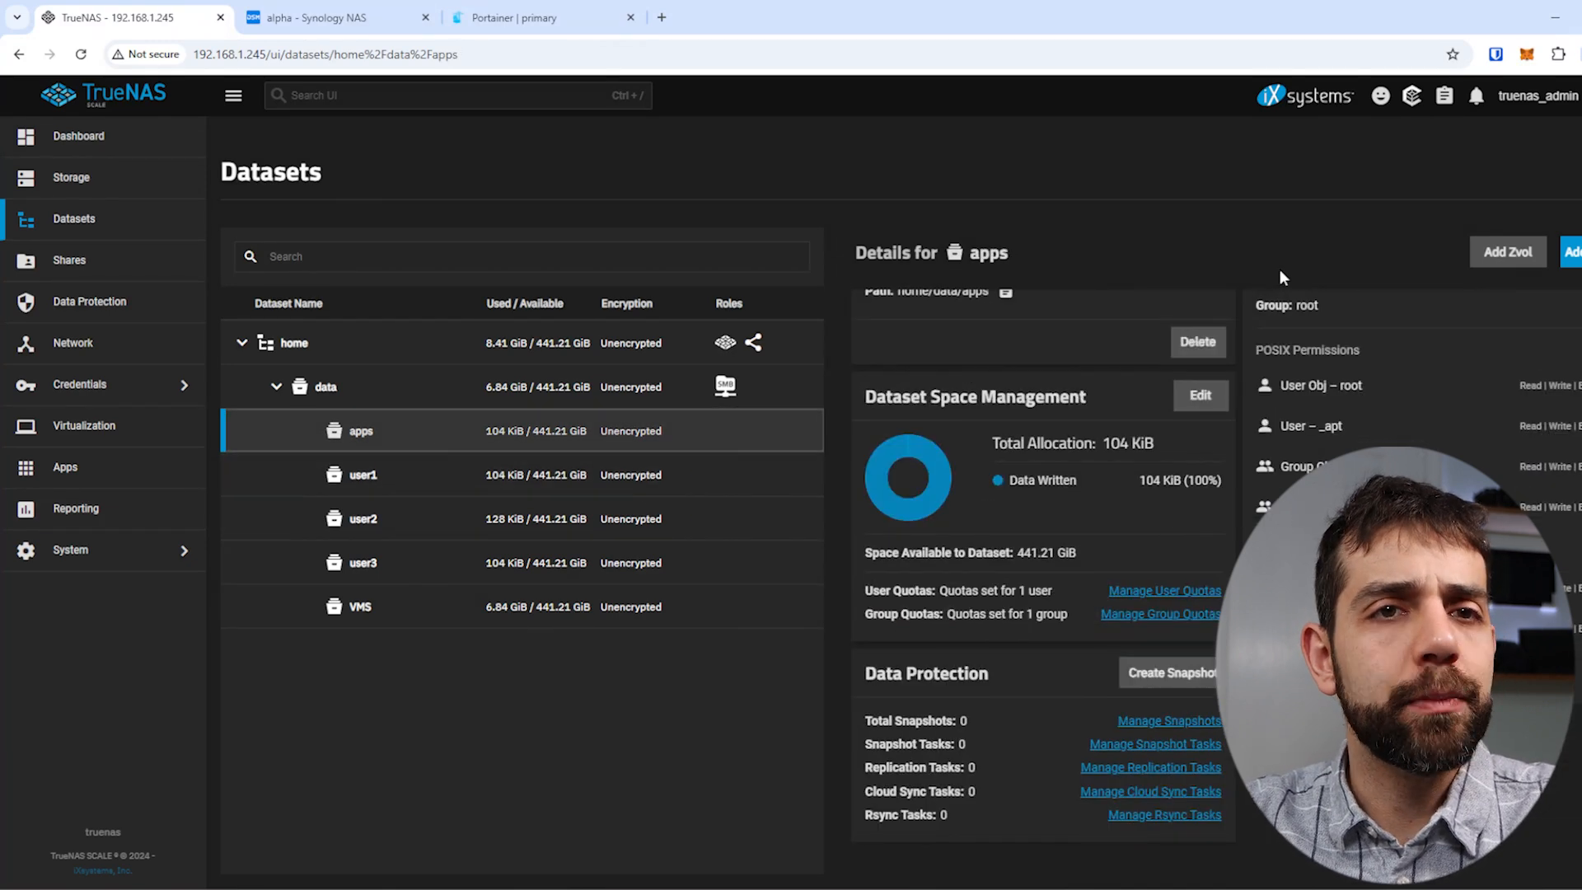
Step: Add a new user entry to the apps dataset ACL, browse users, and leave without choosing
scroll(up, 3)
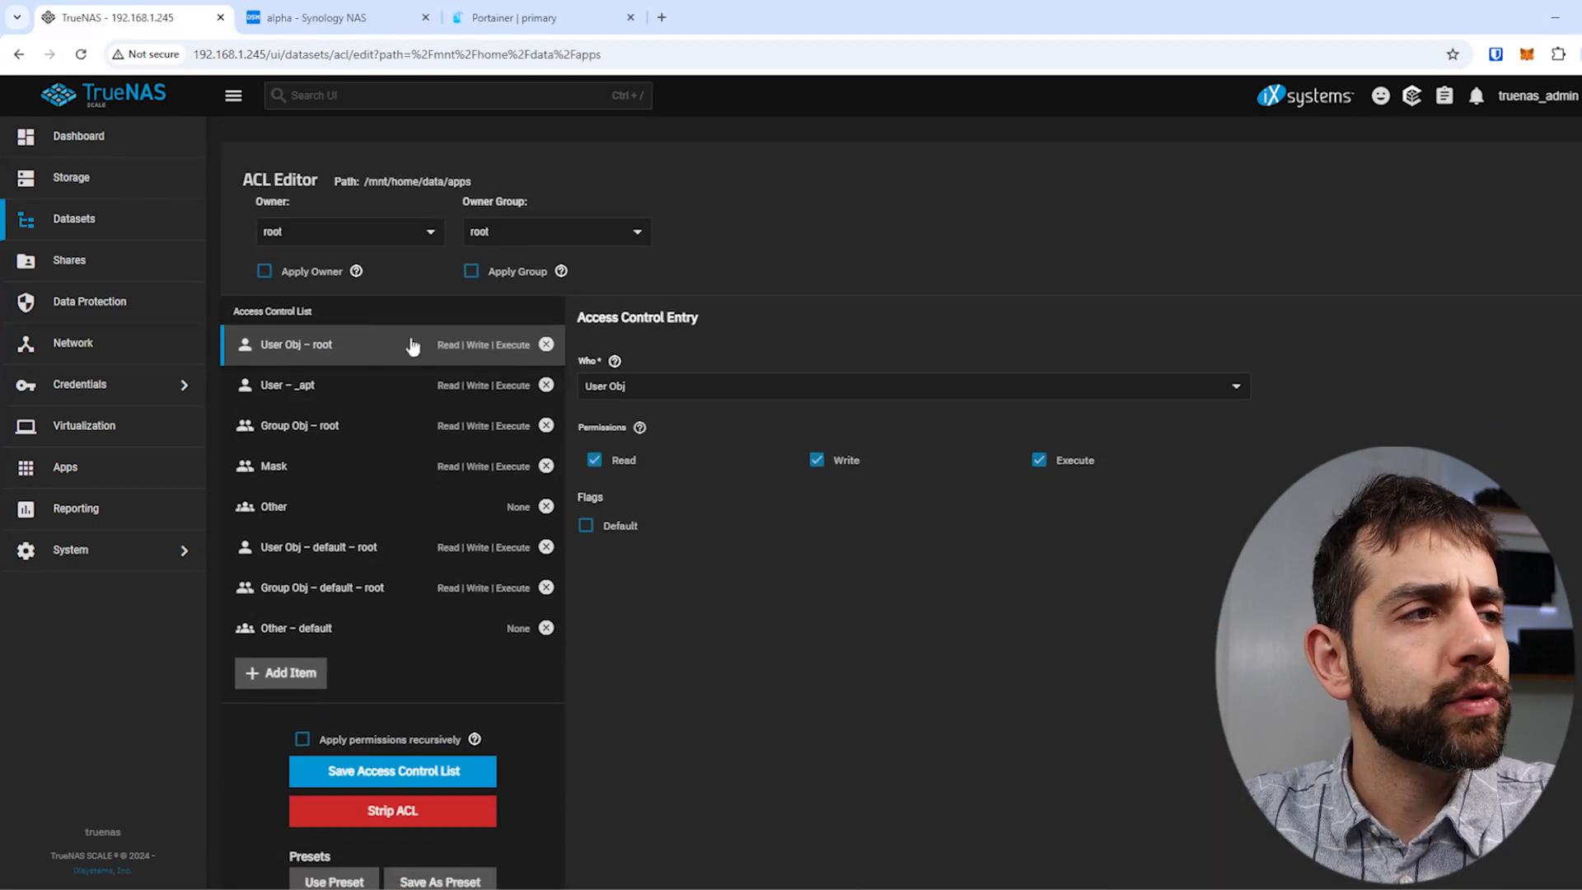
mouse_move(303, 350)
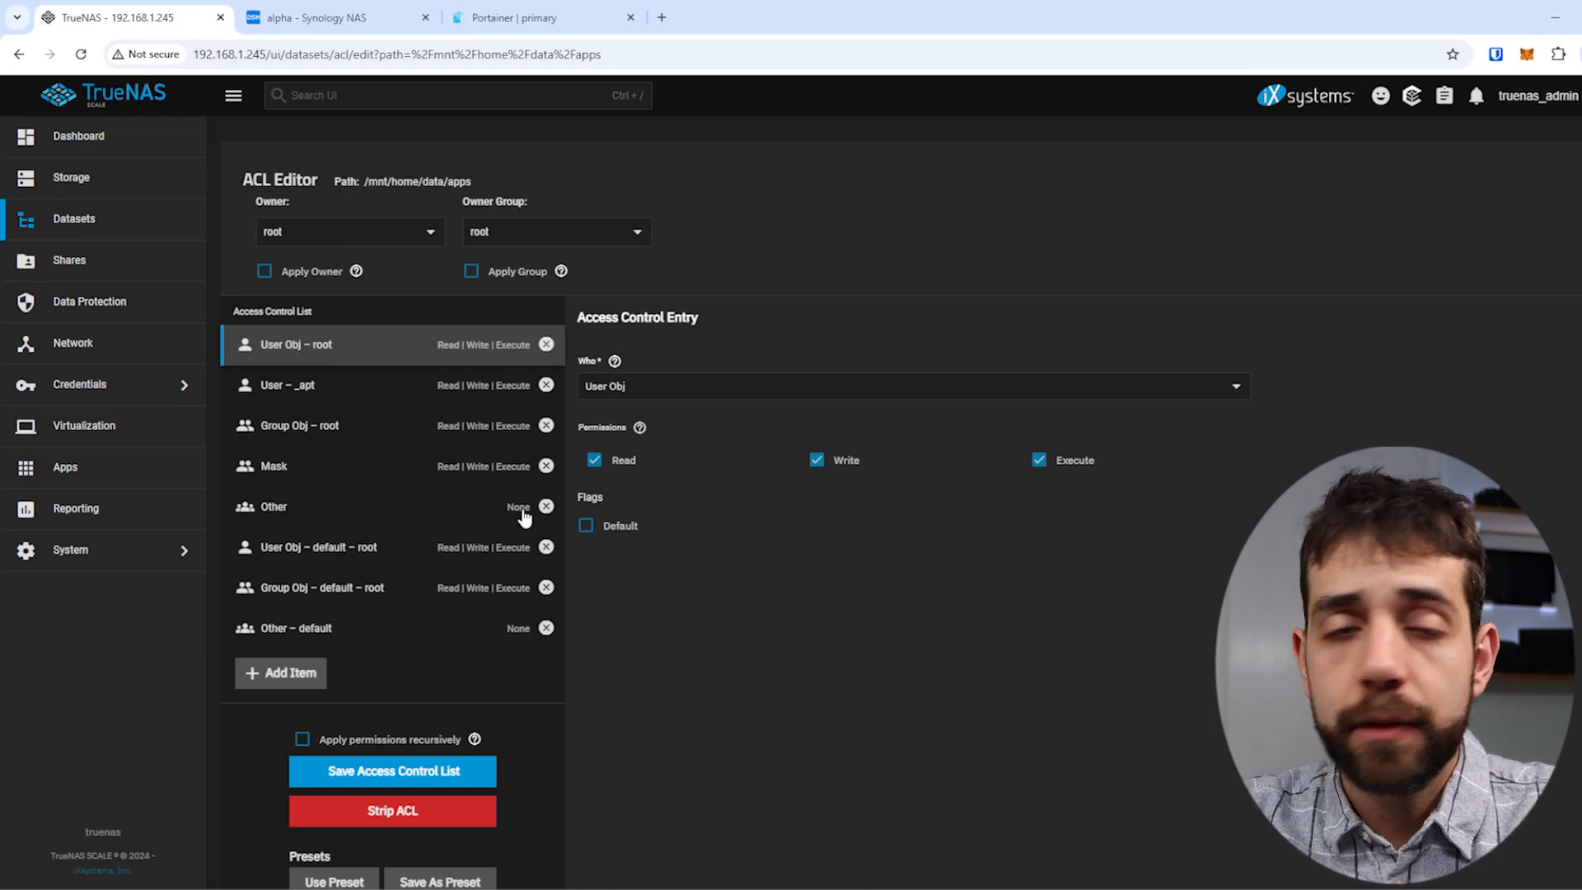
mouse_move(489, 469)
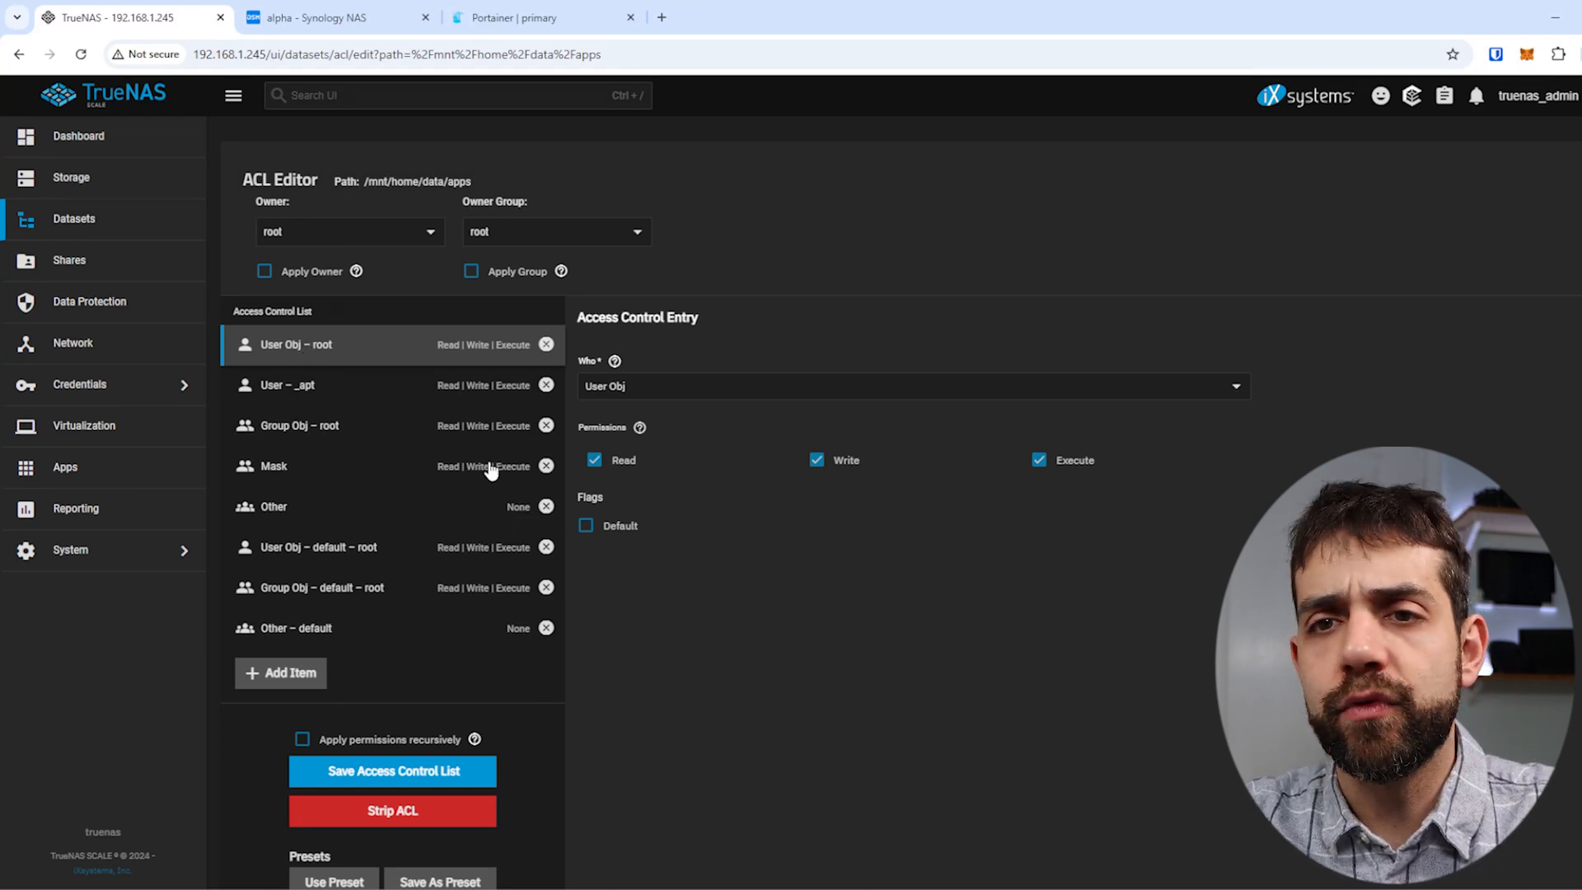
mouse_move(293, 404)
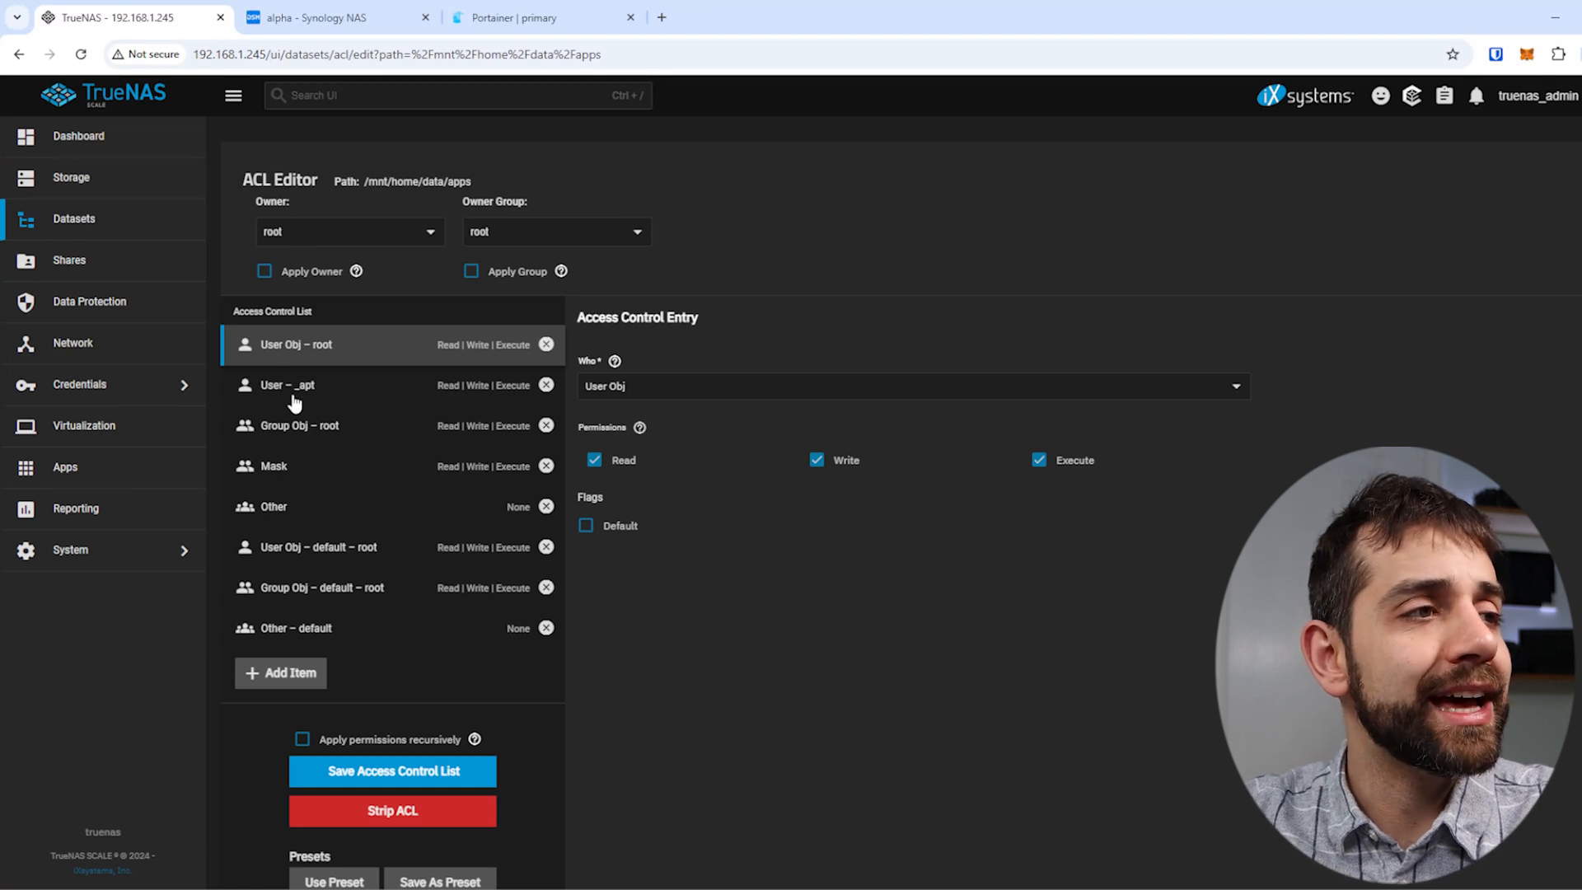
mouse_move(293, 391)
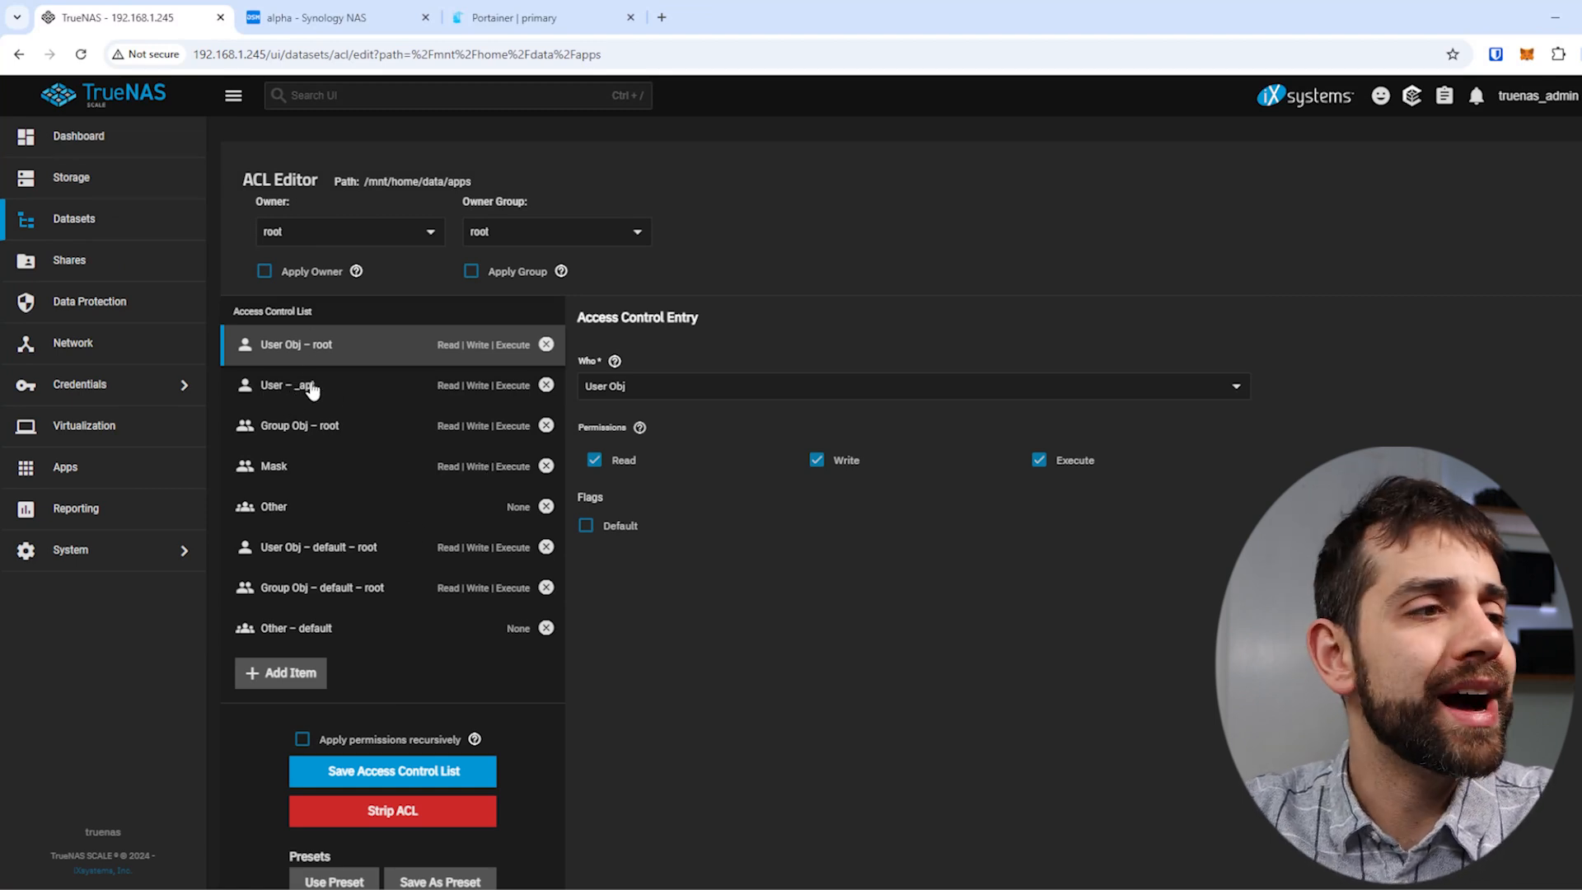
click(279, 674)
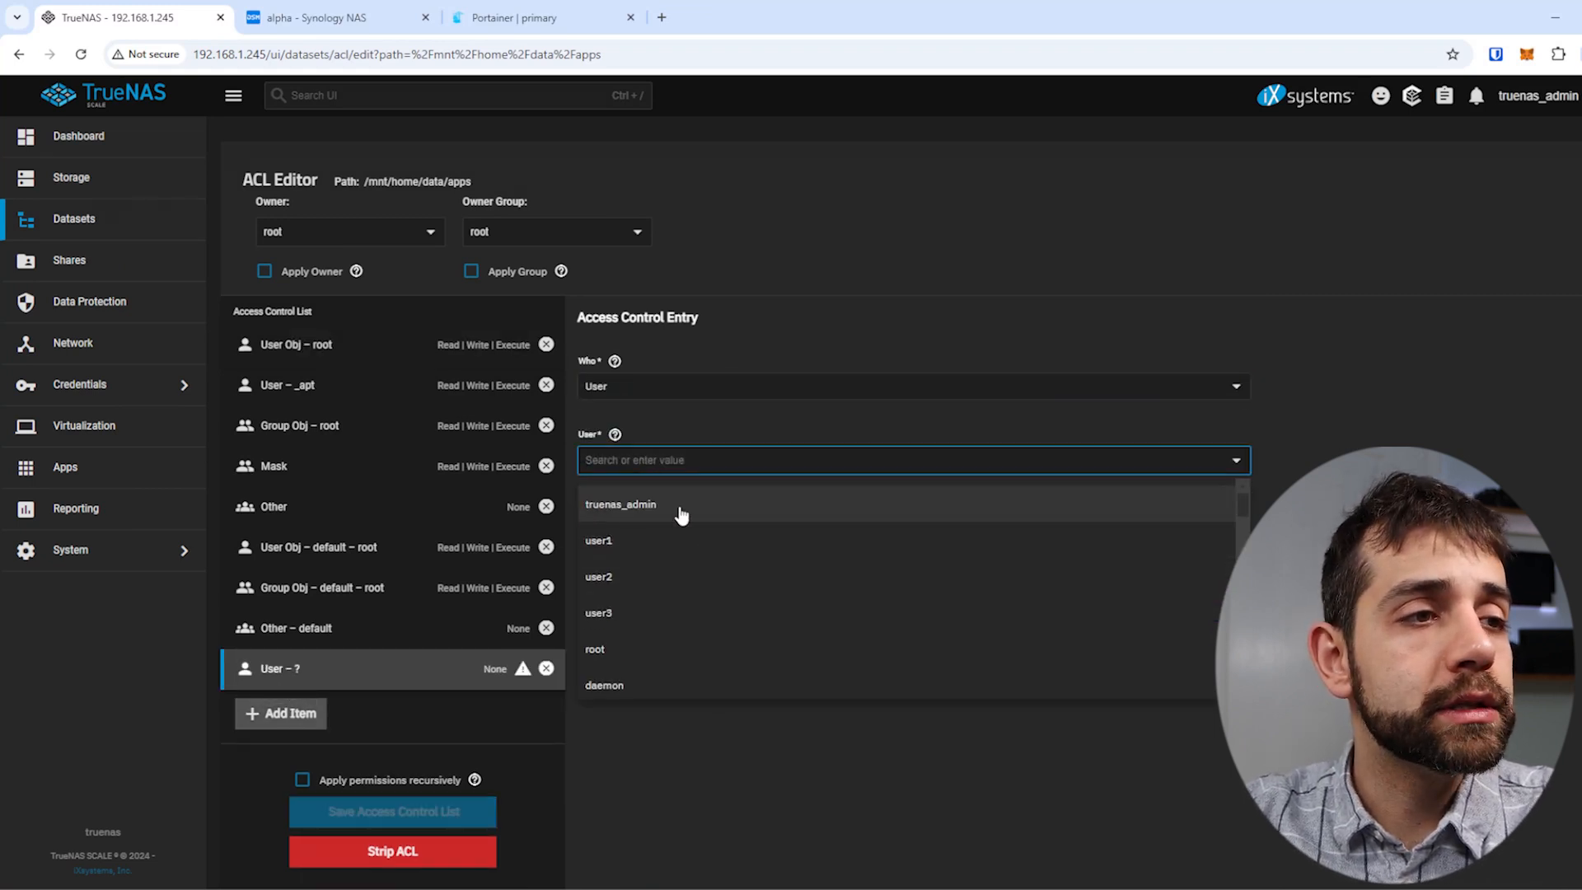
scroll(down, 3)
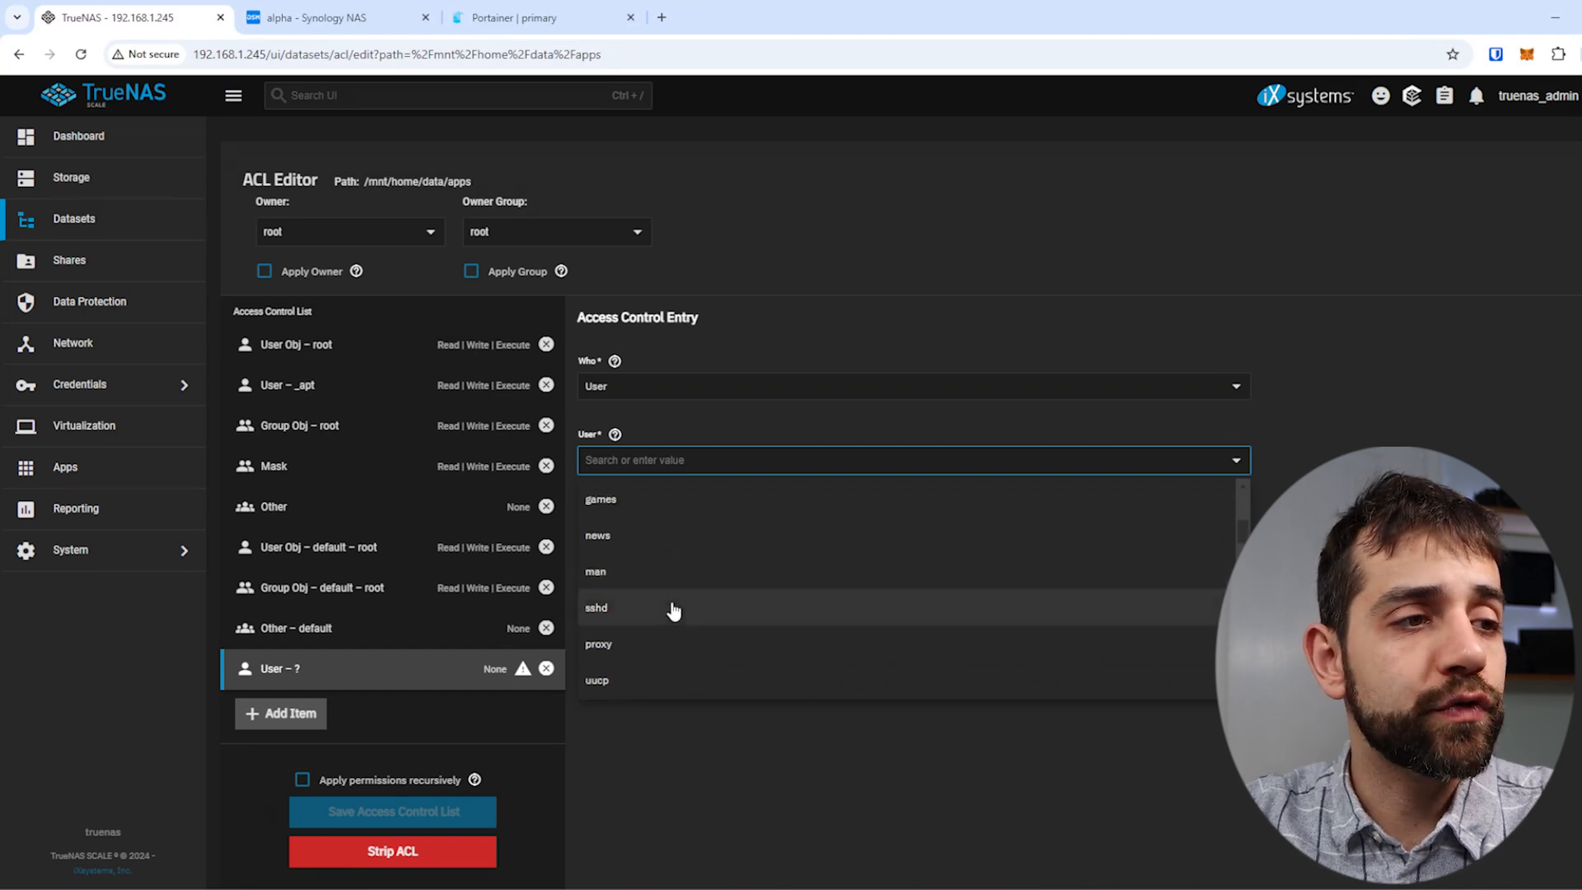
scroll(down, 3)
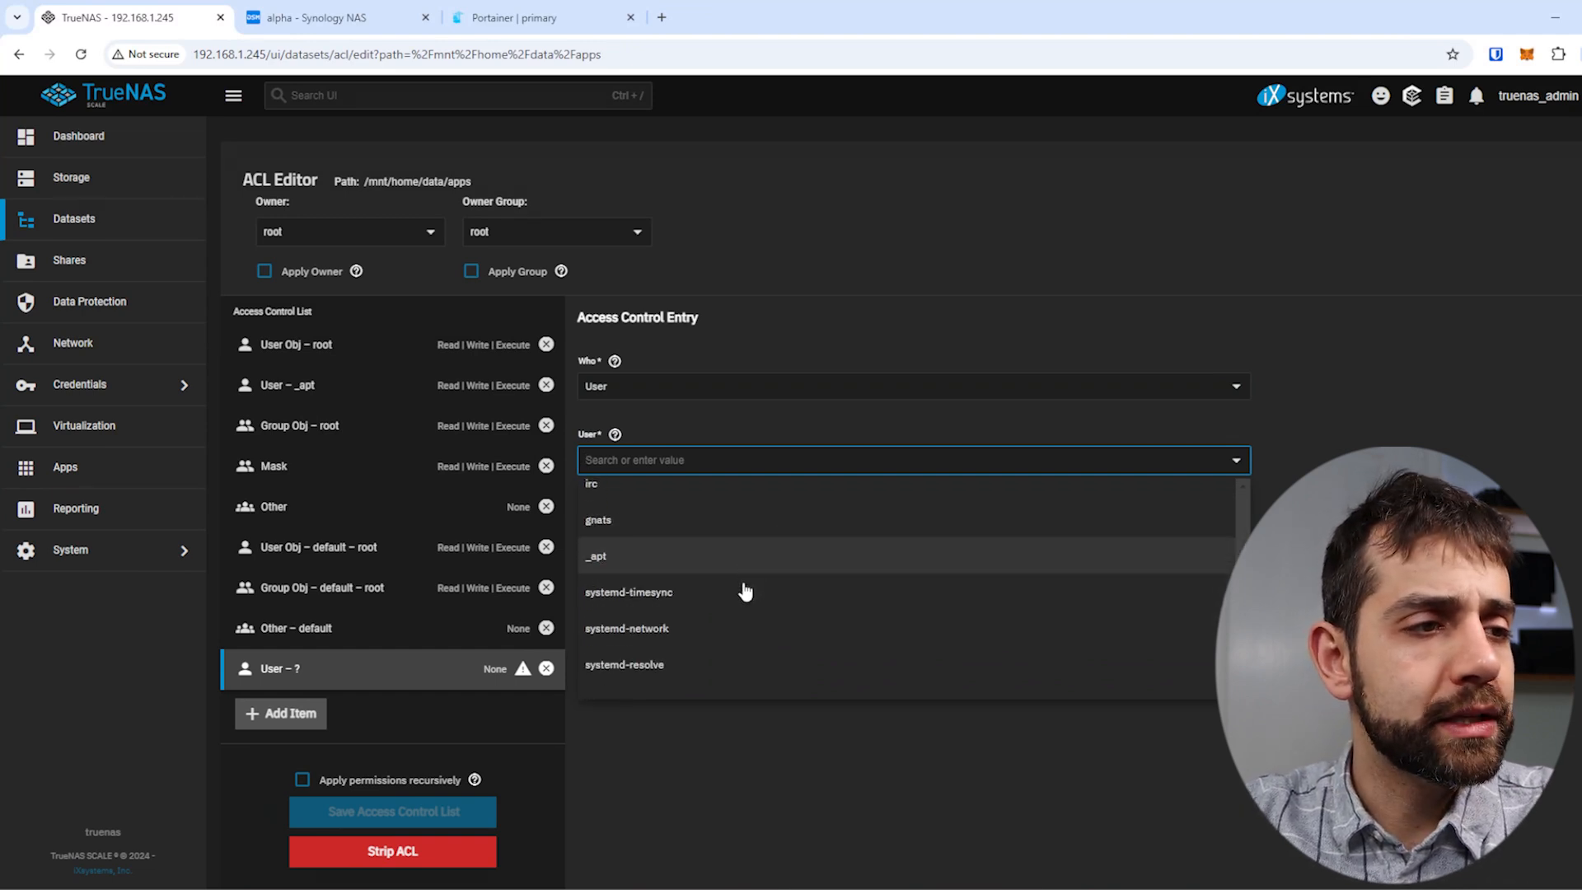
mouse_move(666, 574)
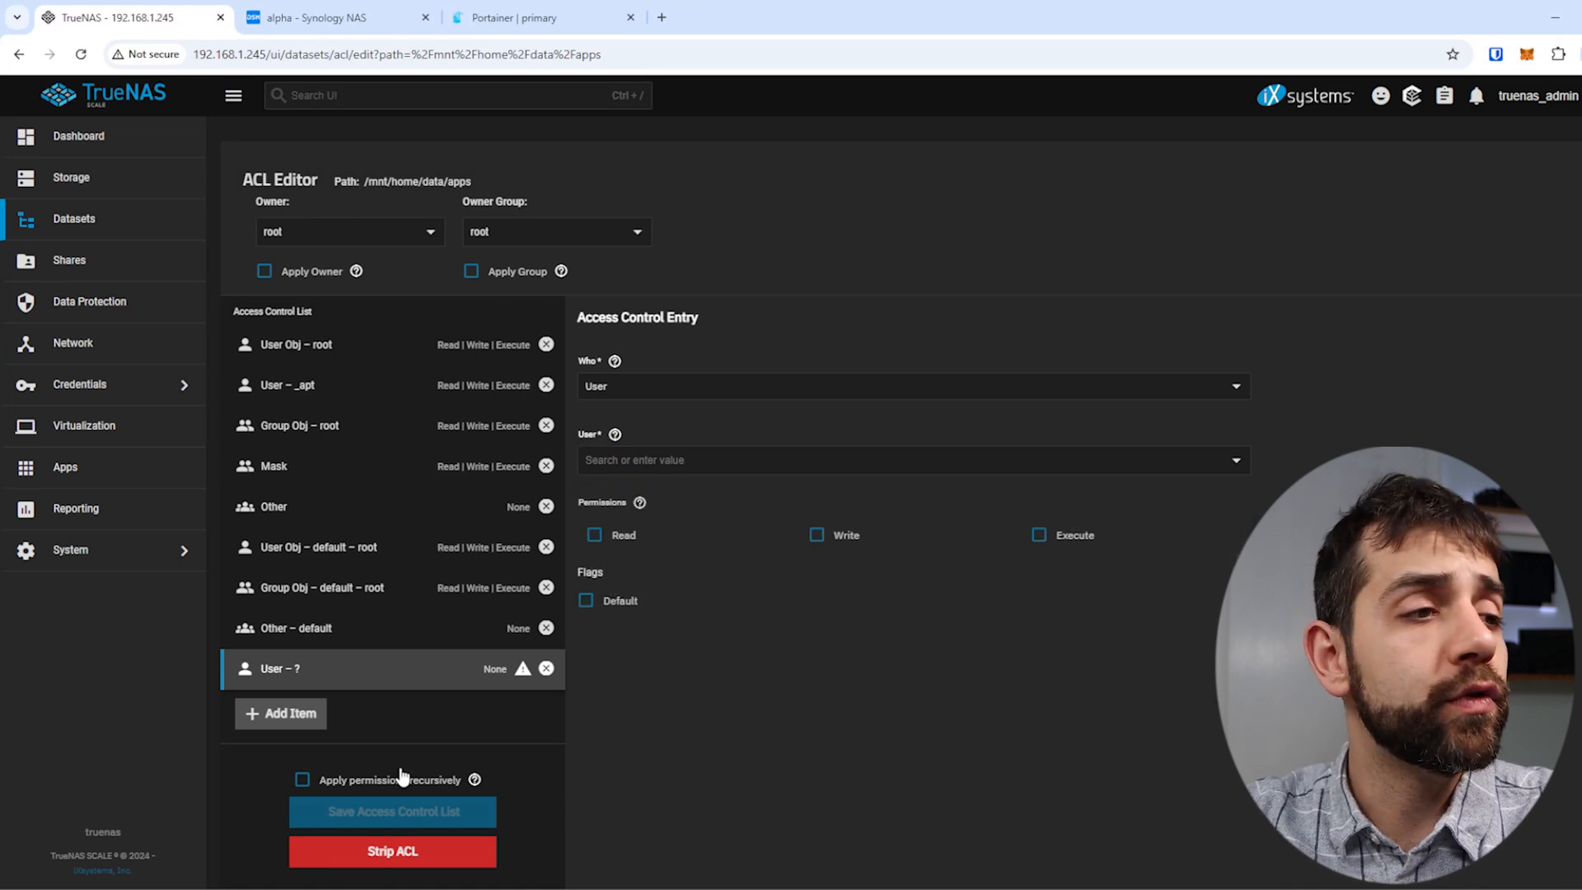
click(73, 217)
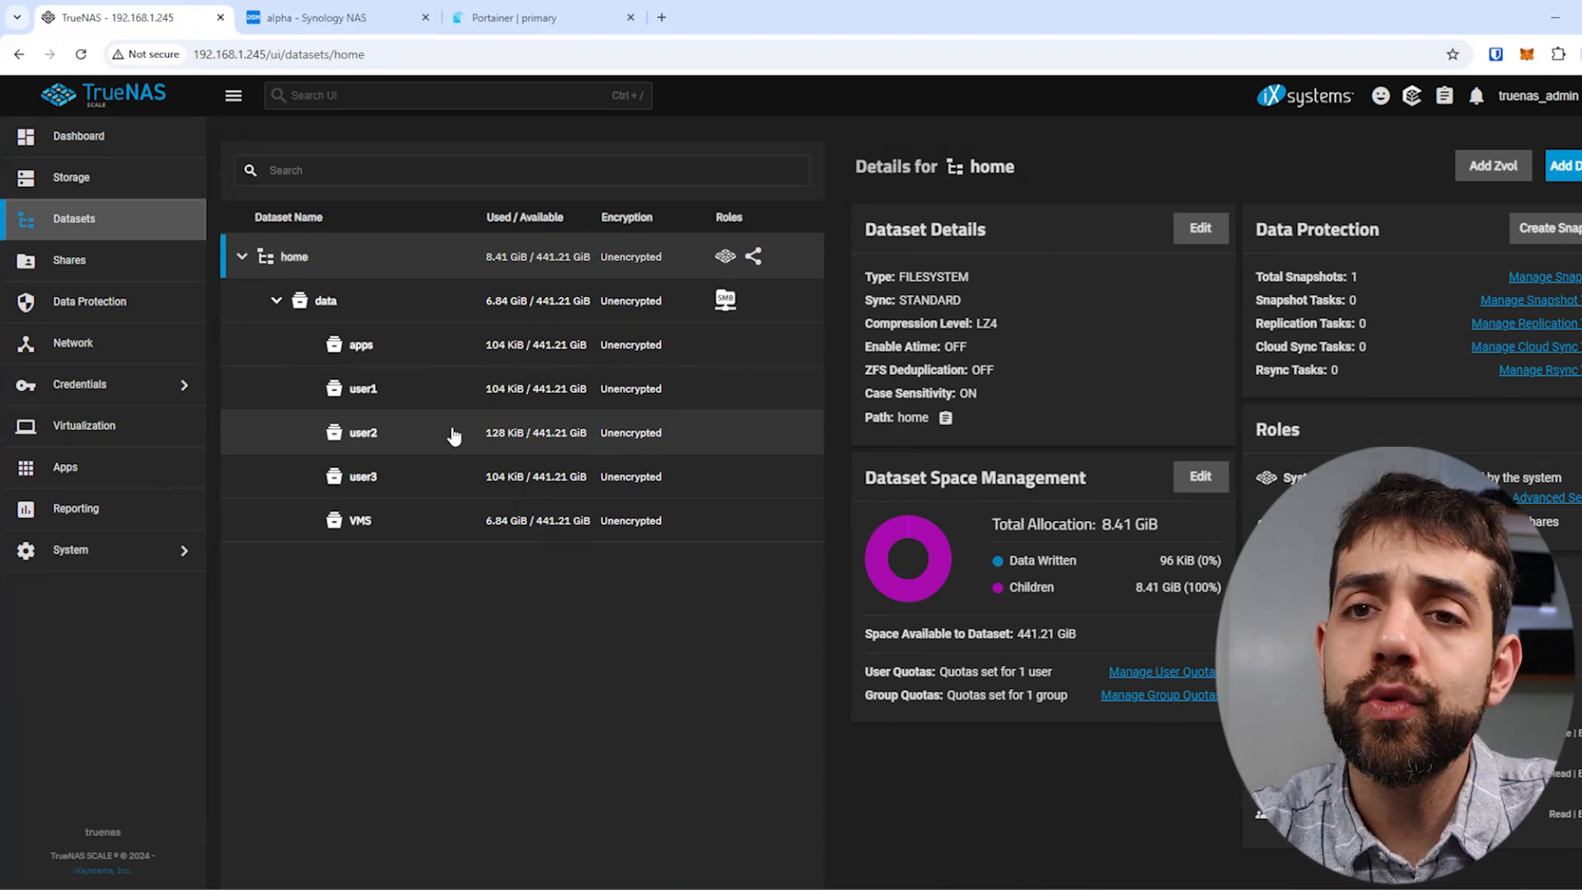
mouse_move(147, 480)
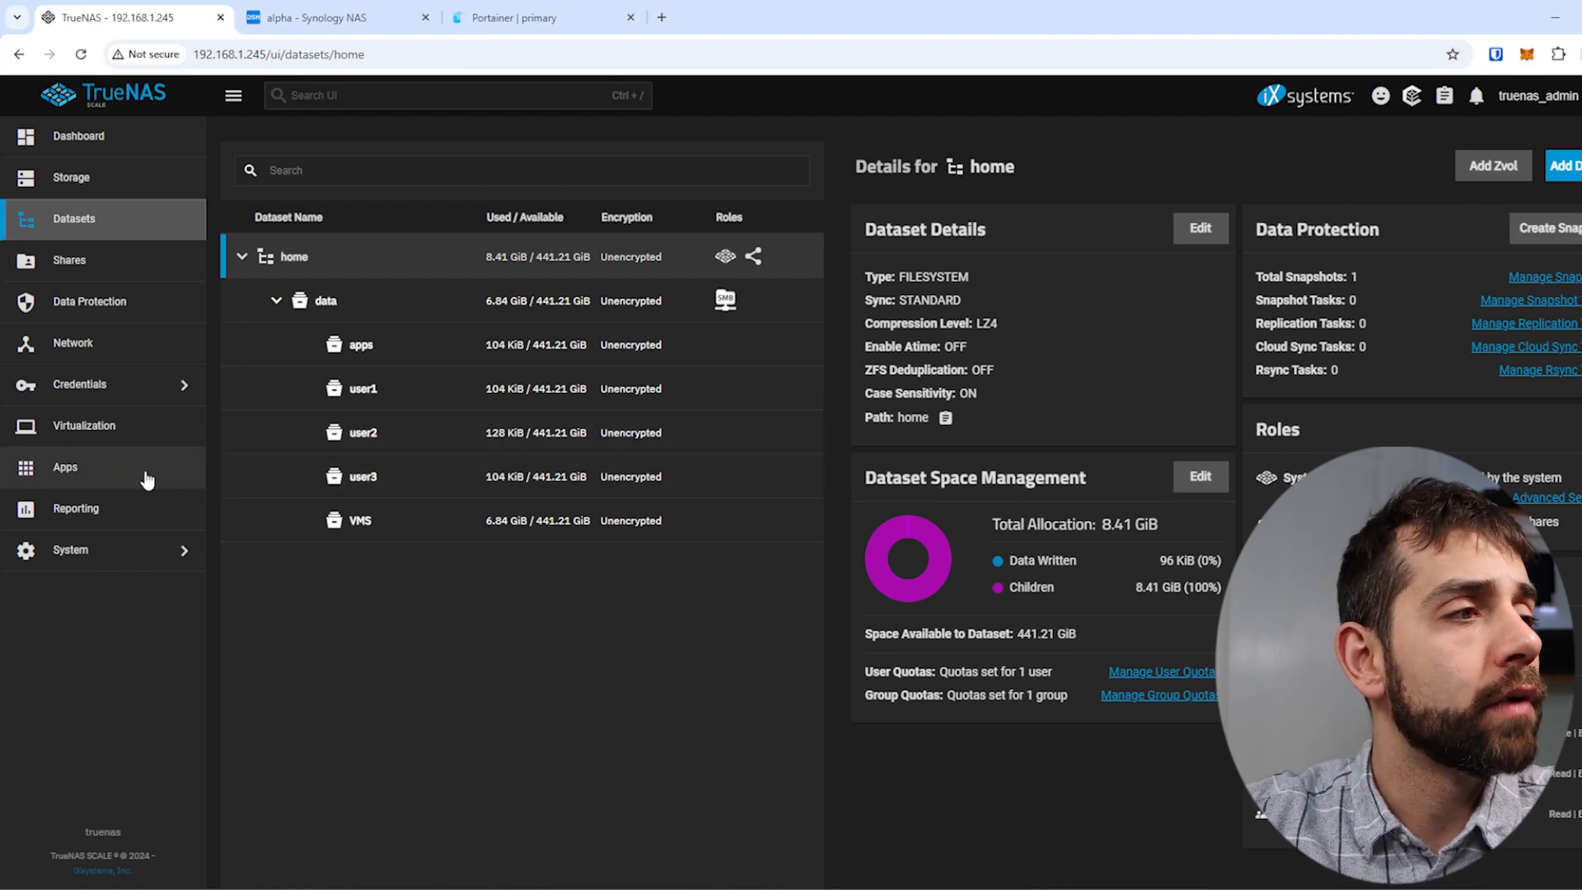
Step: On the Installed apps page, choose home as the apps pool
click(64, 466)
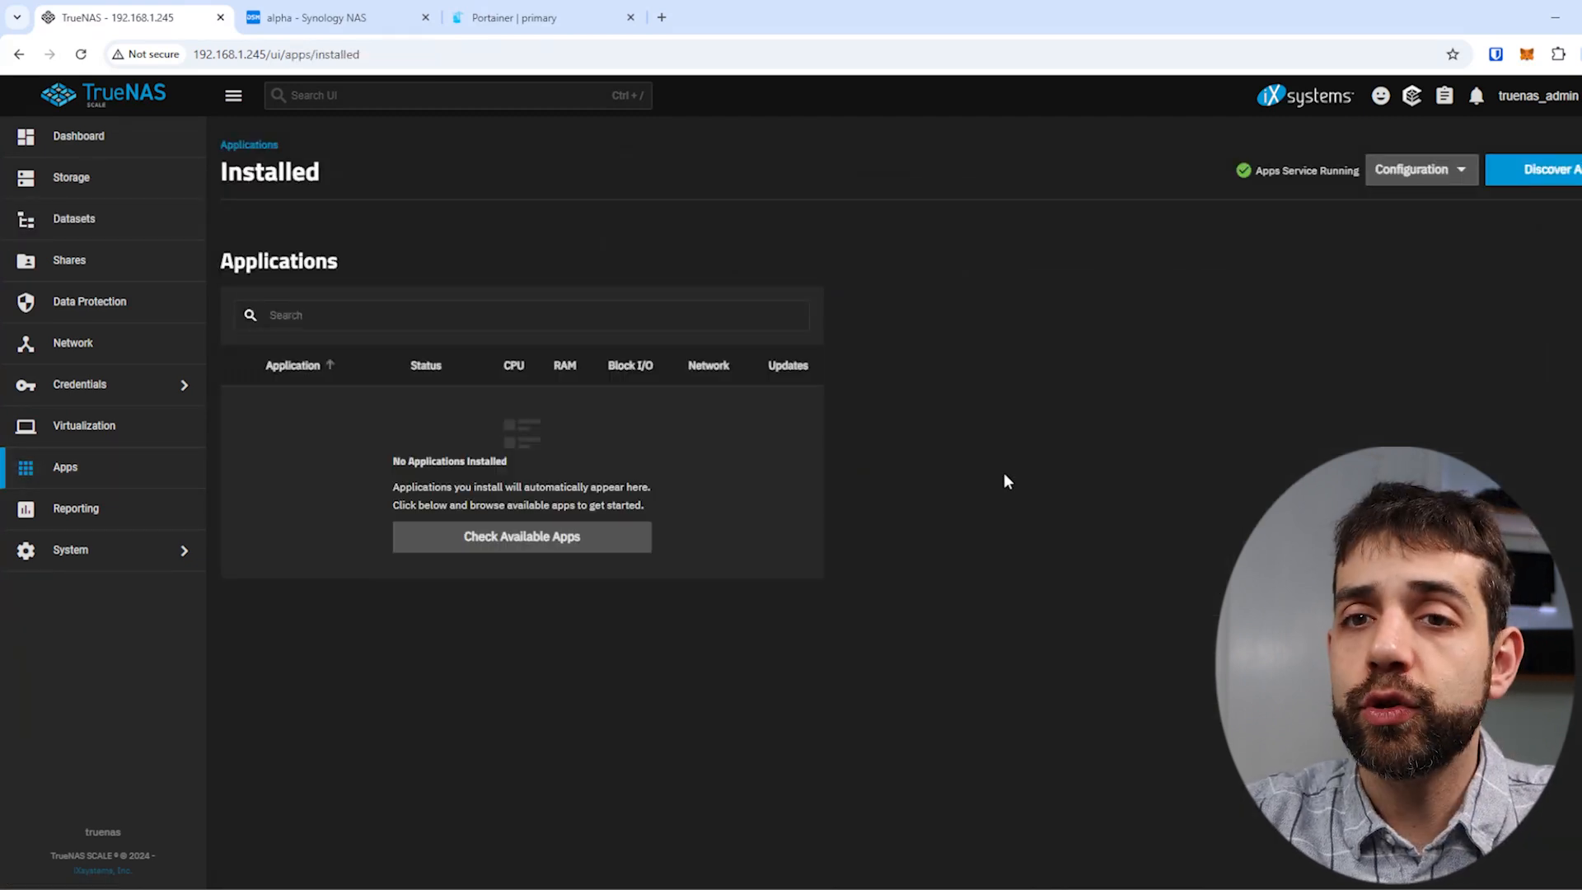
mouse_move(1420, 170)
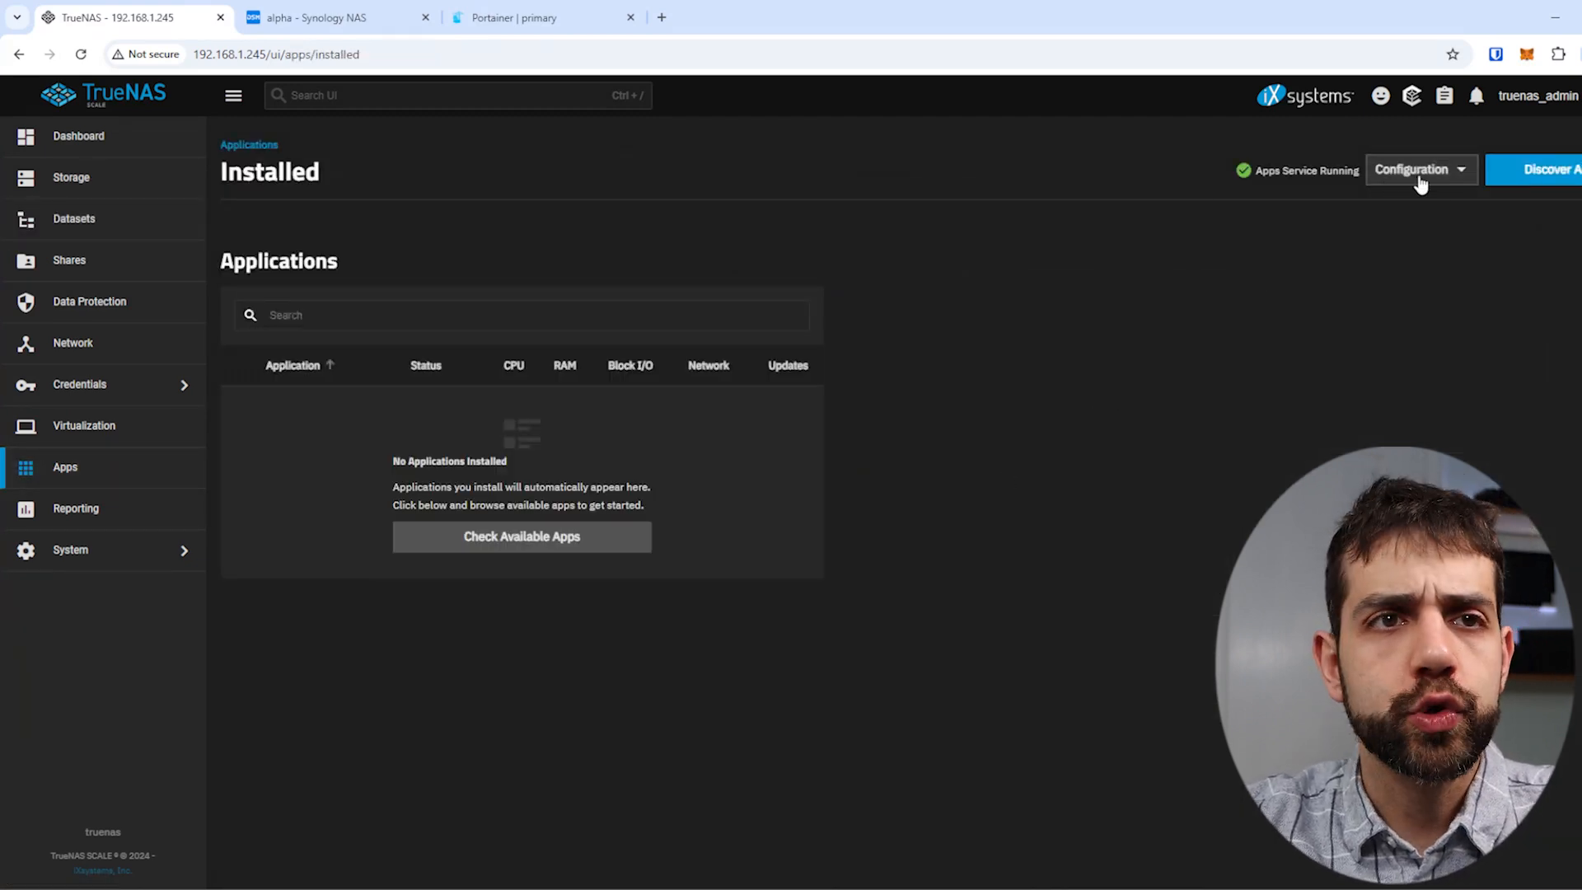
click(1417, 168)
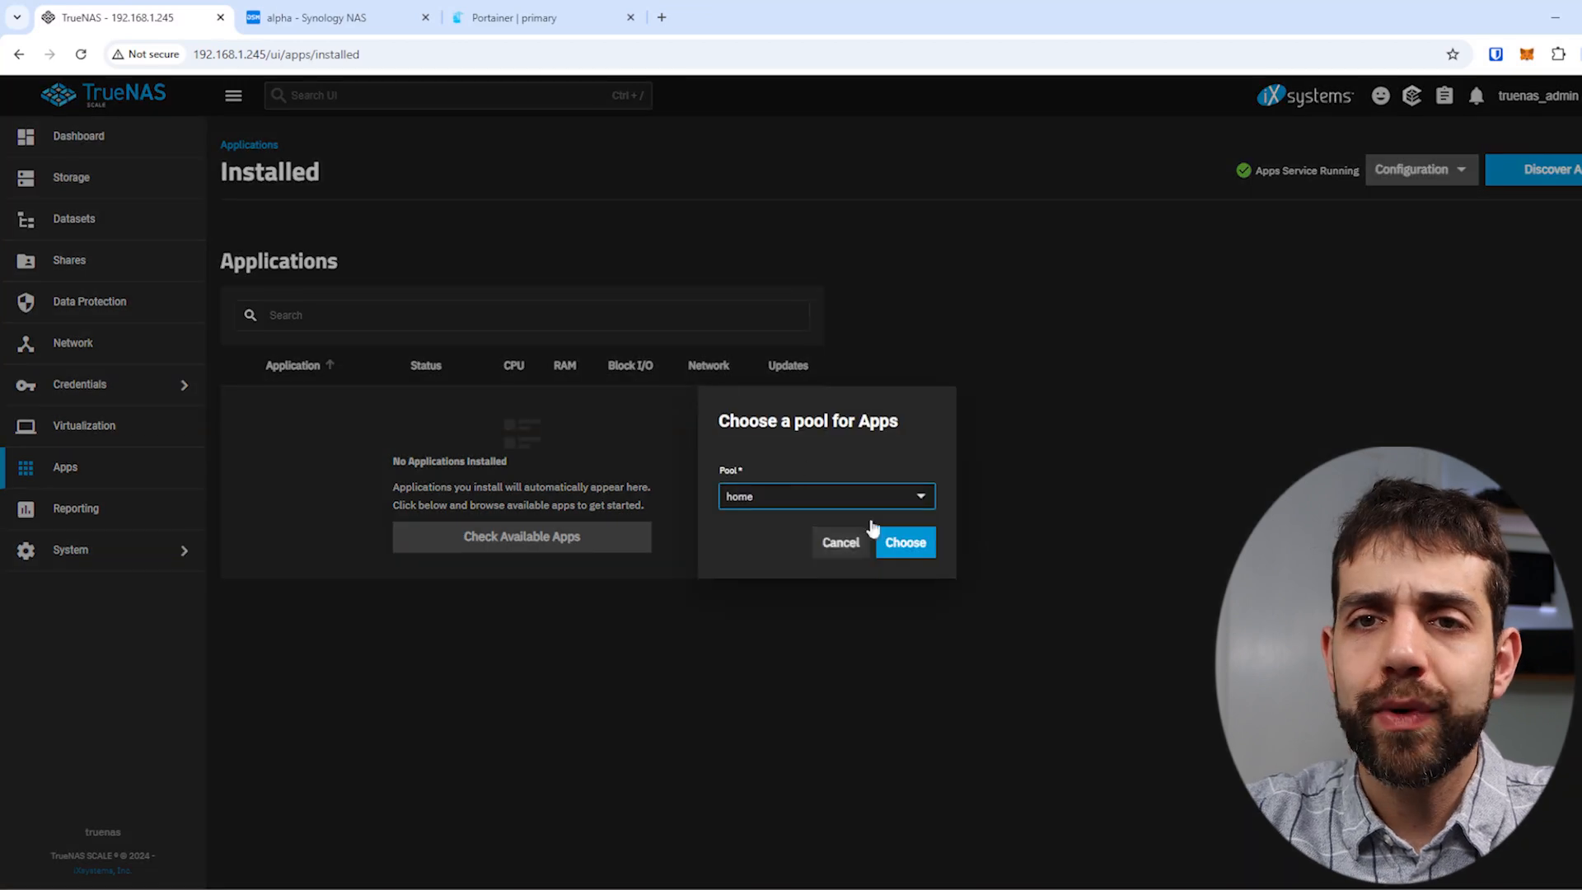
click(903, 543)
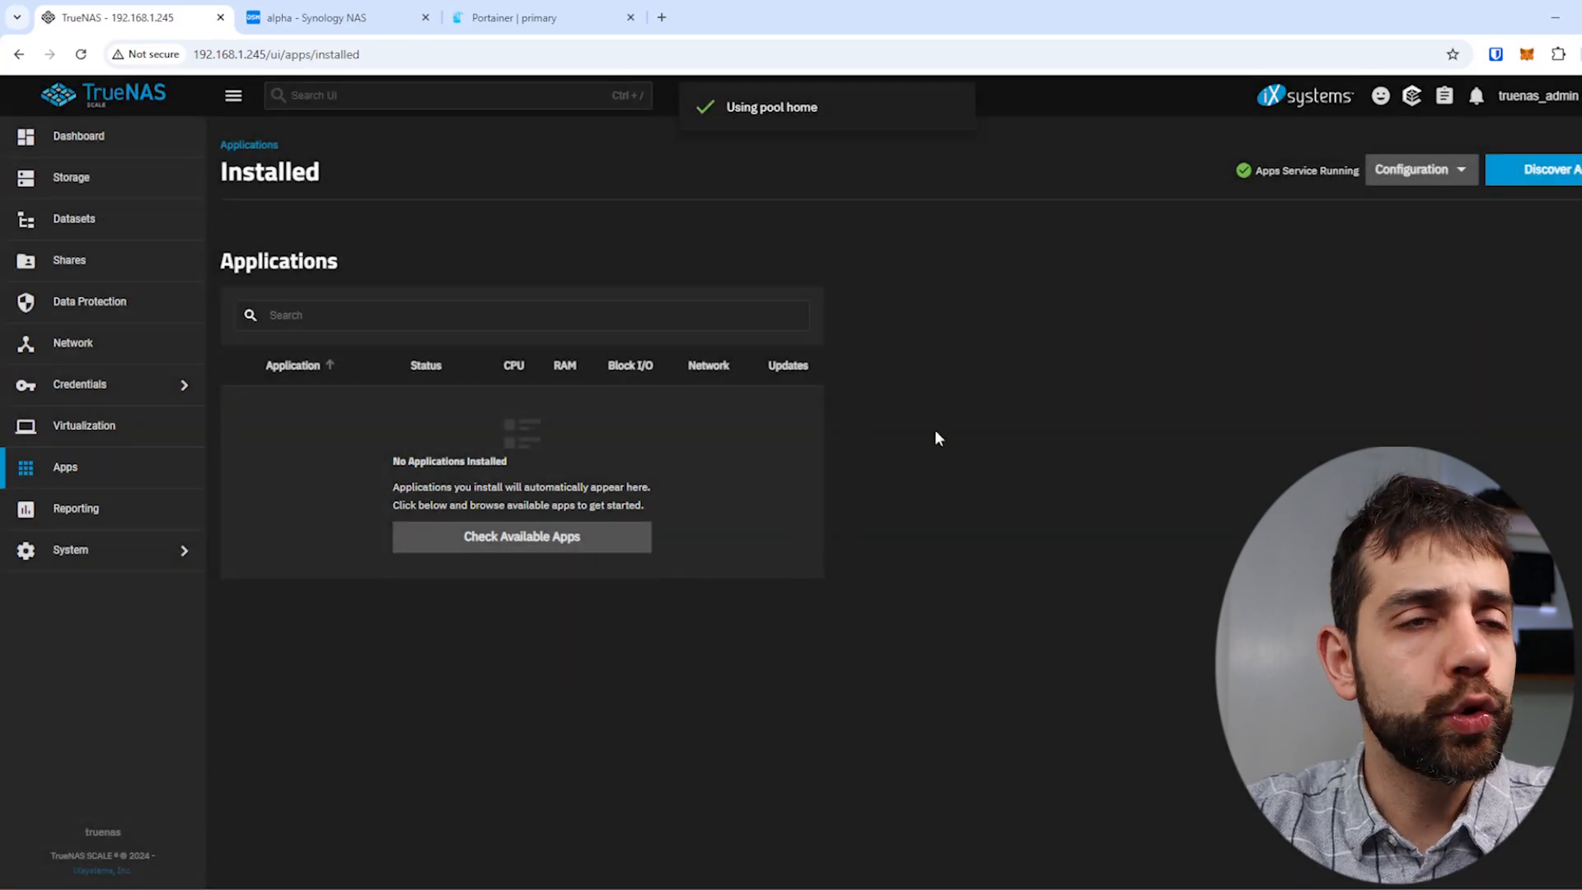
click(1417, 168)
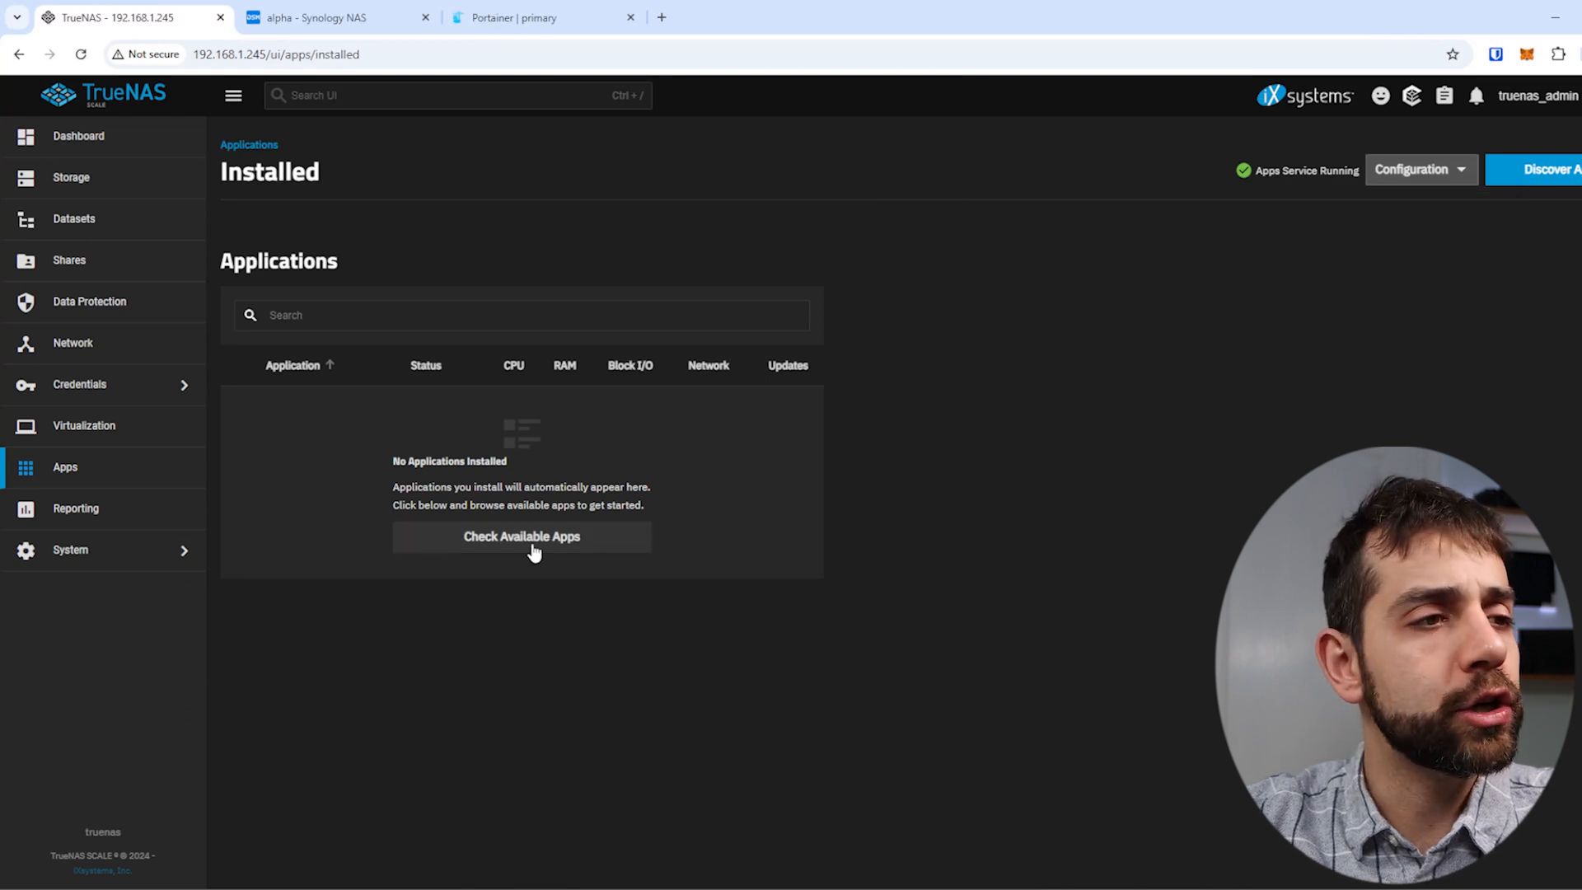
click(522, 536)
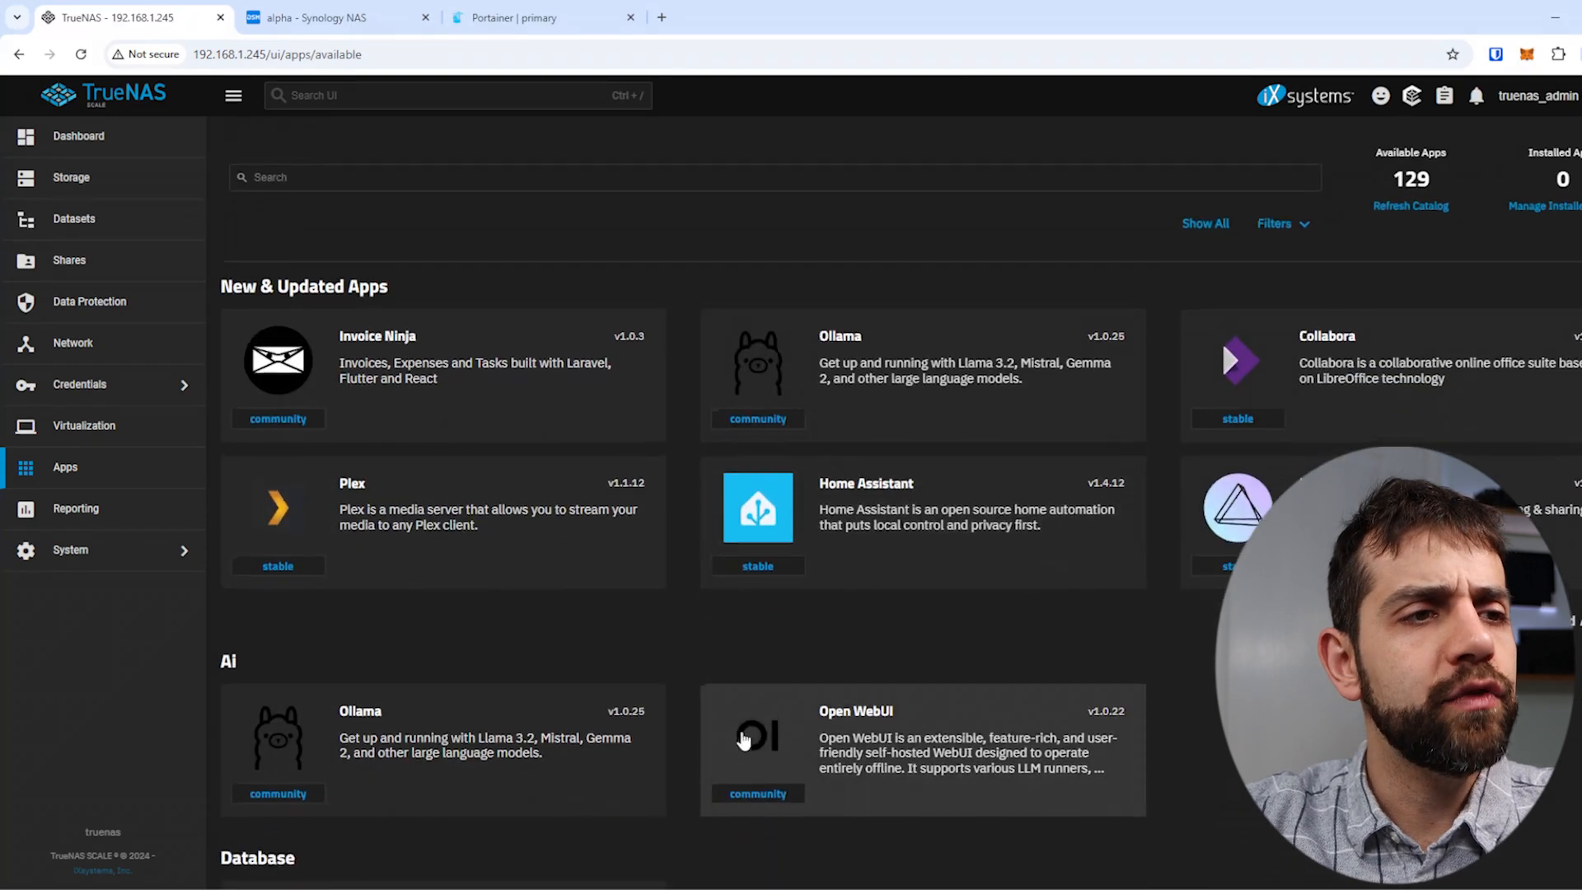
scroll(down, 3)
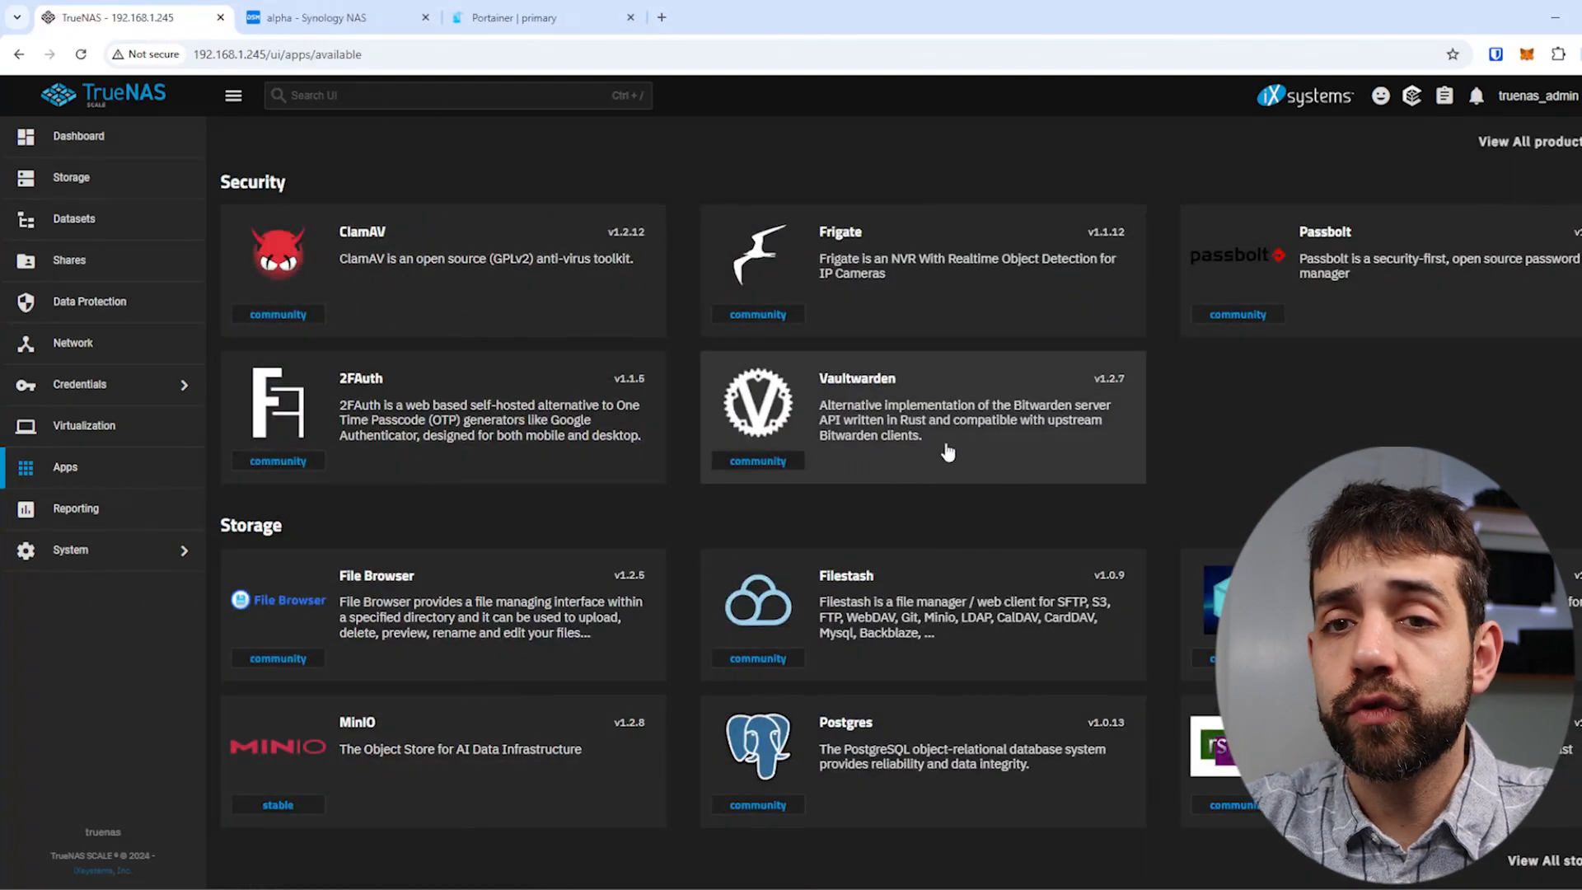
mouse_move(974, 687)
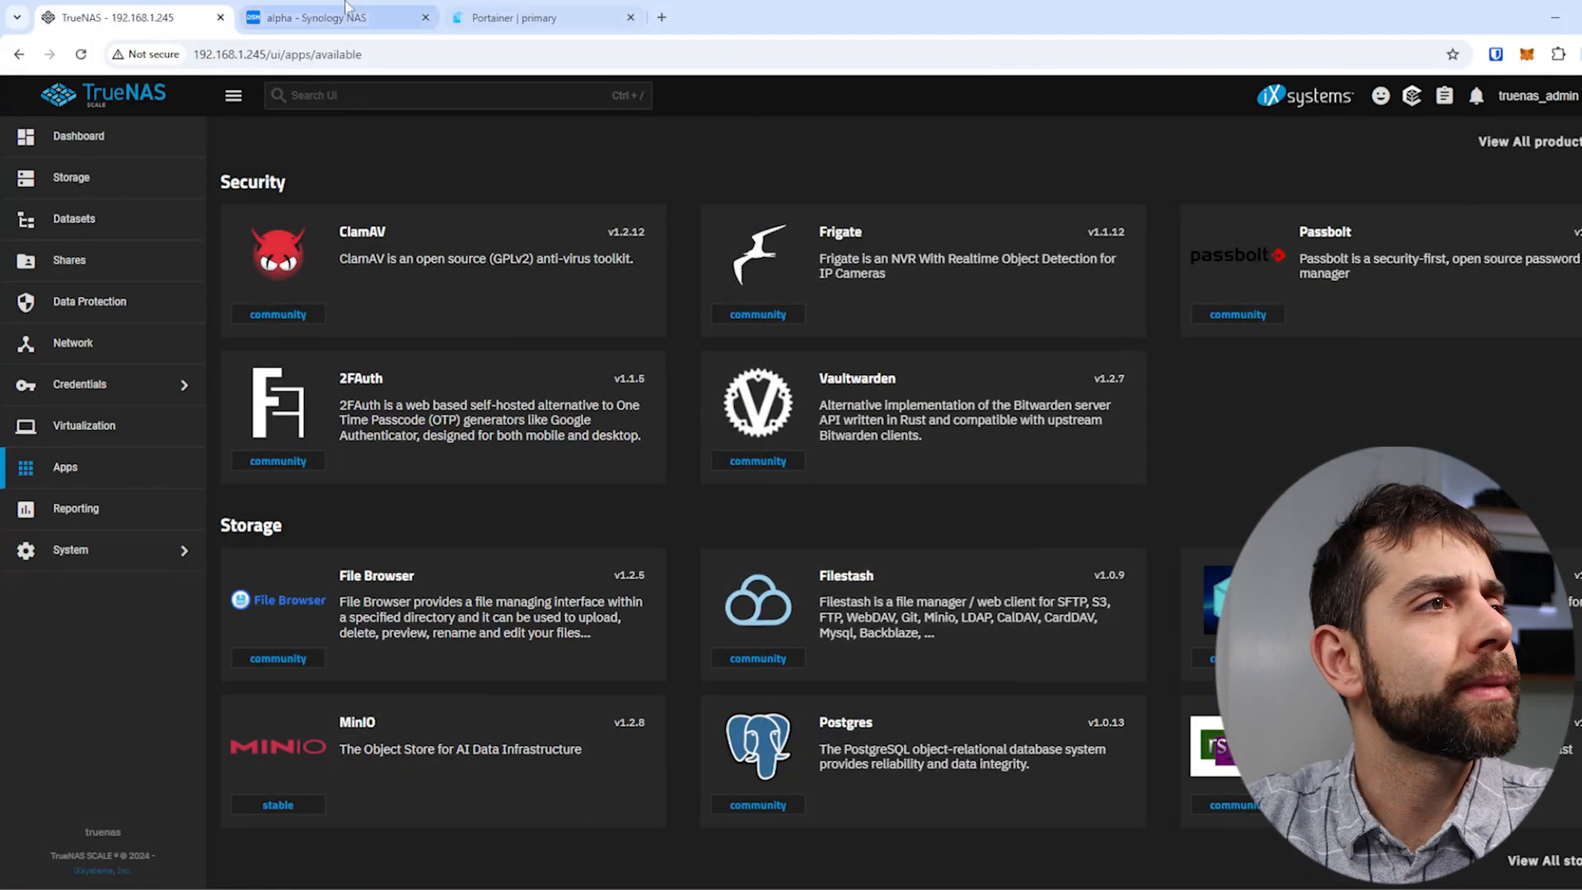
Step: In Synology Container Manager, view the image list, then the Registry listing nginx
click(333, 17)
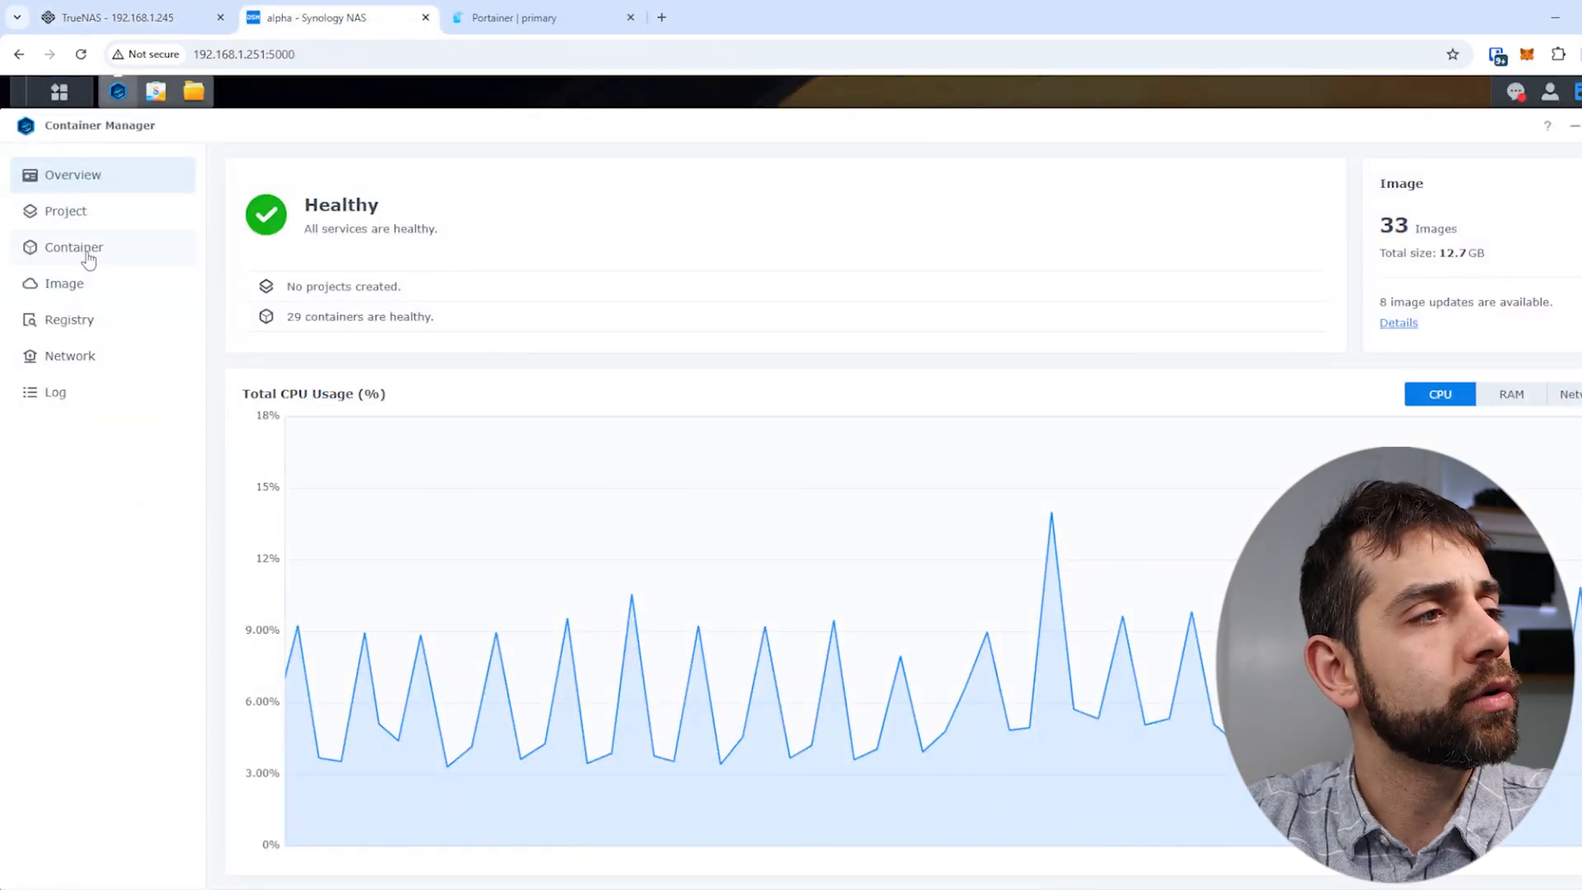
click(64, 284)
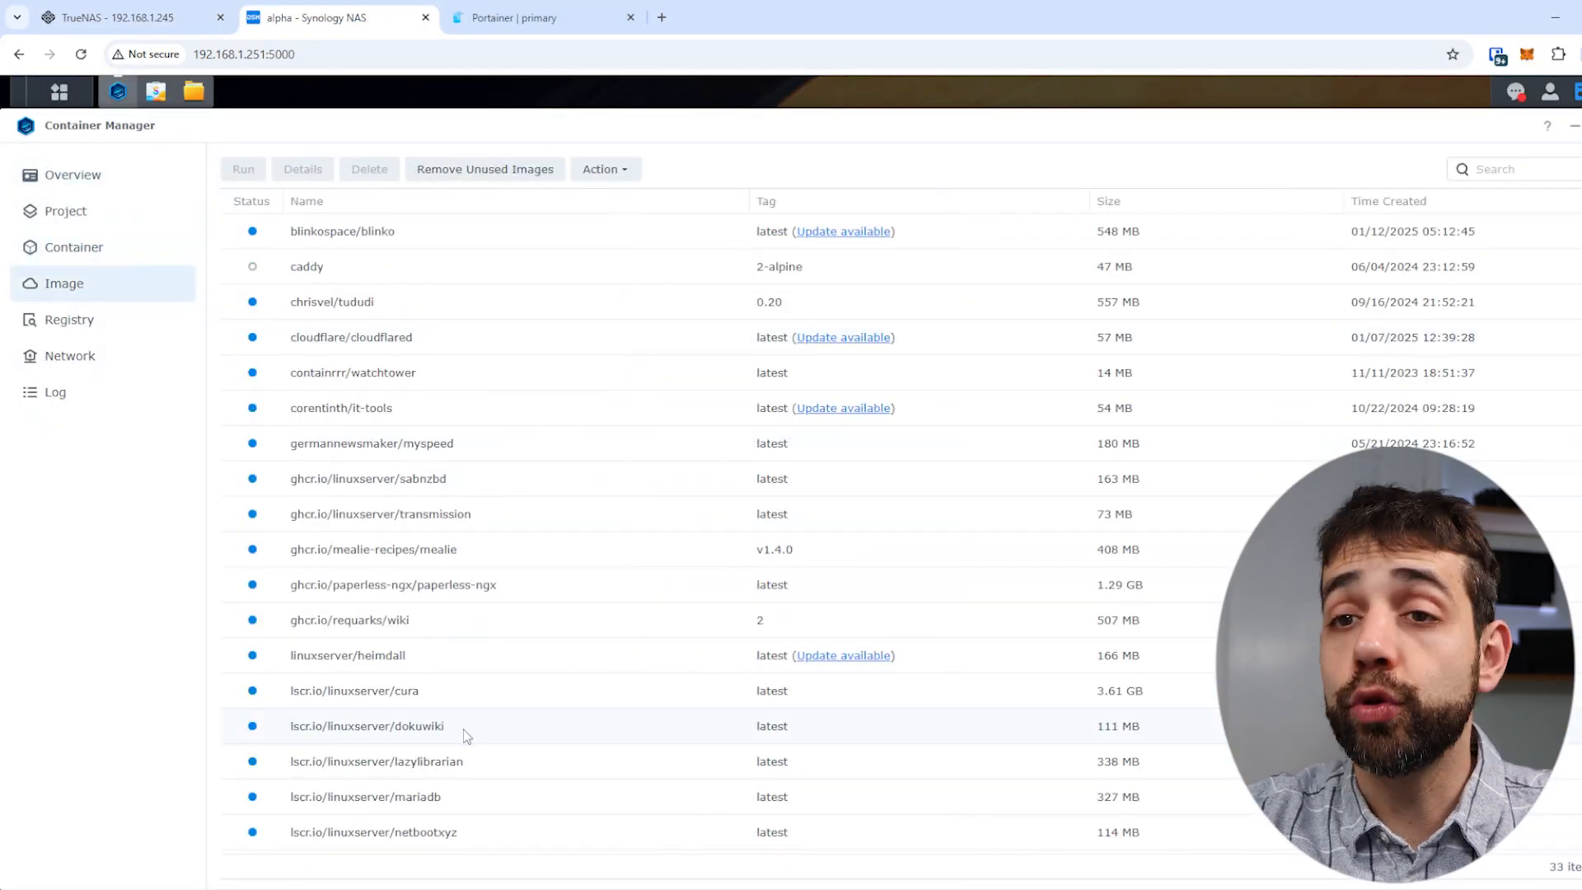
click(69, 319)
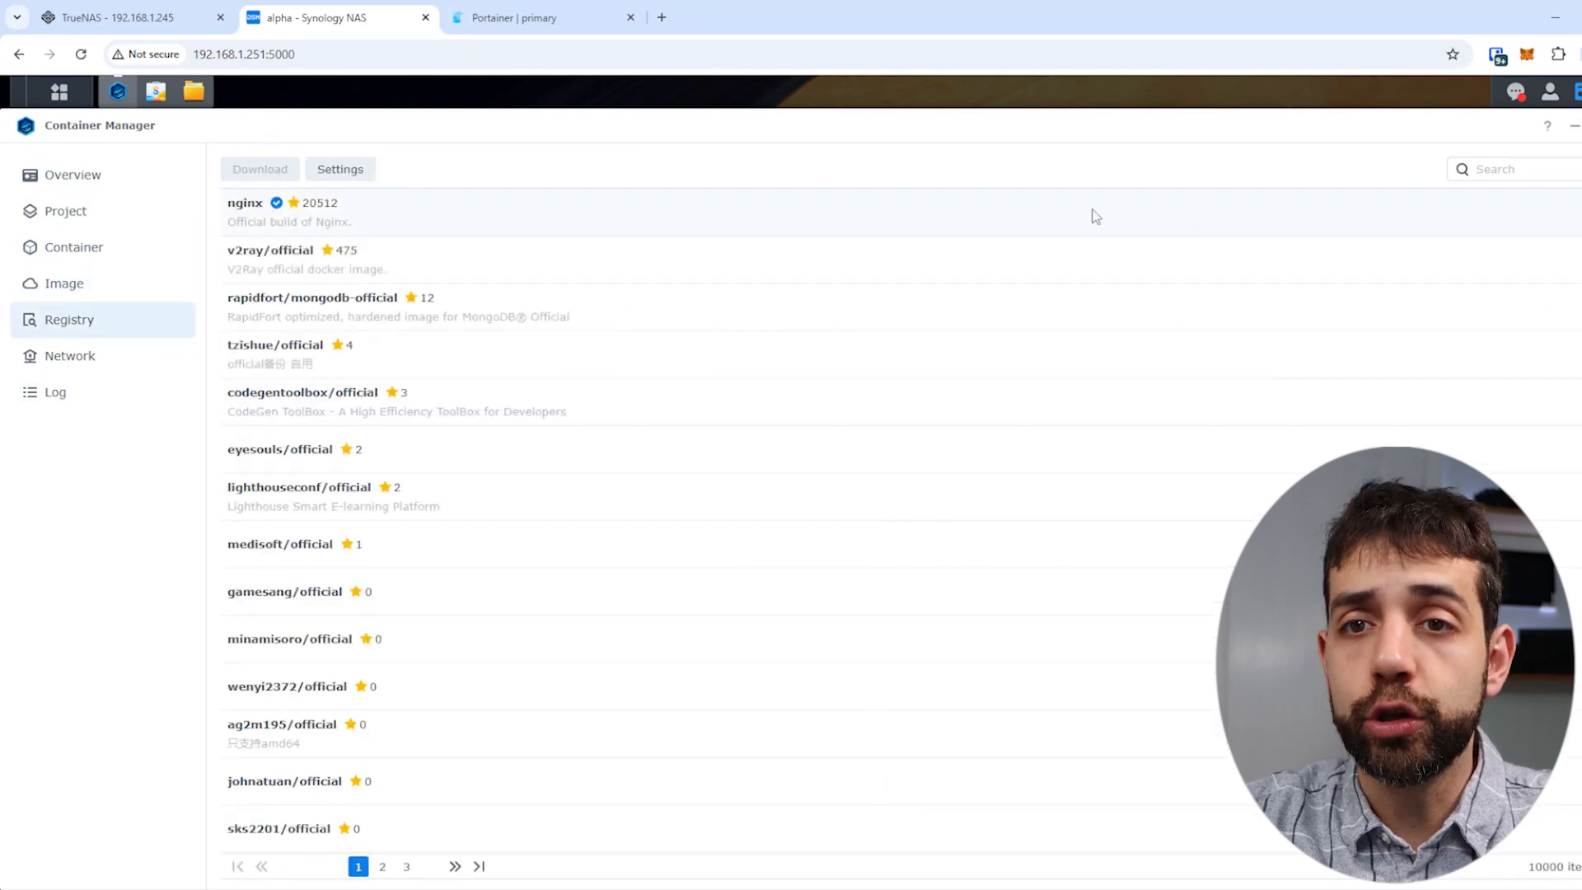
mouse_move(999, 482)
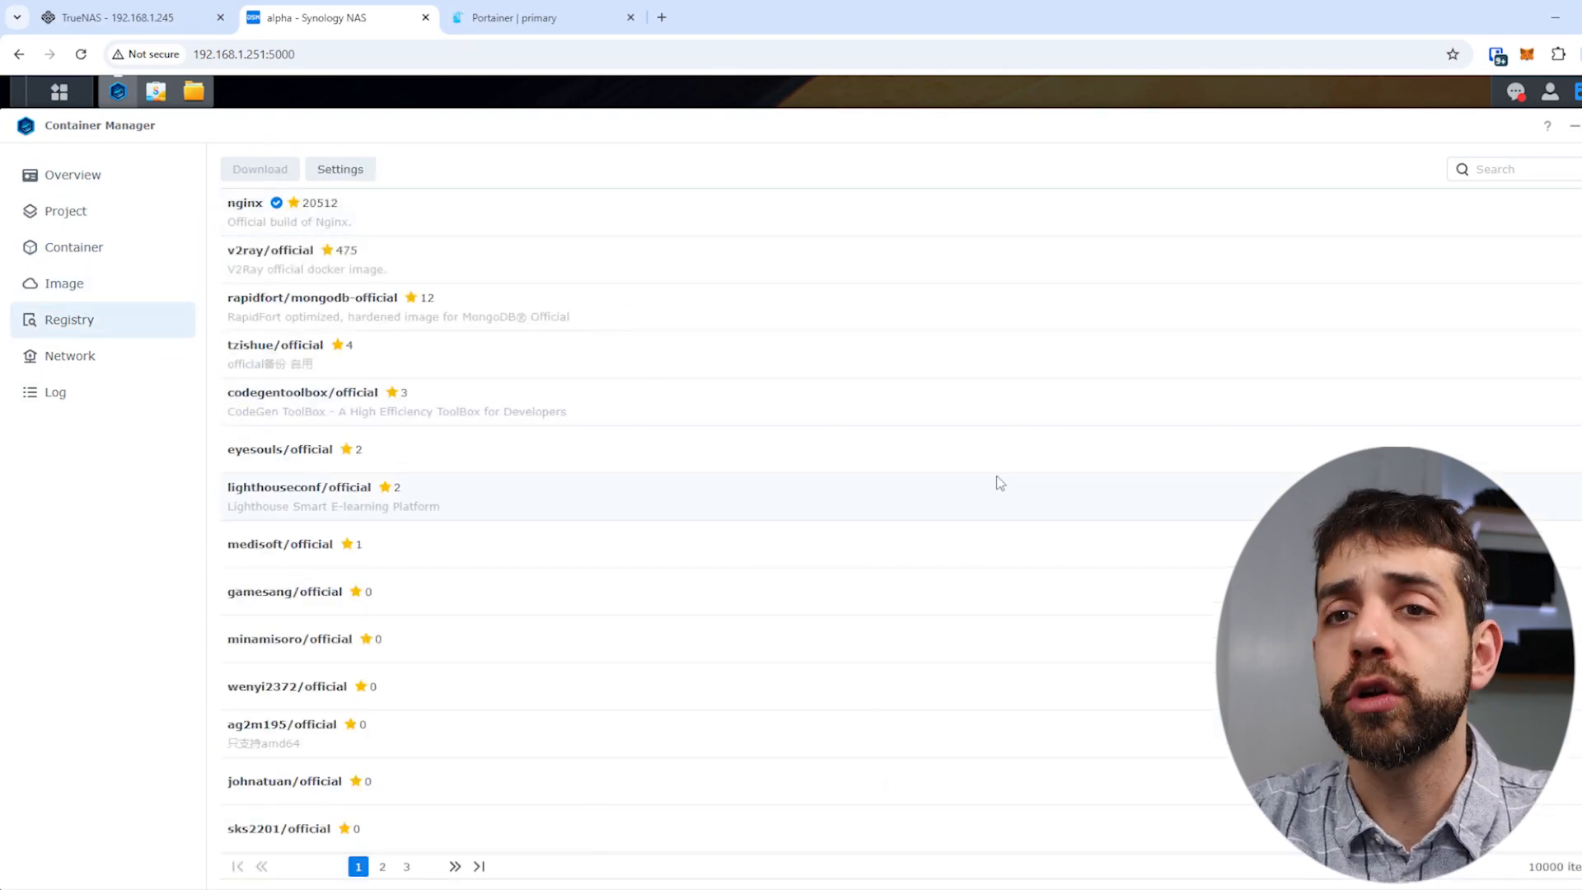
Step: Search the TrueNAS app catalog for 'clo' and open the Cloudflared install form
click(121, 18)
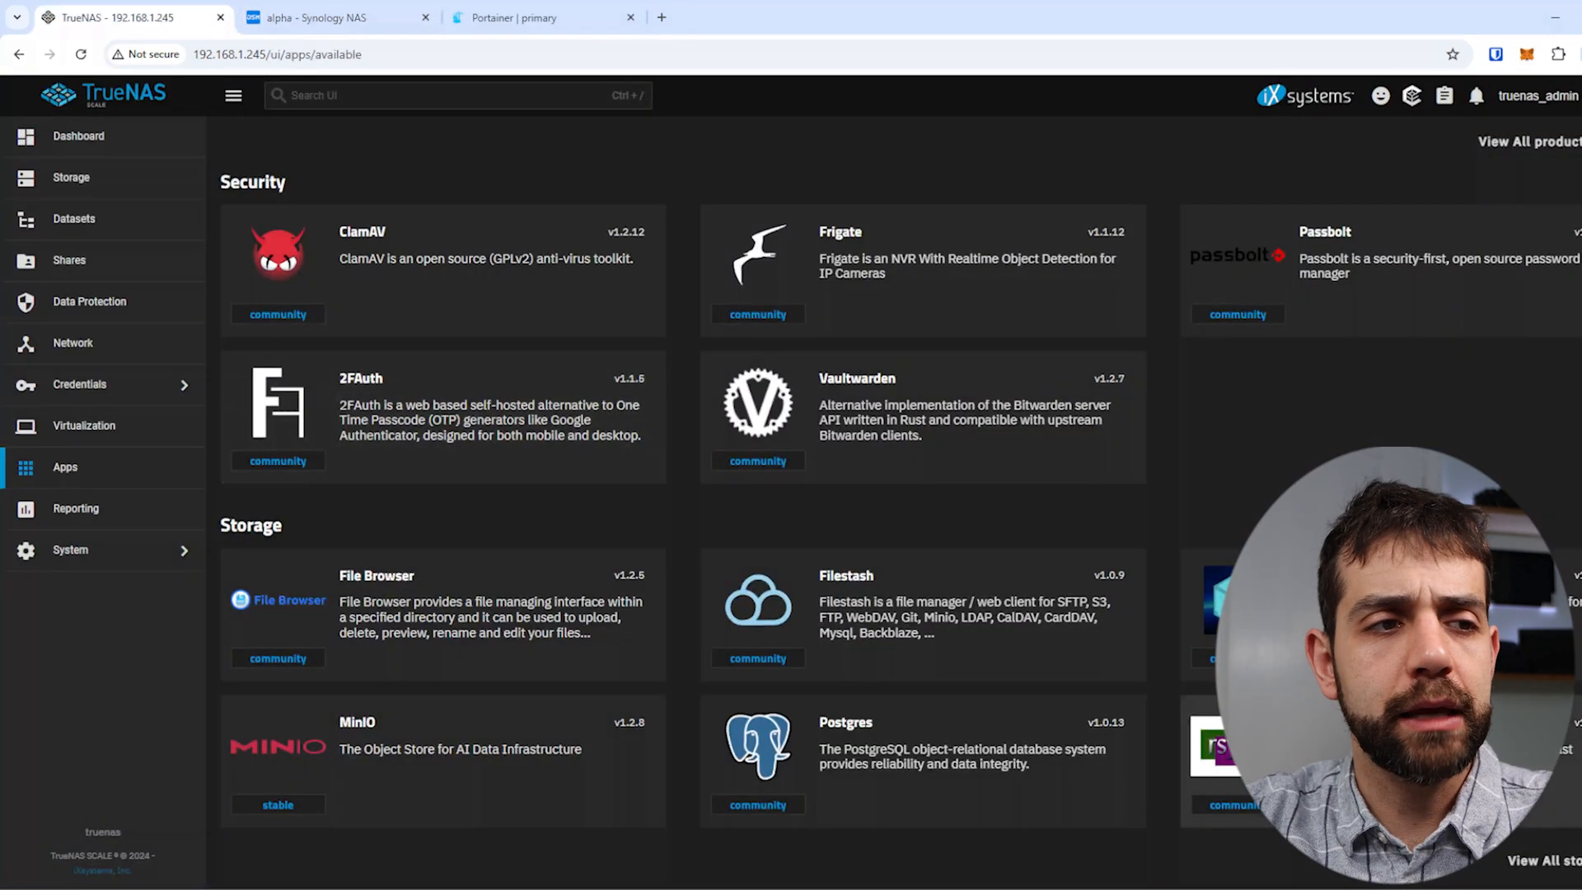
scroll(down, 3)
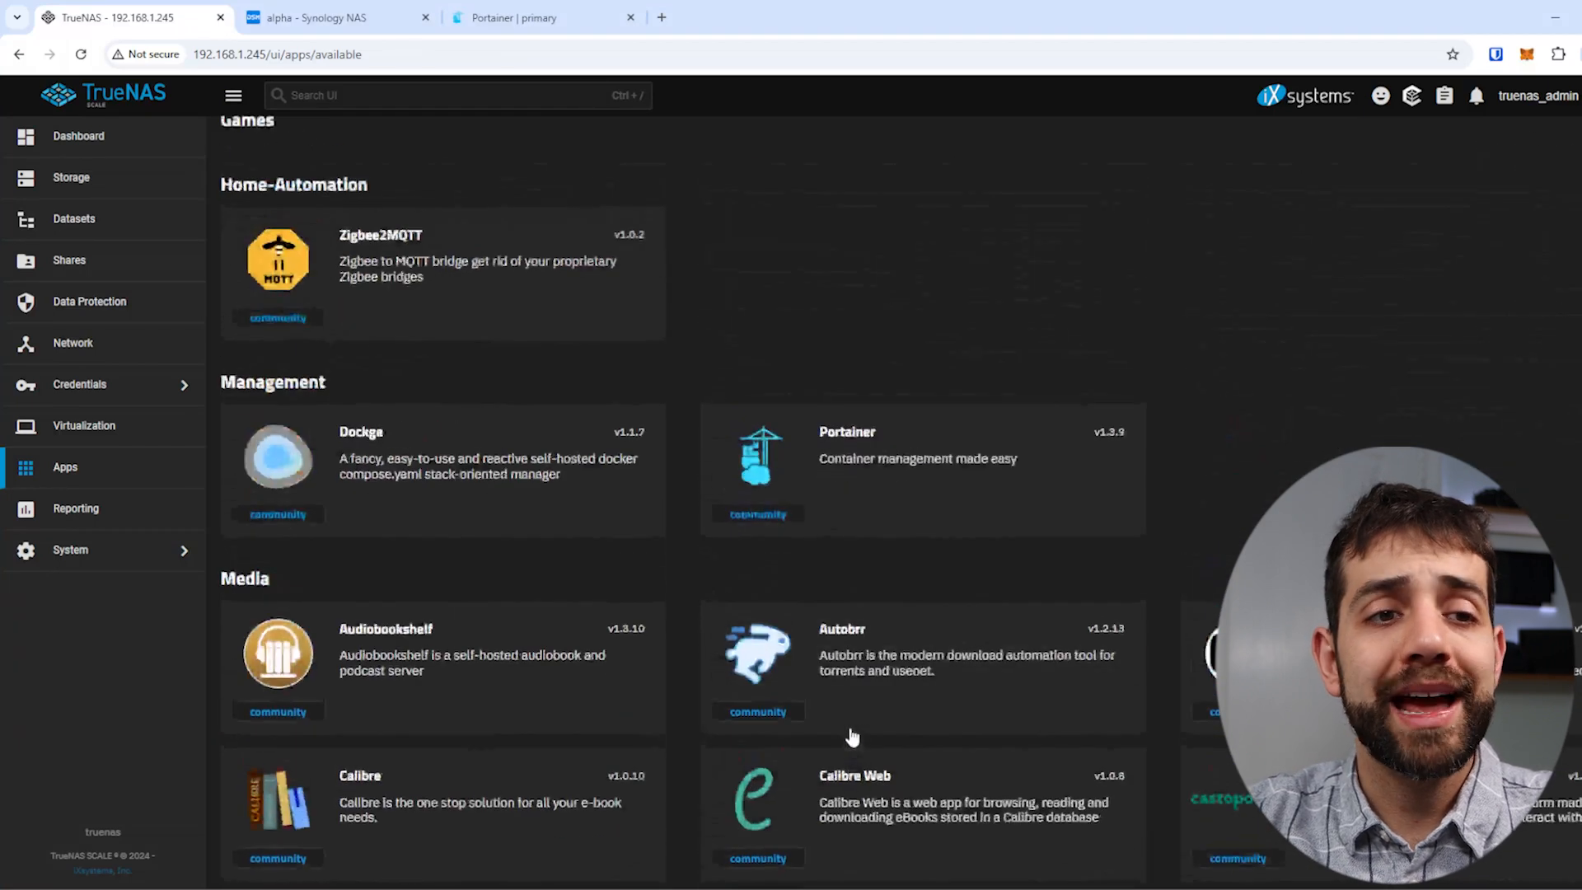
scroll(up, 3)
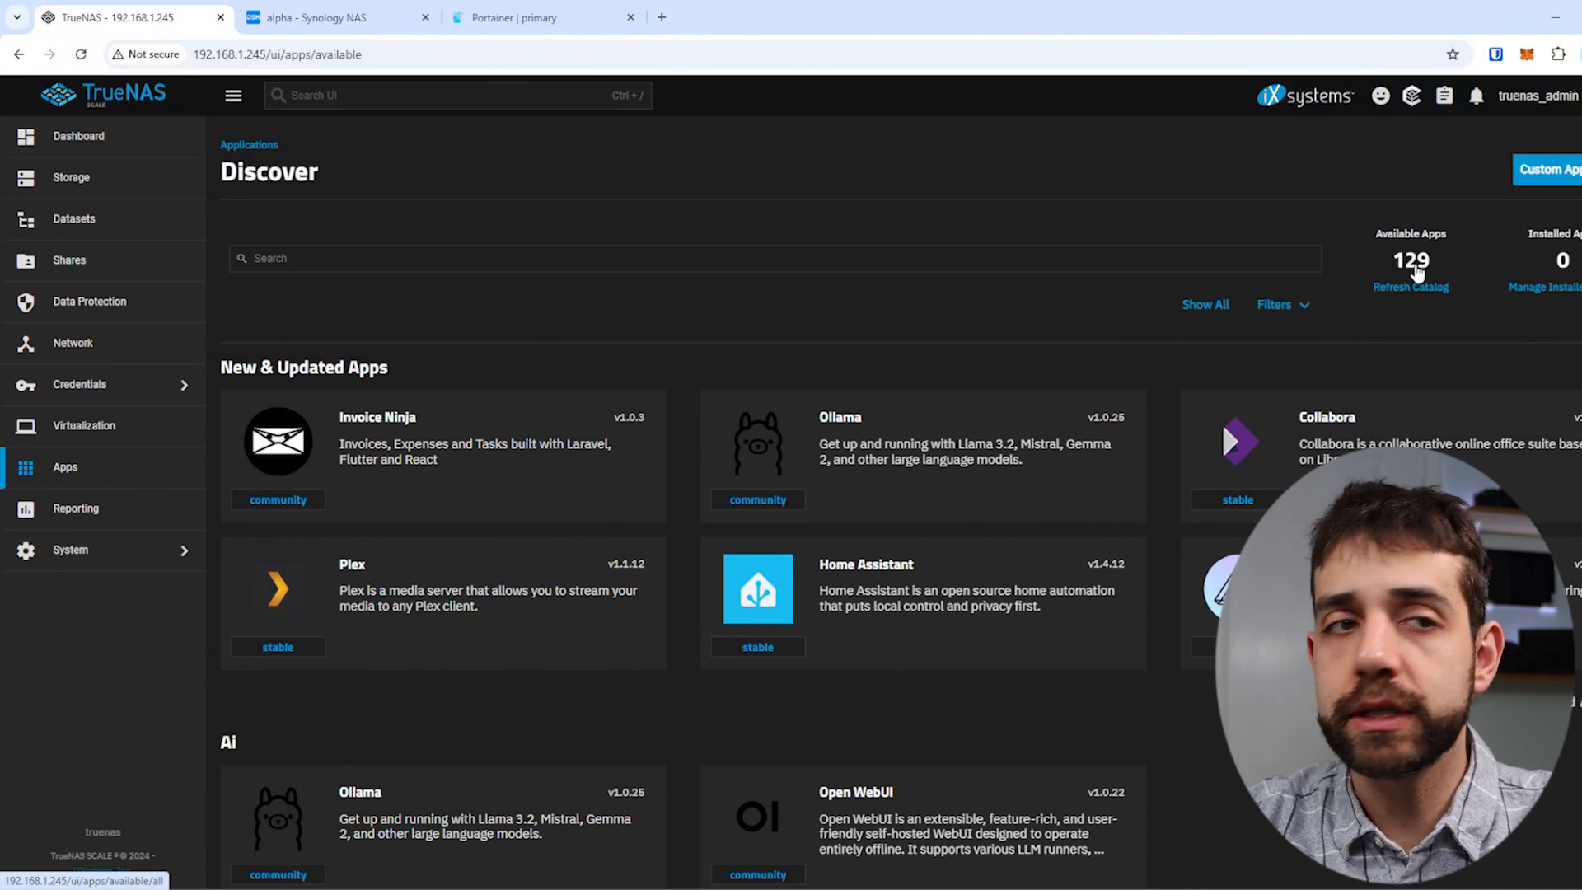
click(606, 258)
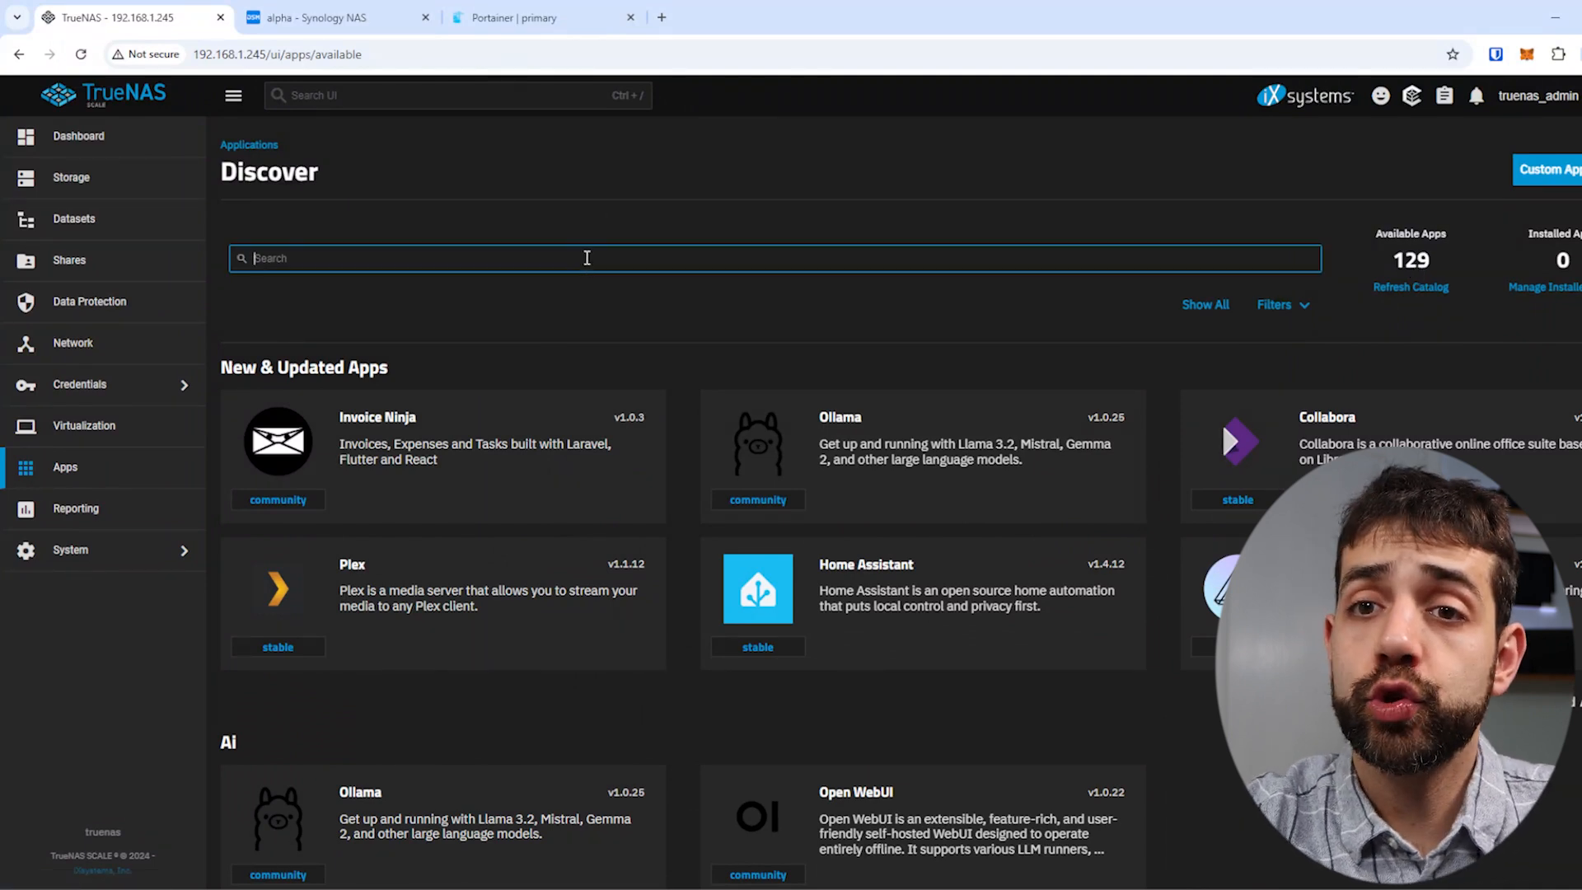
text(clo)
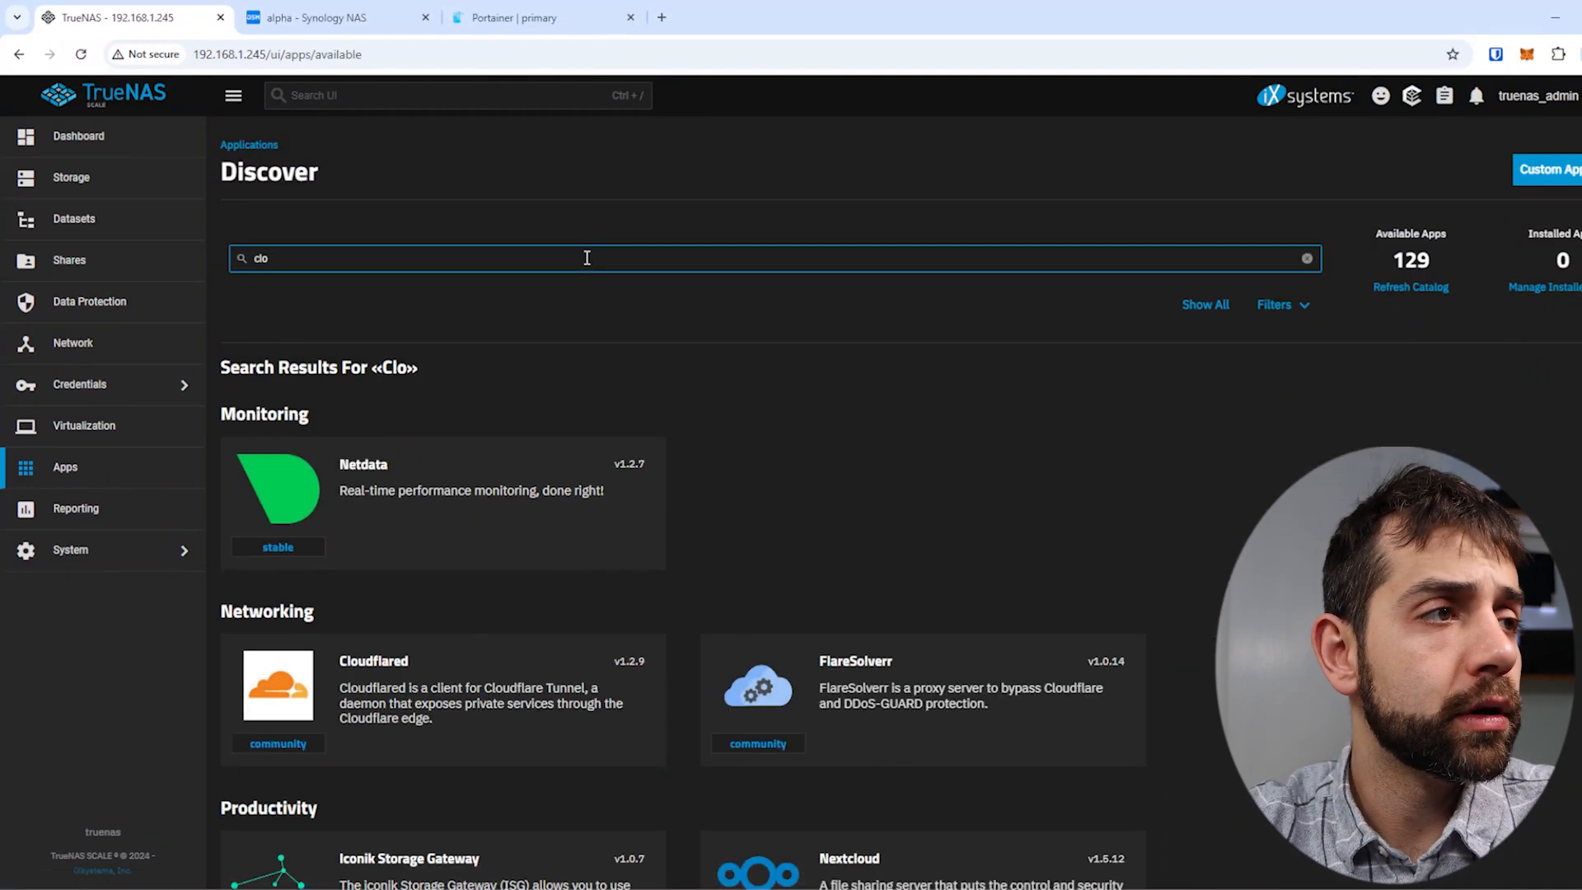
mouse_move(477, 712)
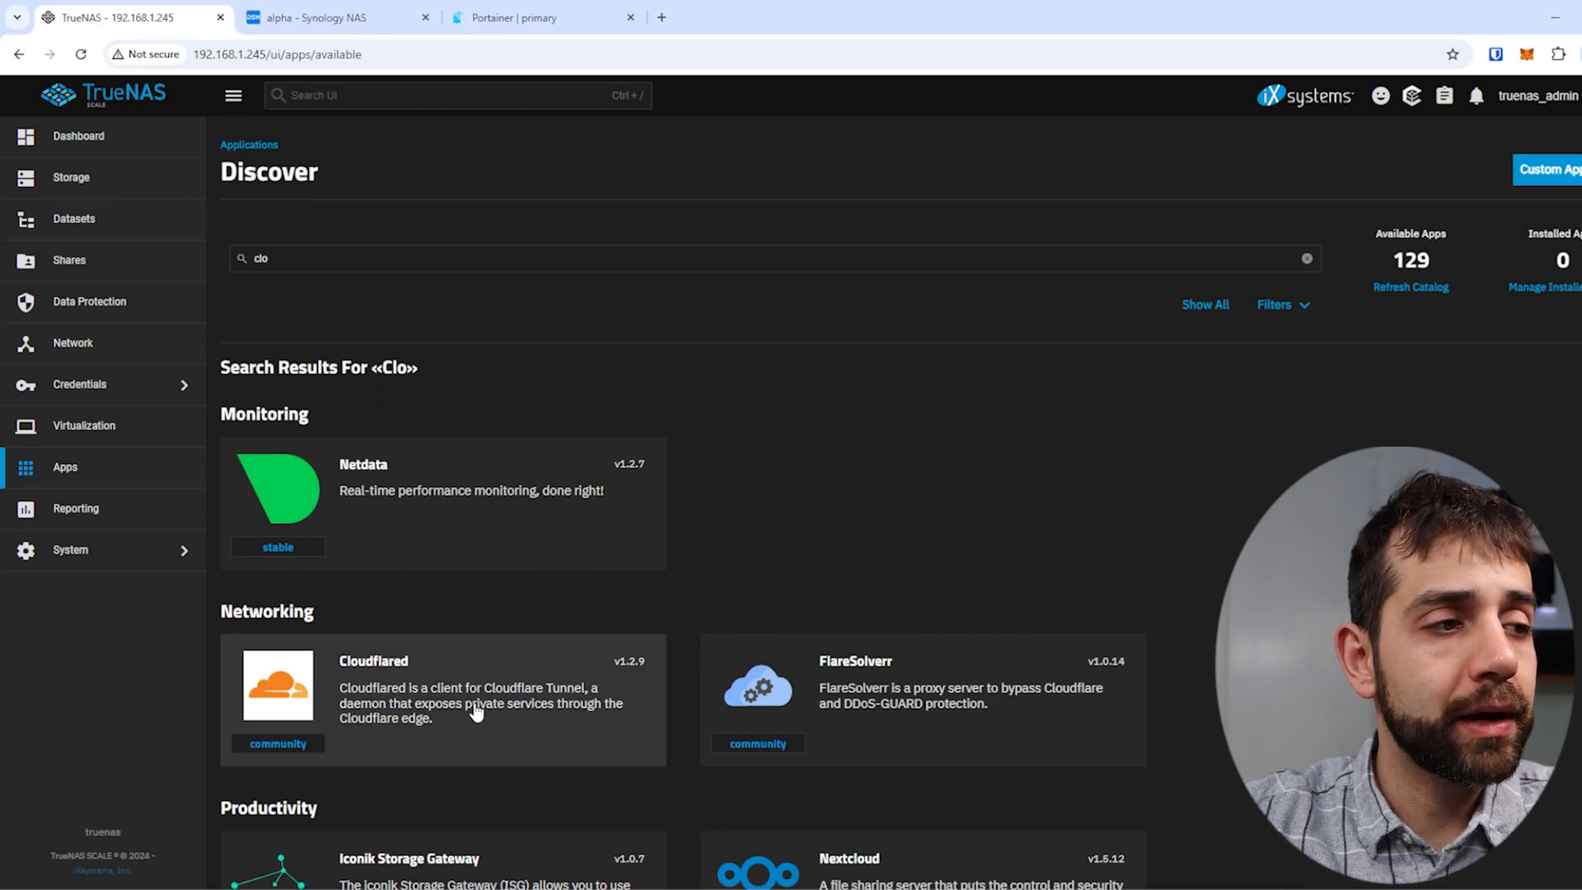
click(442, 688)
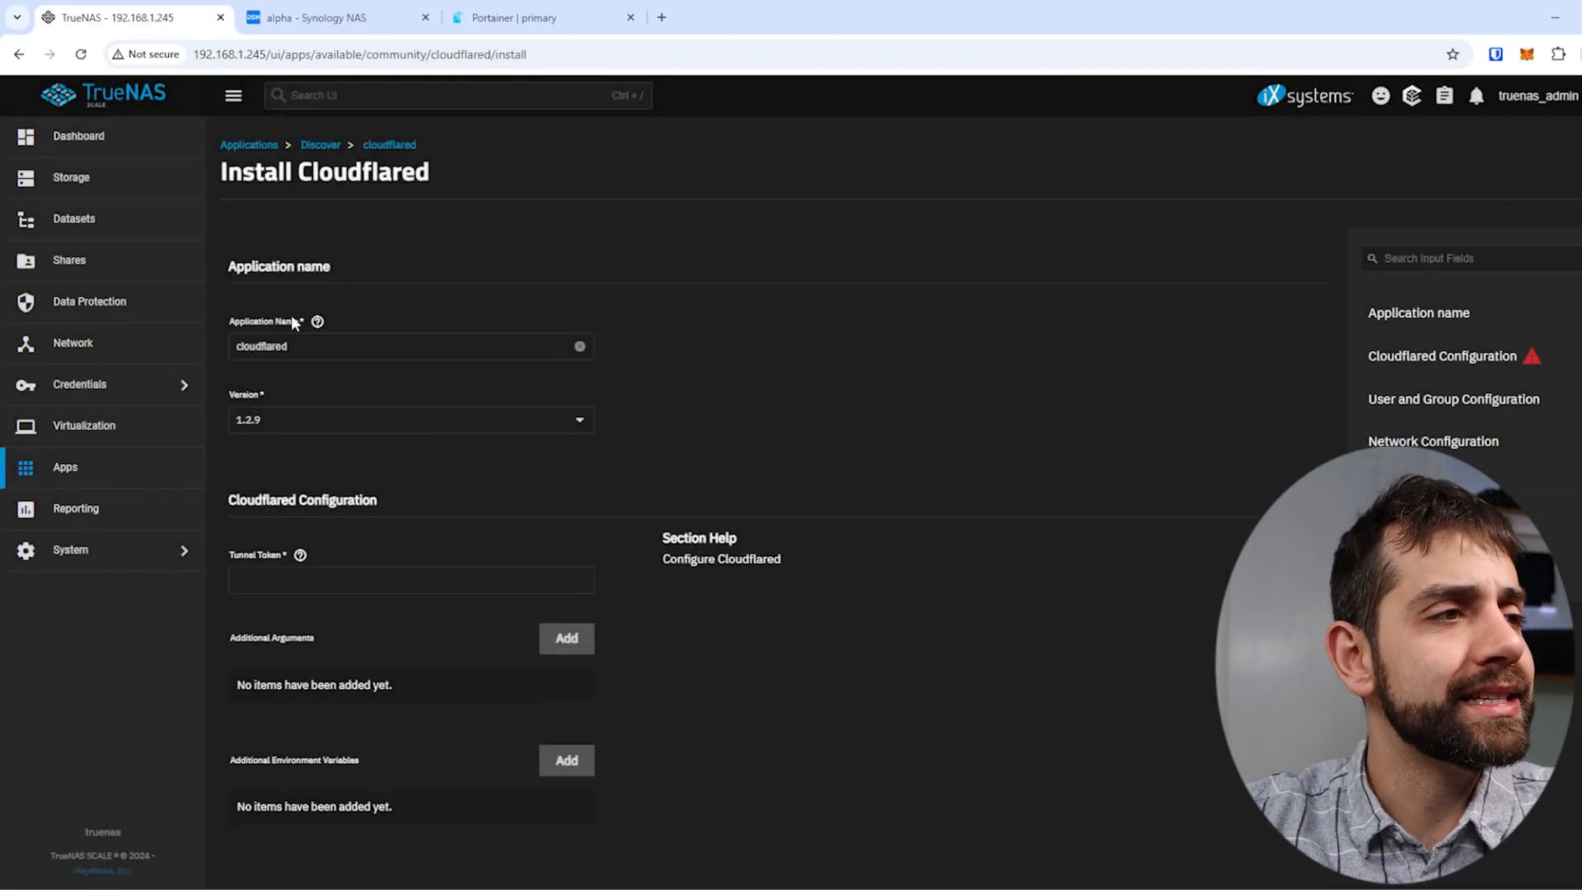
scroll(down, 3)
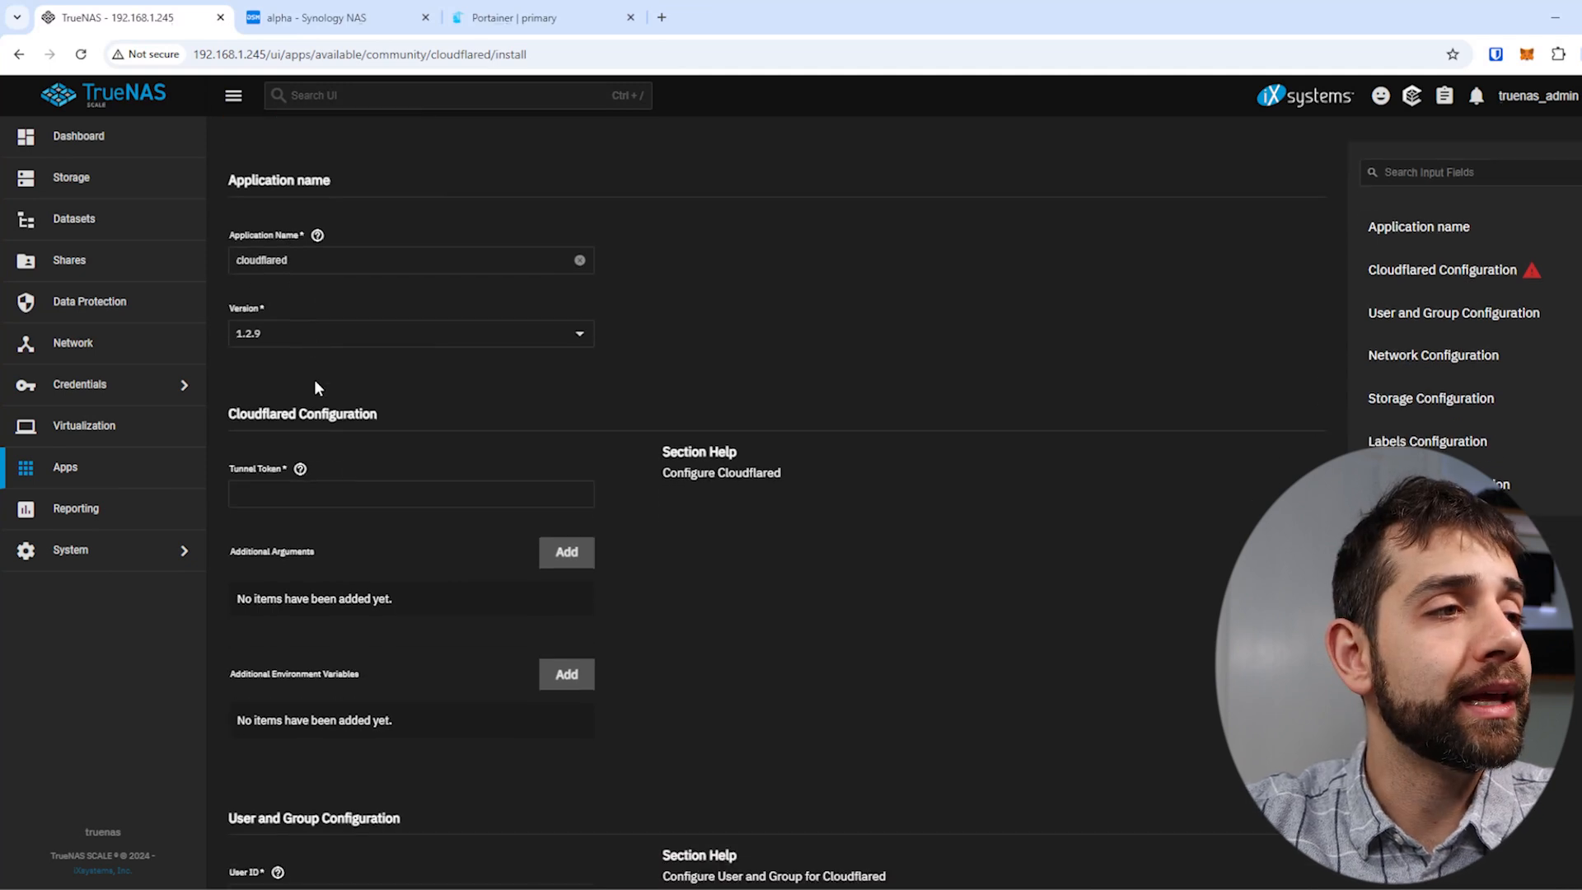
click(410, 494)
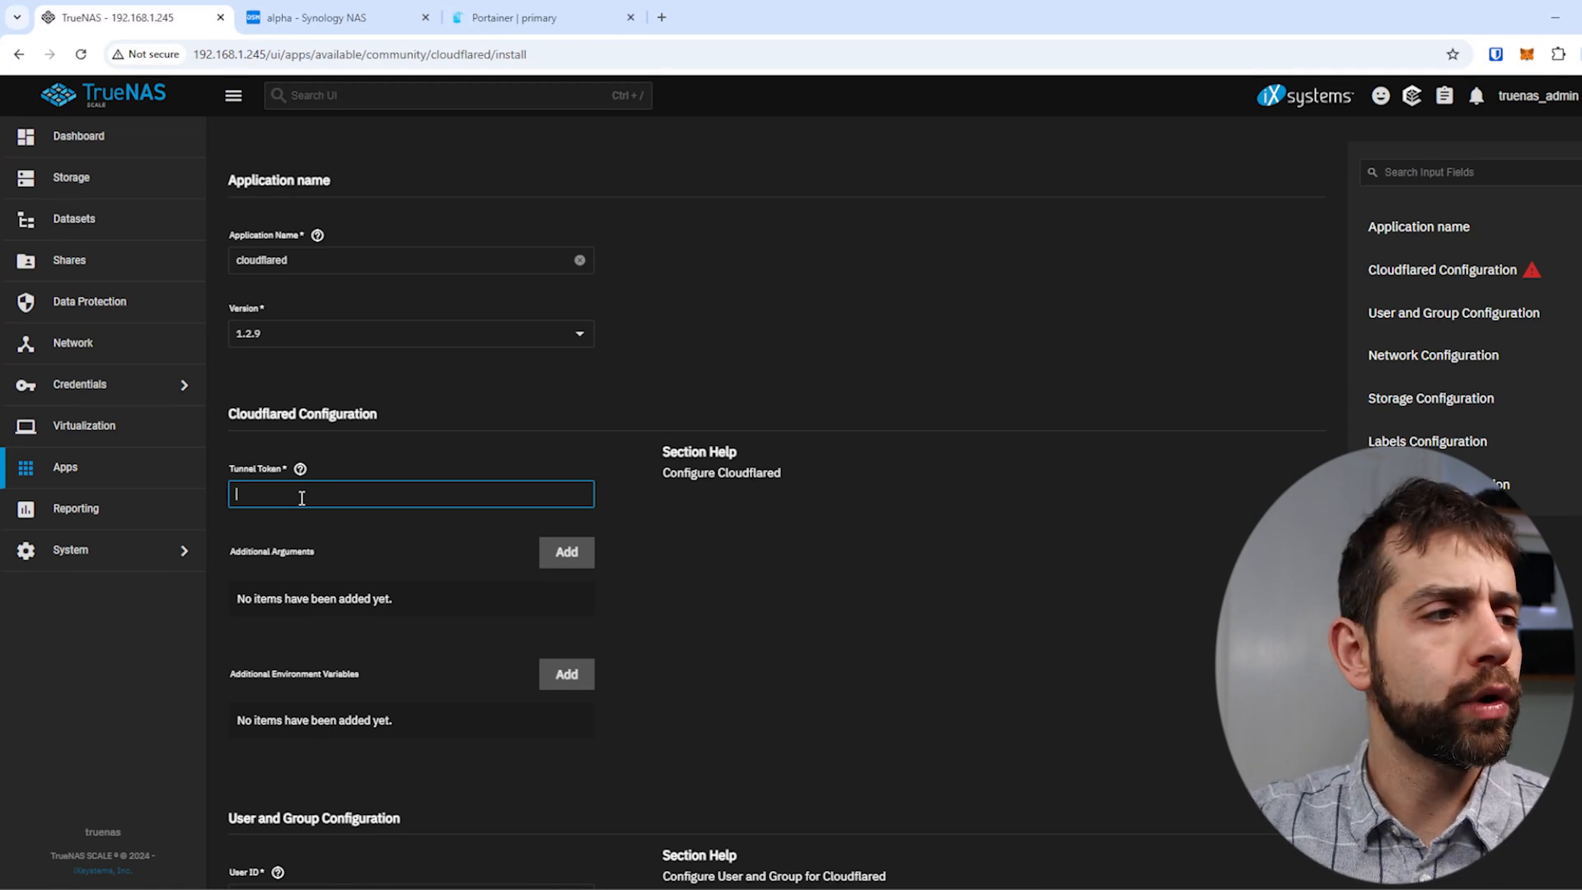
scroll(down, 3)
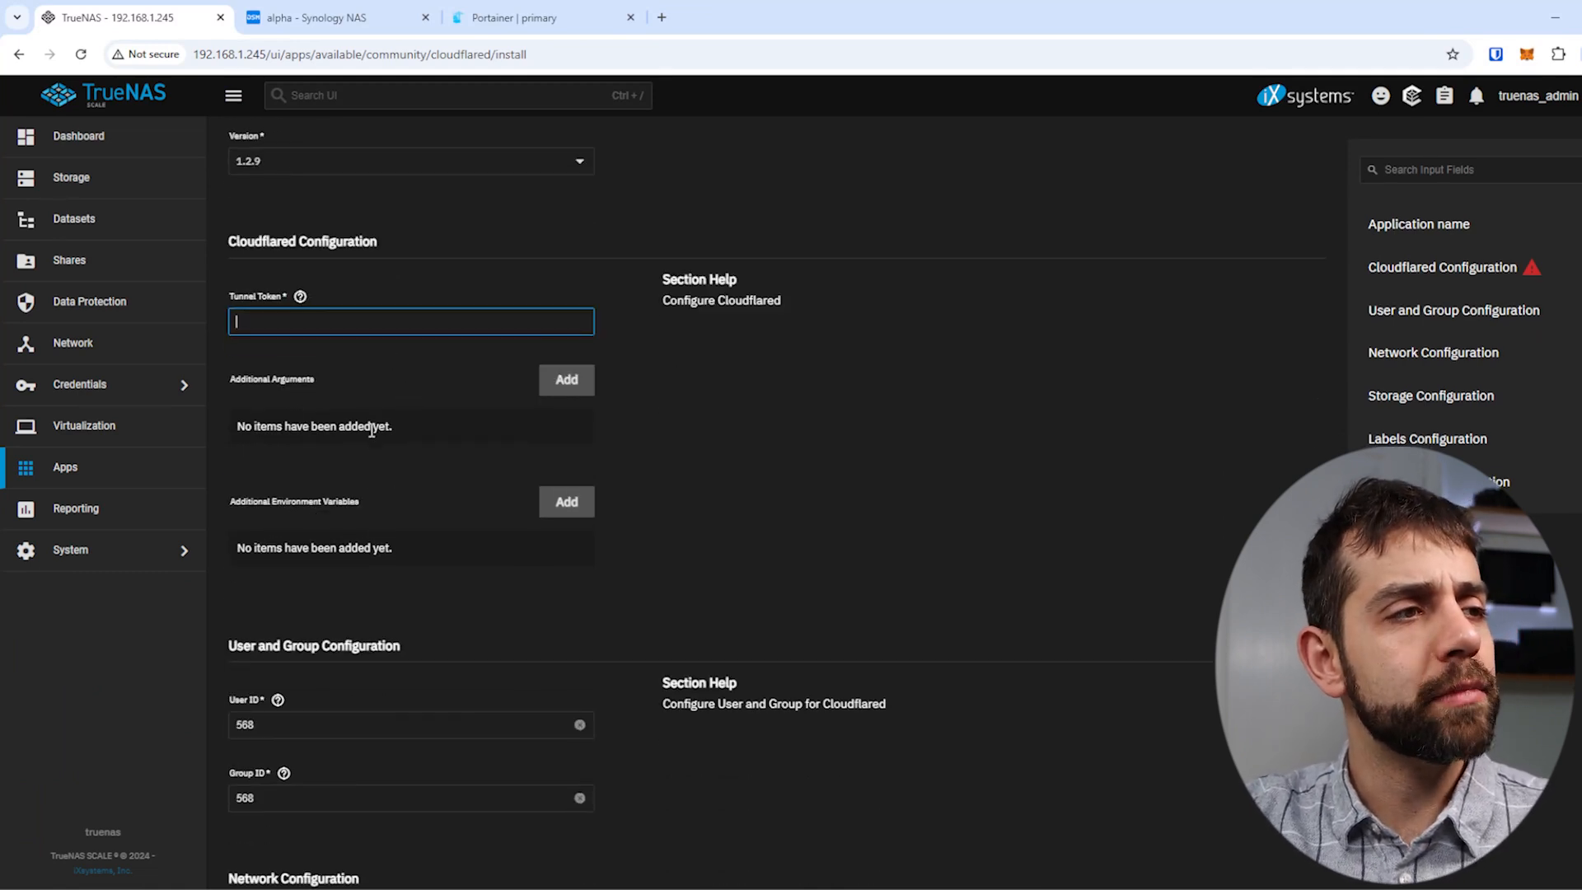
scroll(down, 3)
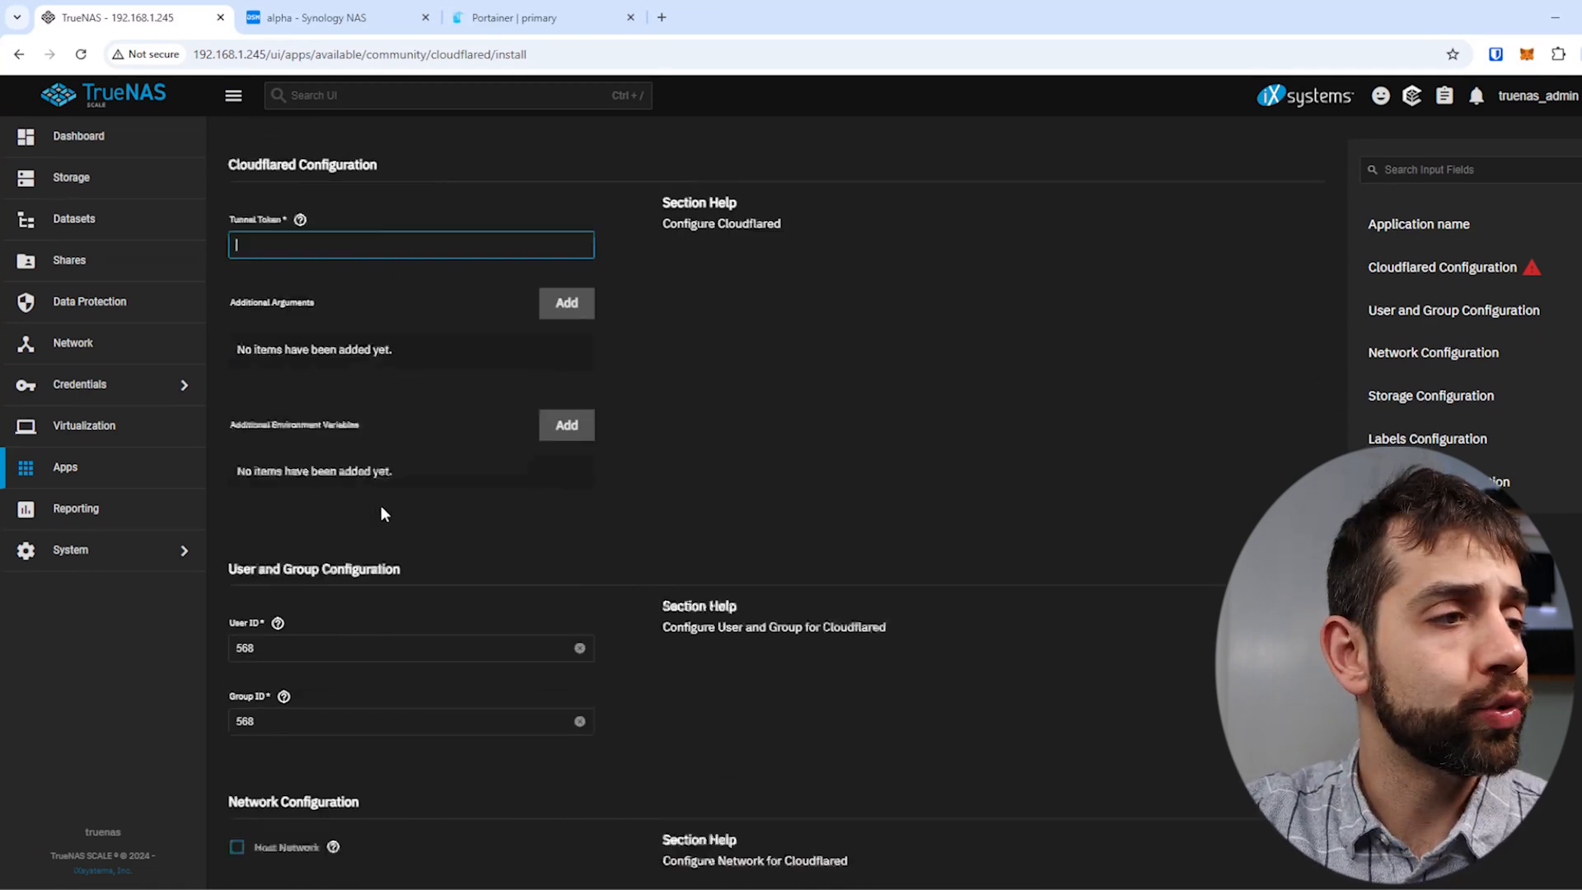
scroll(down, 3)
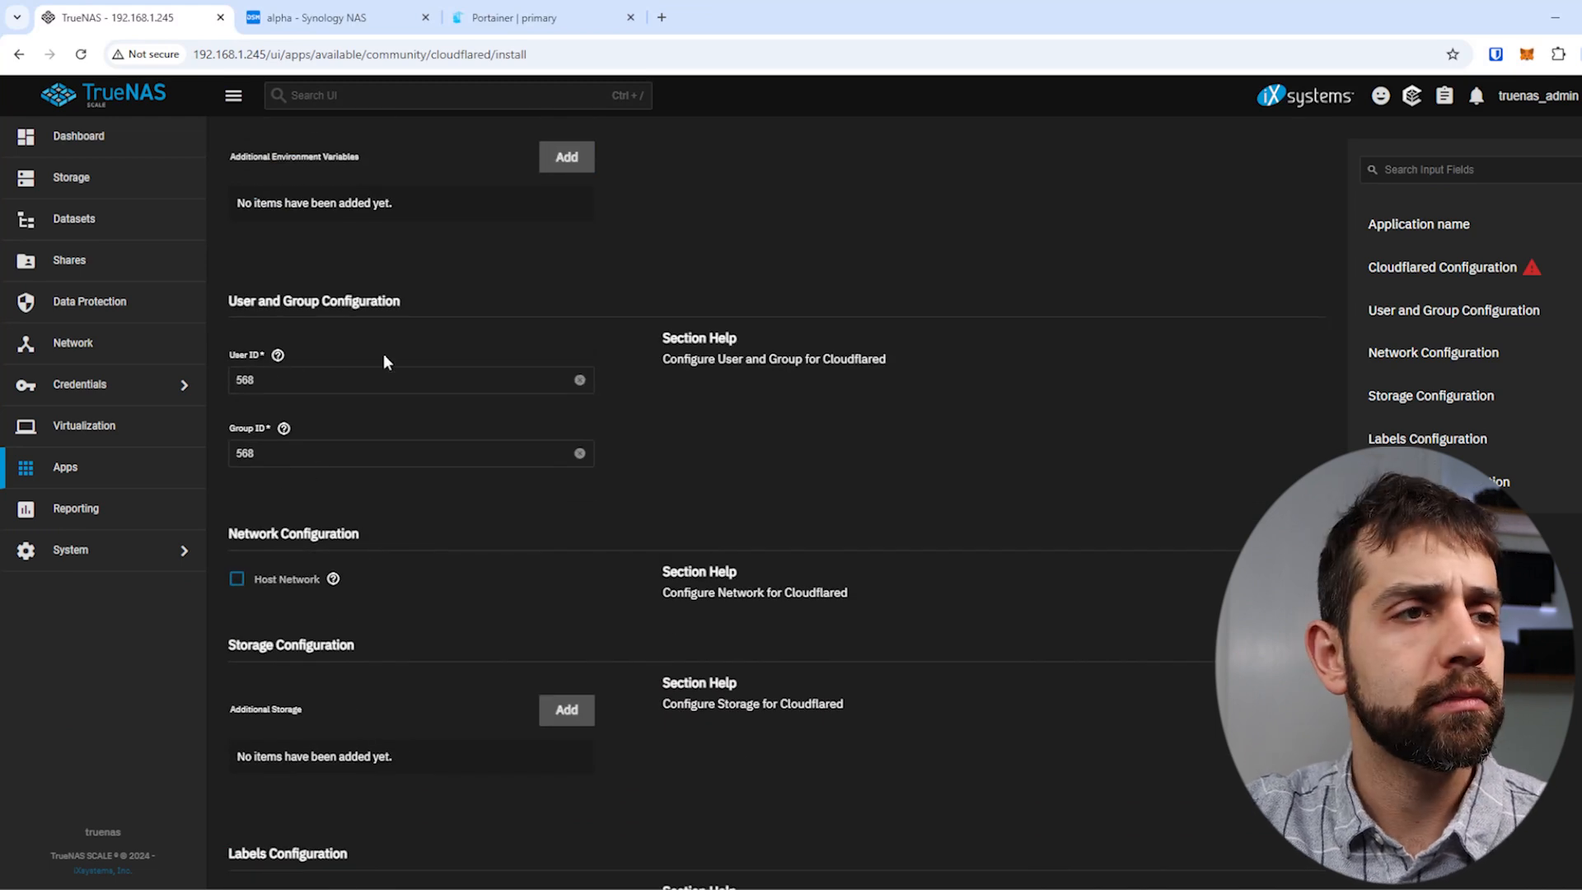
scroll(down, 3)
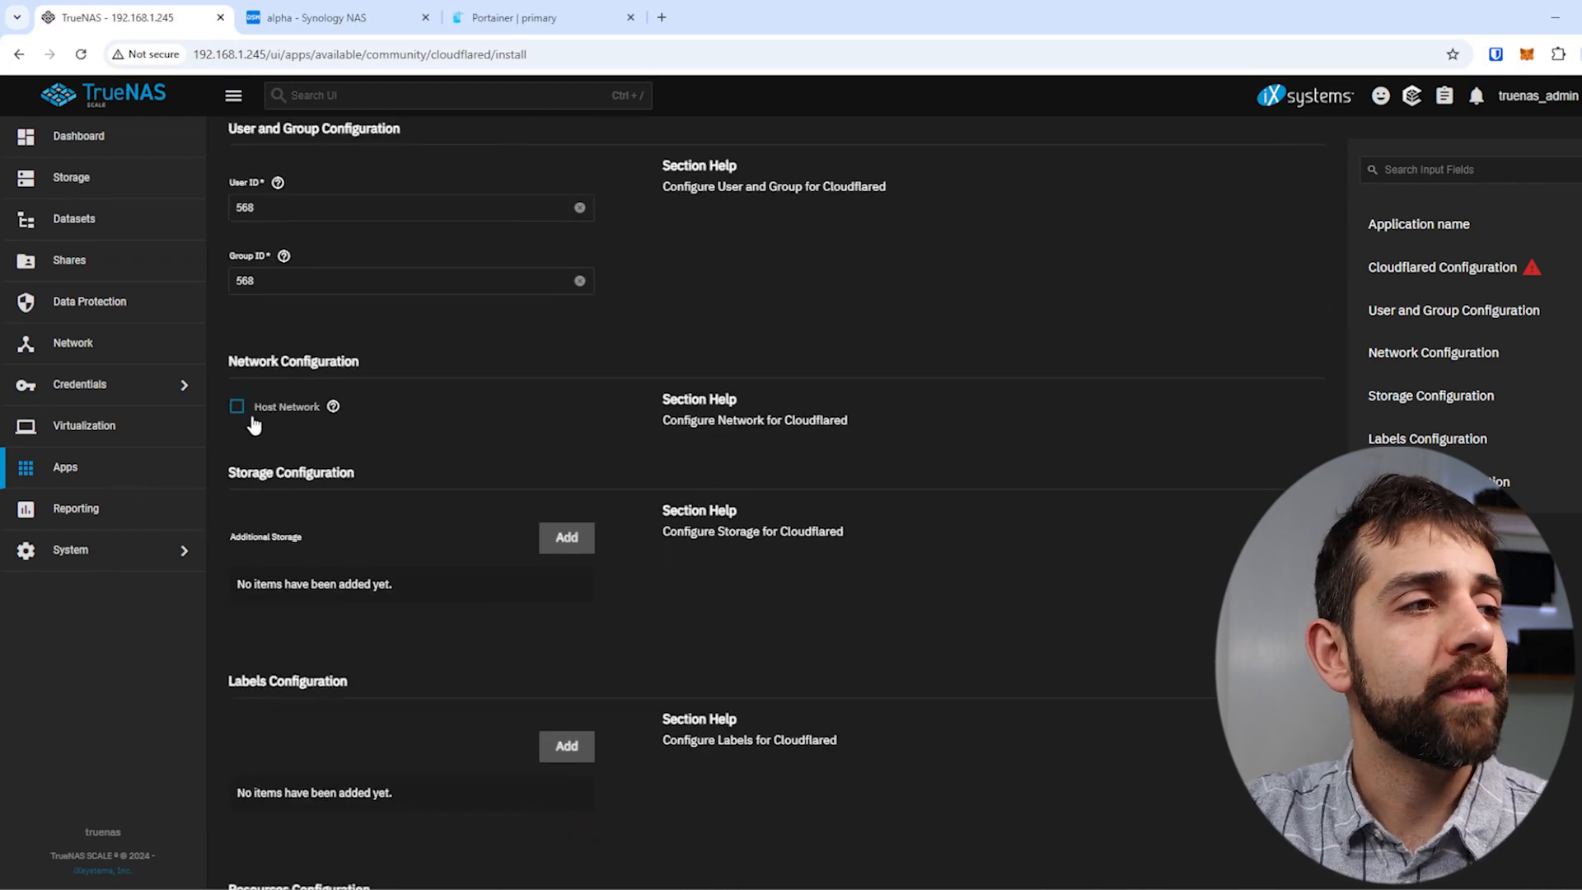
scroll(down, 3)
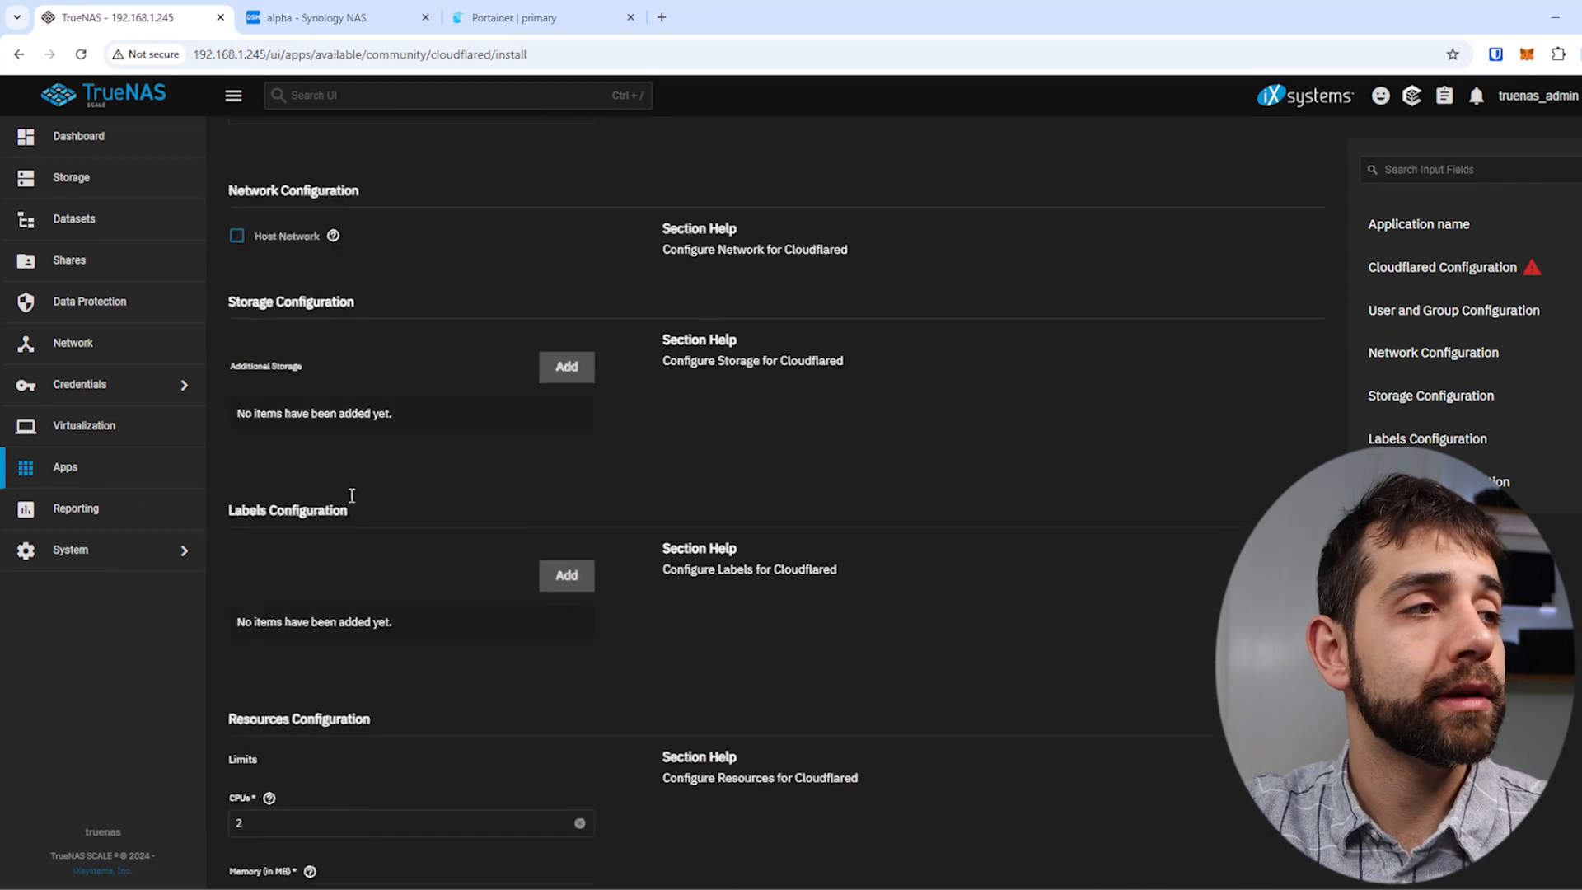
mouse_move(556, 364)
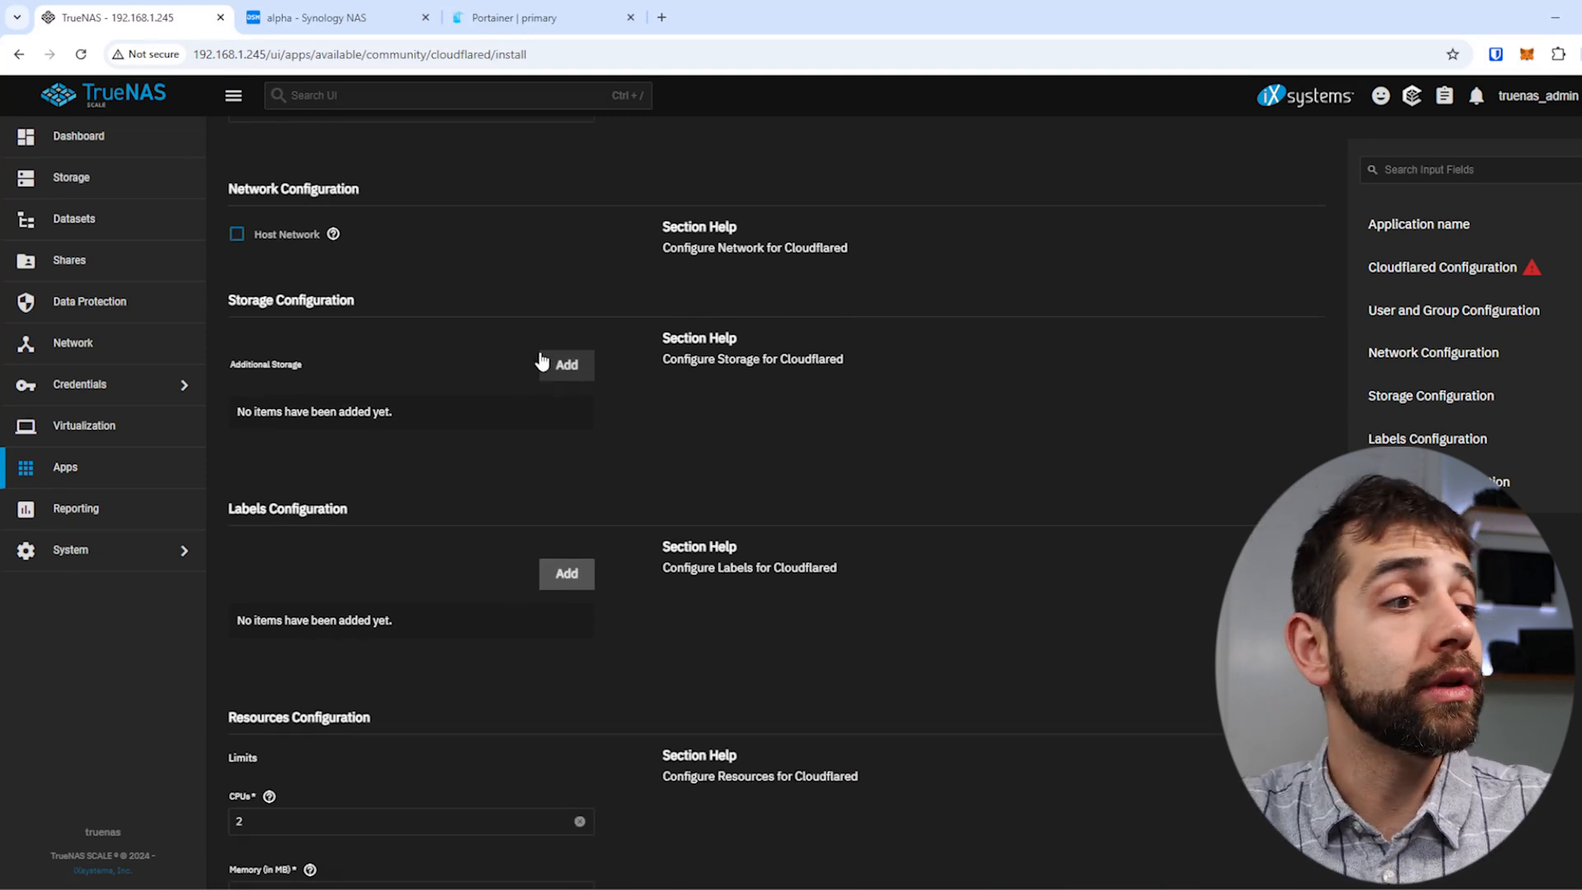
scroll(down, 3)
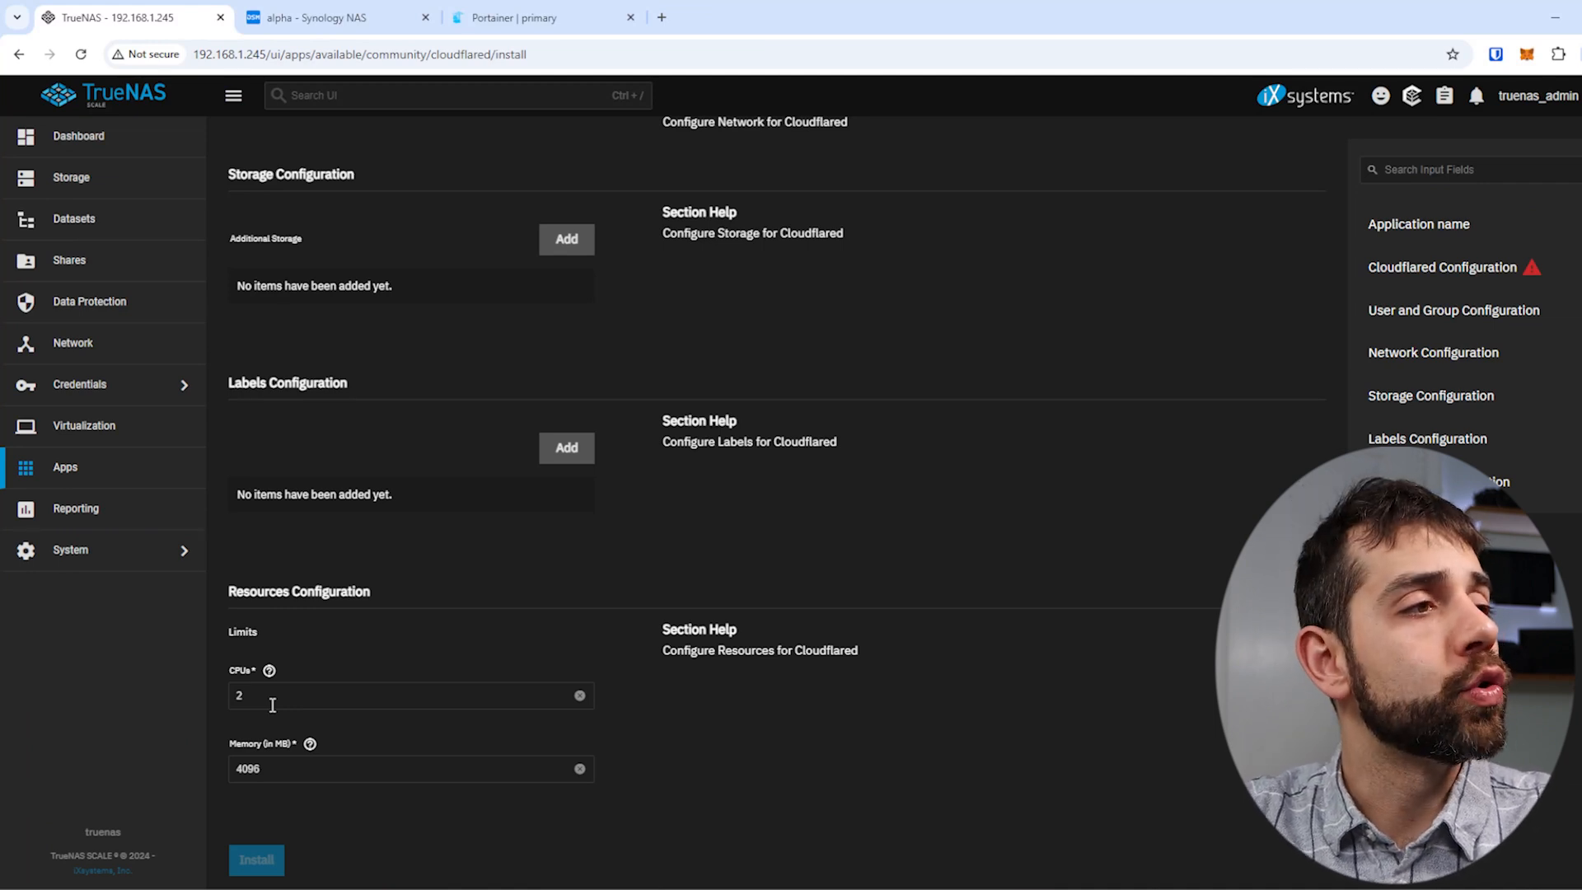
scroll(up, 3)
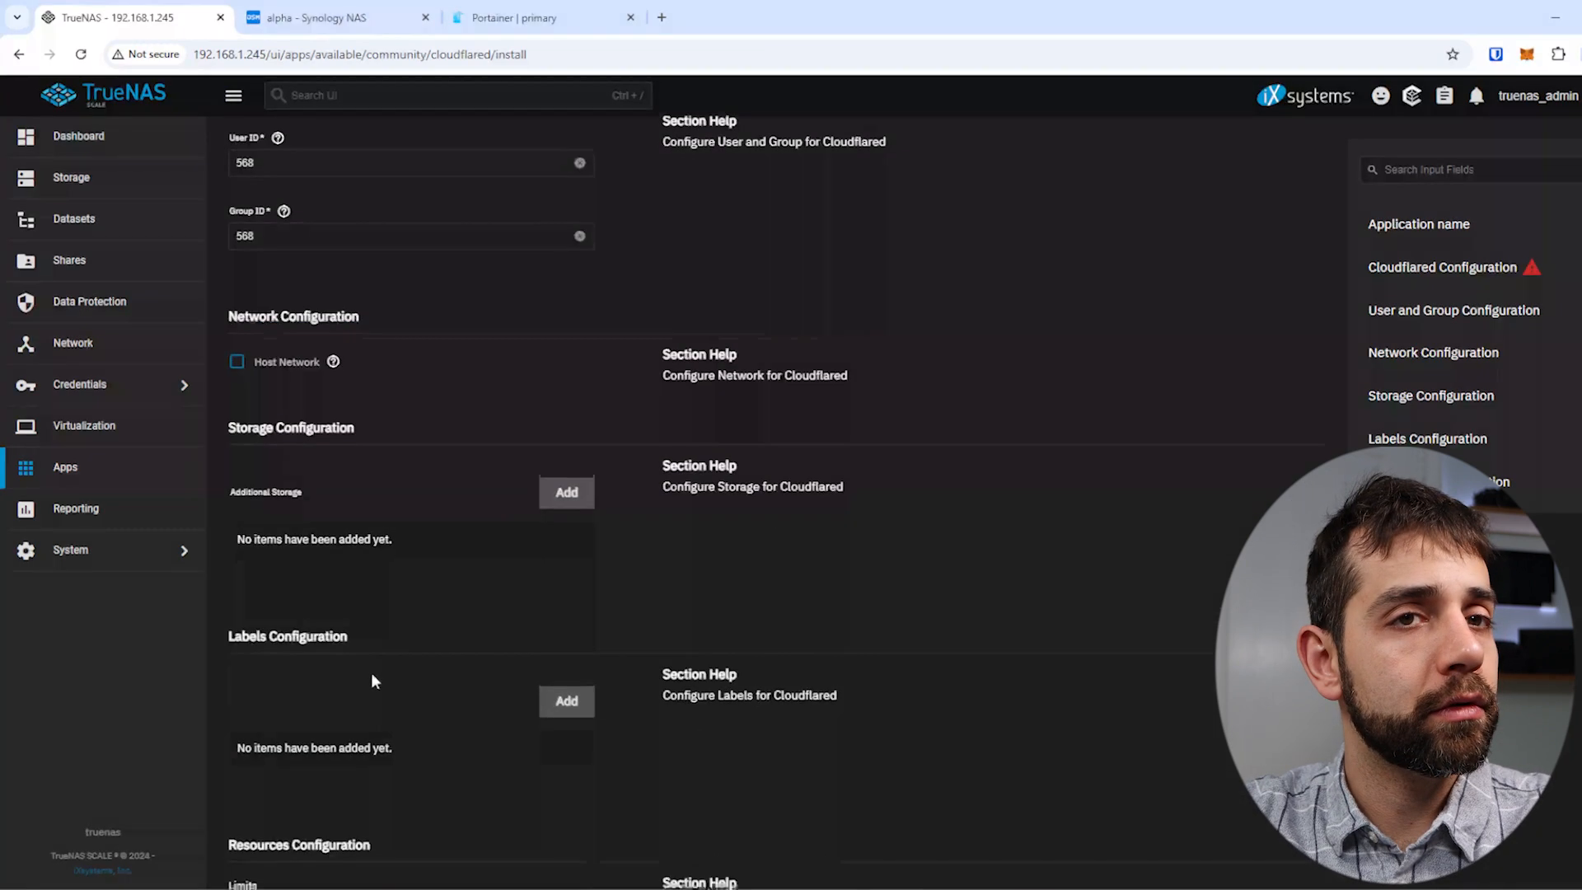
scroll(down, 3)
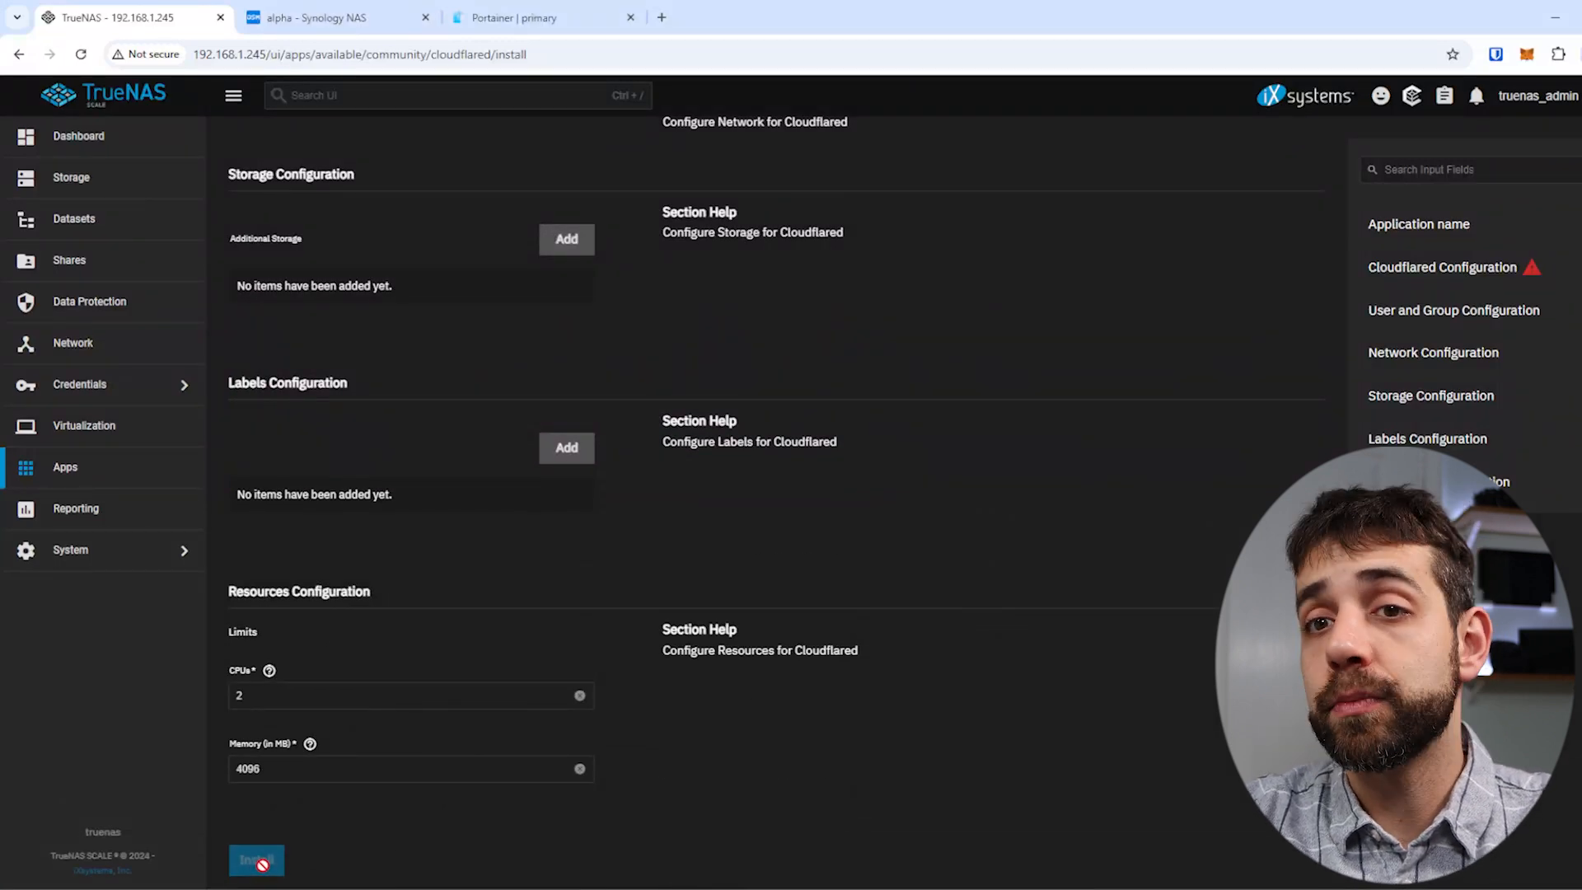
Step: Go from Installed apps to the Discover catalog and start installing Nextcloud
click(256, 860)
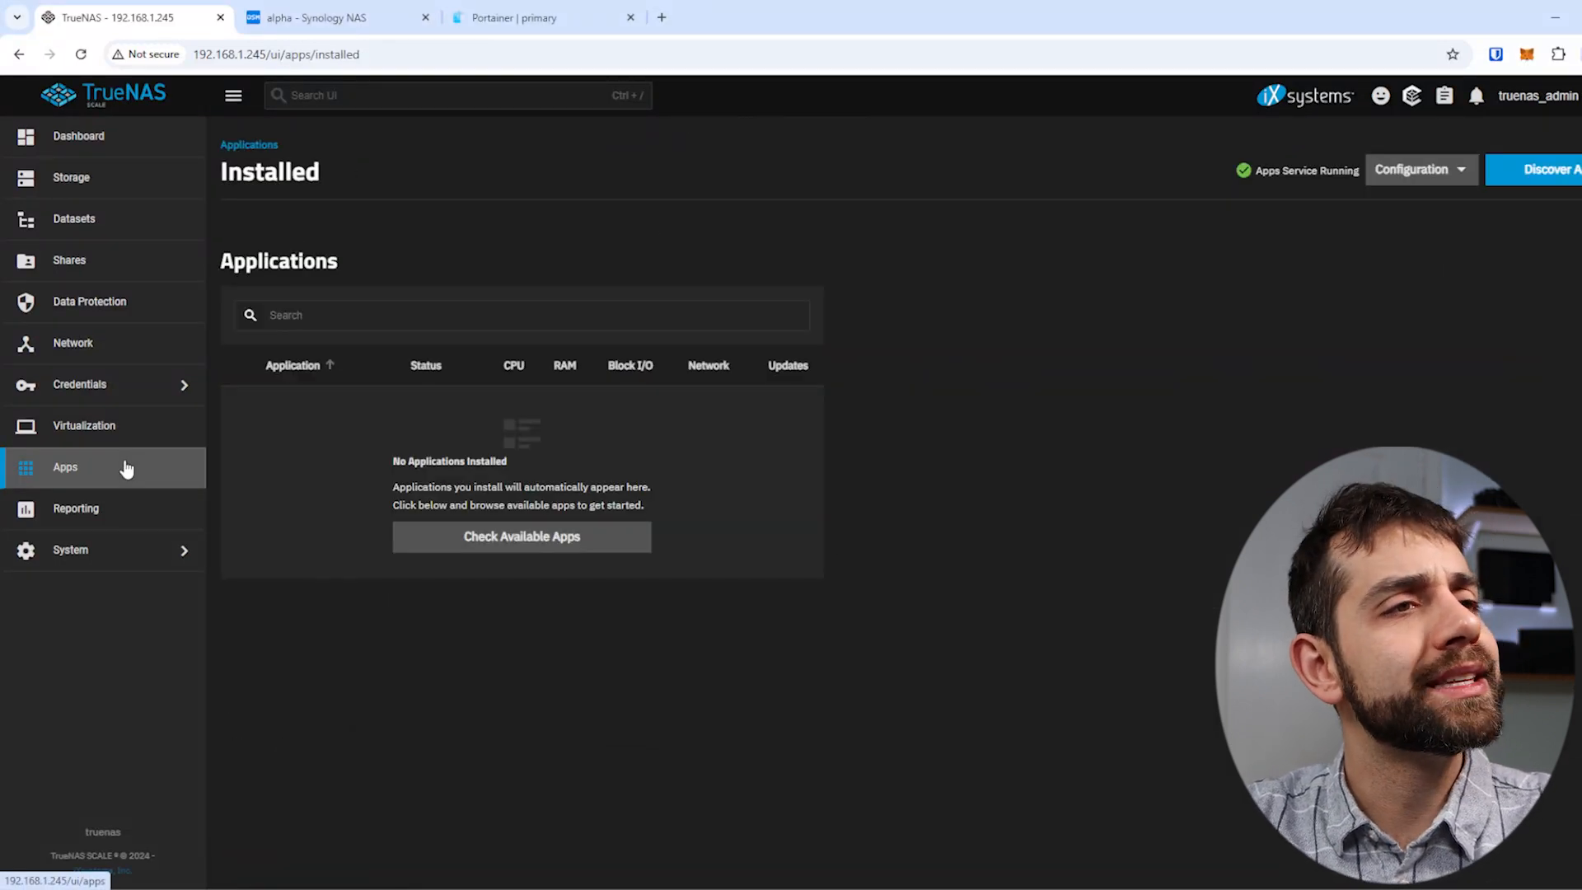
click(521, 536)
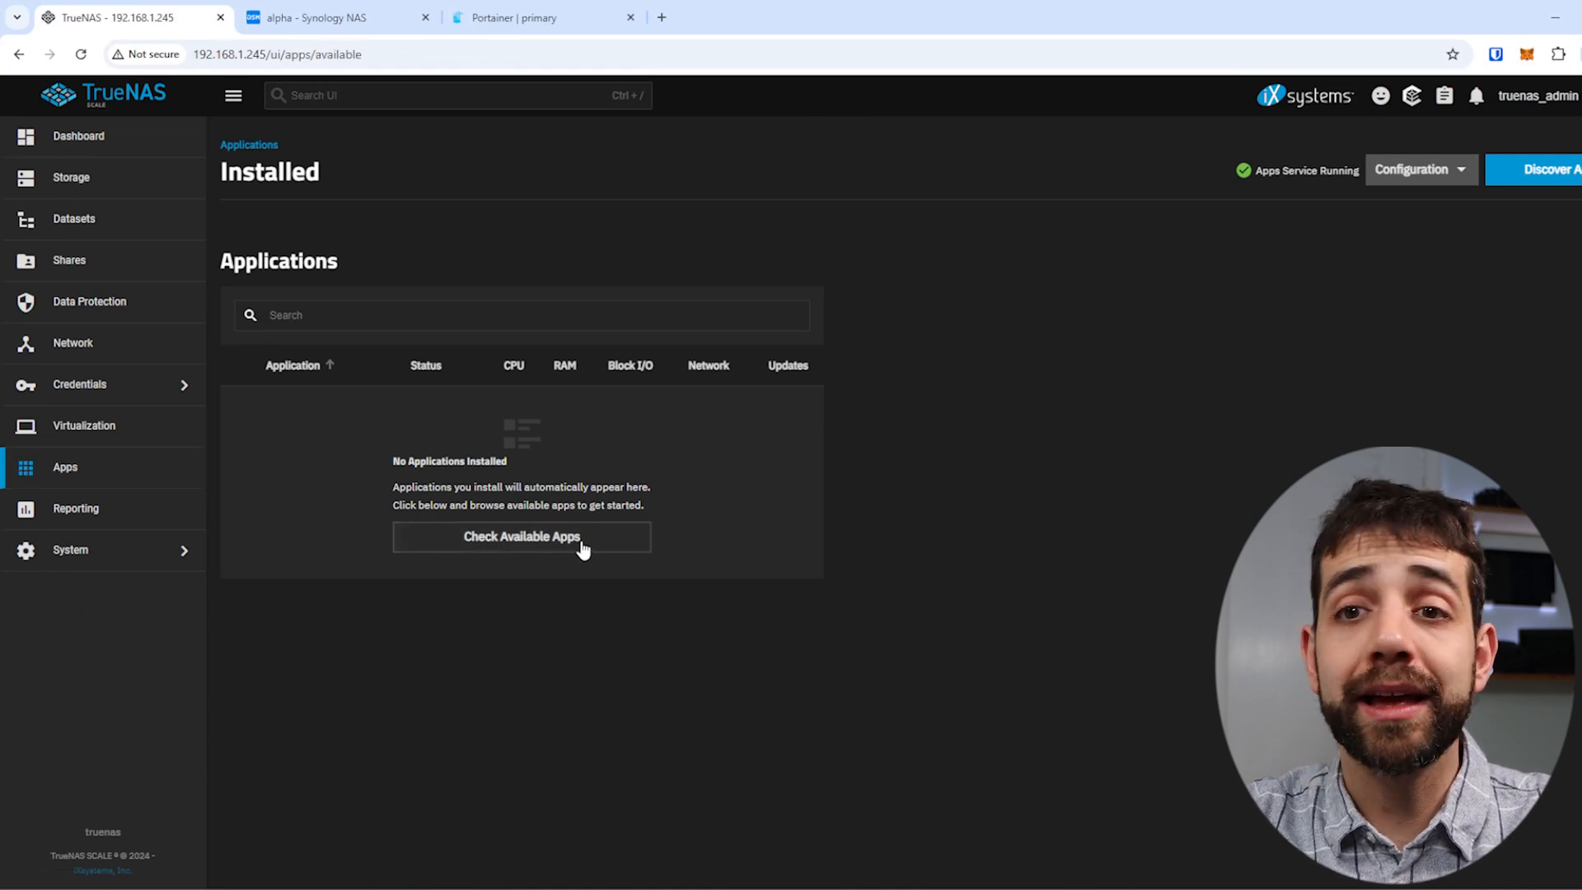
click(522, 536)
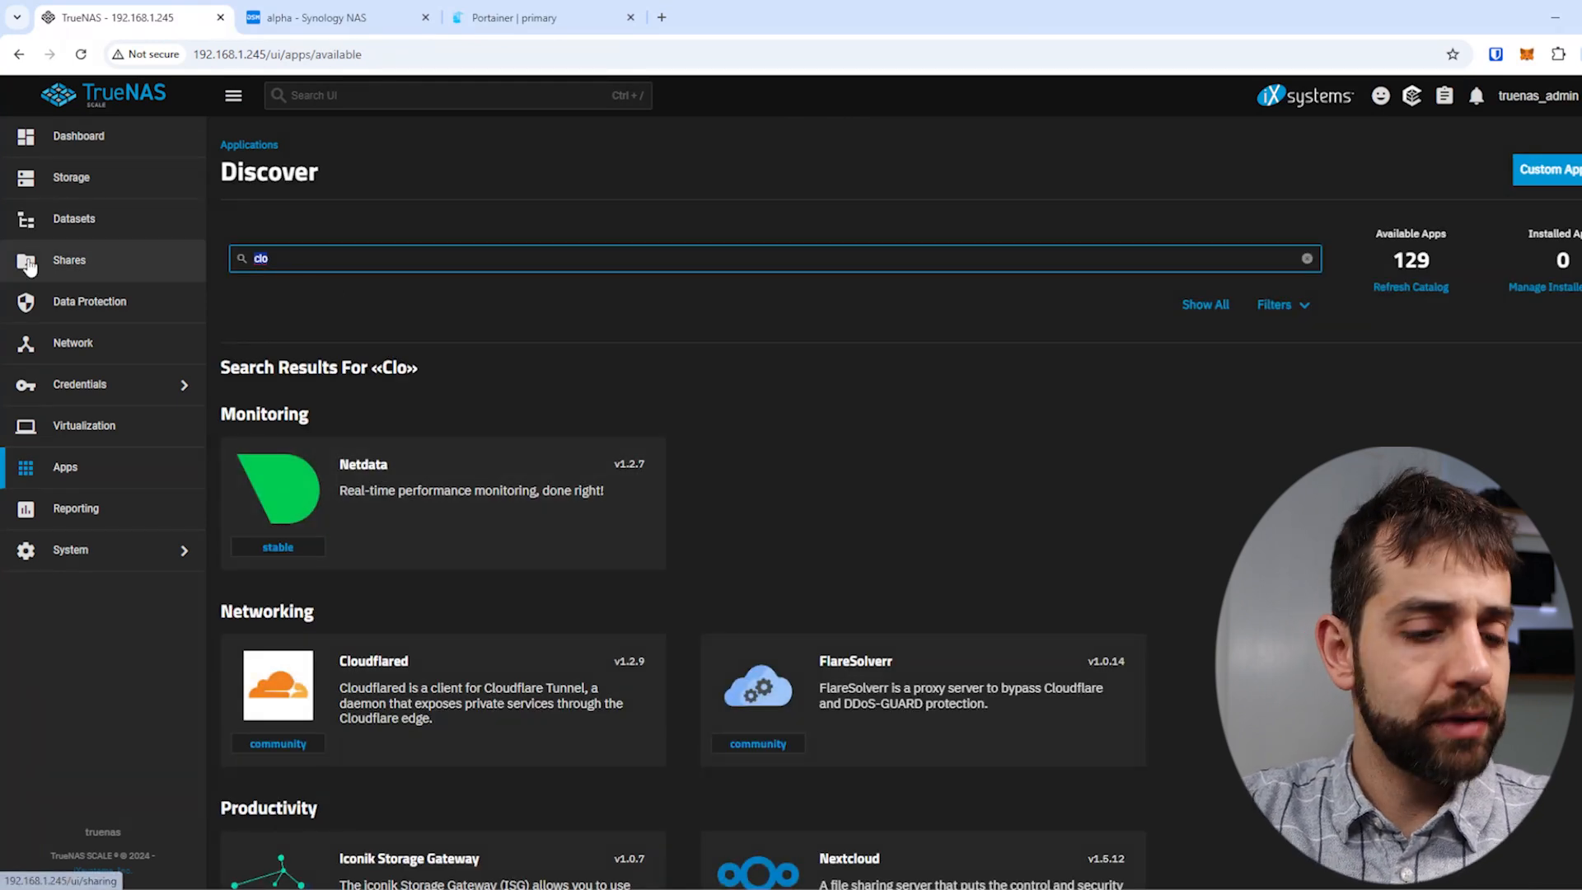
click(848, 859)
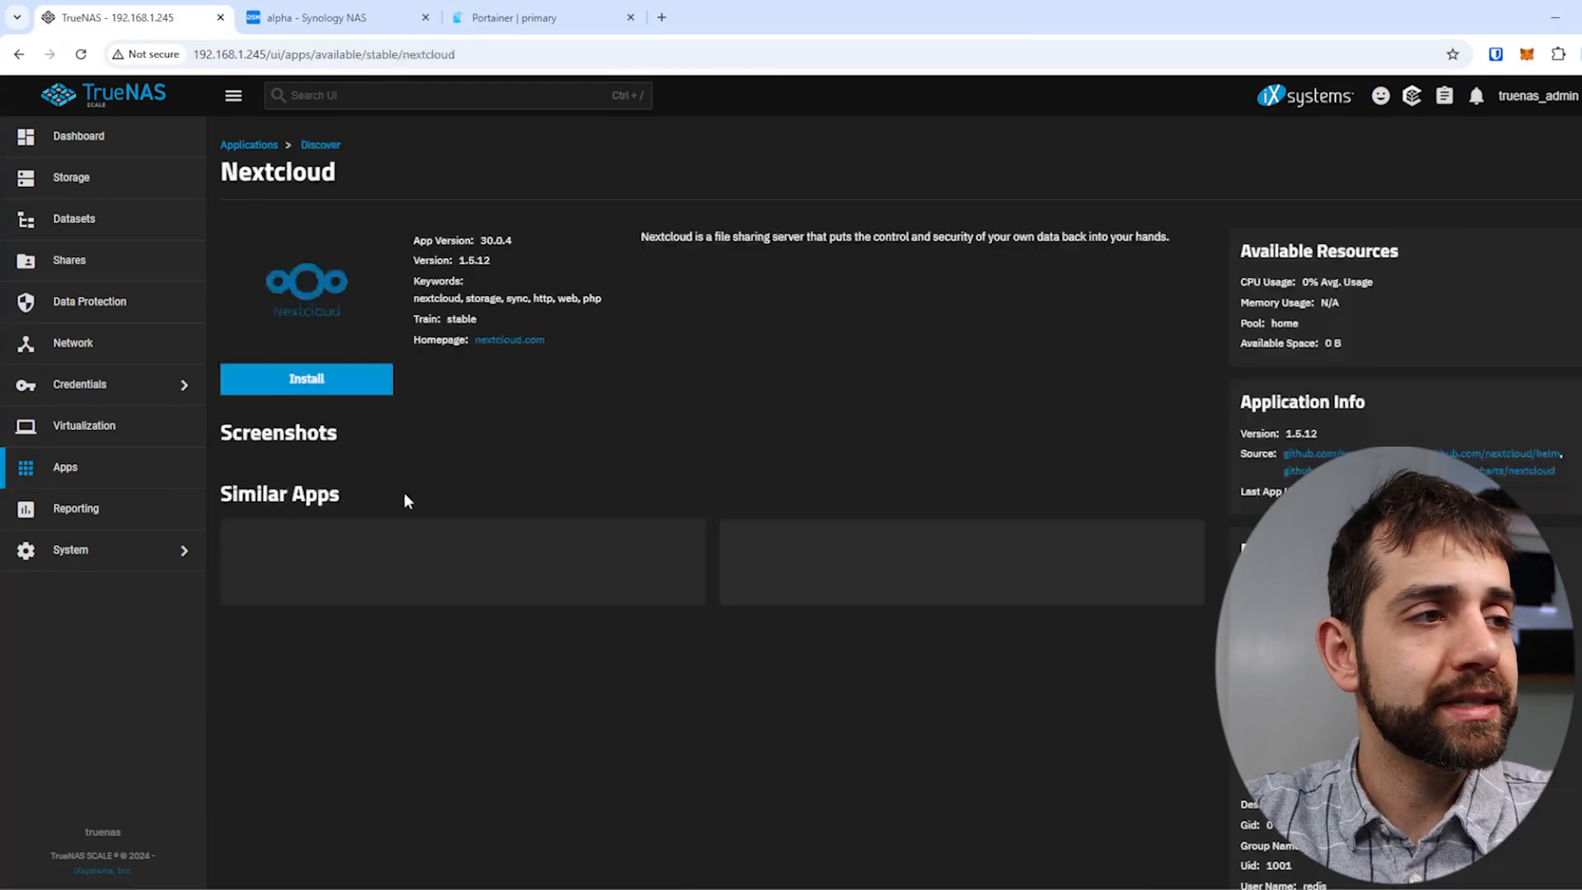
click(306, 378)
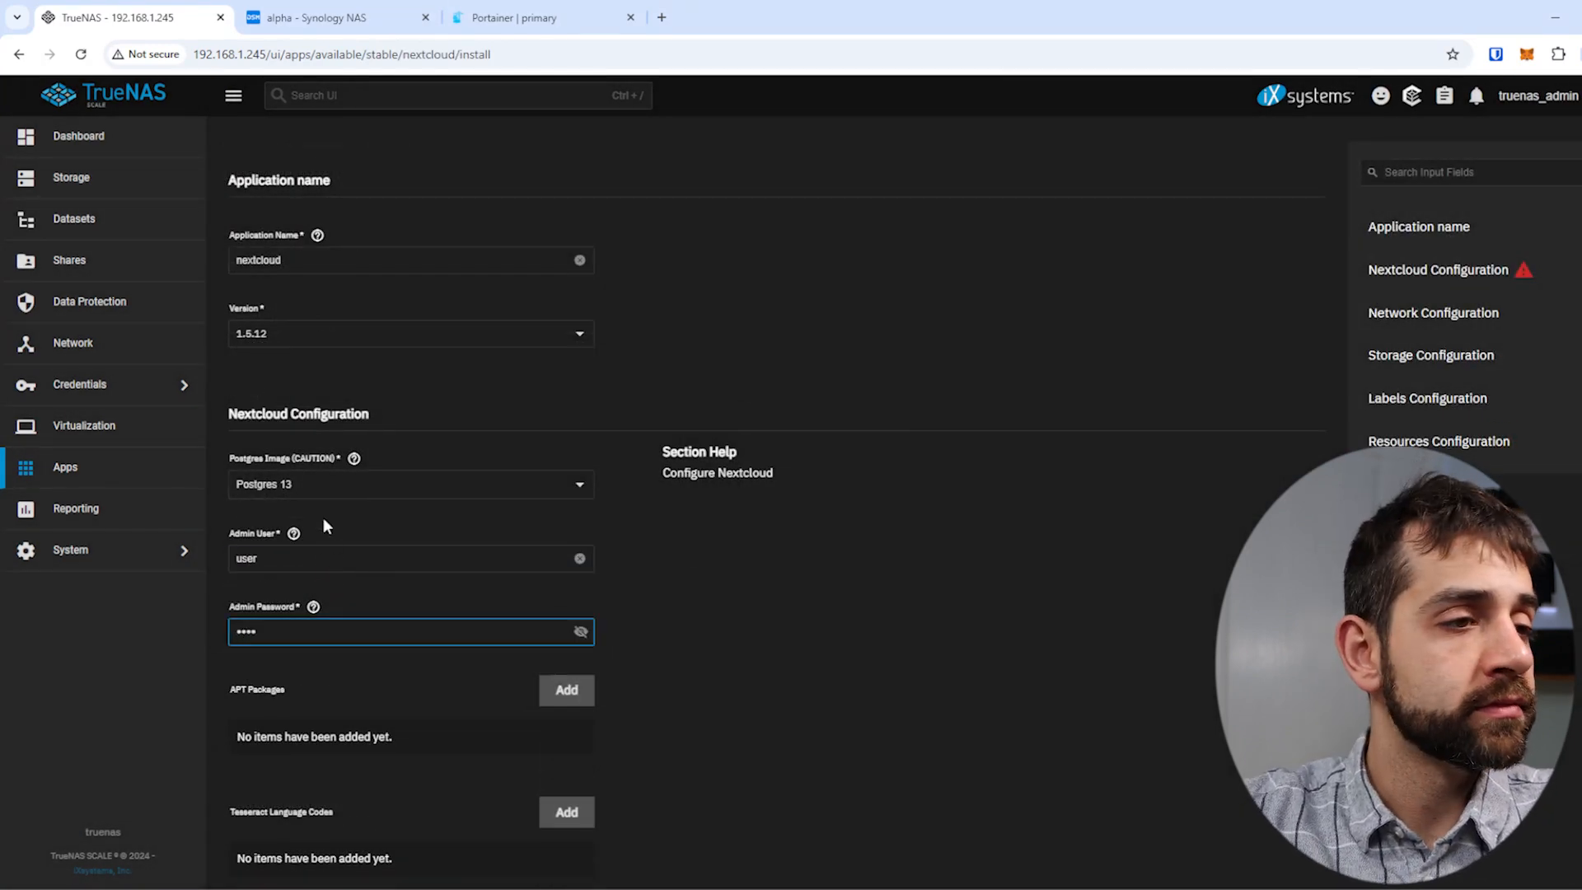
Step: Scroll through the Nextcloud form's passwords, port 30027 and ixVolume storage defaults
scroll(down, 3)
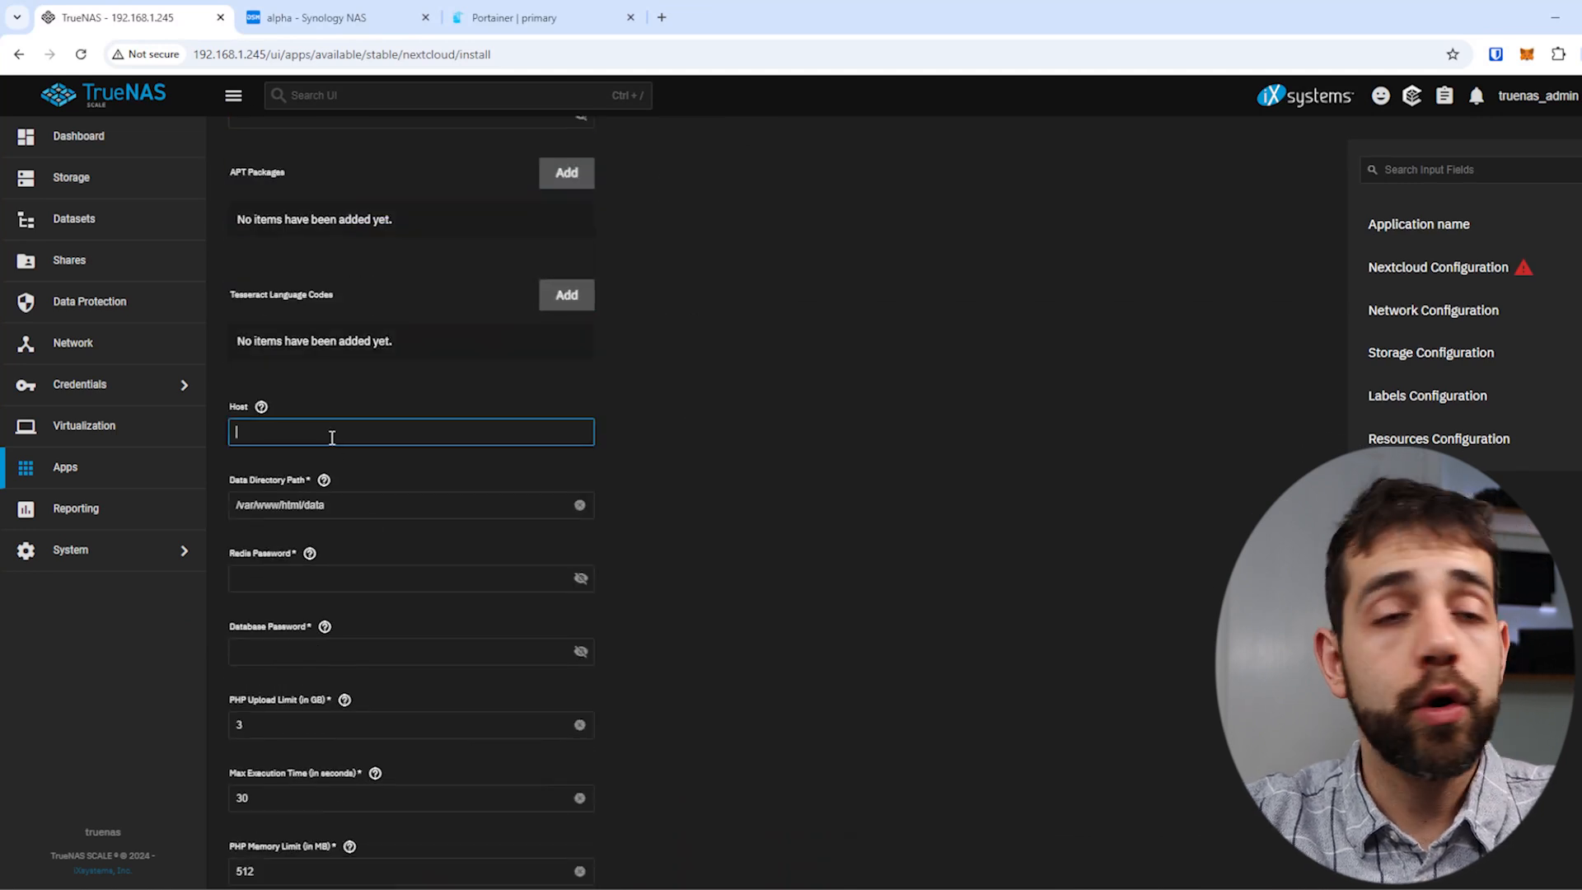
scroll(down, 3)
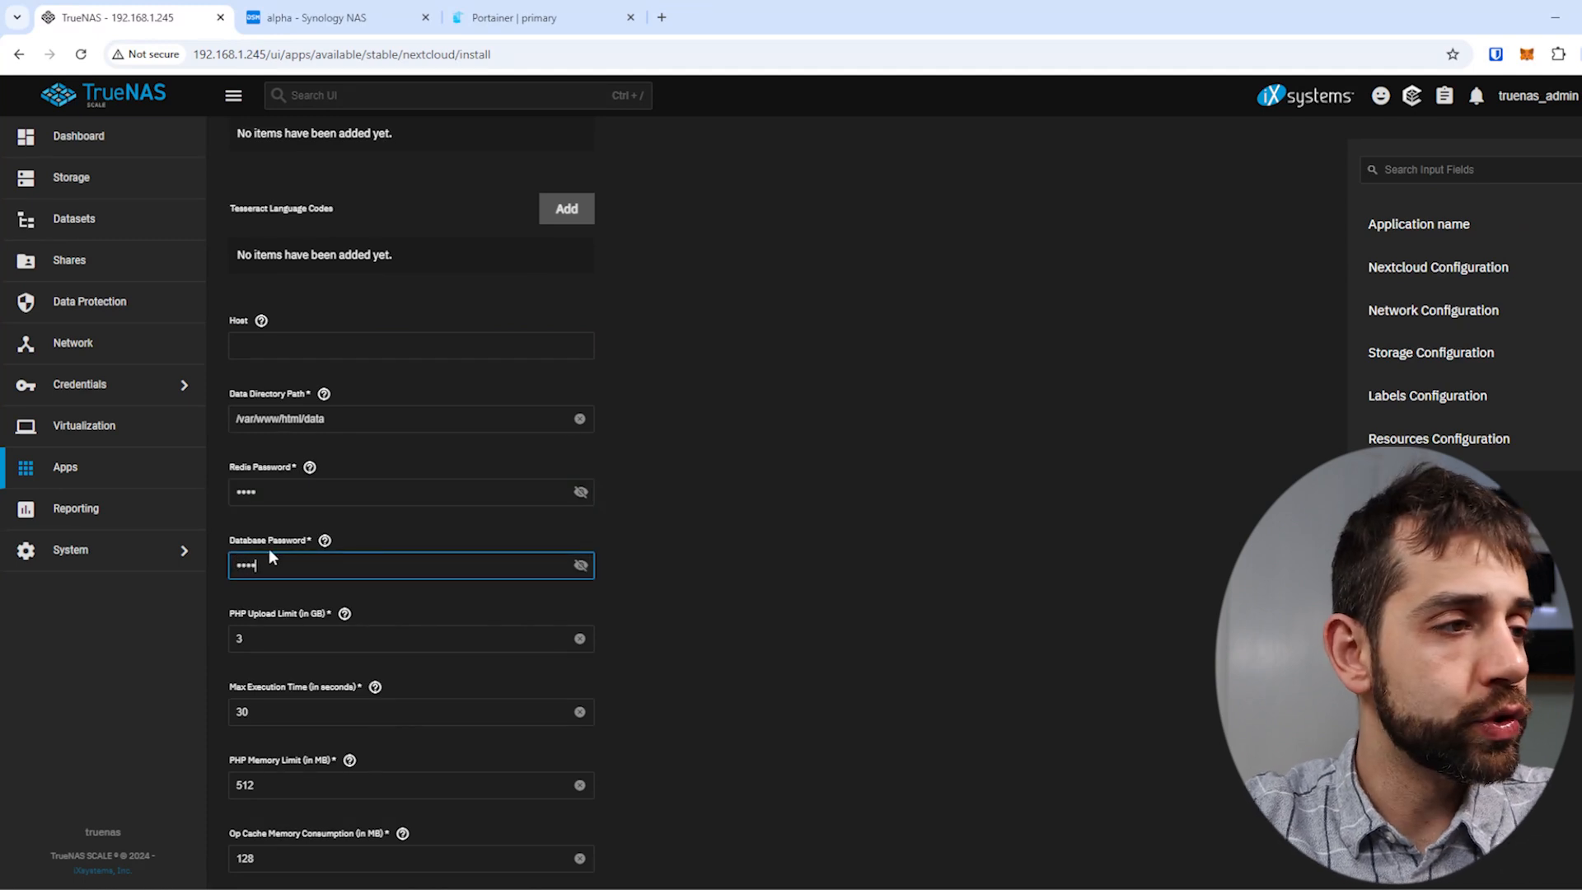
scroll(down, 3)
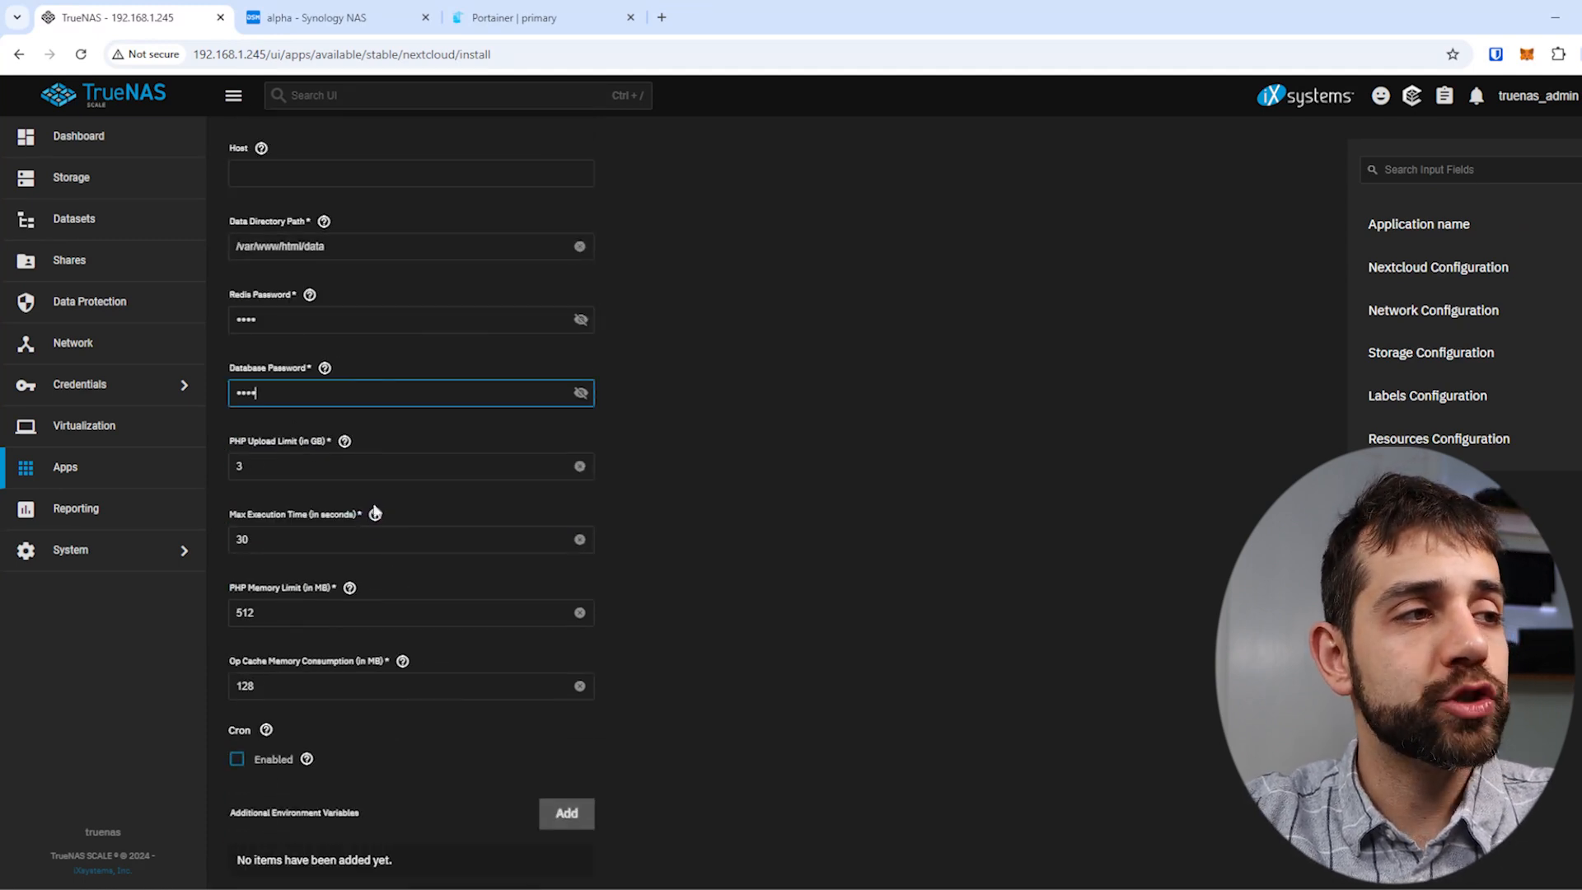
mouse_move(403, 508)
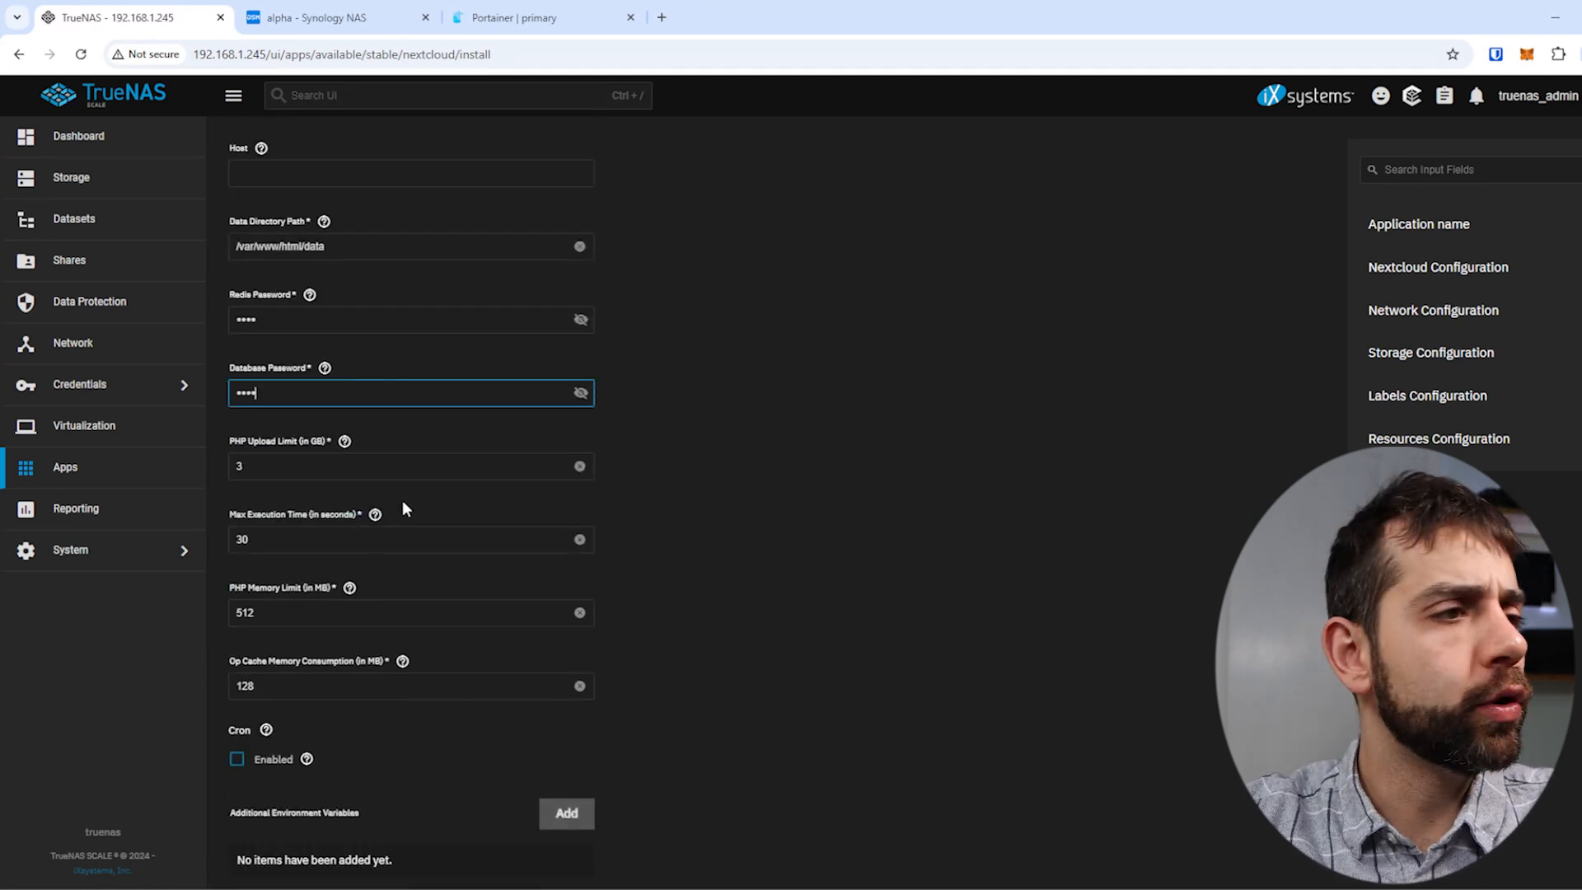
scroll(down, 3)
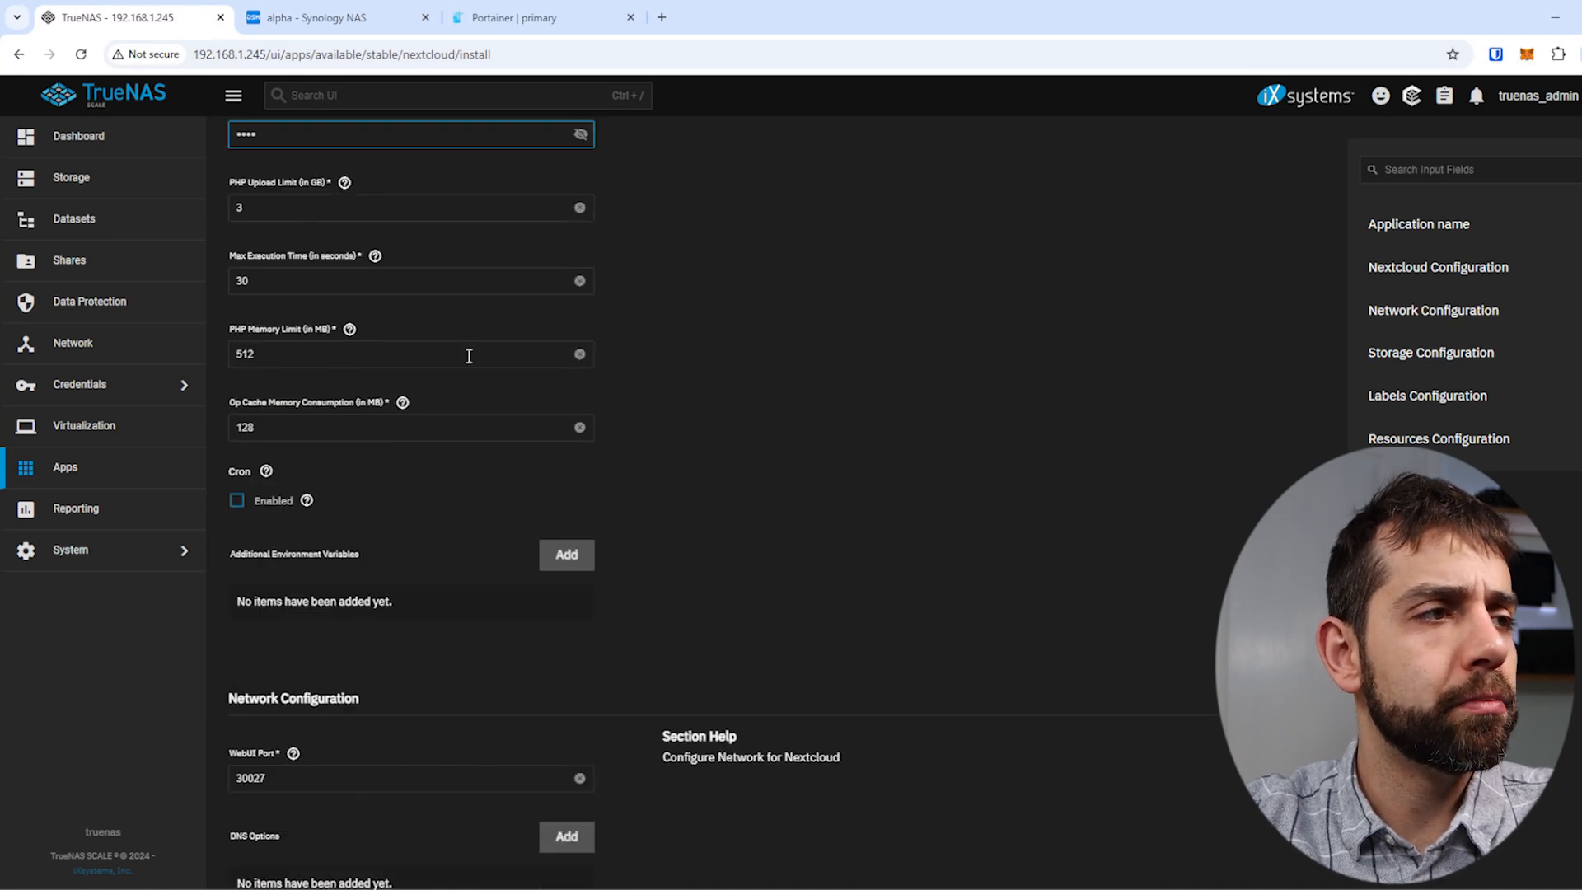
scroll(down, 3)
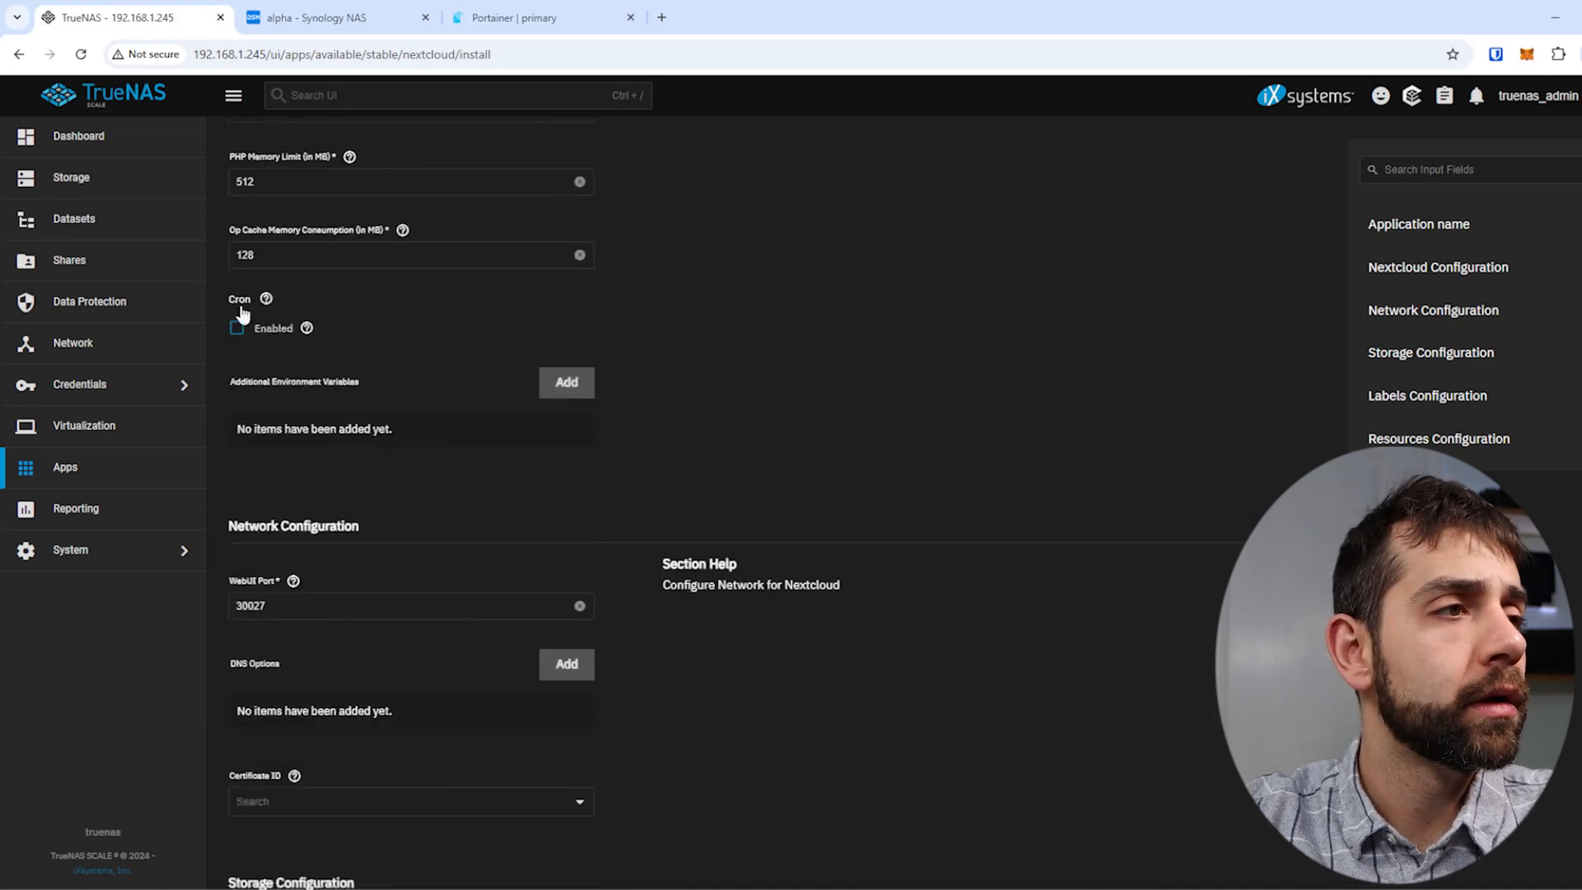
mouse_move(647, 368)
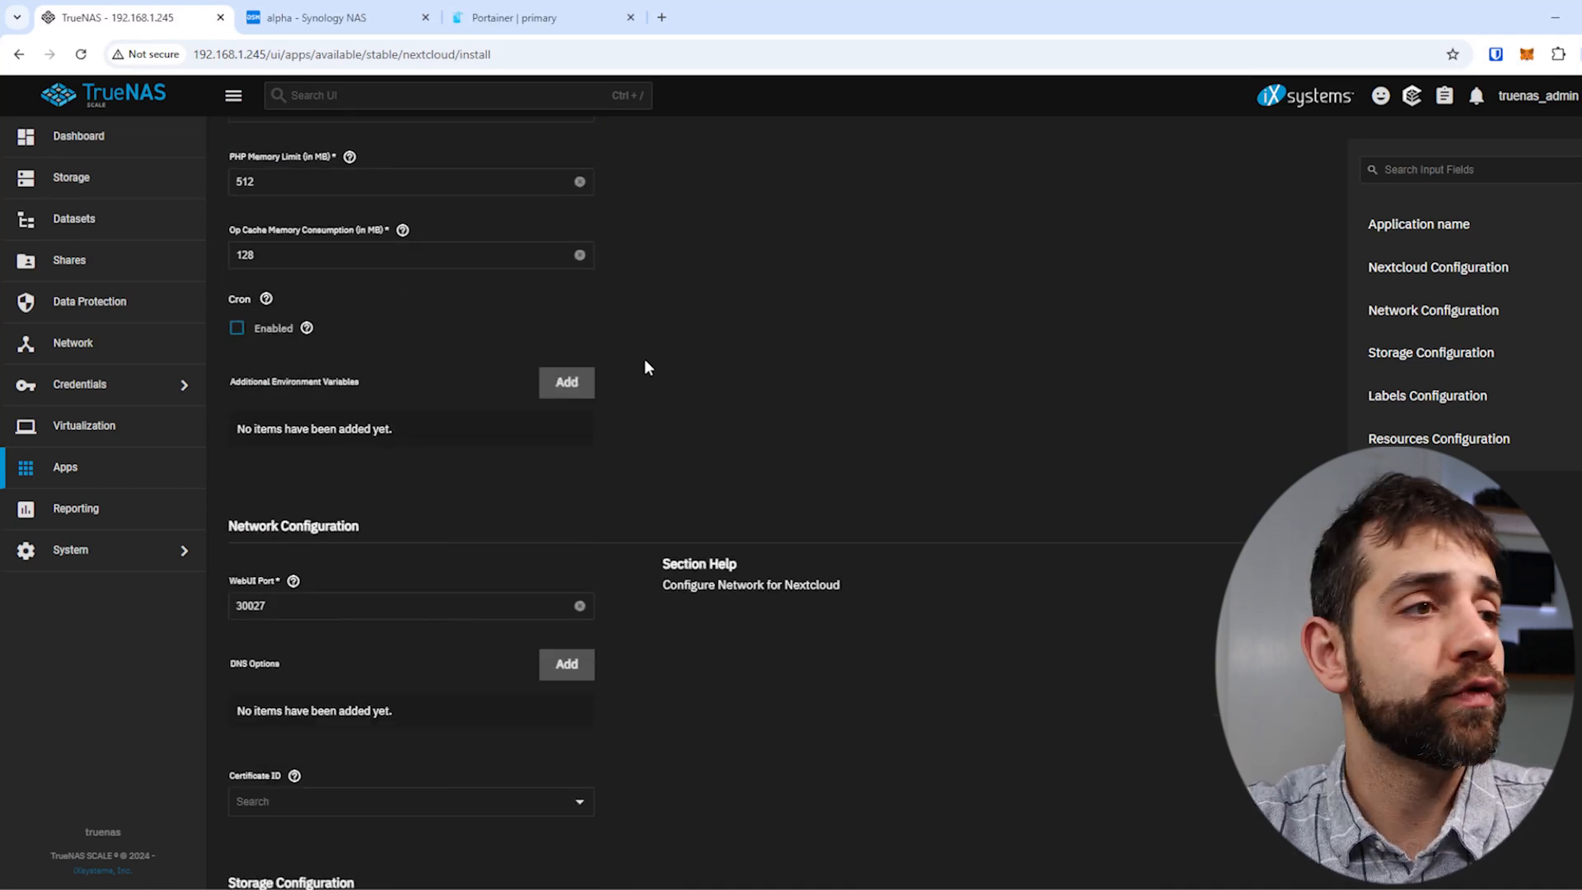
mouse_move(394, 450)
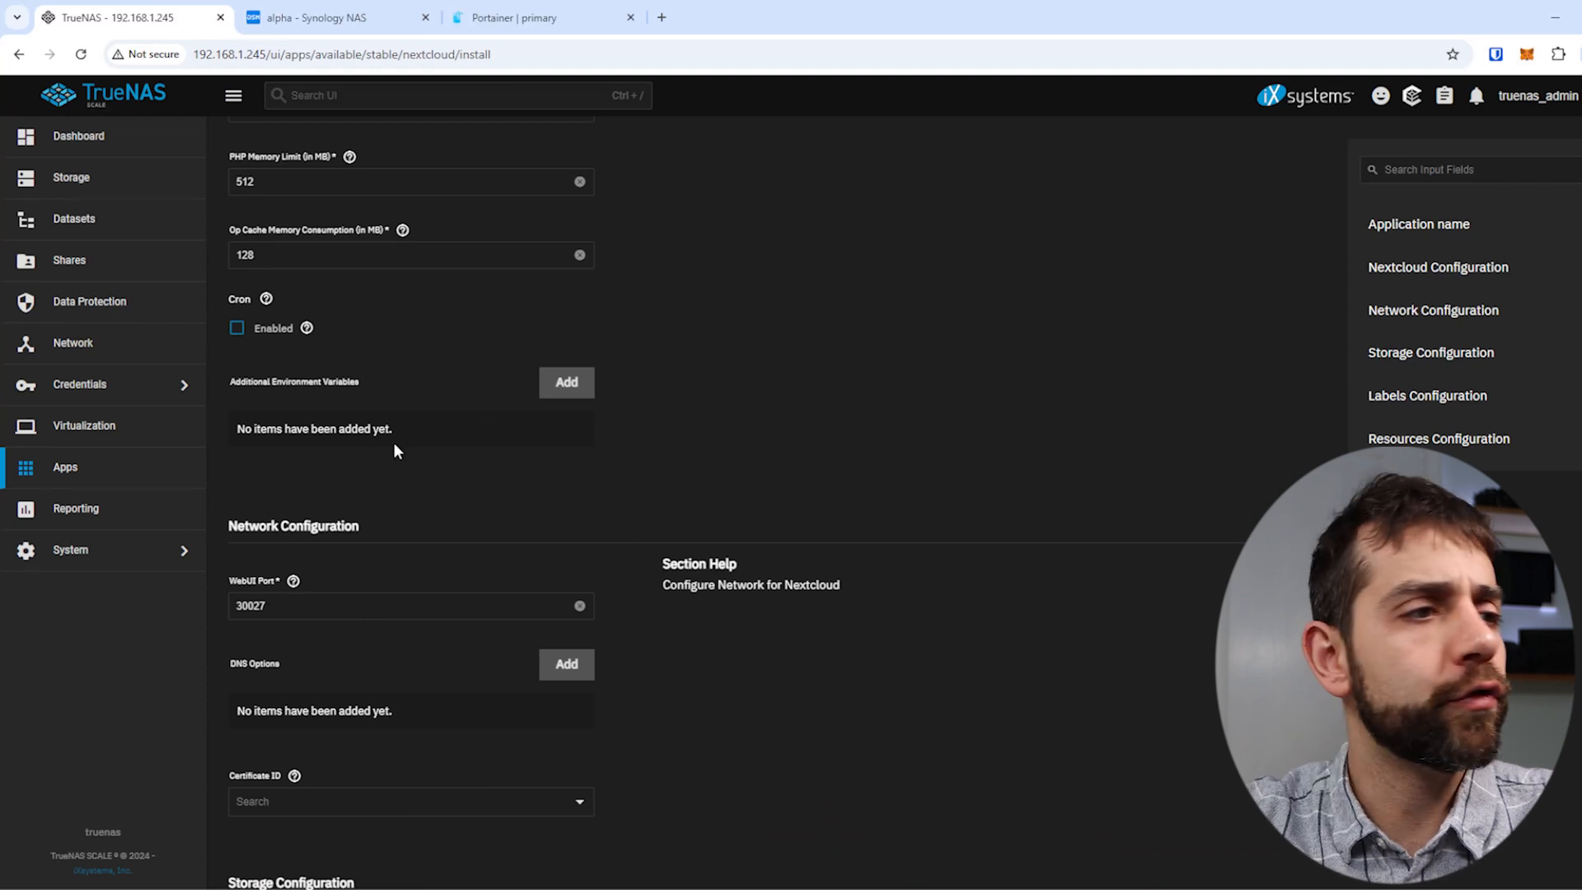
scroll(down, 3)
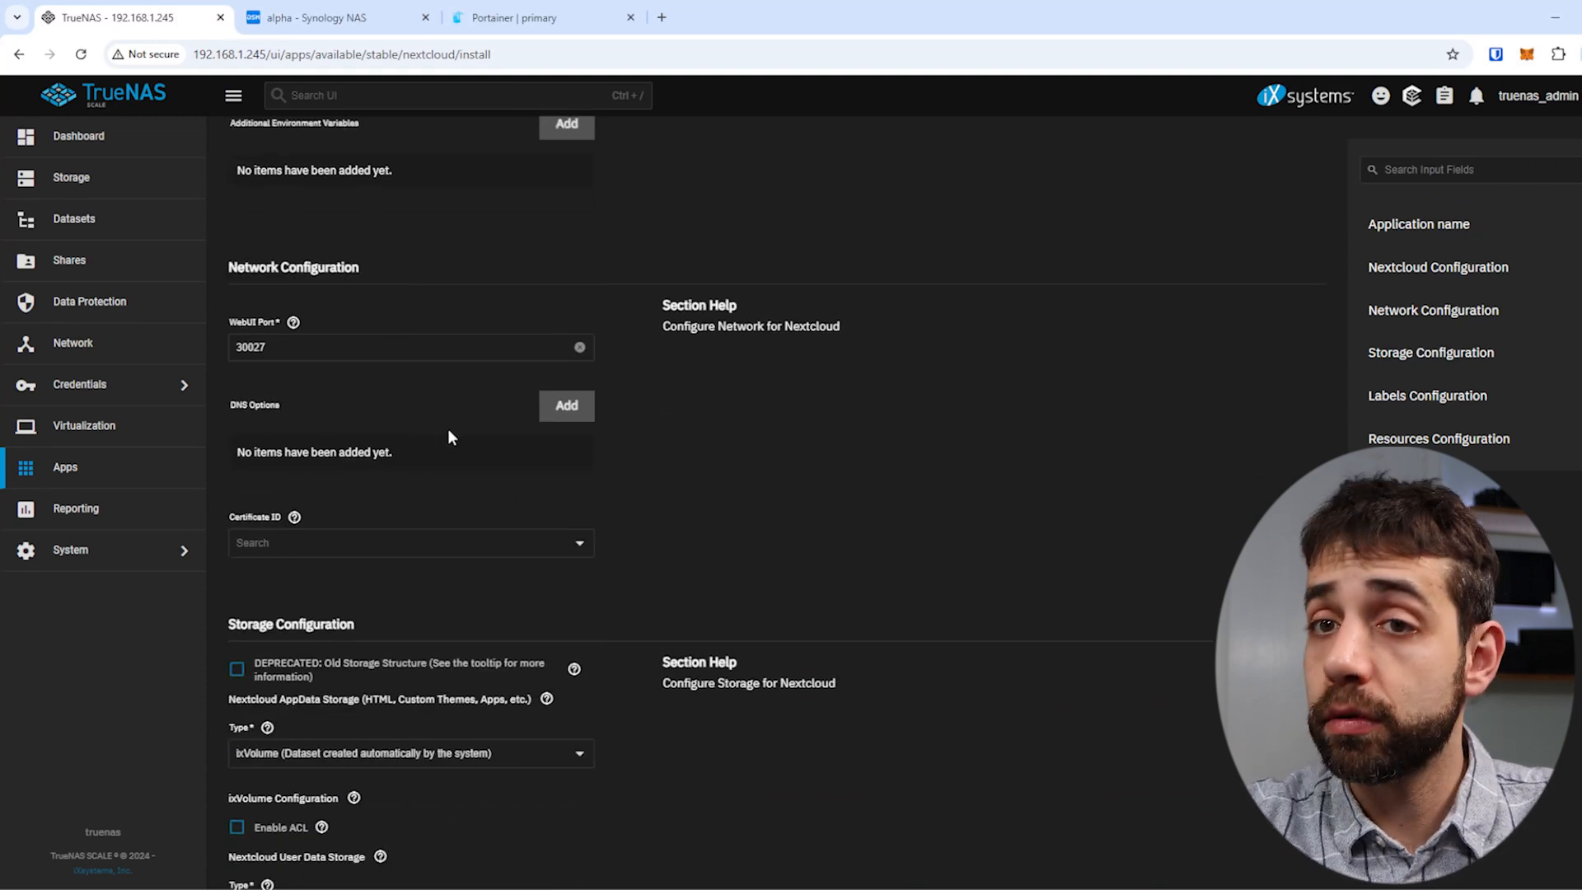
scroll(down, 3)
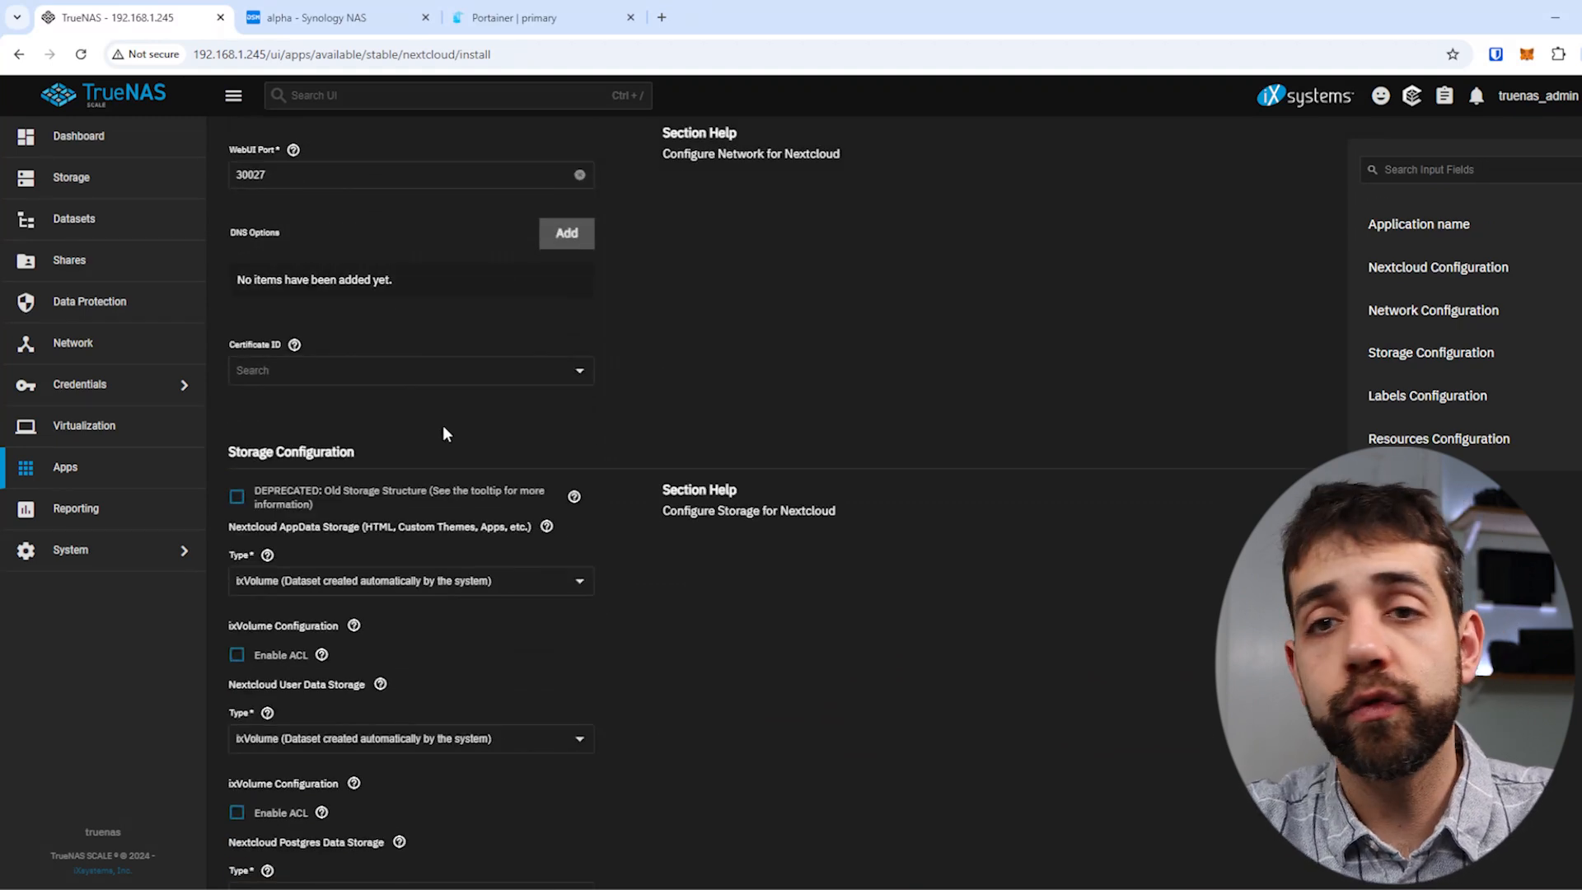
scroll(down, 3)
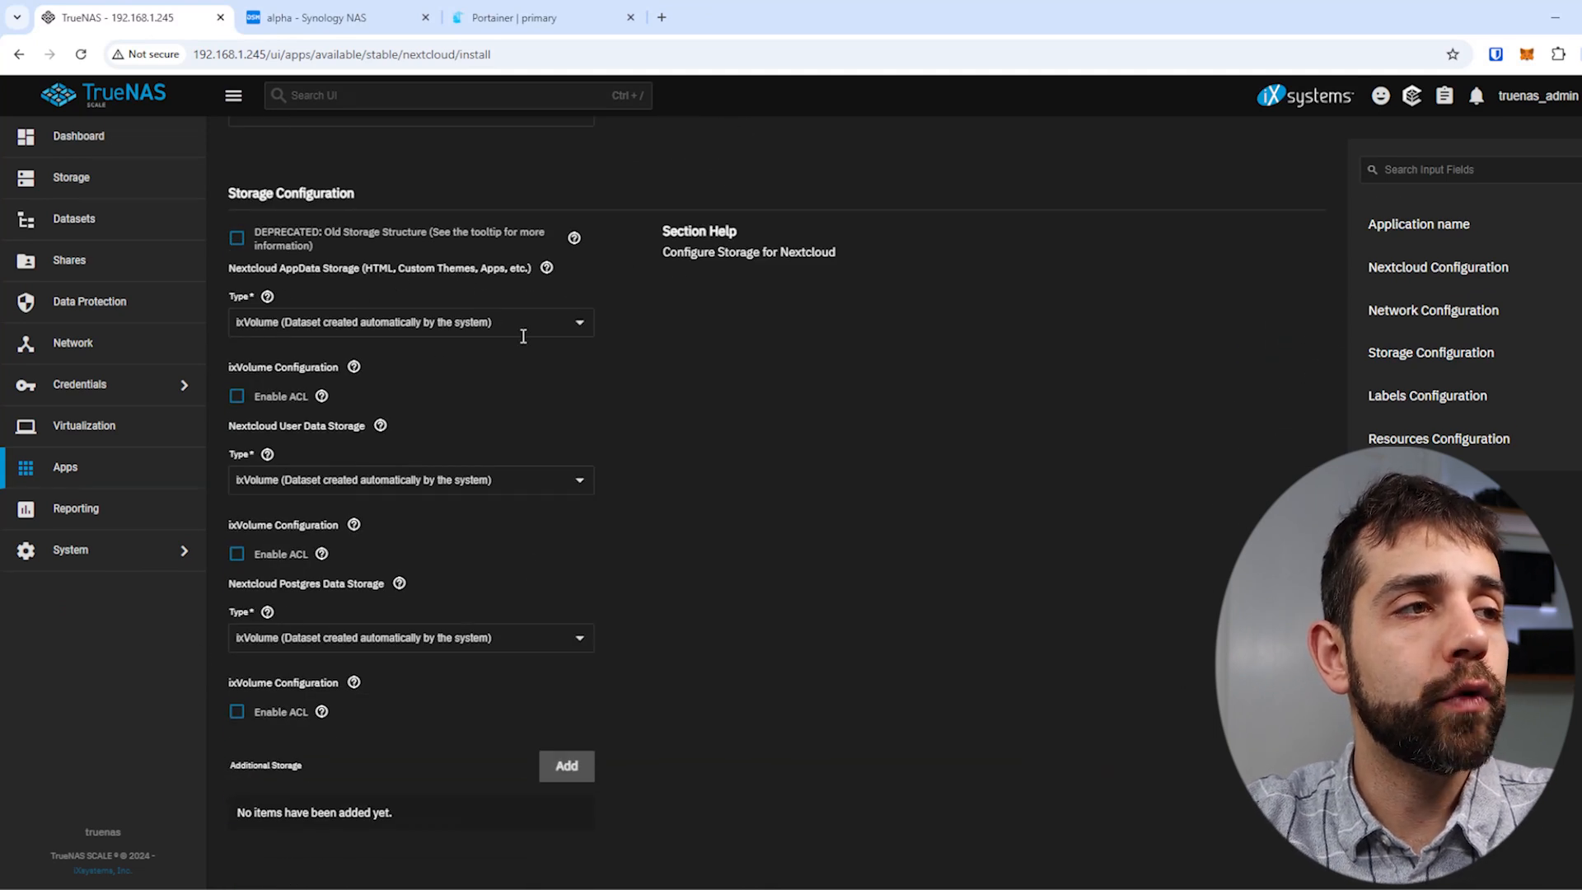
mouse_move(584, 280)
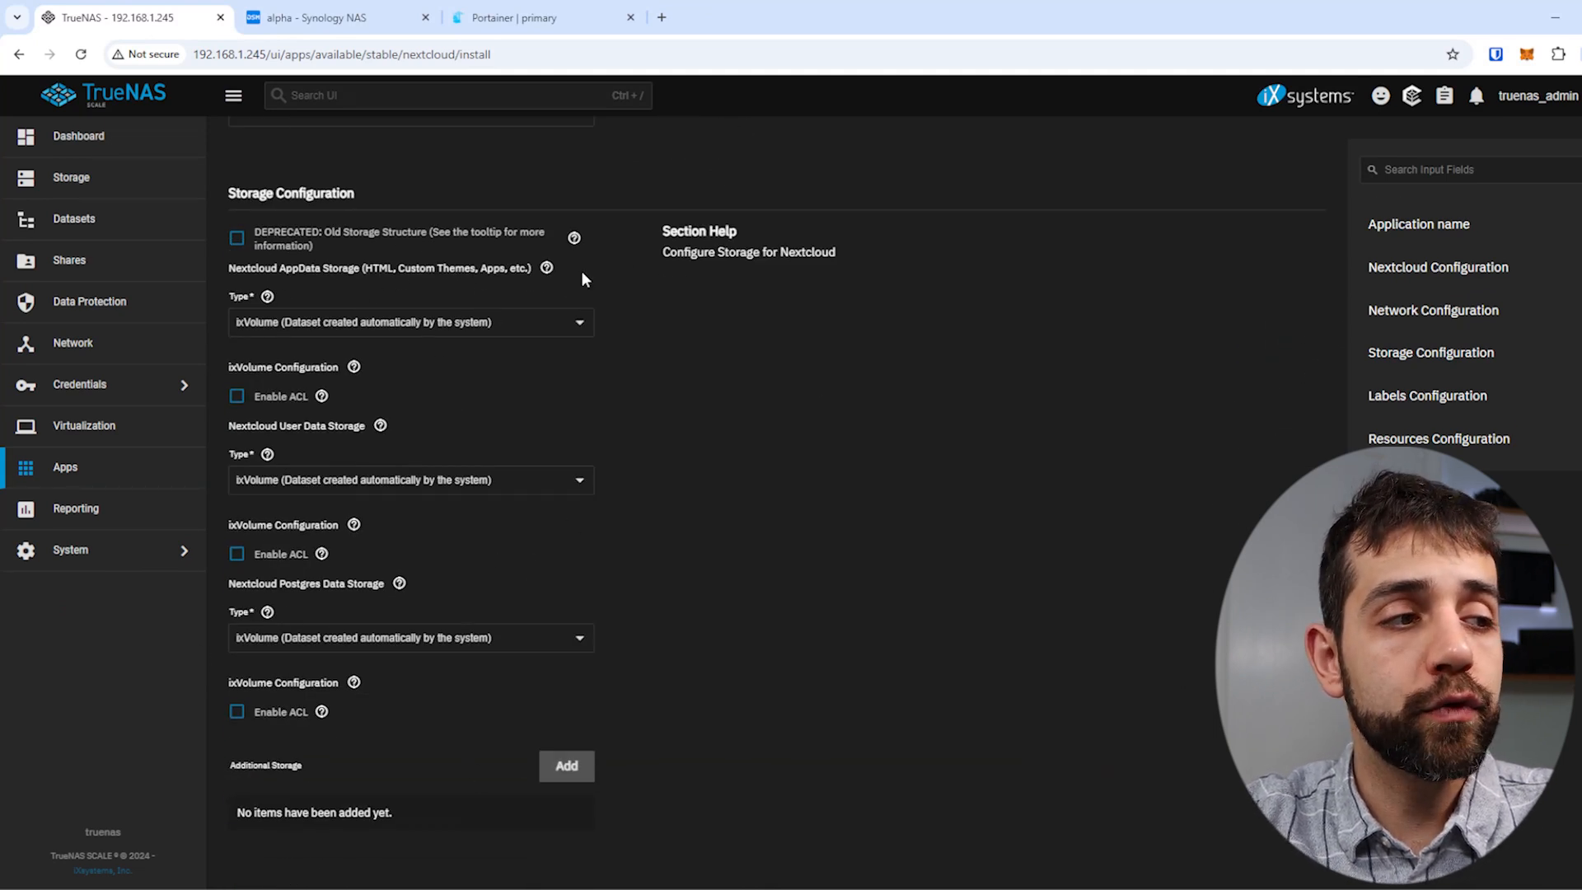
mouse_move(431, 258)
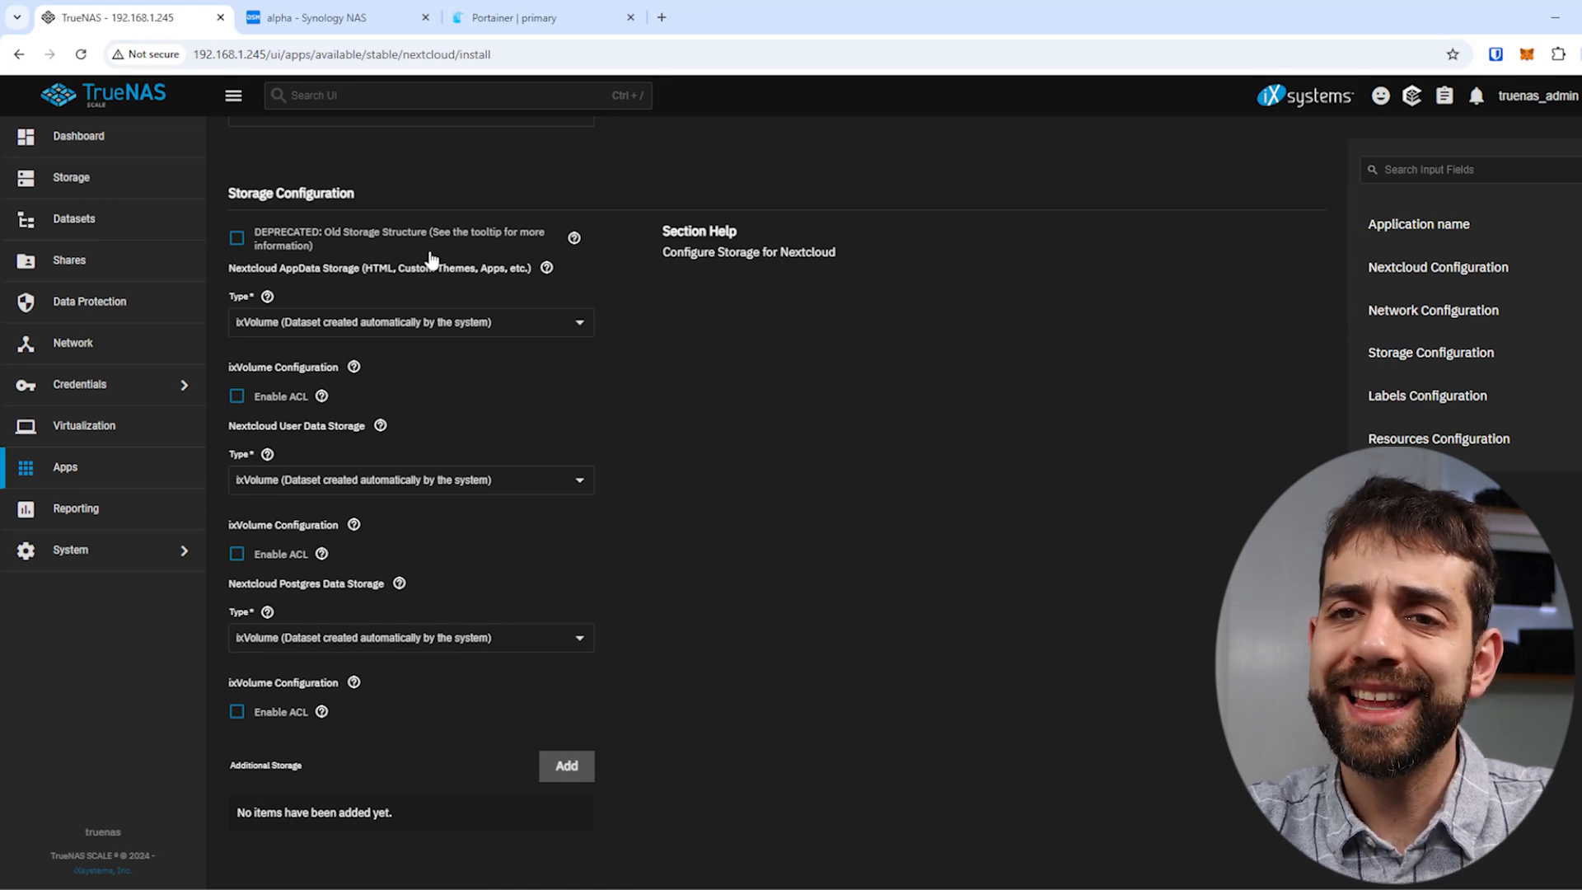
Step: Add an Additional Storage entry of type Host Path to the Nextcloud form
scroll(down, 3)
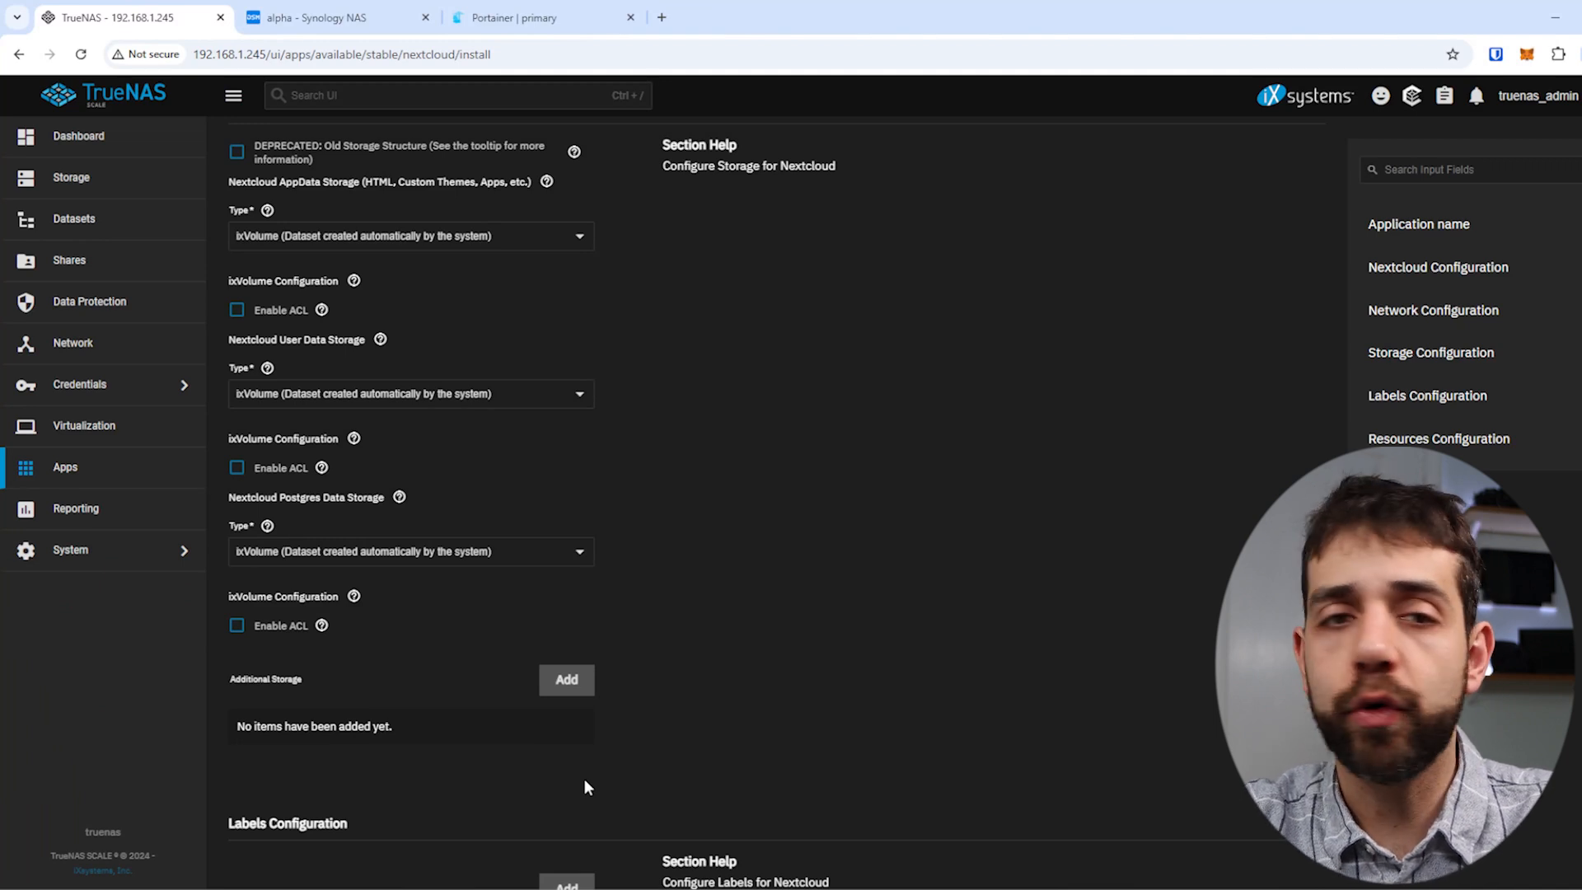
click(566, 679)
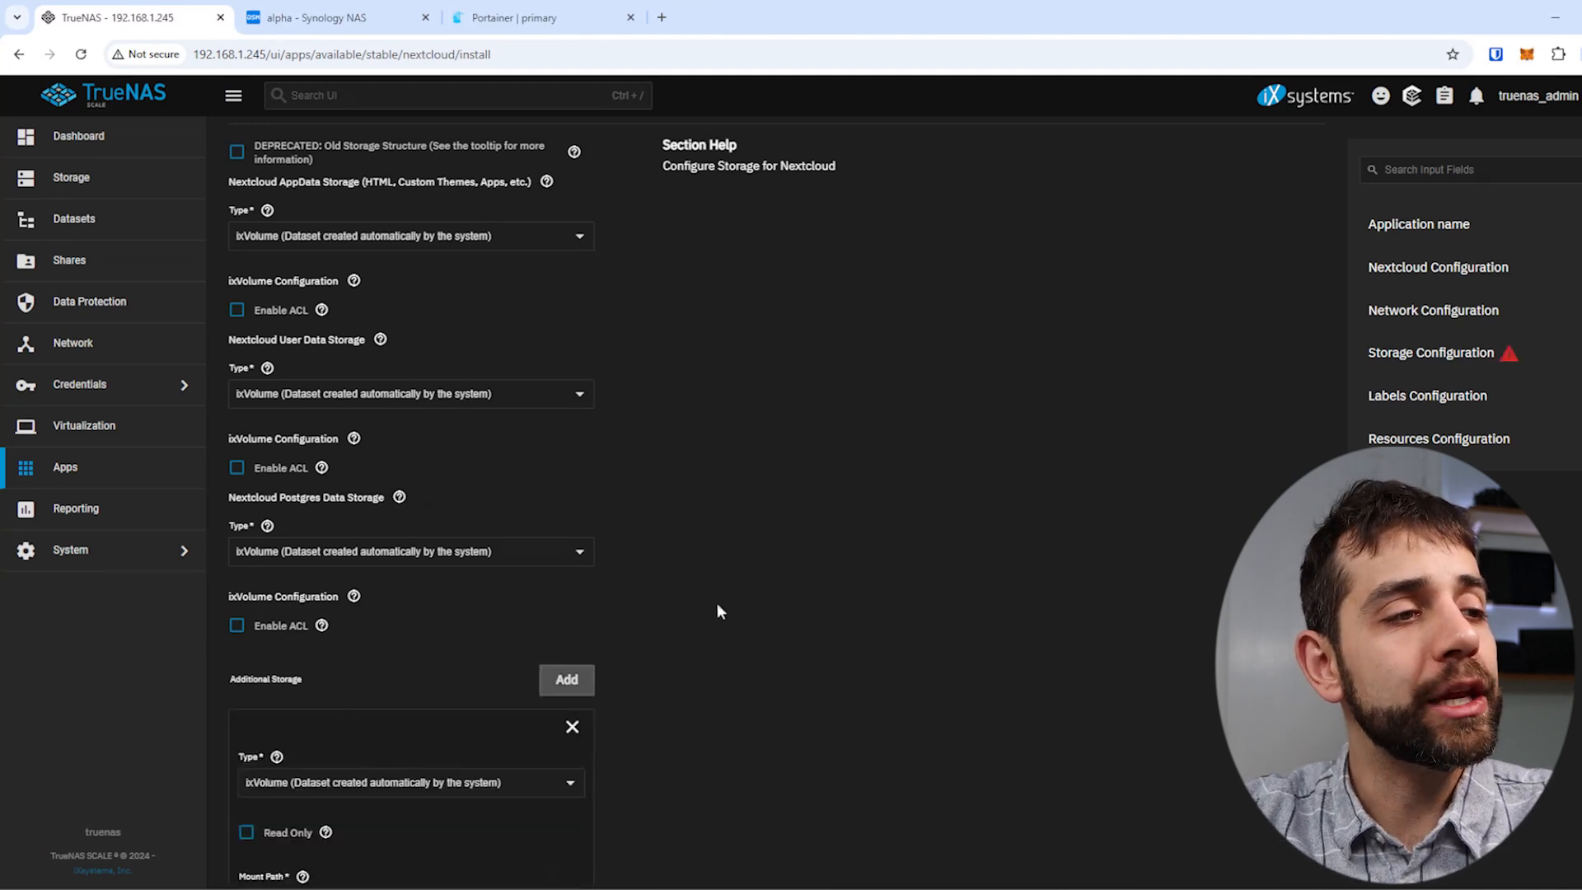
click(409, 782)
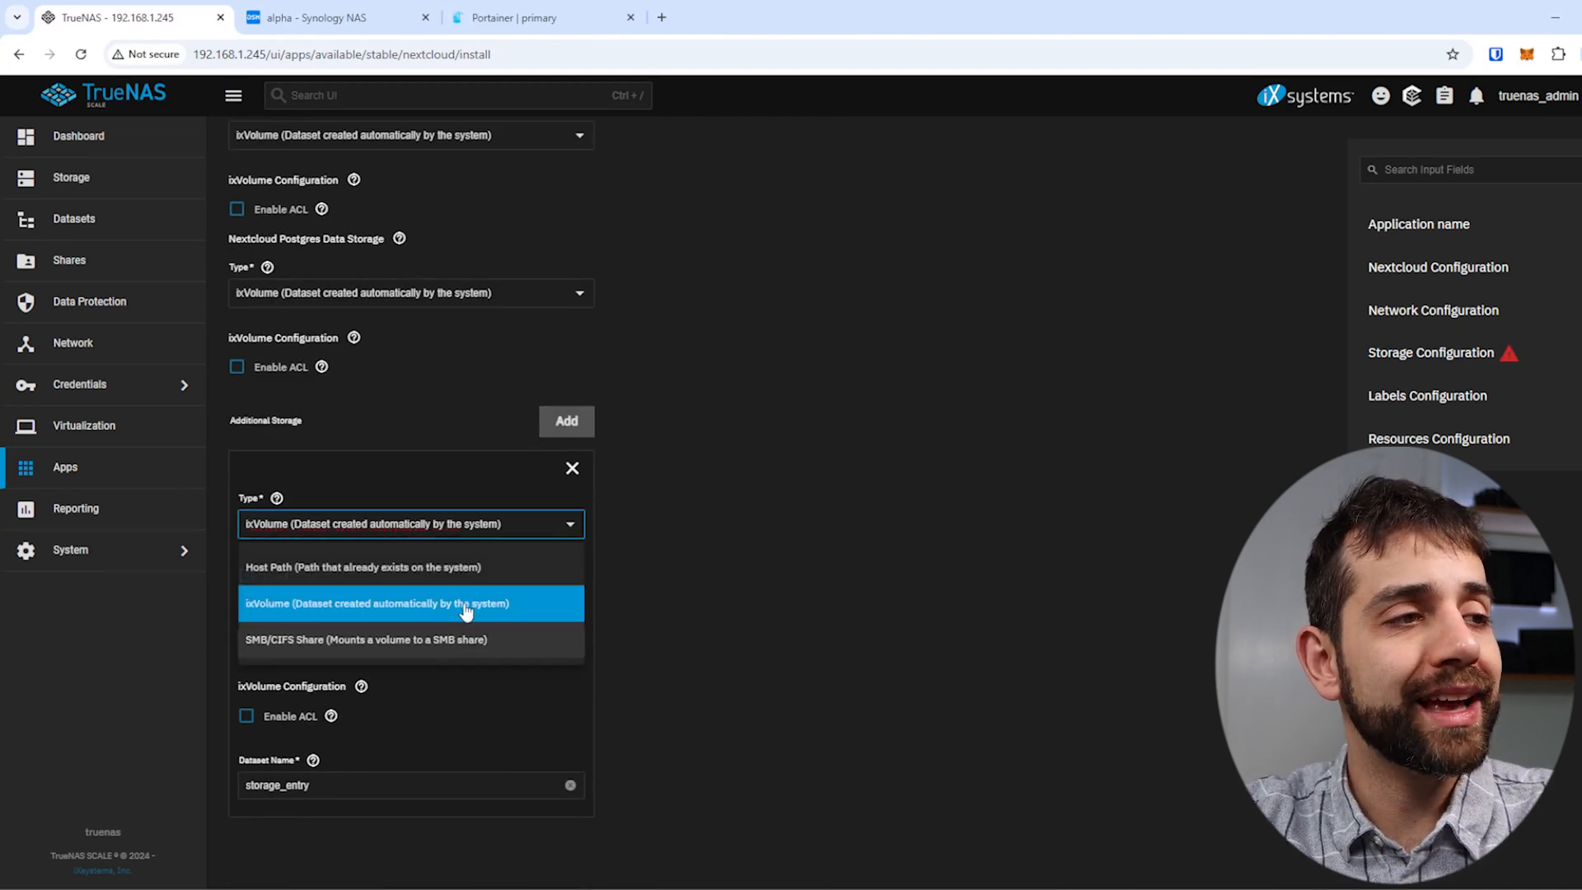
mouse_move(397, 567)
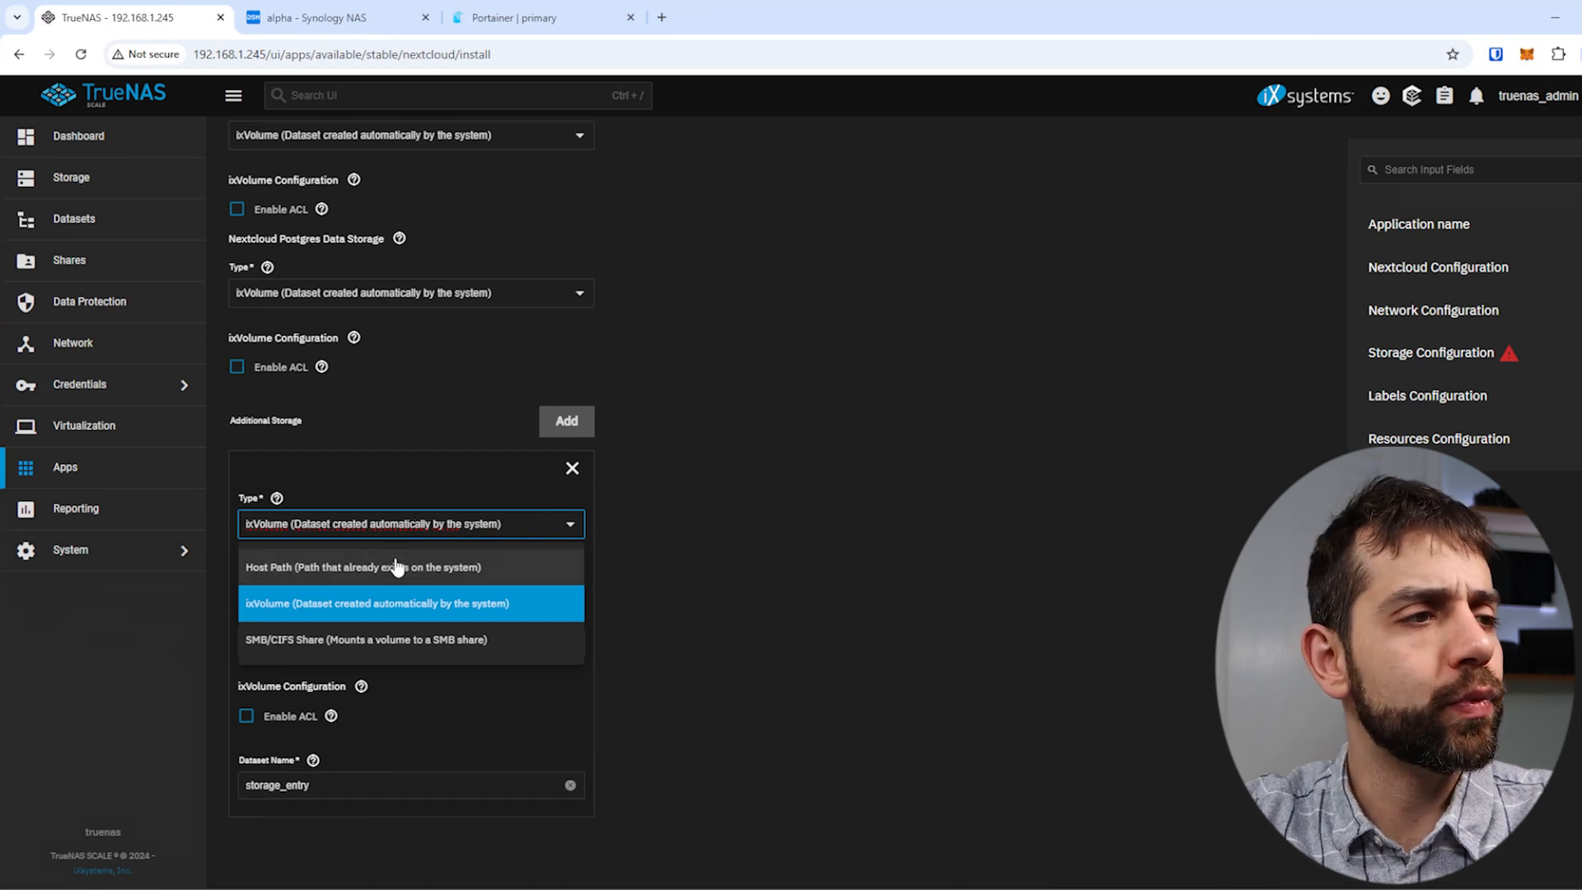
click(363, 567)
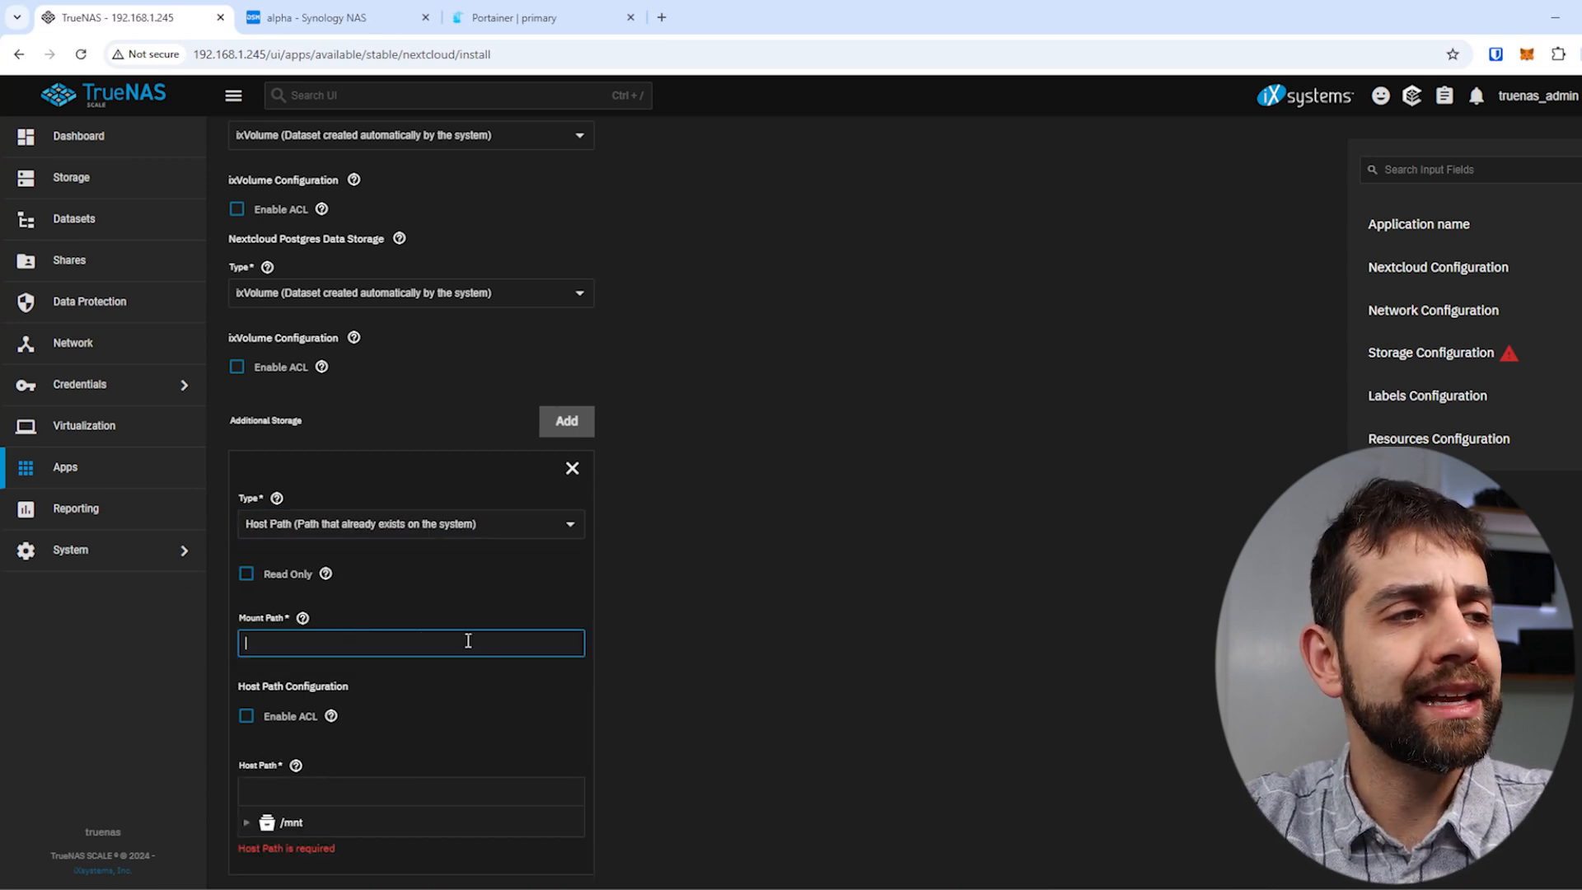
Step: Set the entry's mount path to 'apps' and host path to /mnt/home/data/apps
text(/)
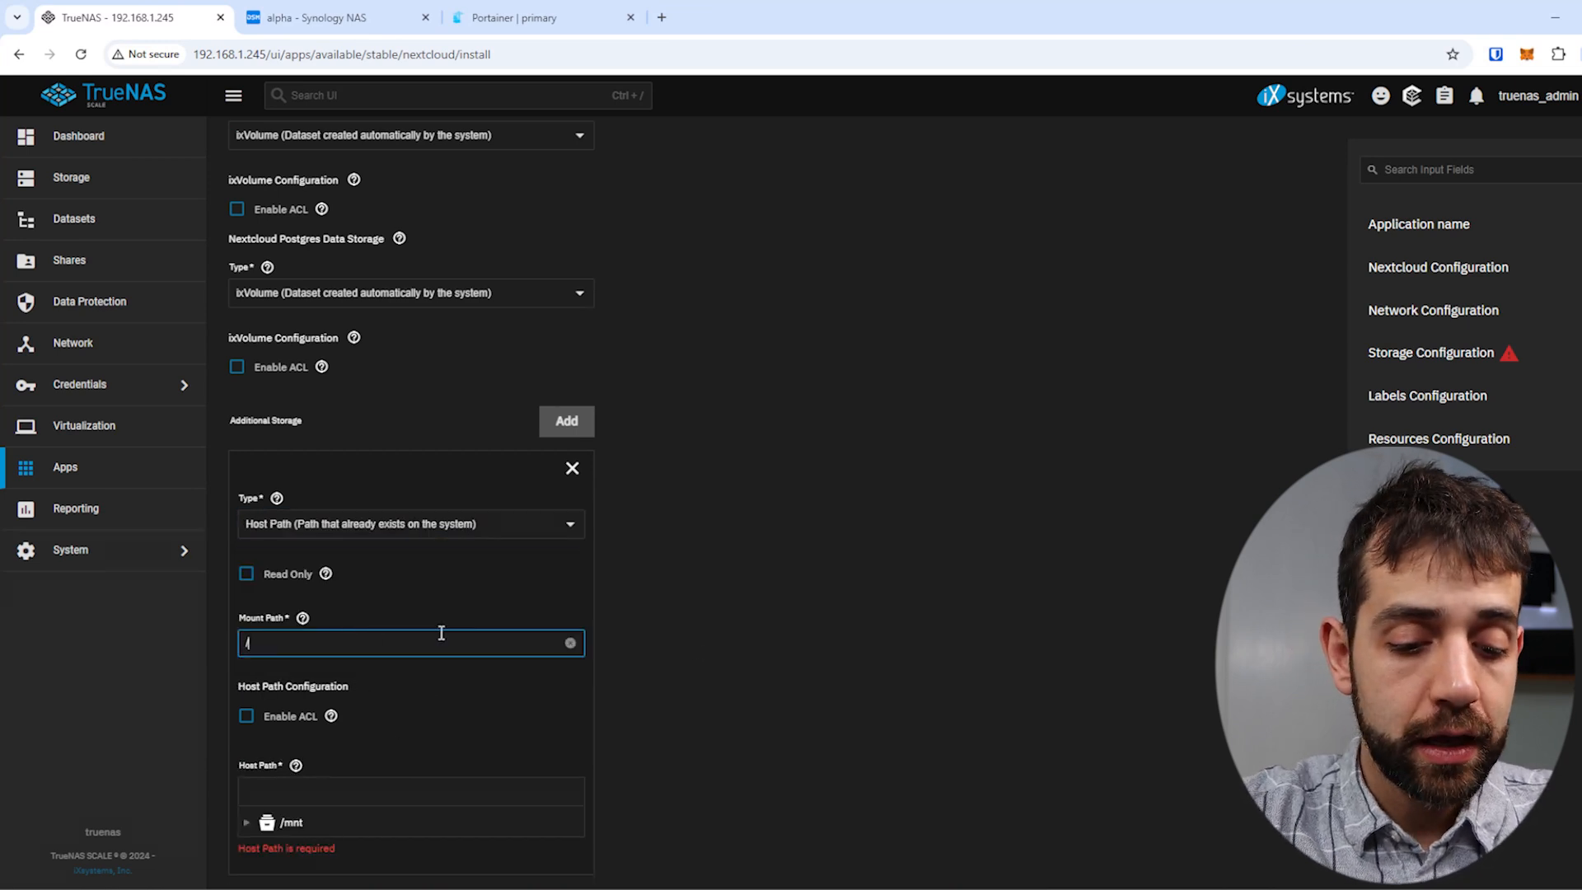
text(/home.d)
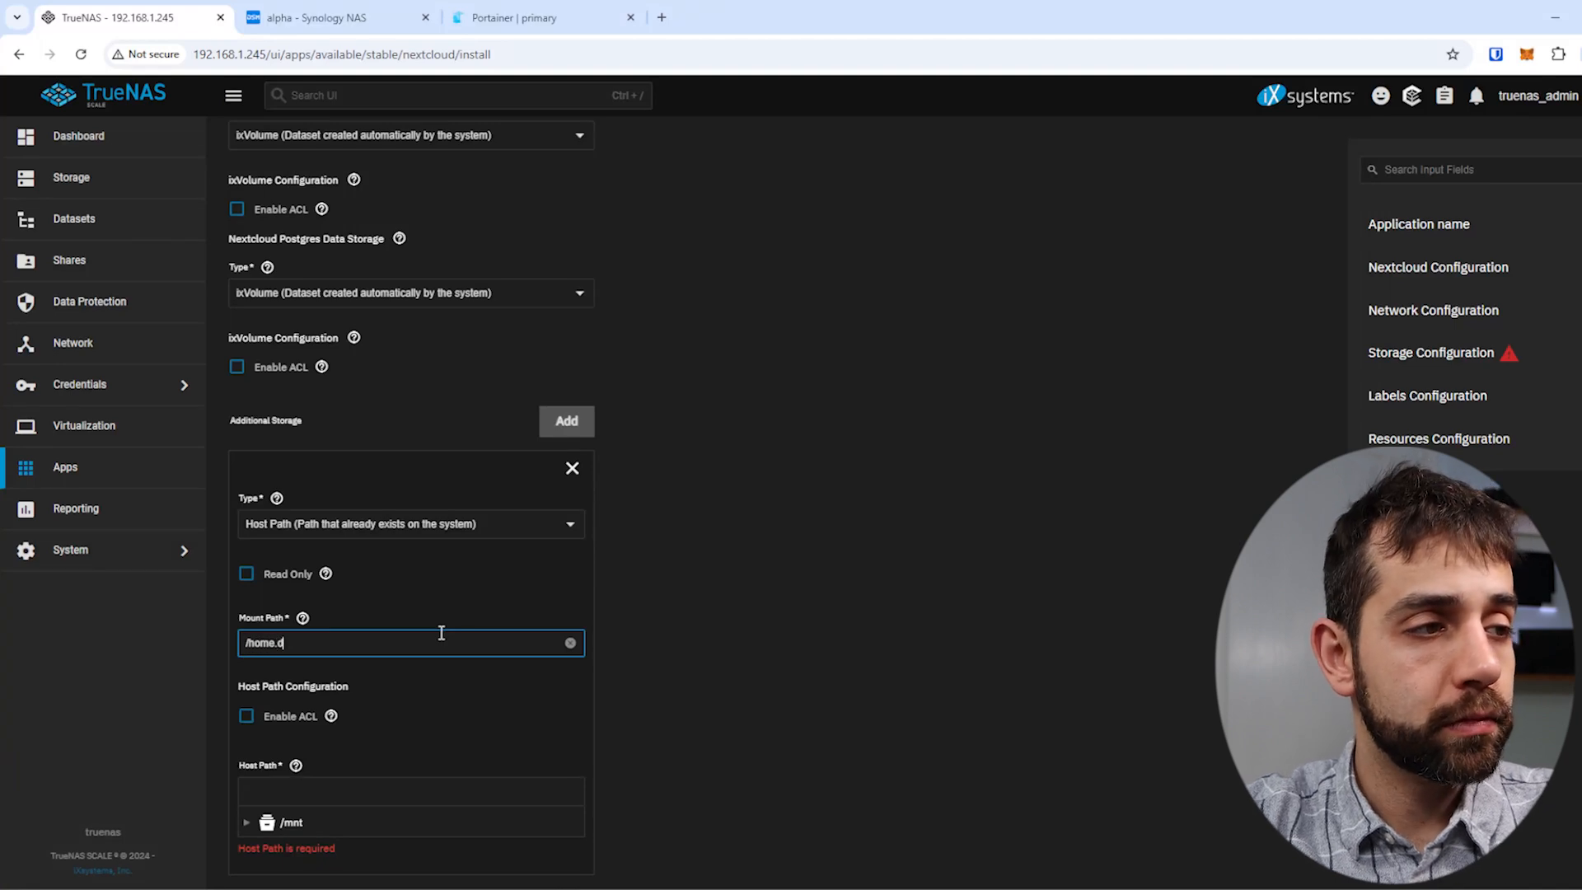
text(ata/apps)
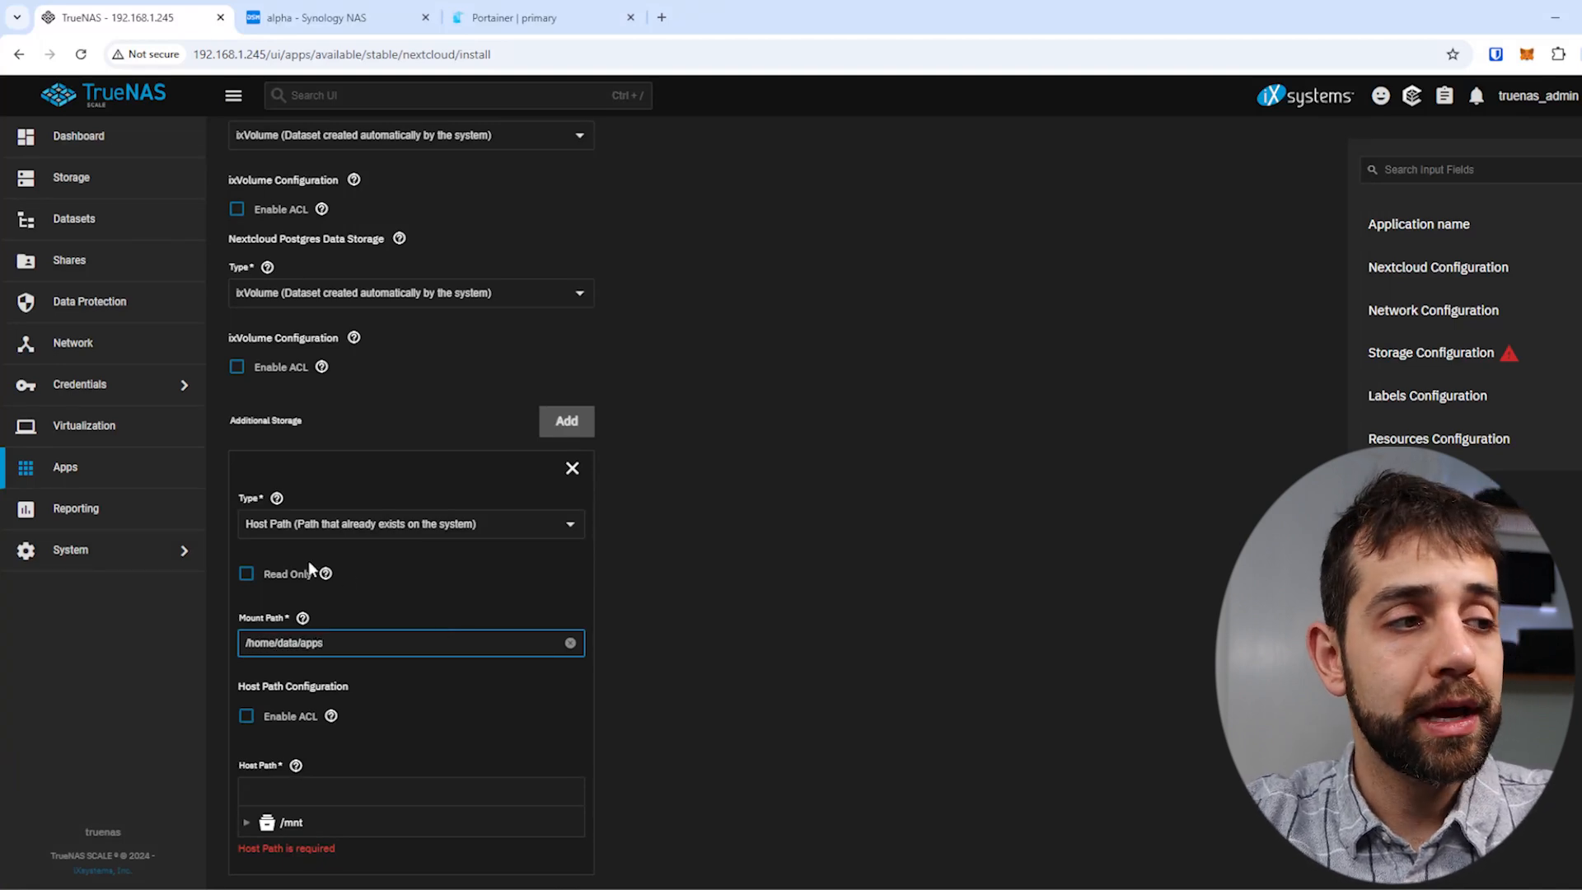
scroll(down, 3)
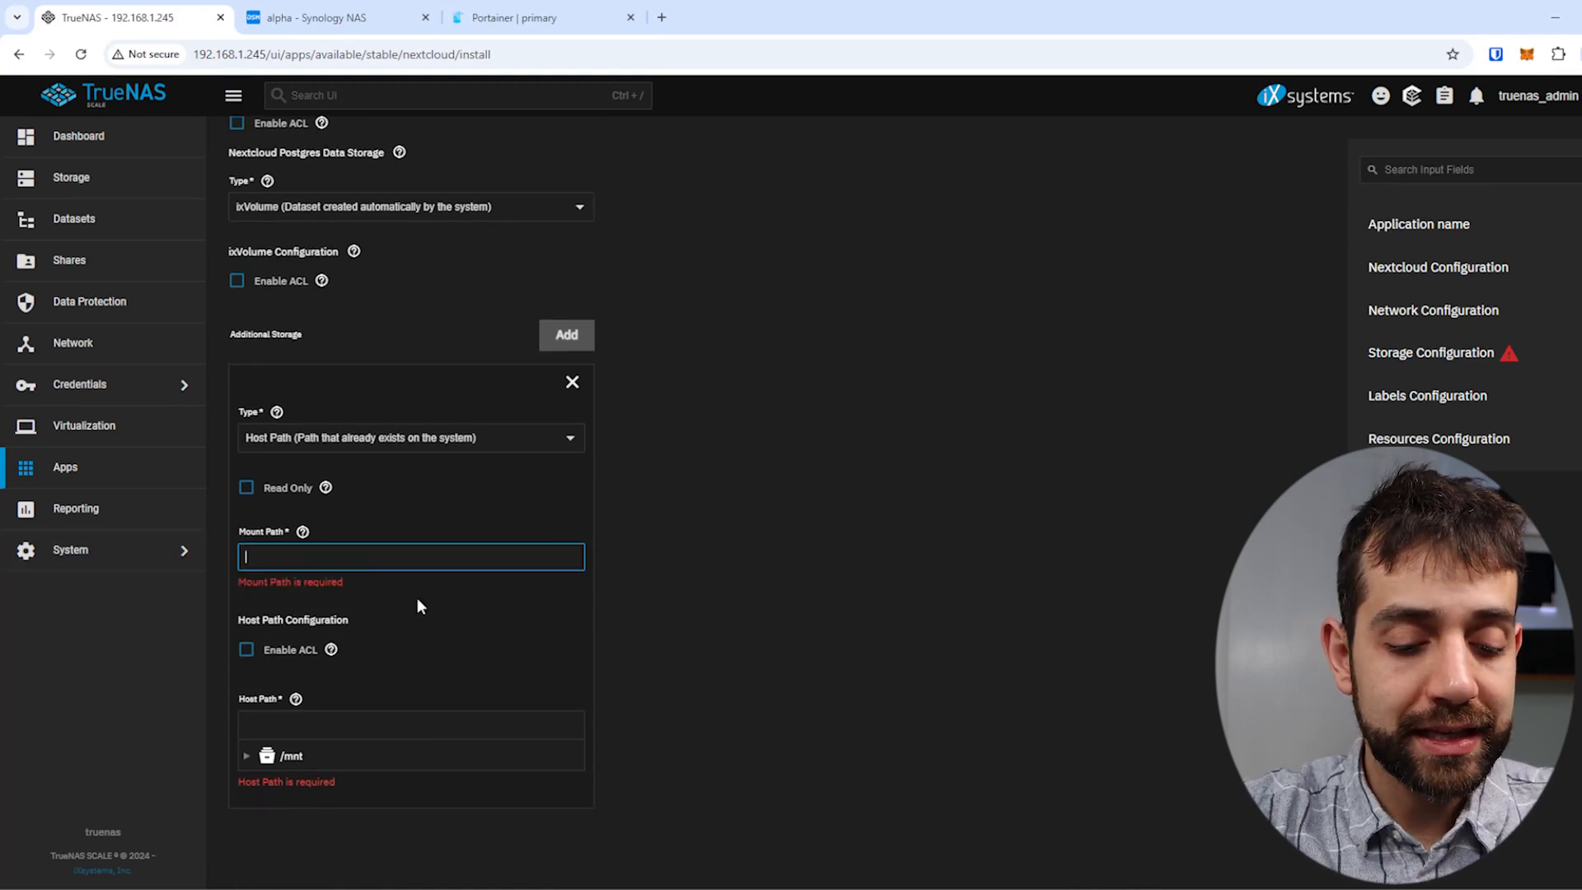
text(apps)
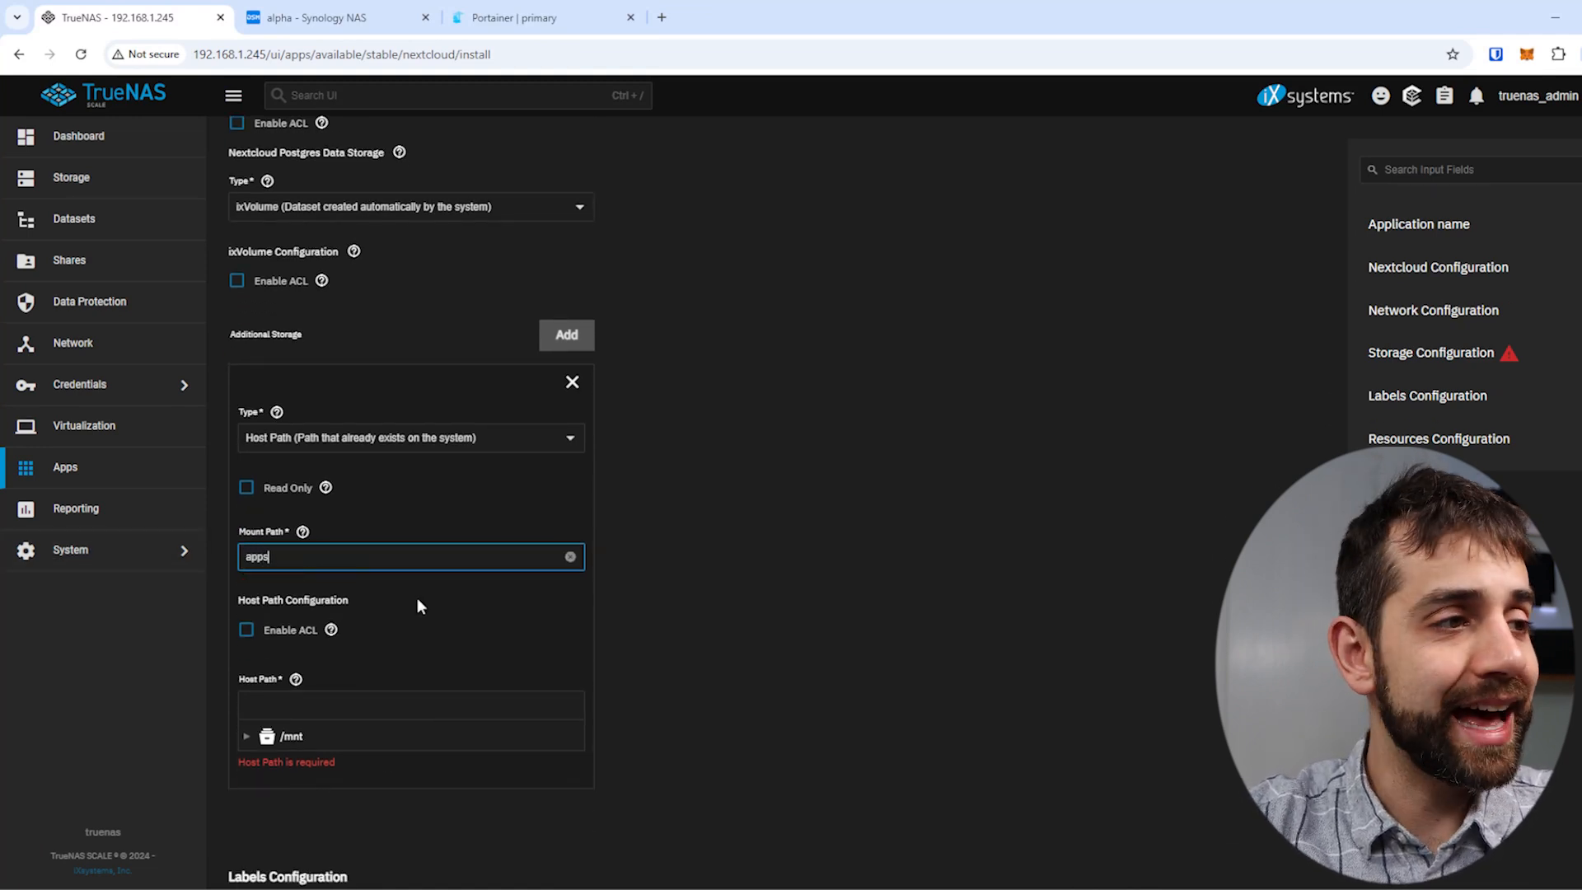
click(292, 736)
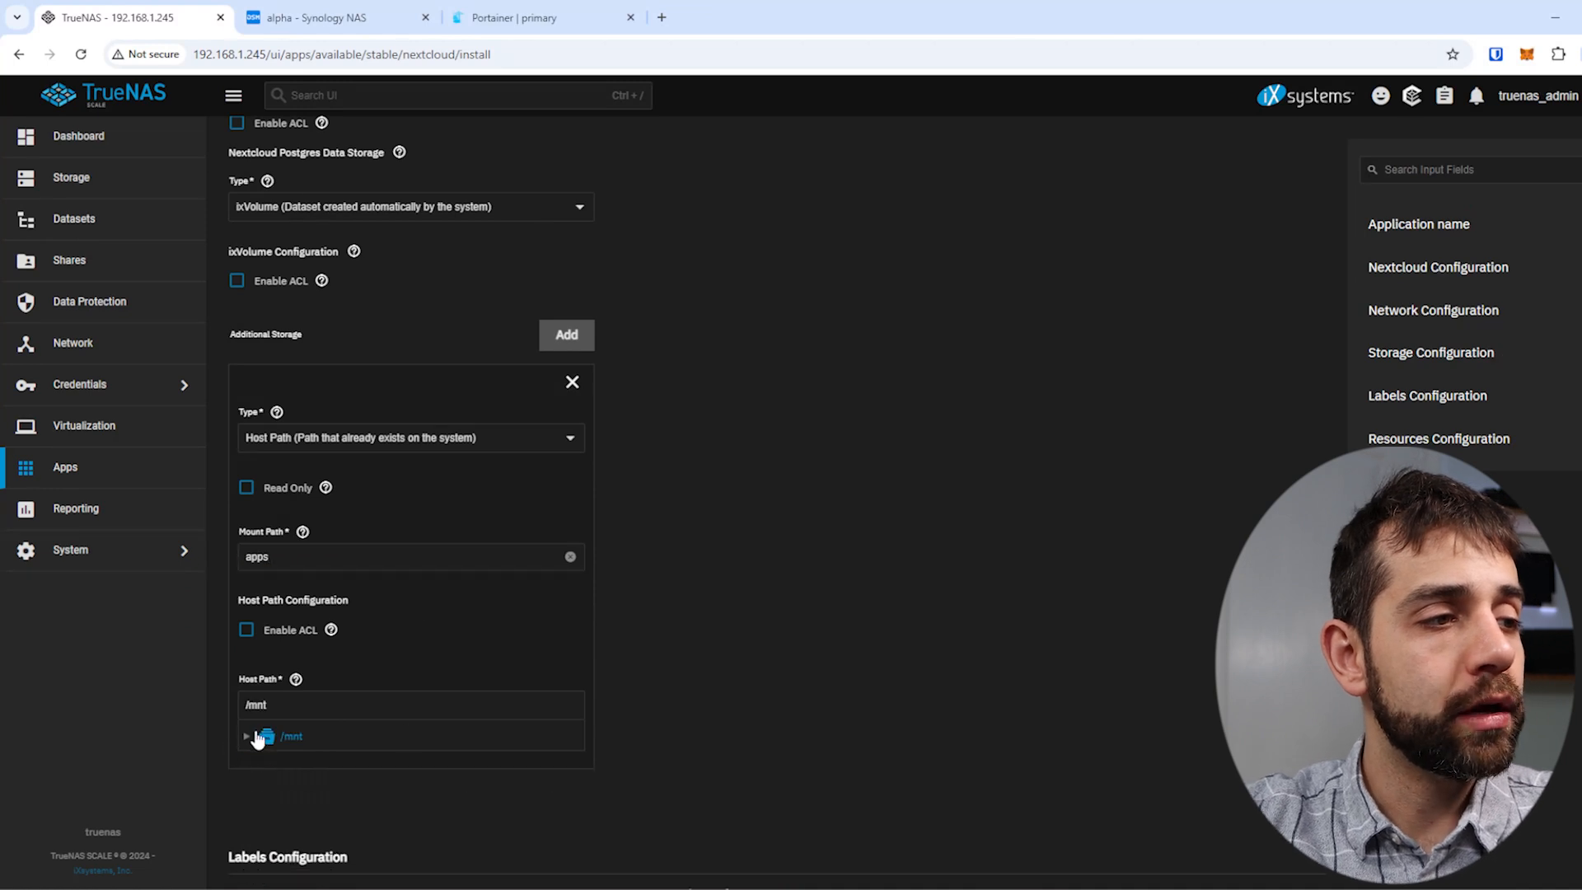
click(248, 736)
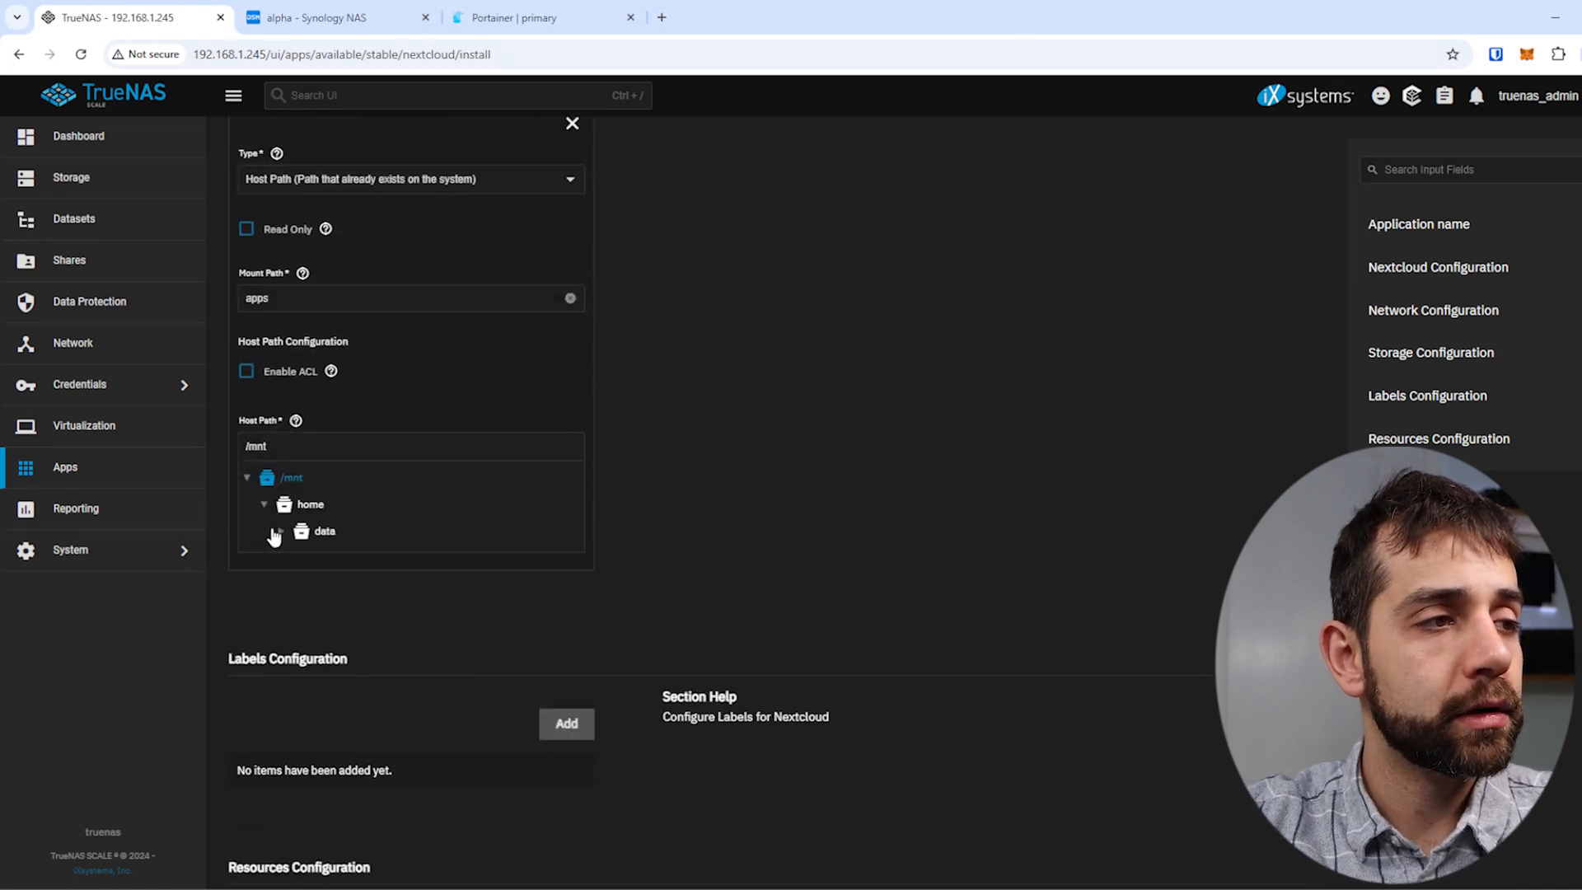
click(281, 530)
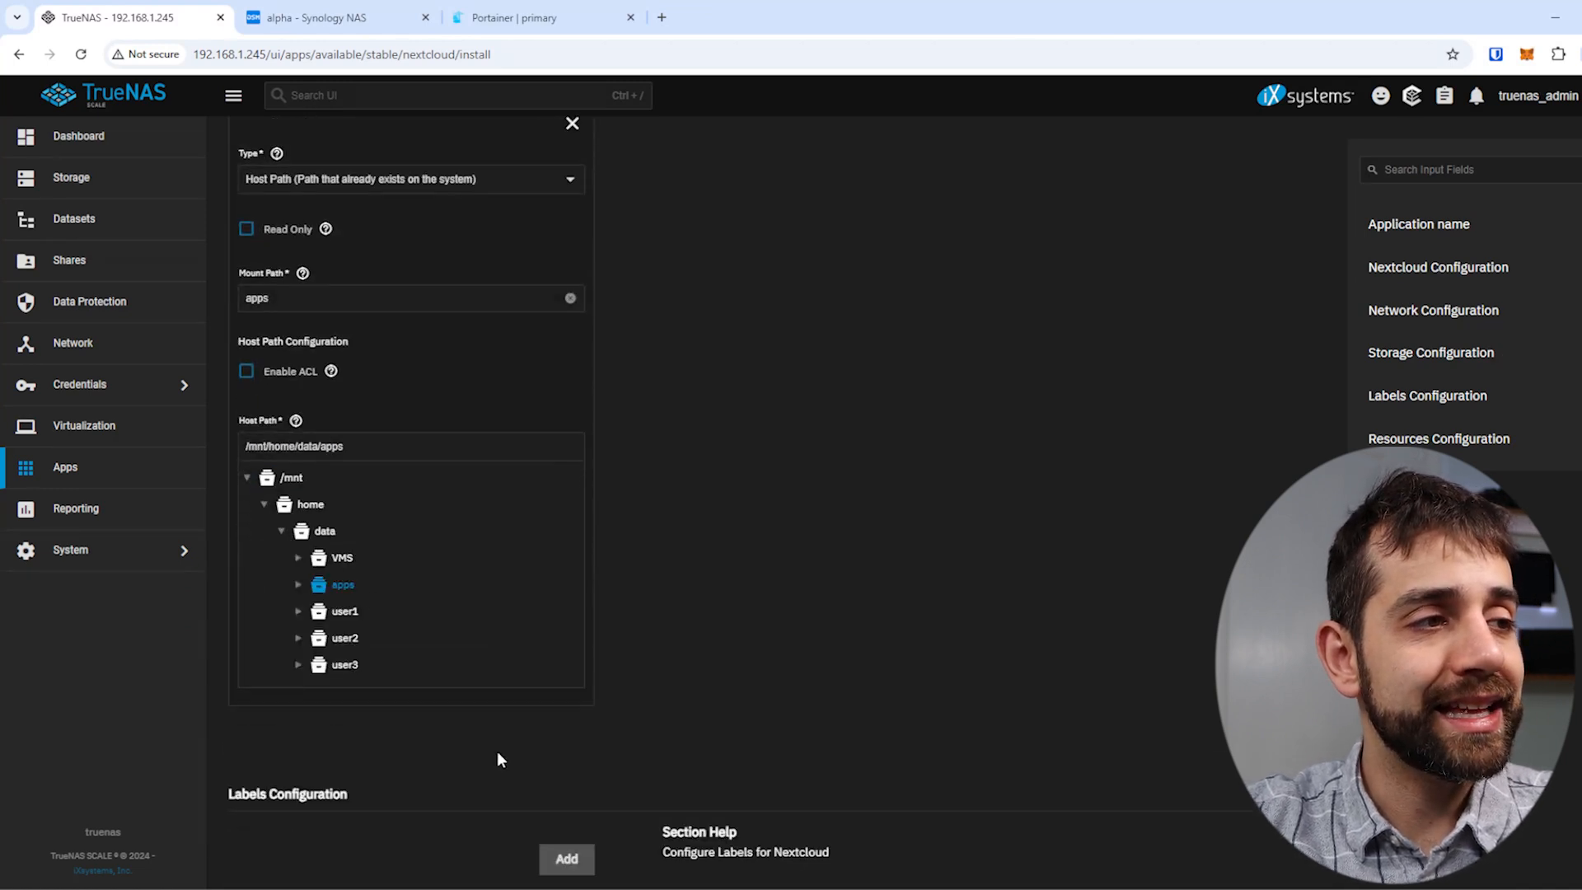
mouse_move(514, 742)
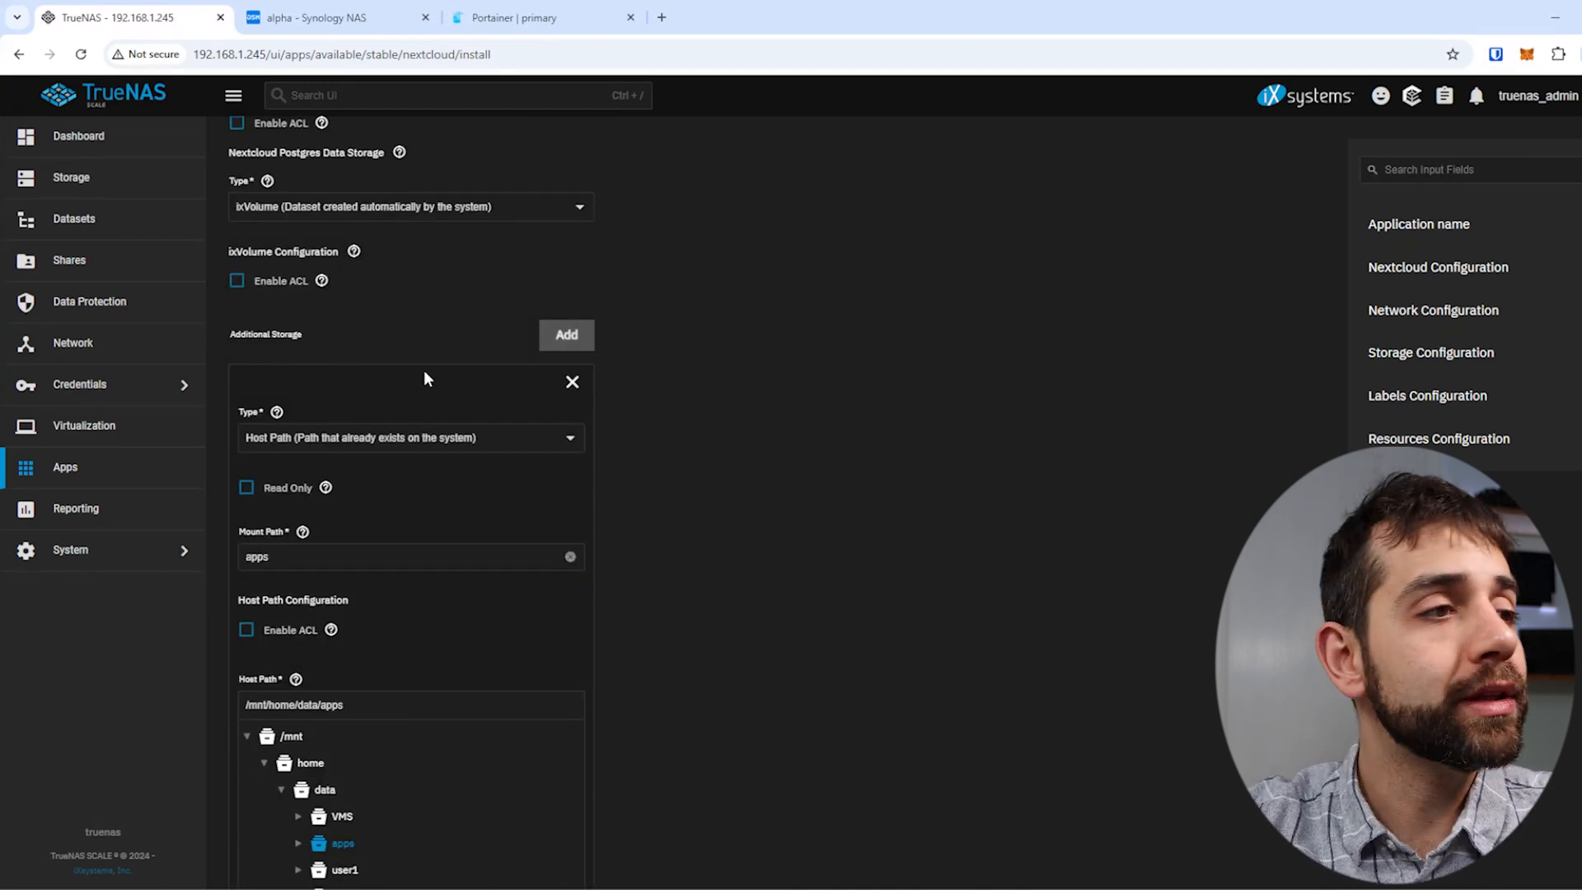
mouse_move(489, 661)
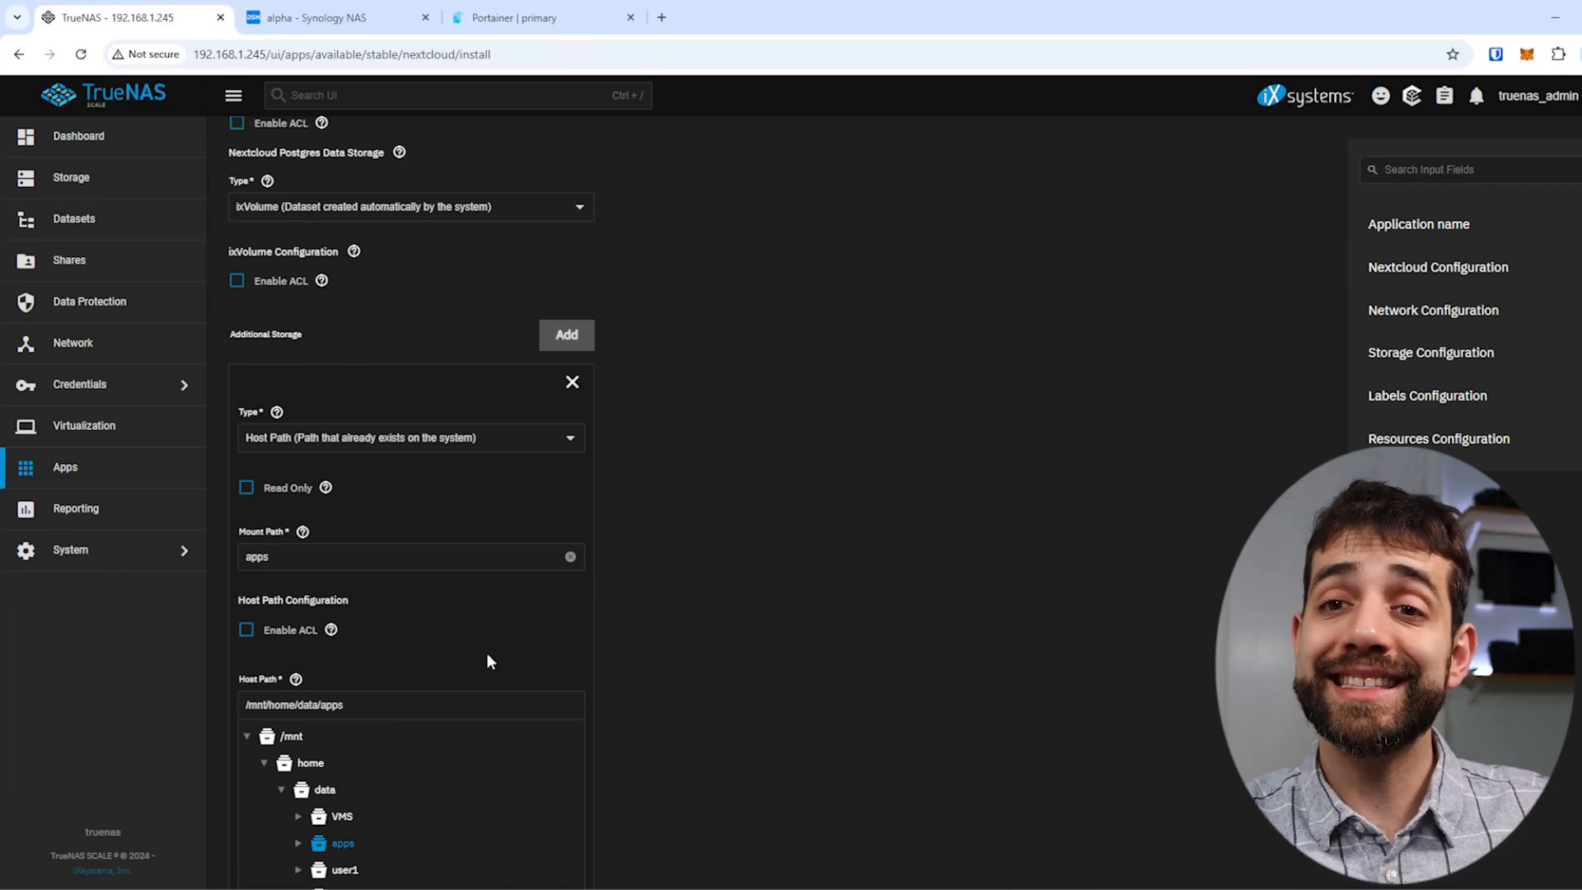
mouse_move(469, 481)
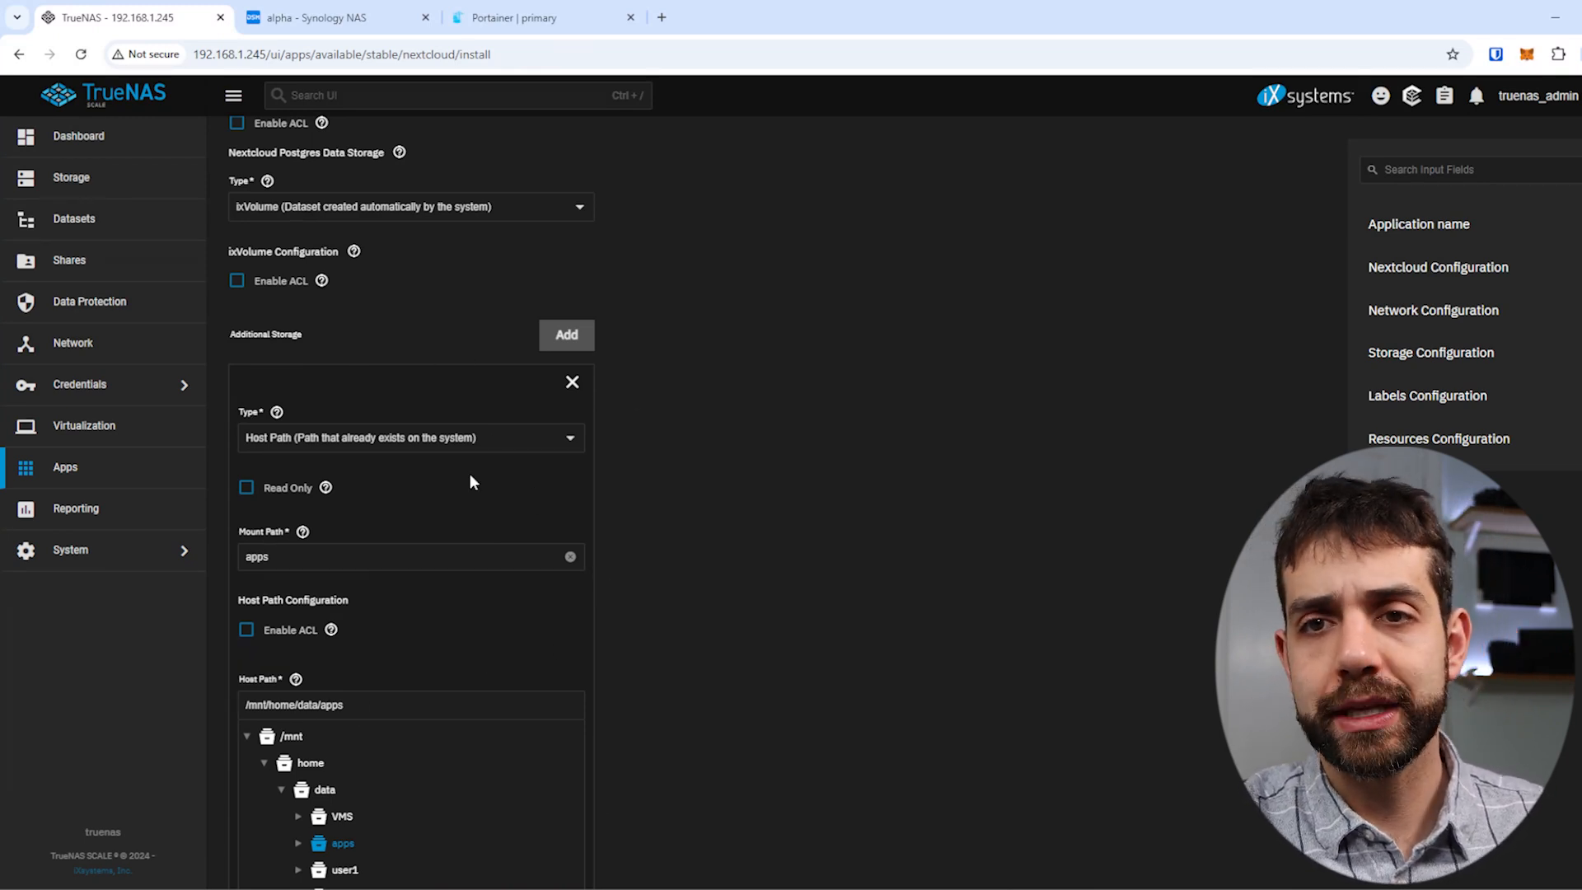
mouse_move(495, 793)
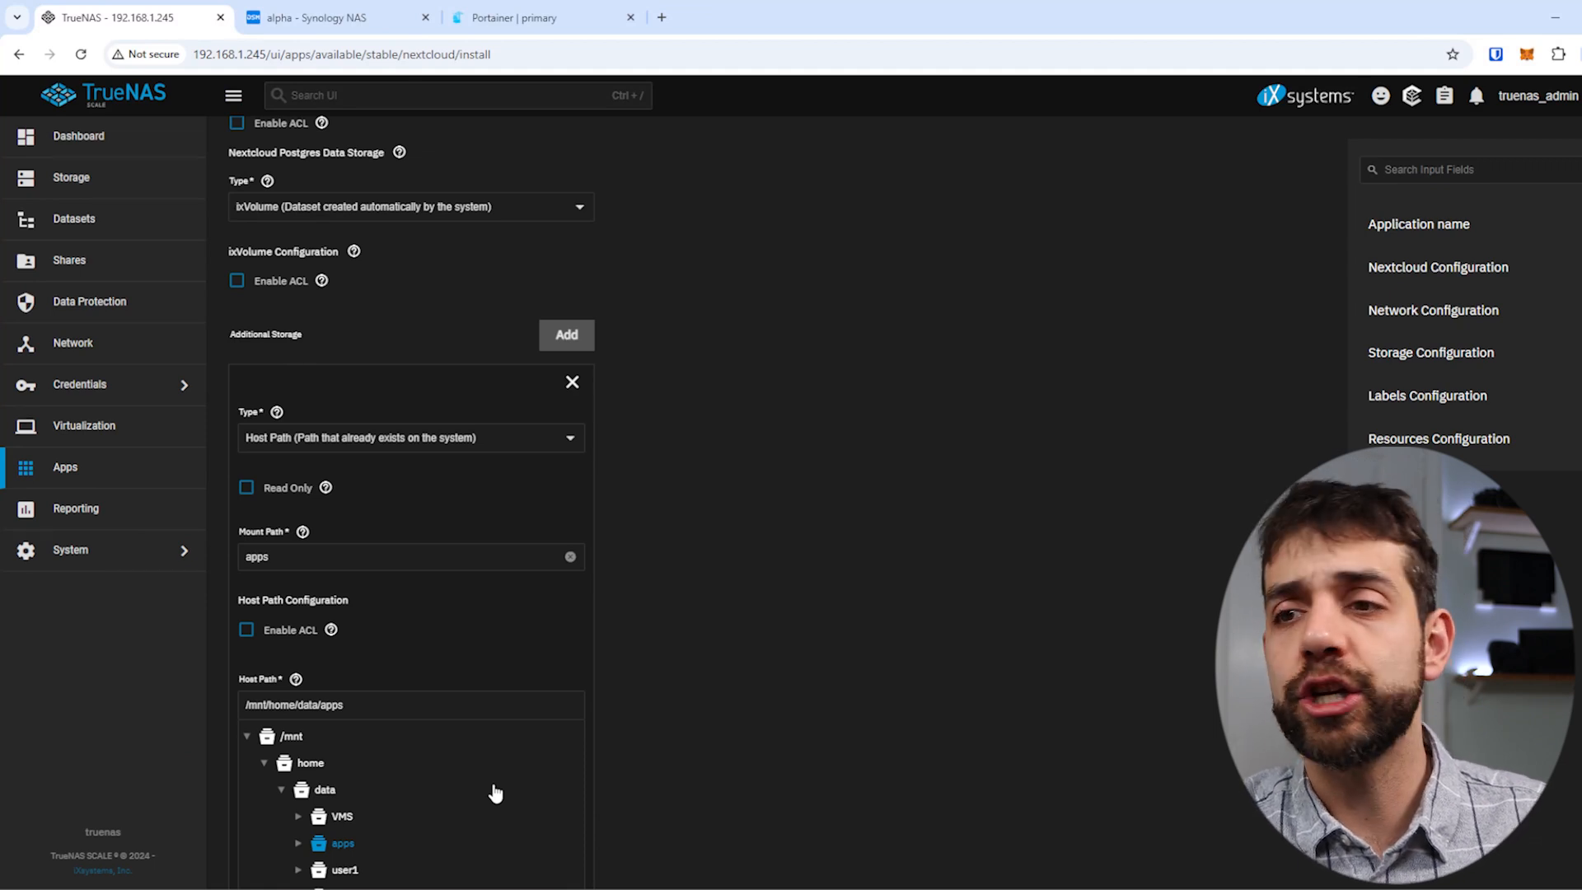
Step: Scroll to the bottom of the Nextcloud form and submit the installation
scroll(down, 3)
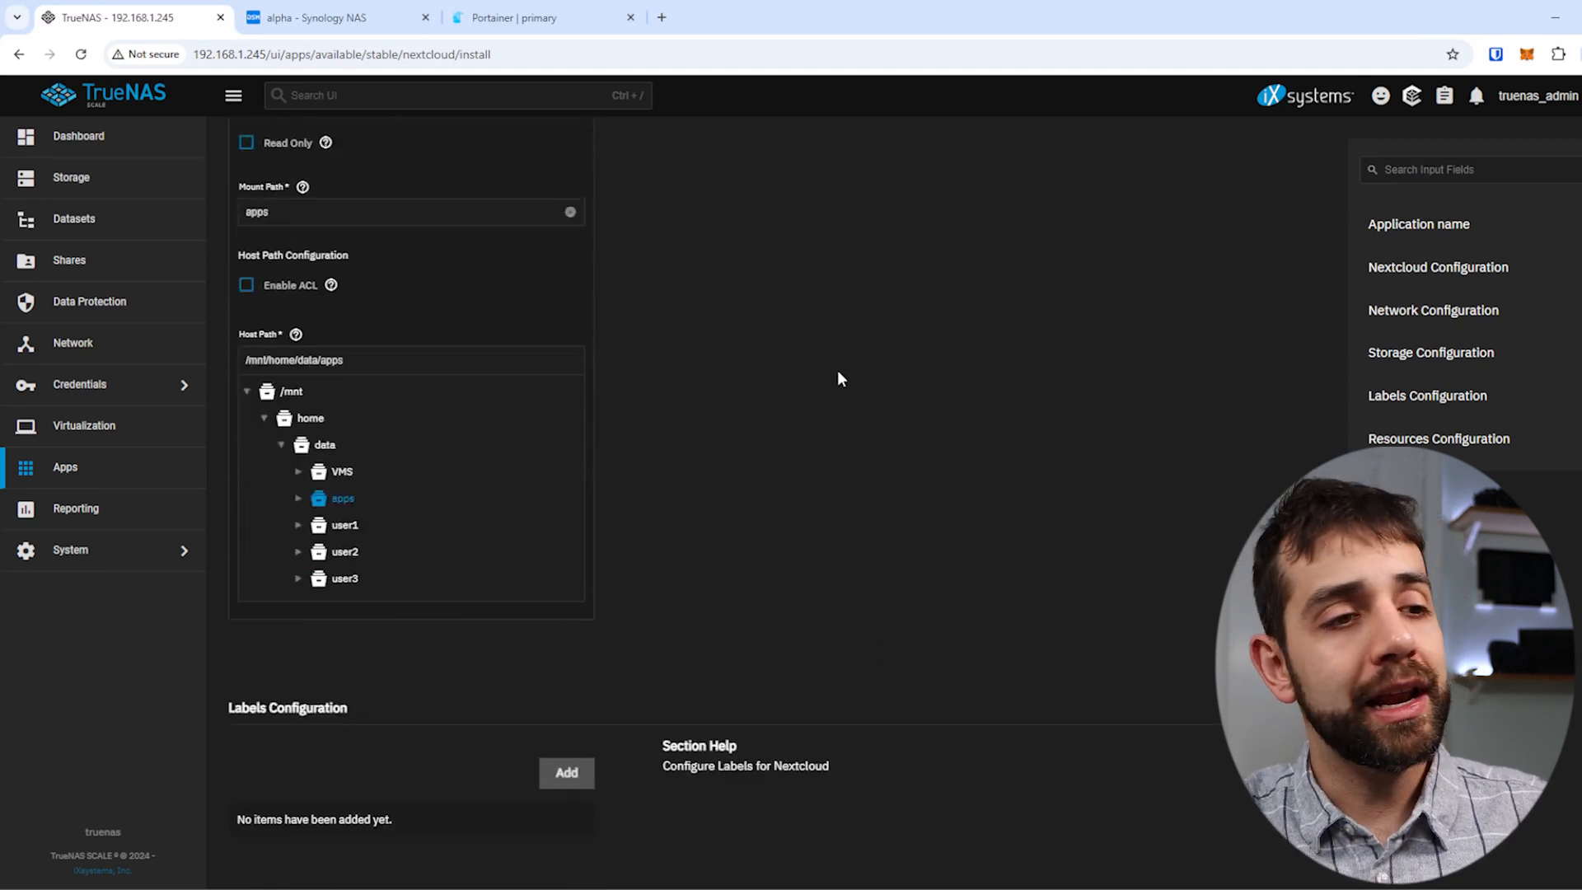
scroll(down, 3)
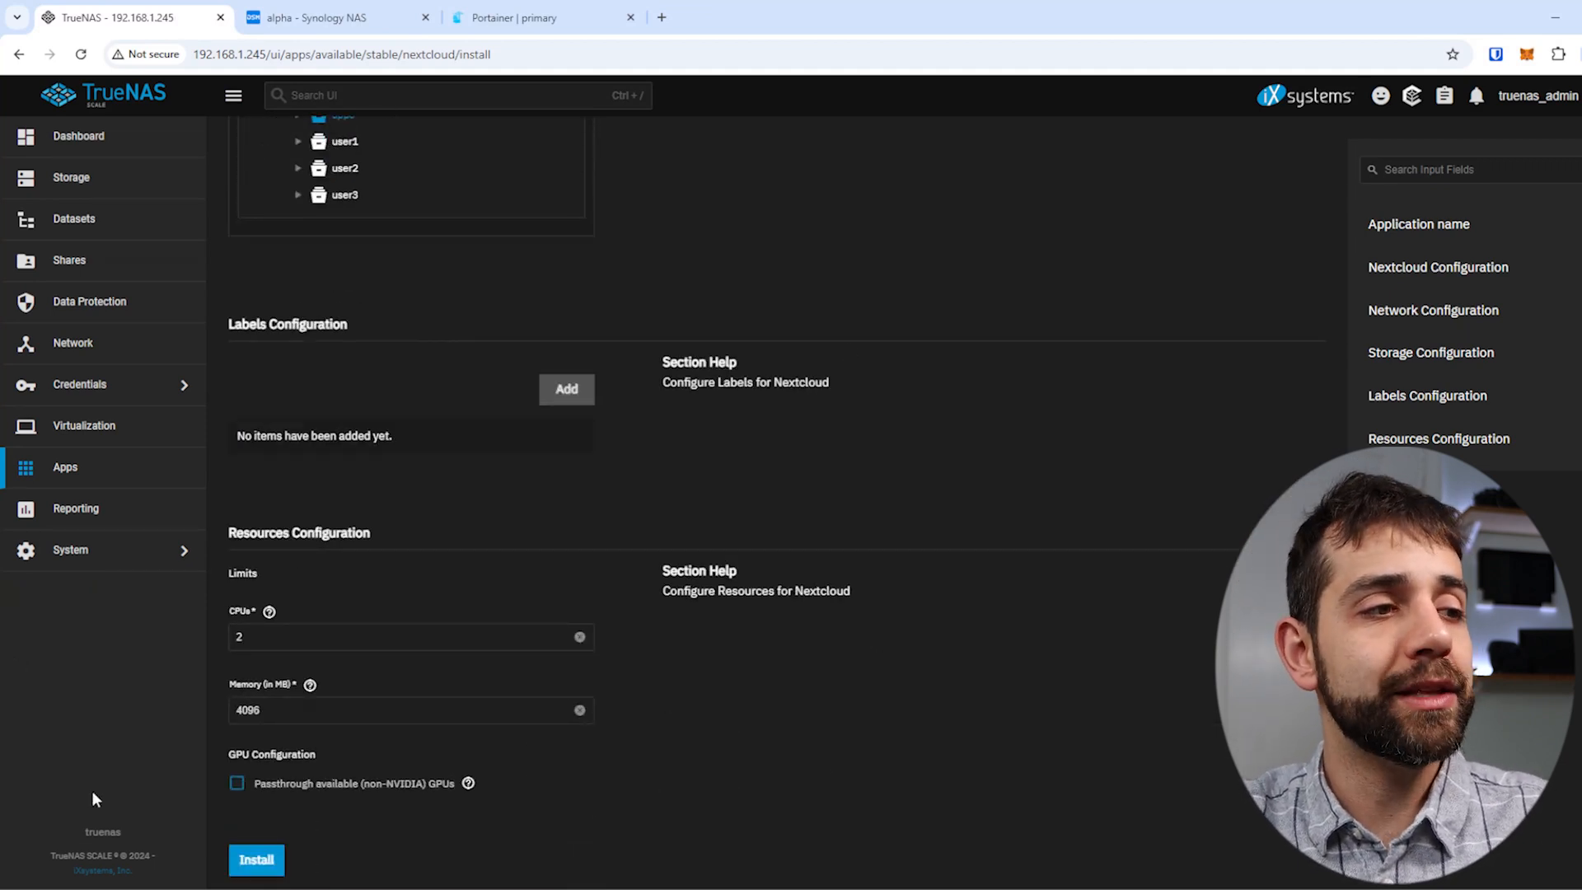
click(256, 860)
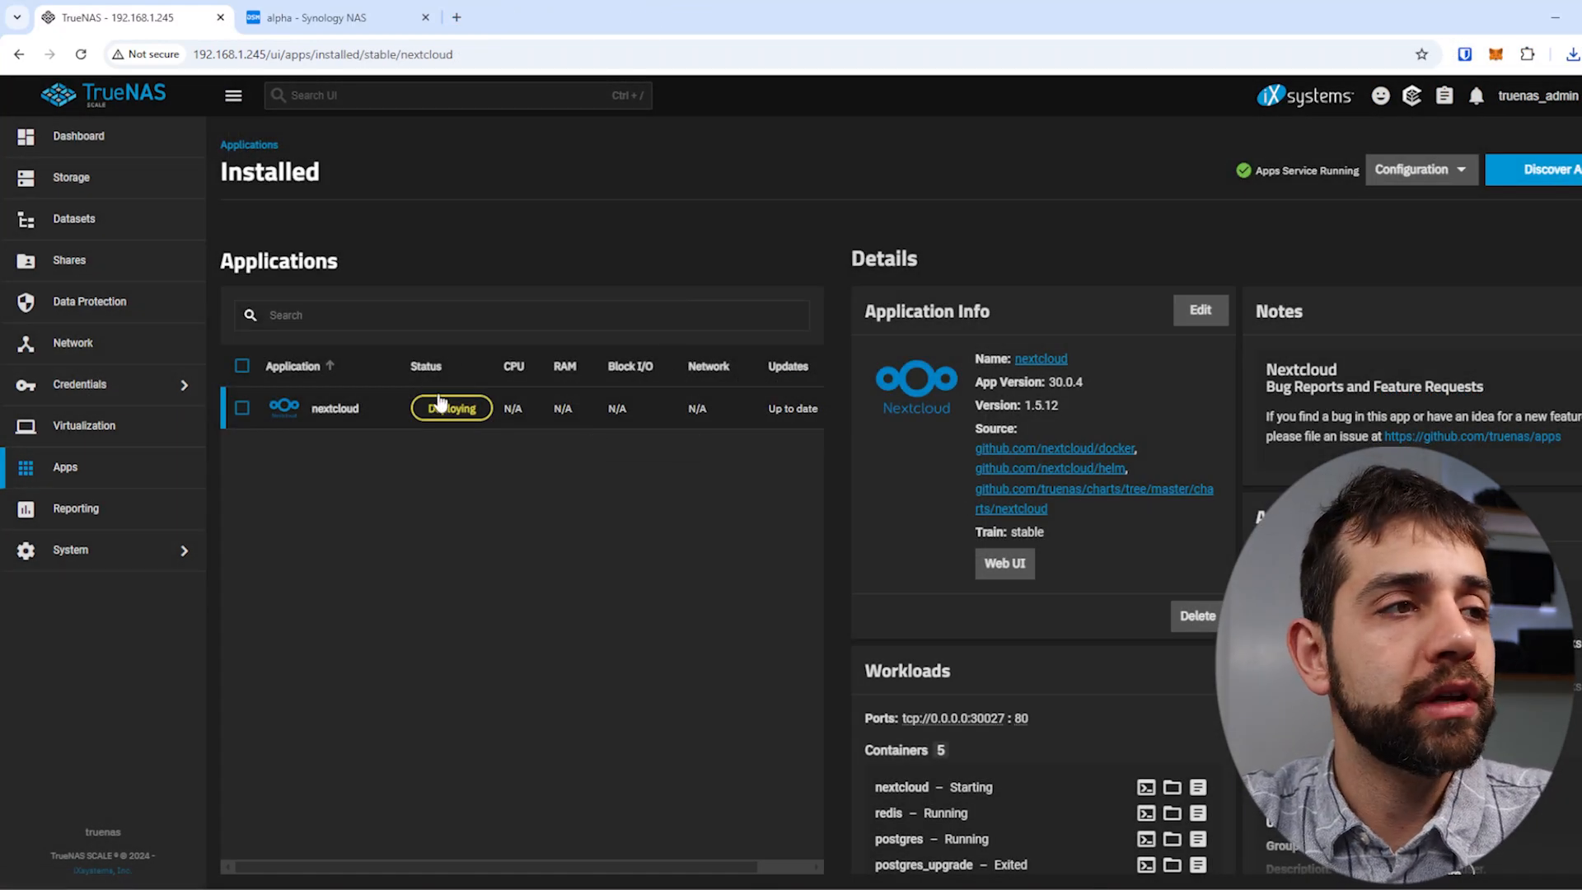
scroll(down, 3)
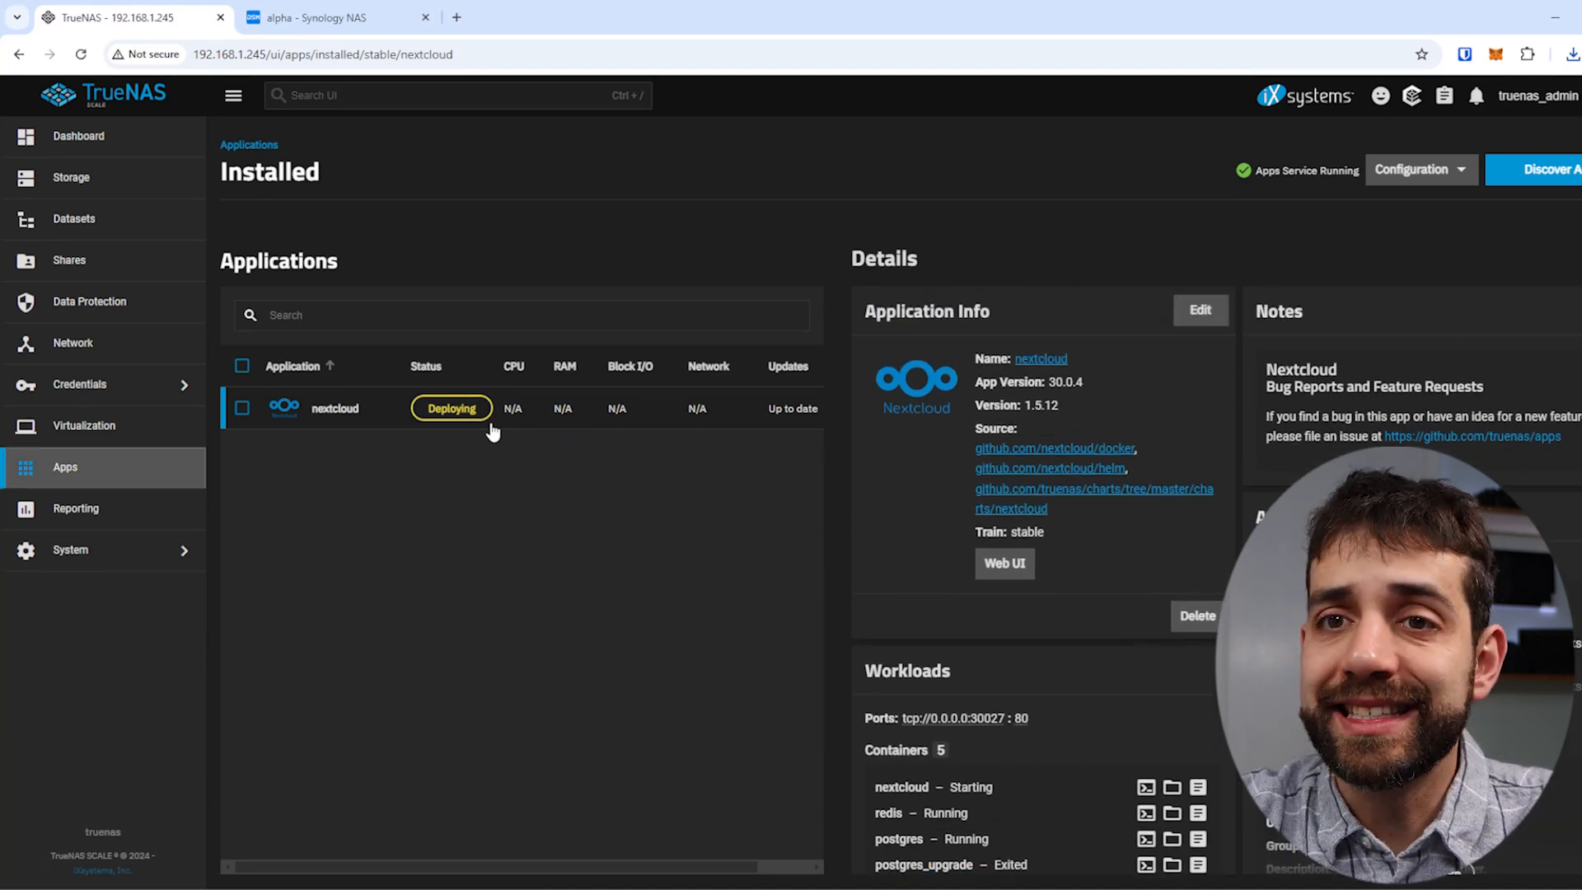
Step: Search the app catalogue for 'plex' and open the Plex install form
click(1543, 168)
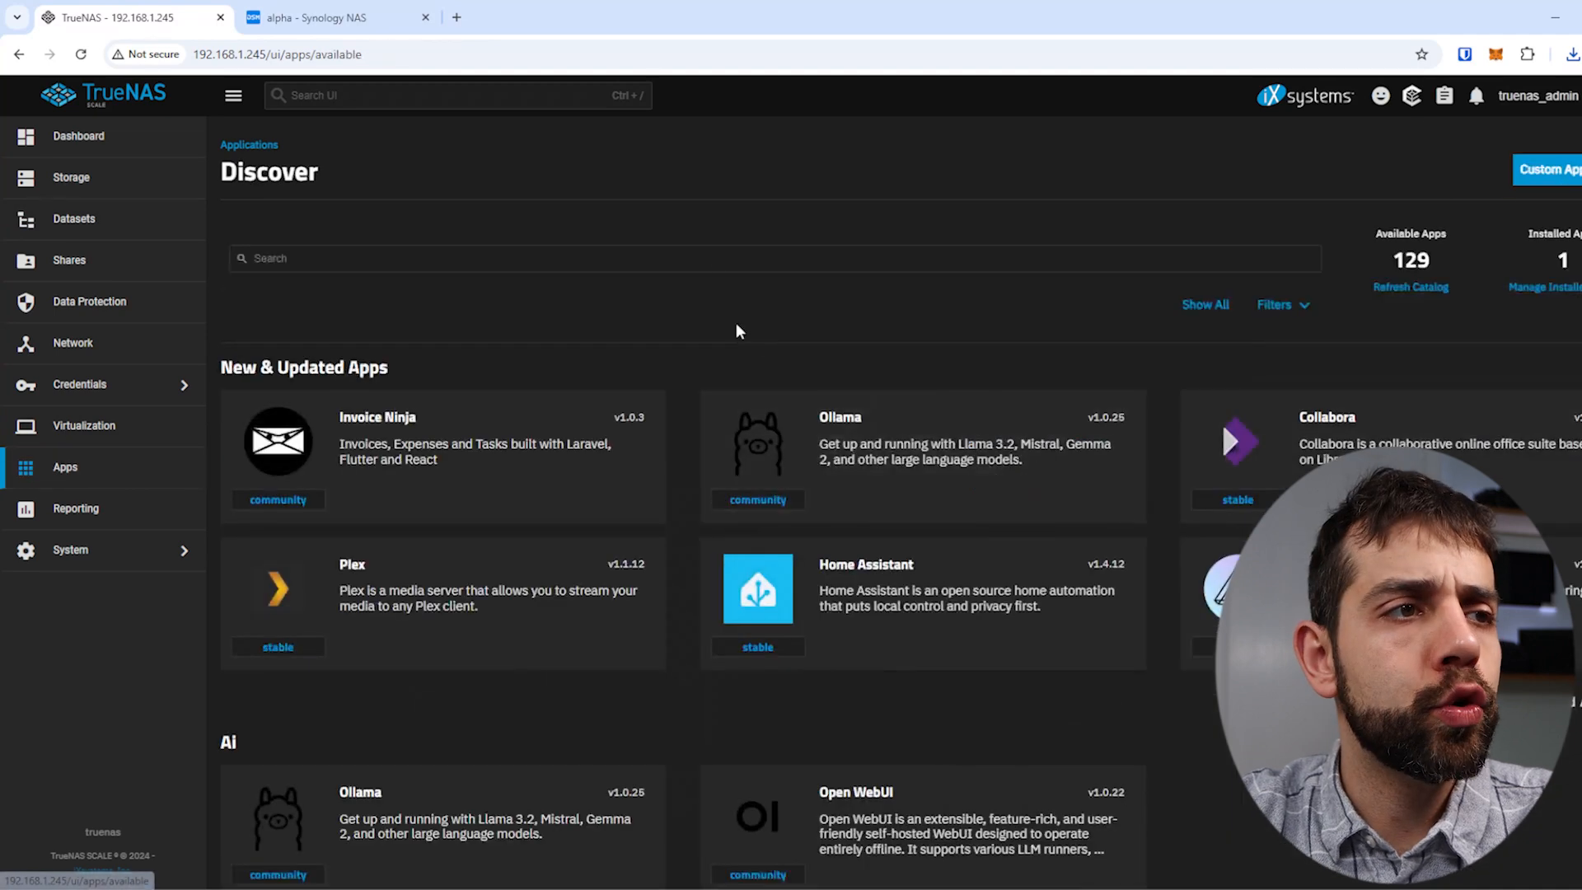
text(plex)
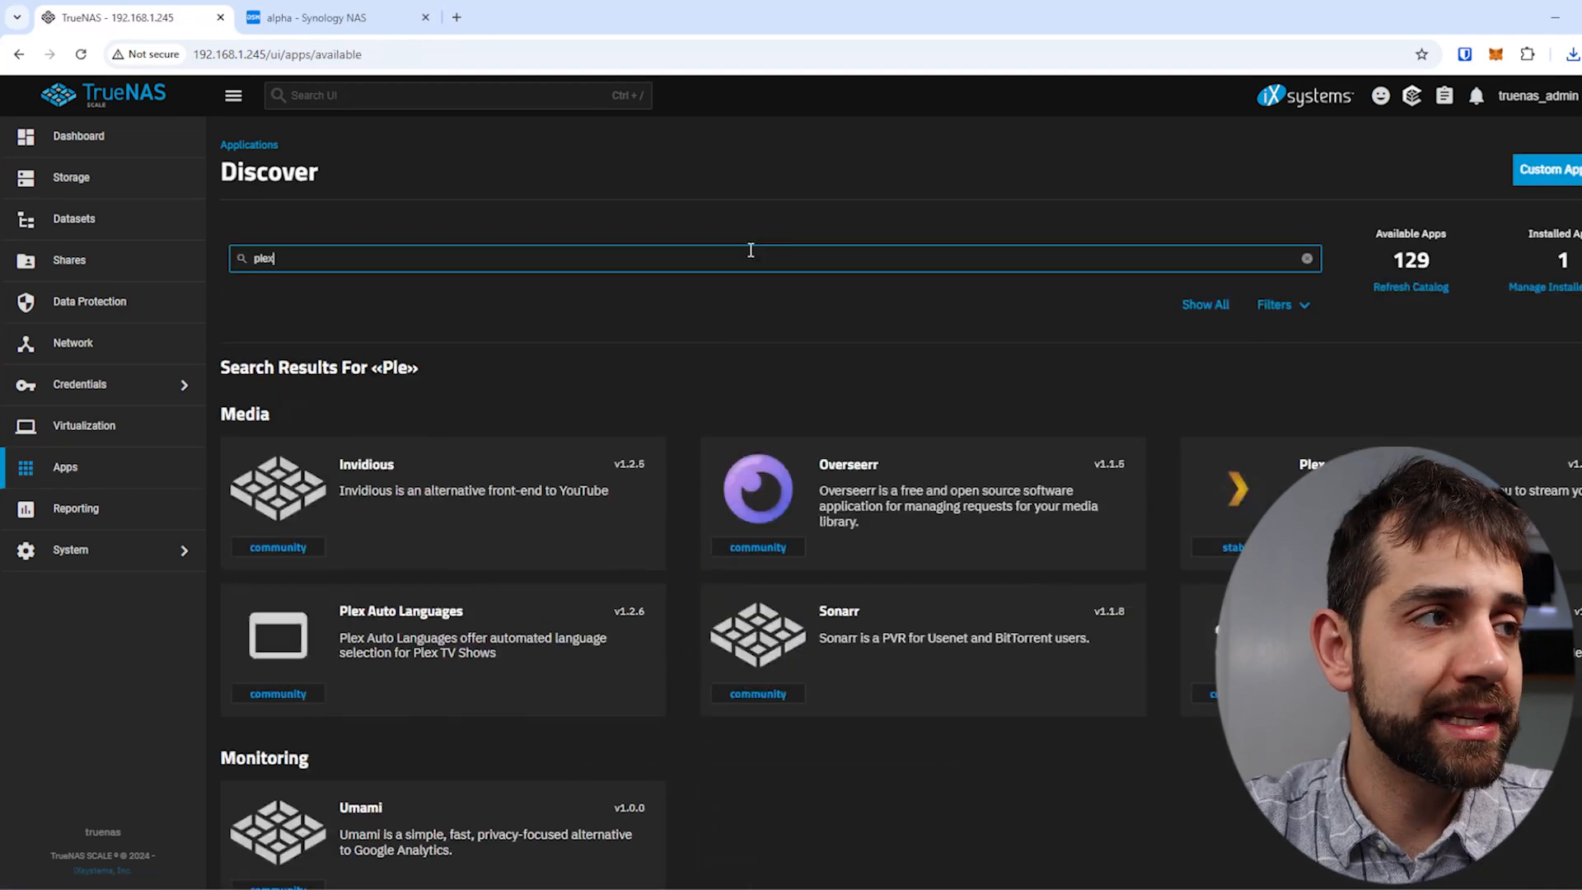
text(x)
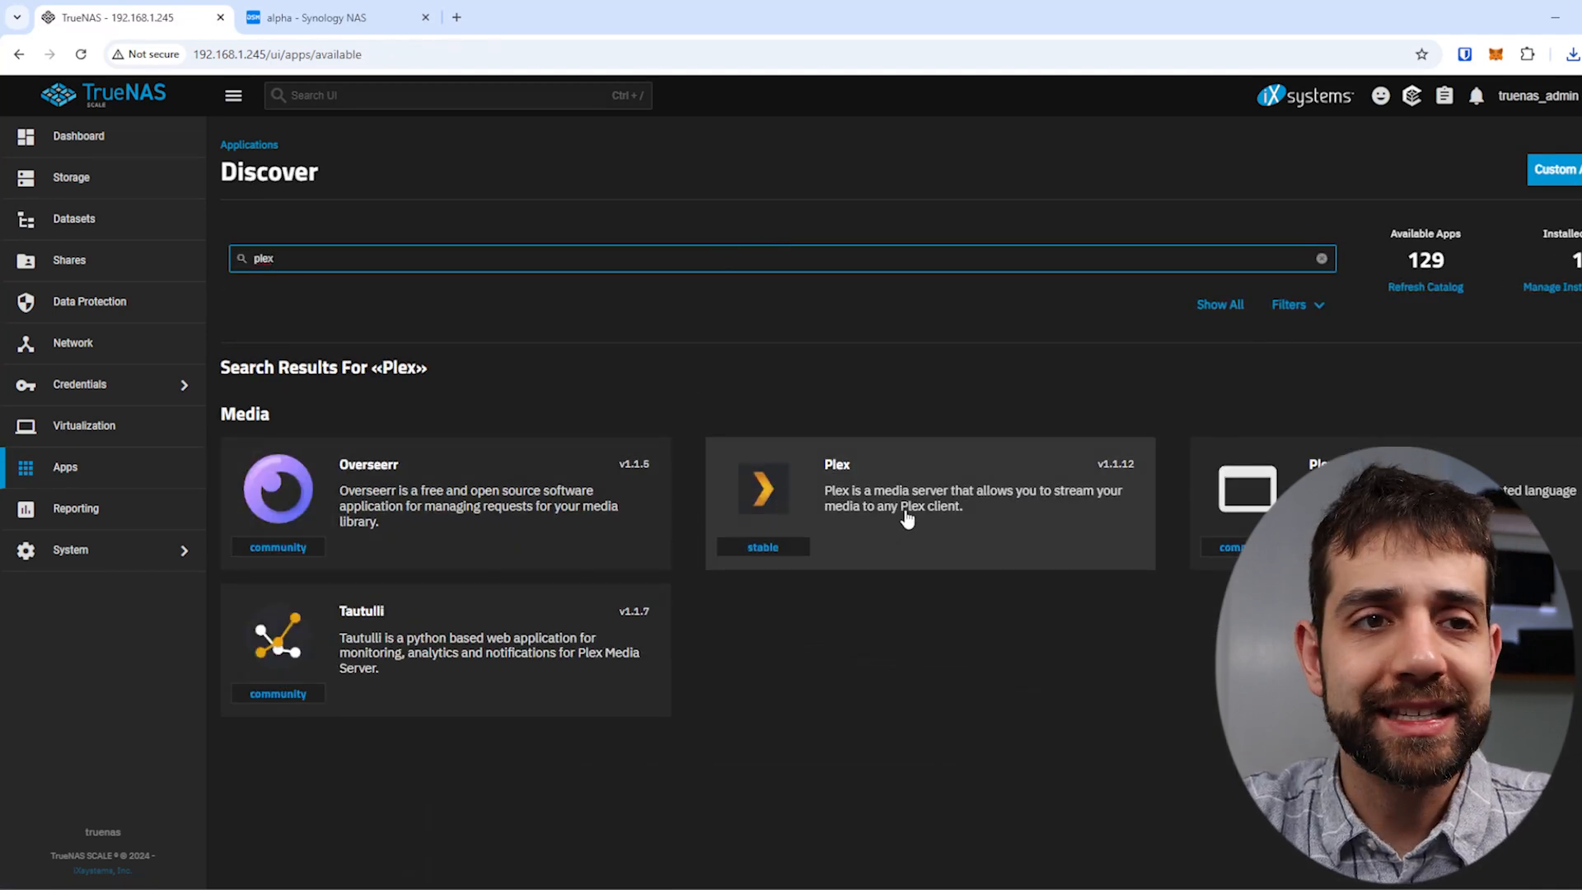
click(929, 495)
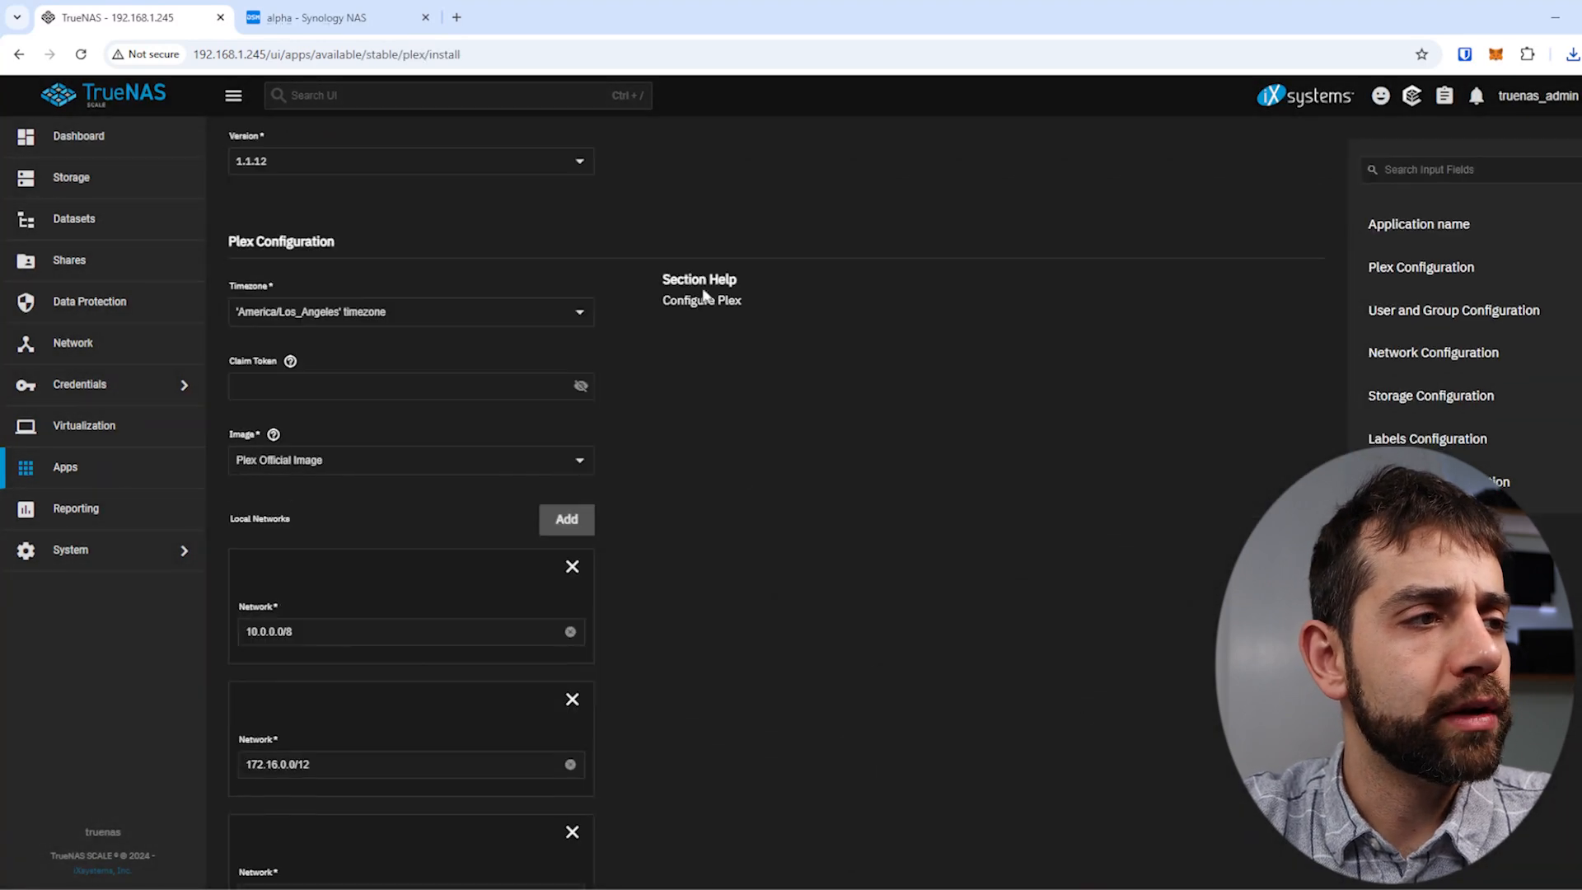
Step: Tick 'Passthrough available (non-NVIDIA) GPUs' in the Plex GPU Configuration
scroll(down, 3)
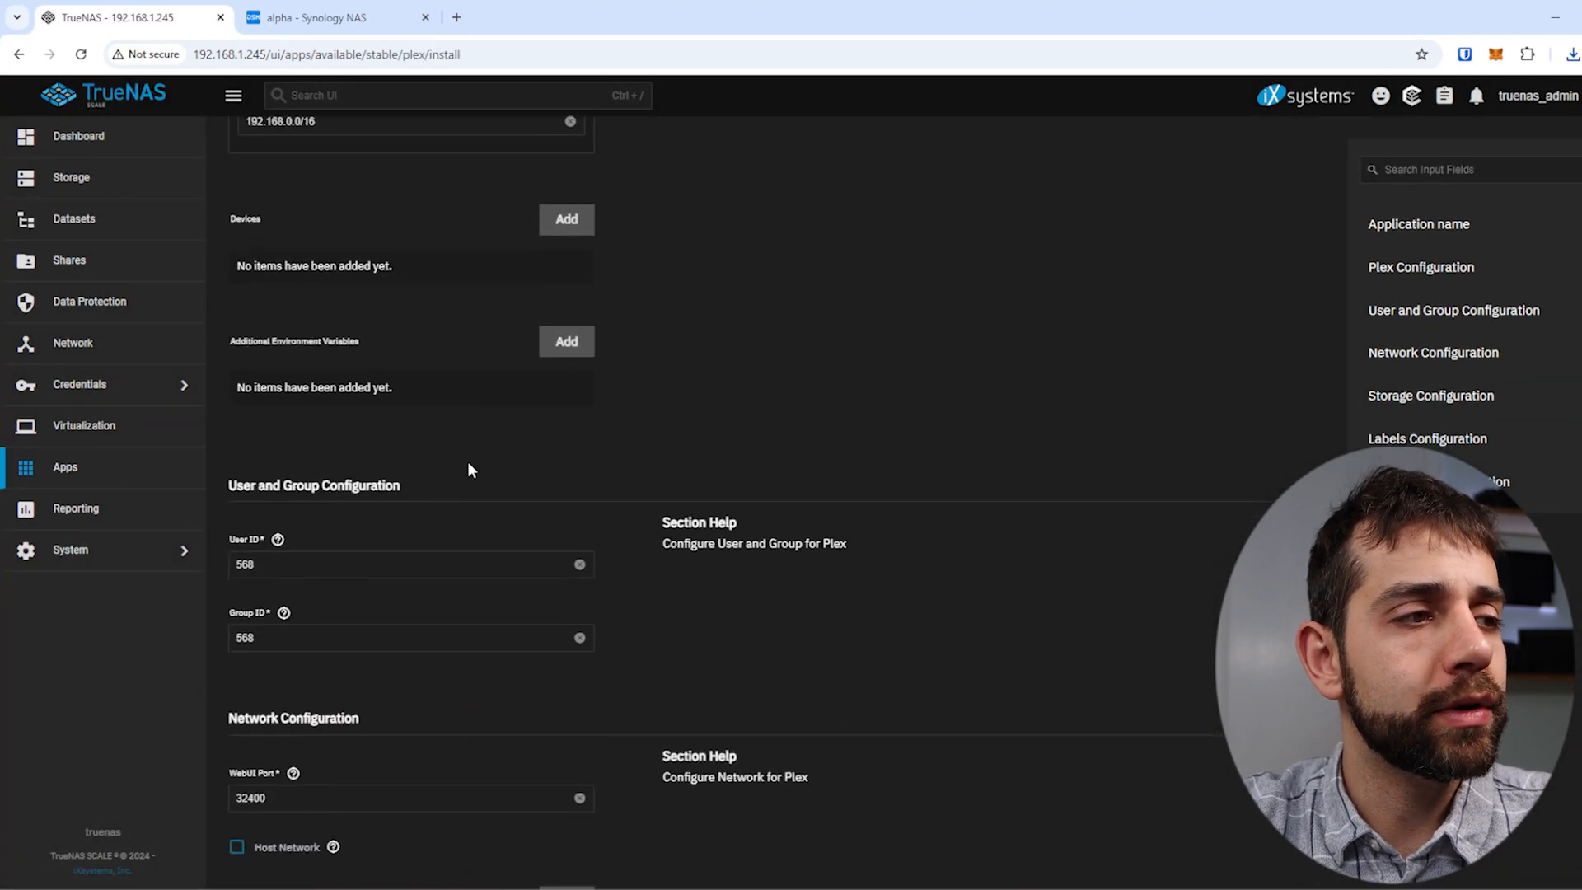
scroll(down, 3)
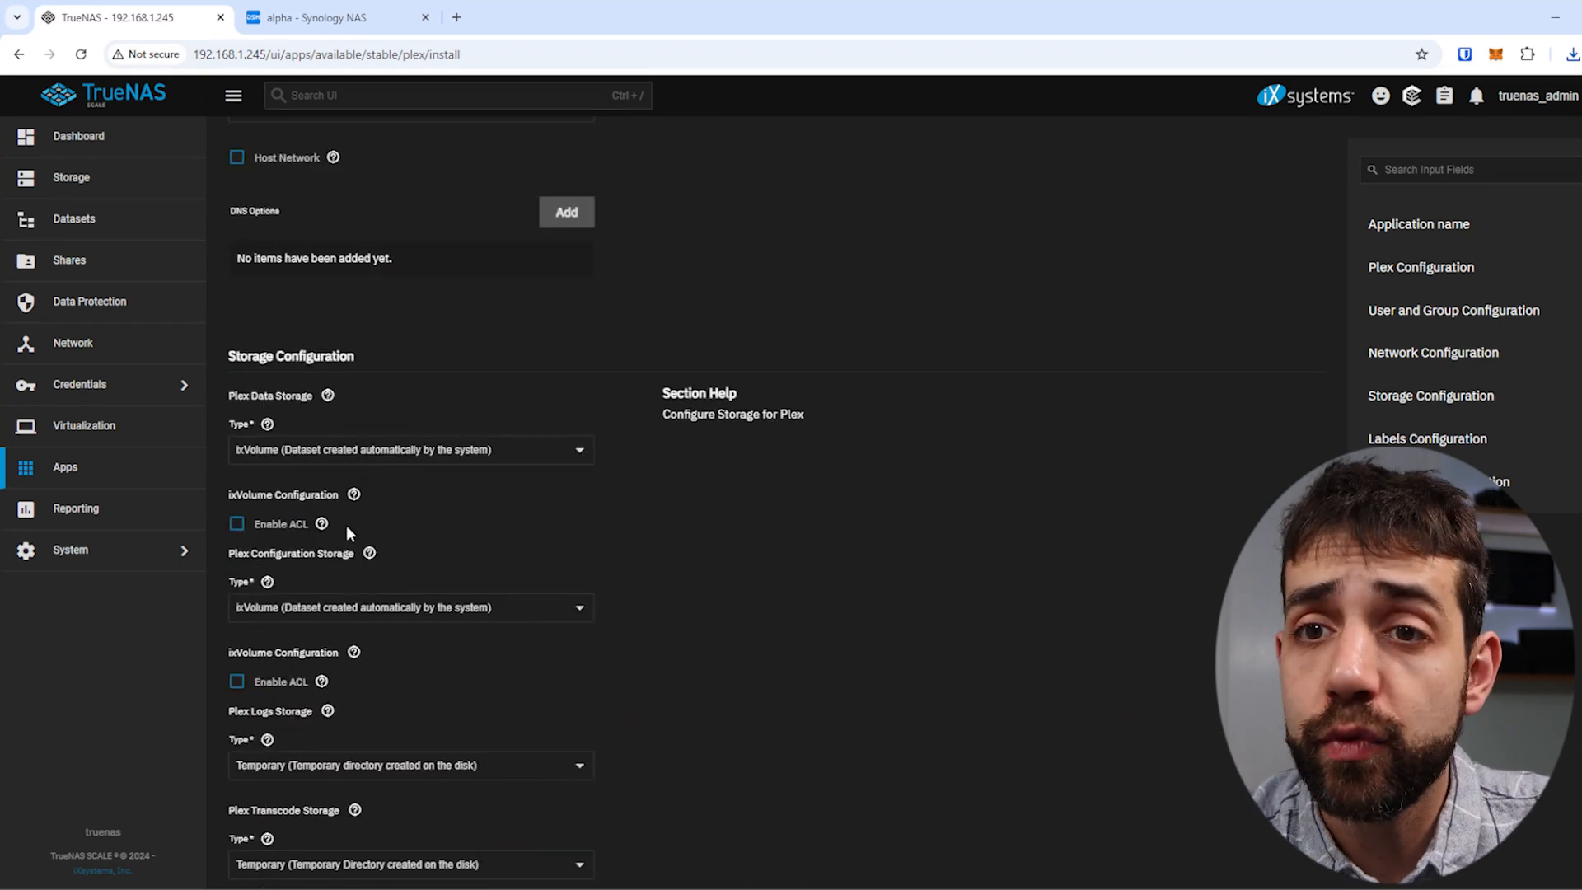
scroll(down, 3)
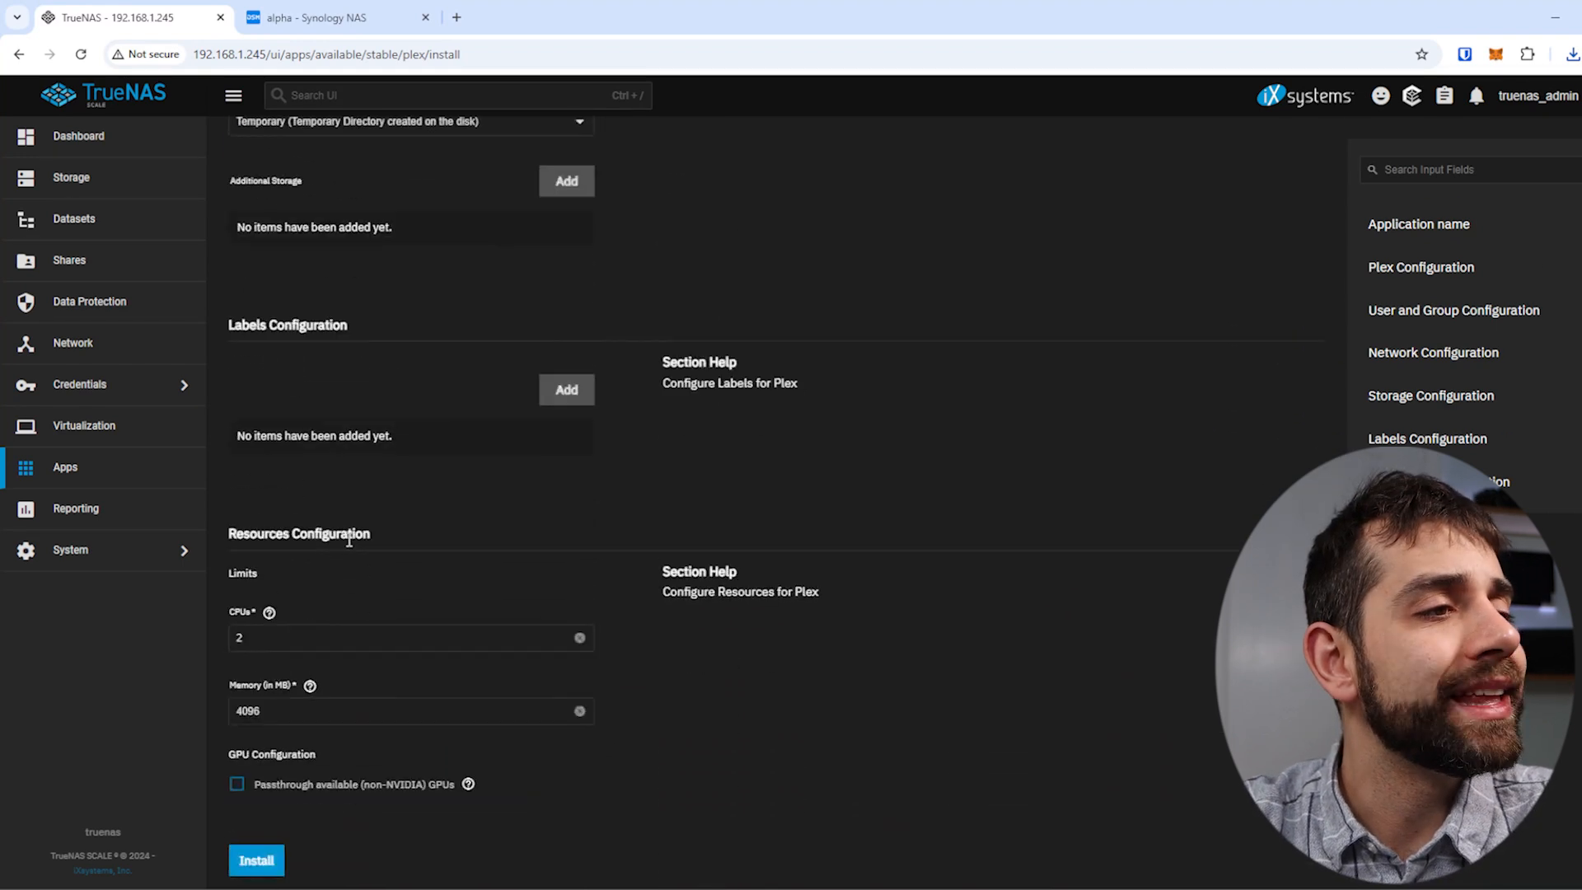
mouse_move(535, 844)
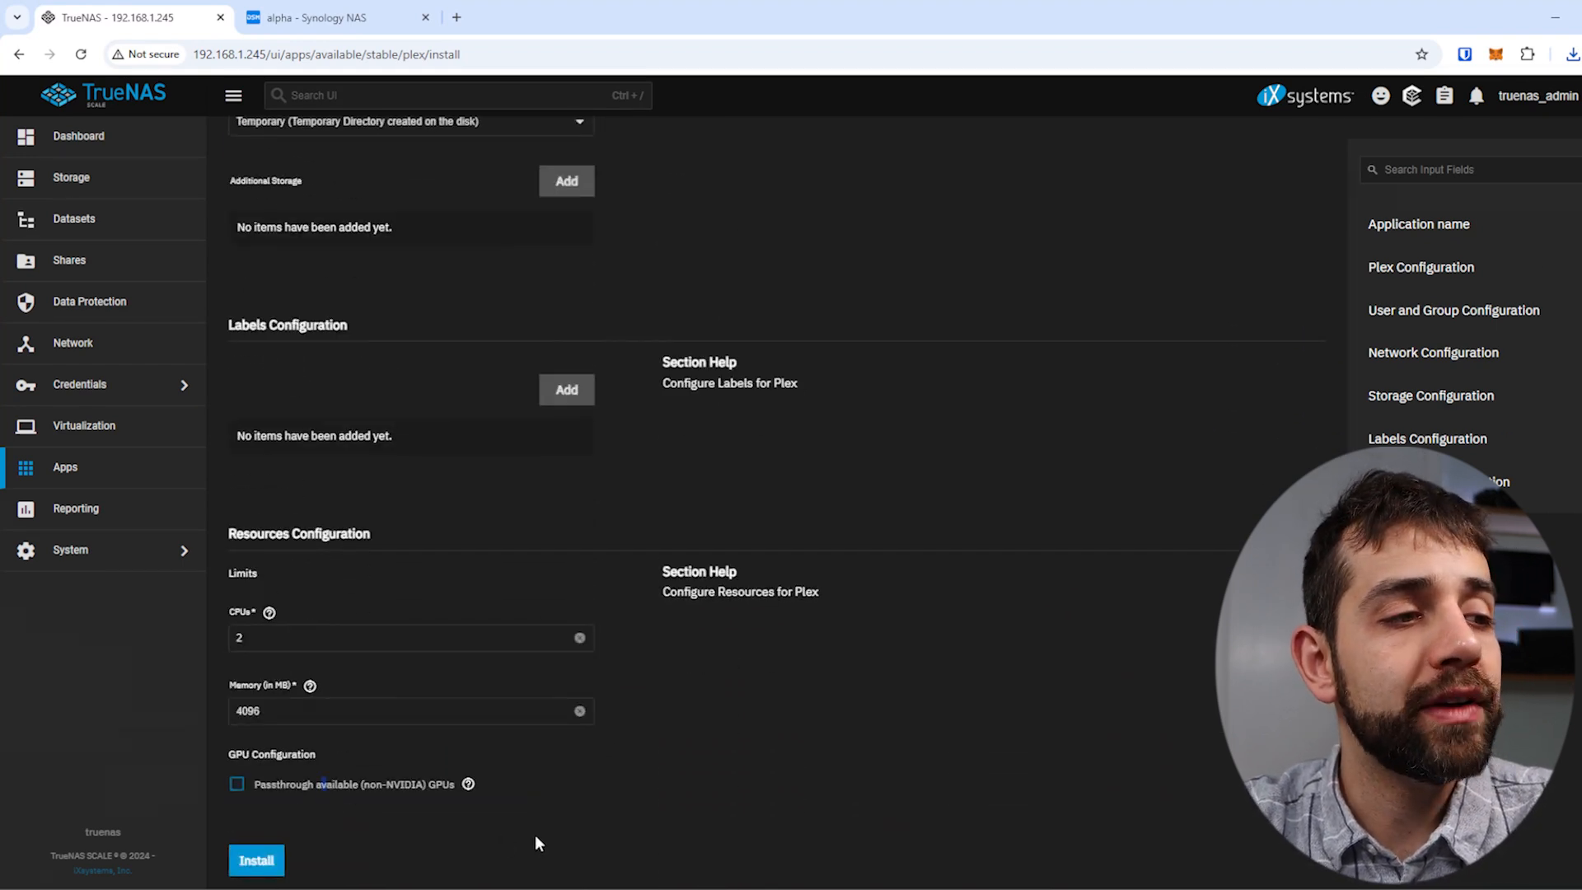
click(237, 783)
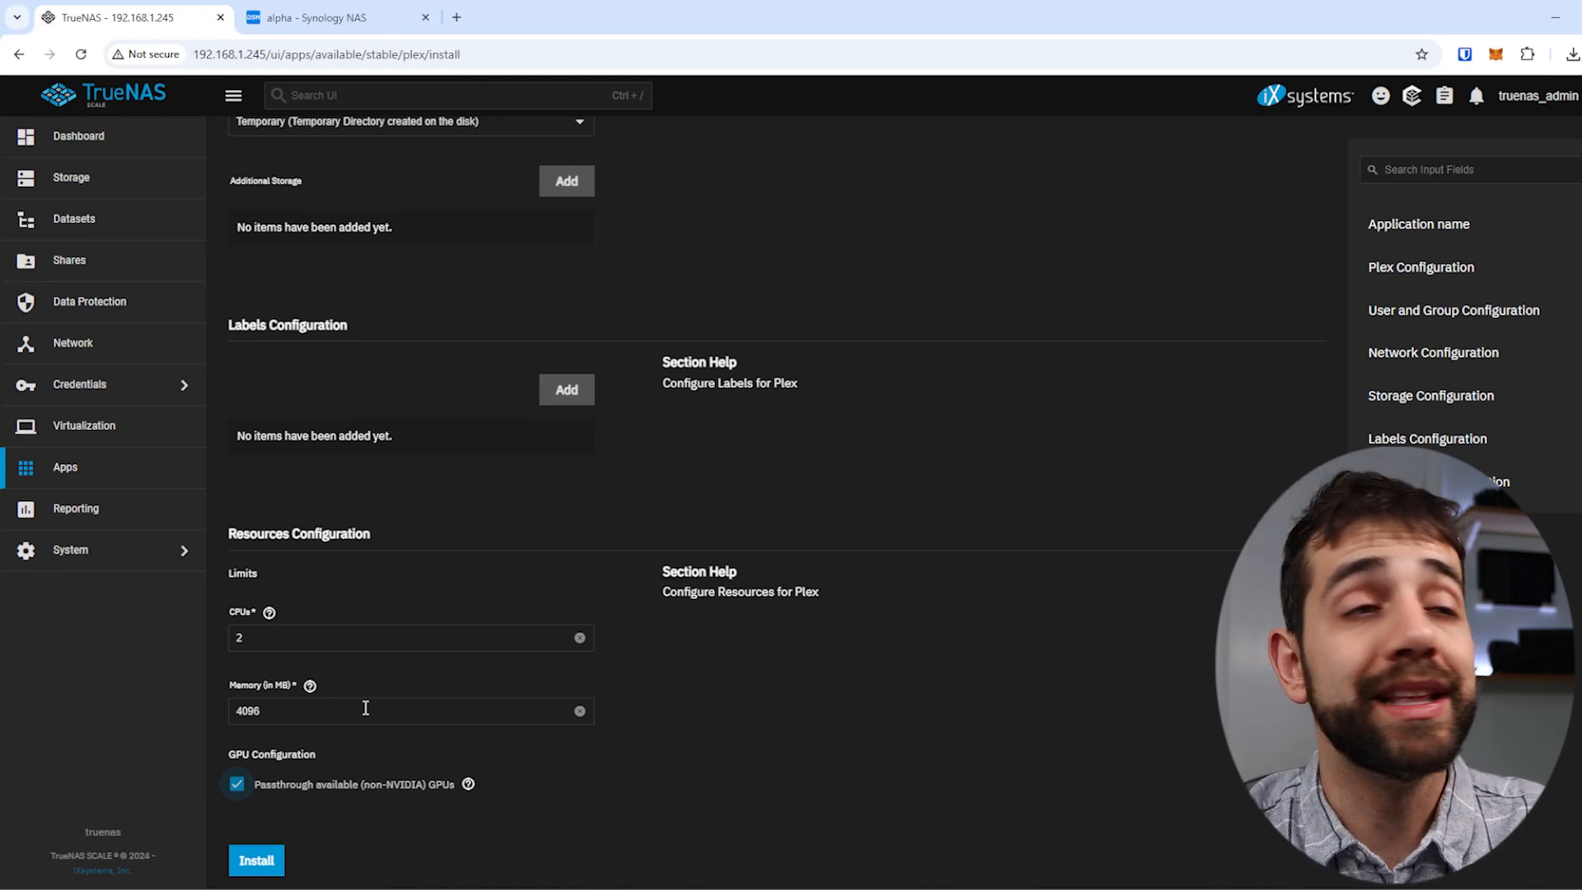
Step: Add an Additional Storage entry to the Plex form and set its type to Host Path
scroll(up, 3)
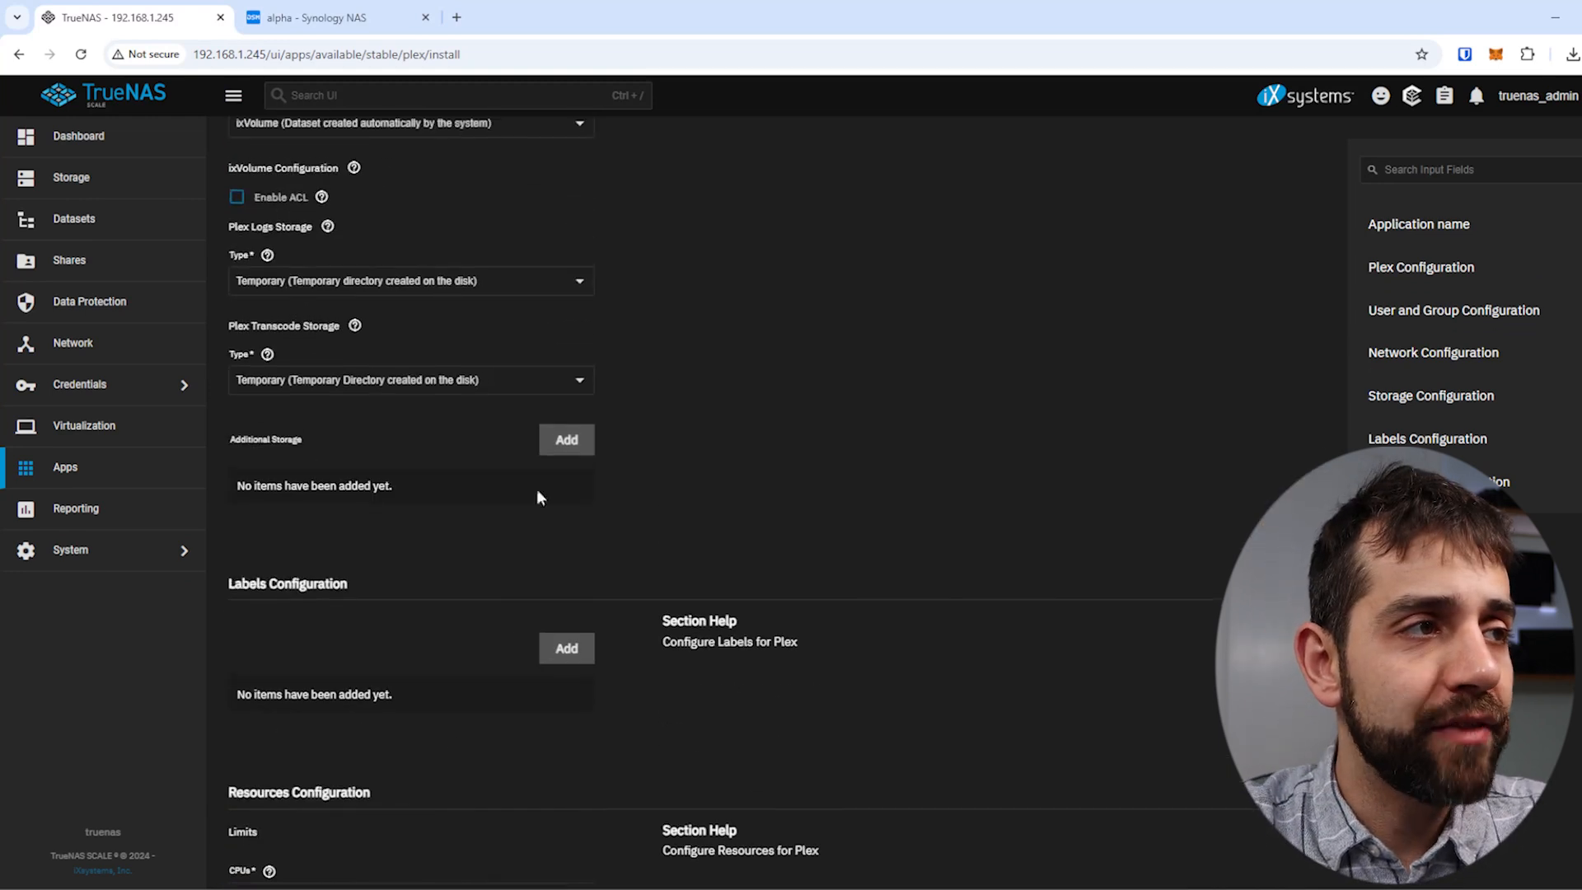
click(566, 439)
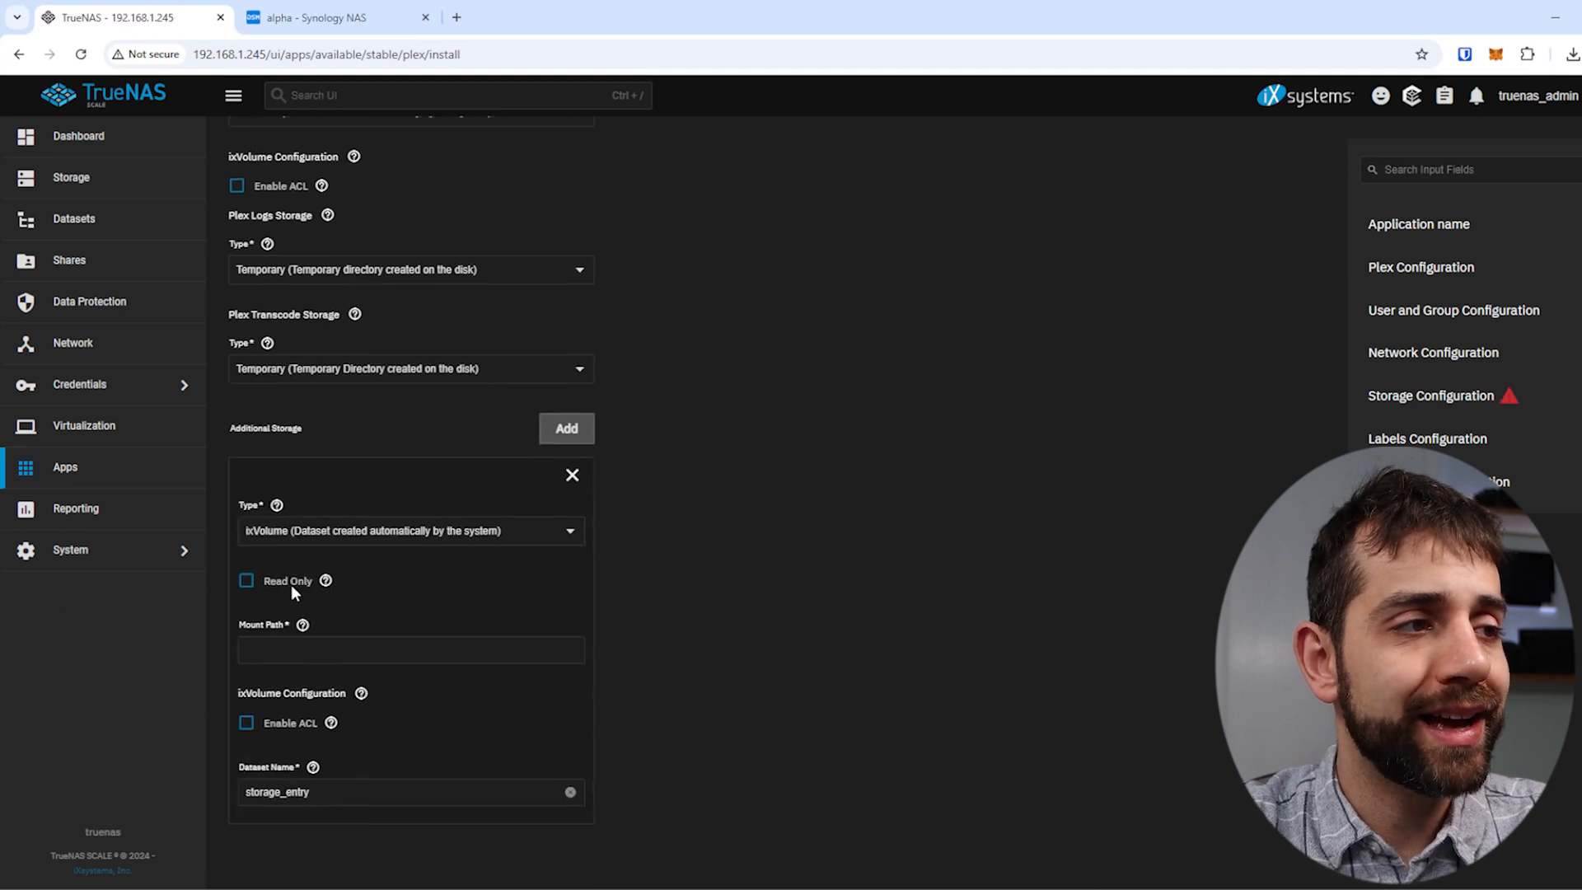
click(411, 531)
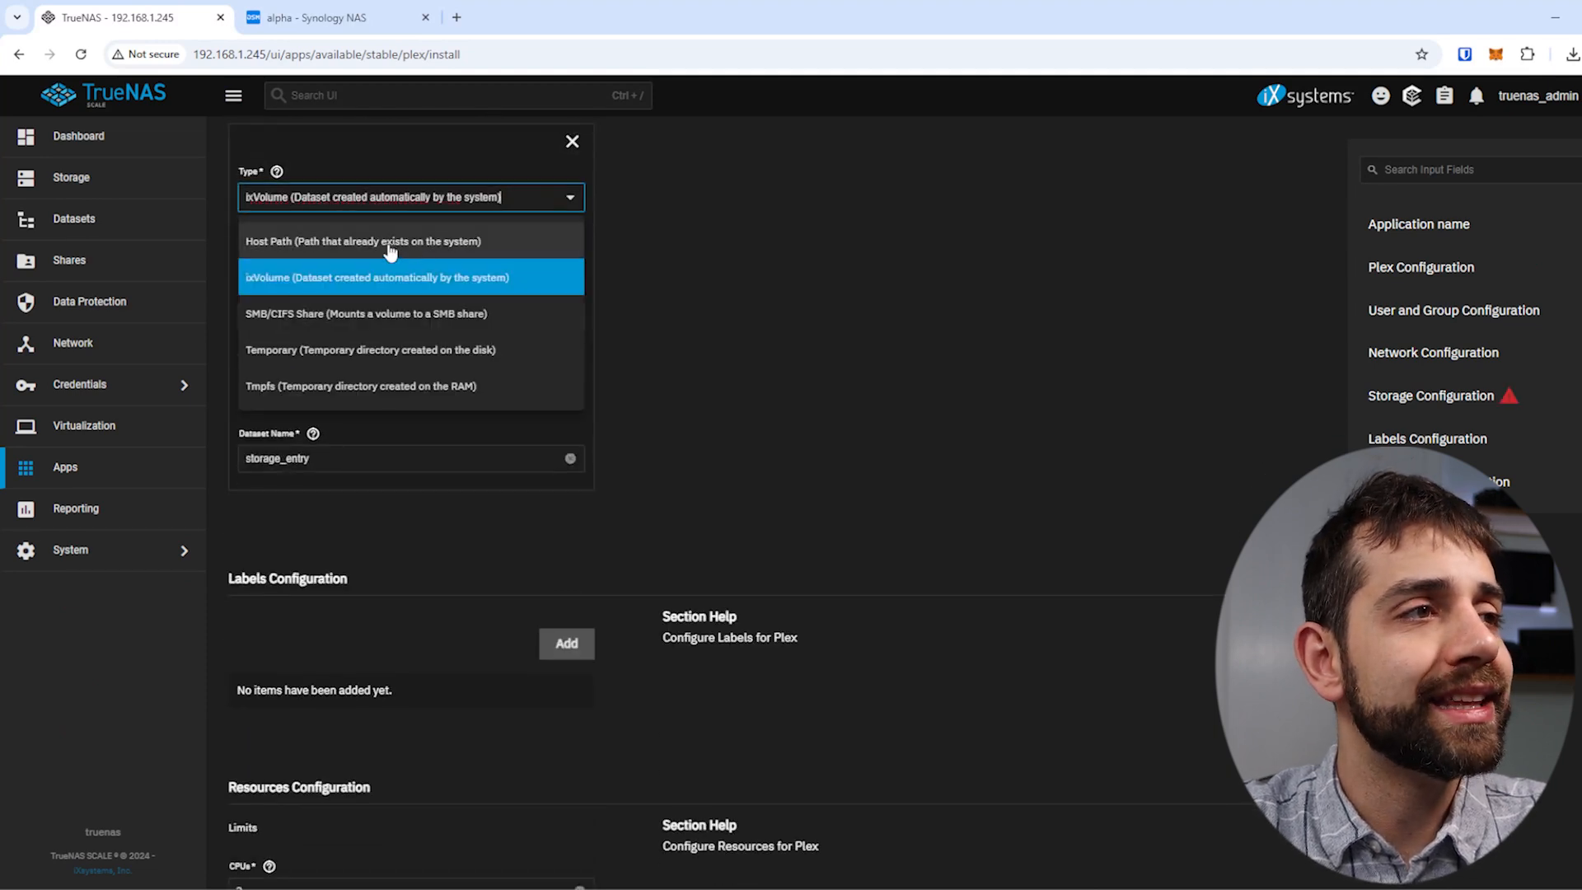
click(364, 242)
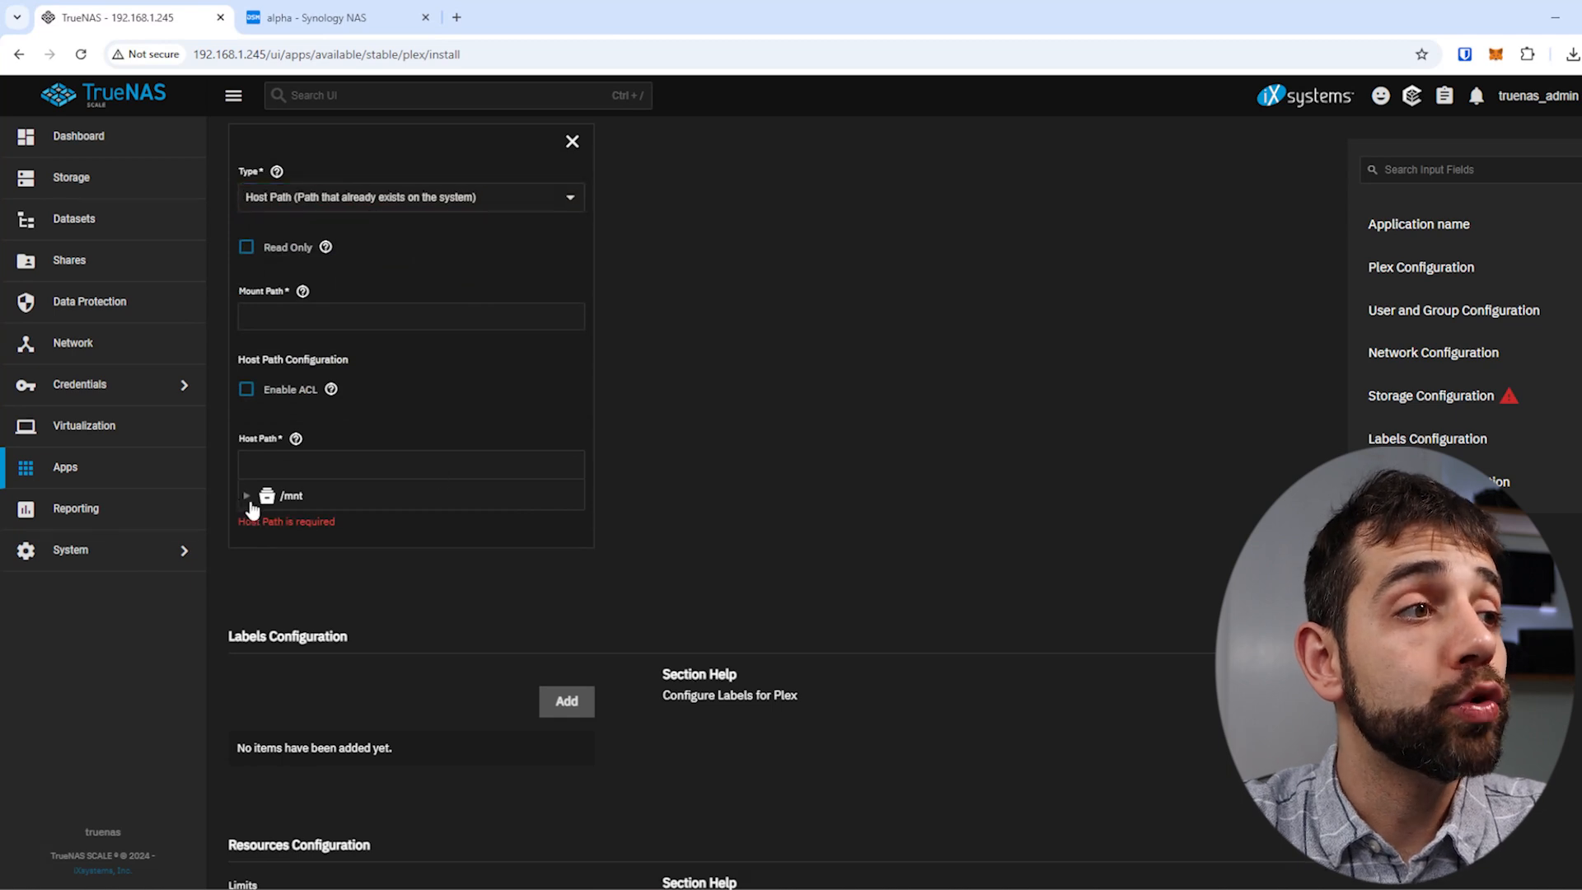
mouse_move(239, 508)
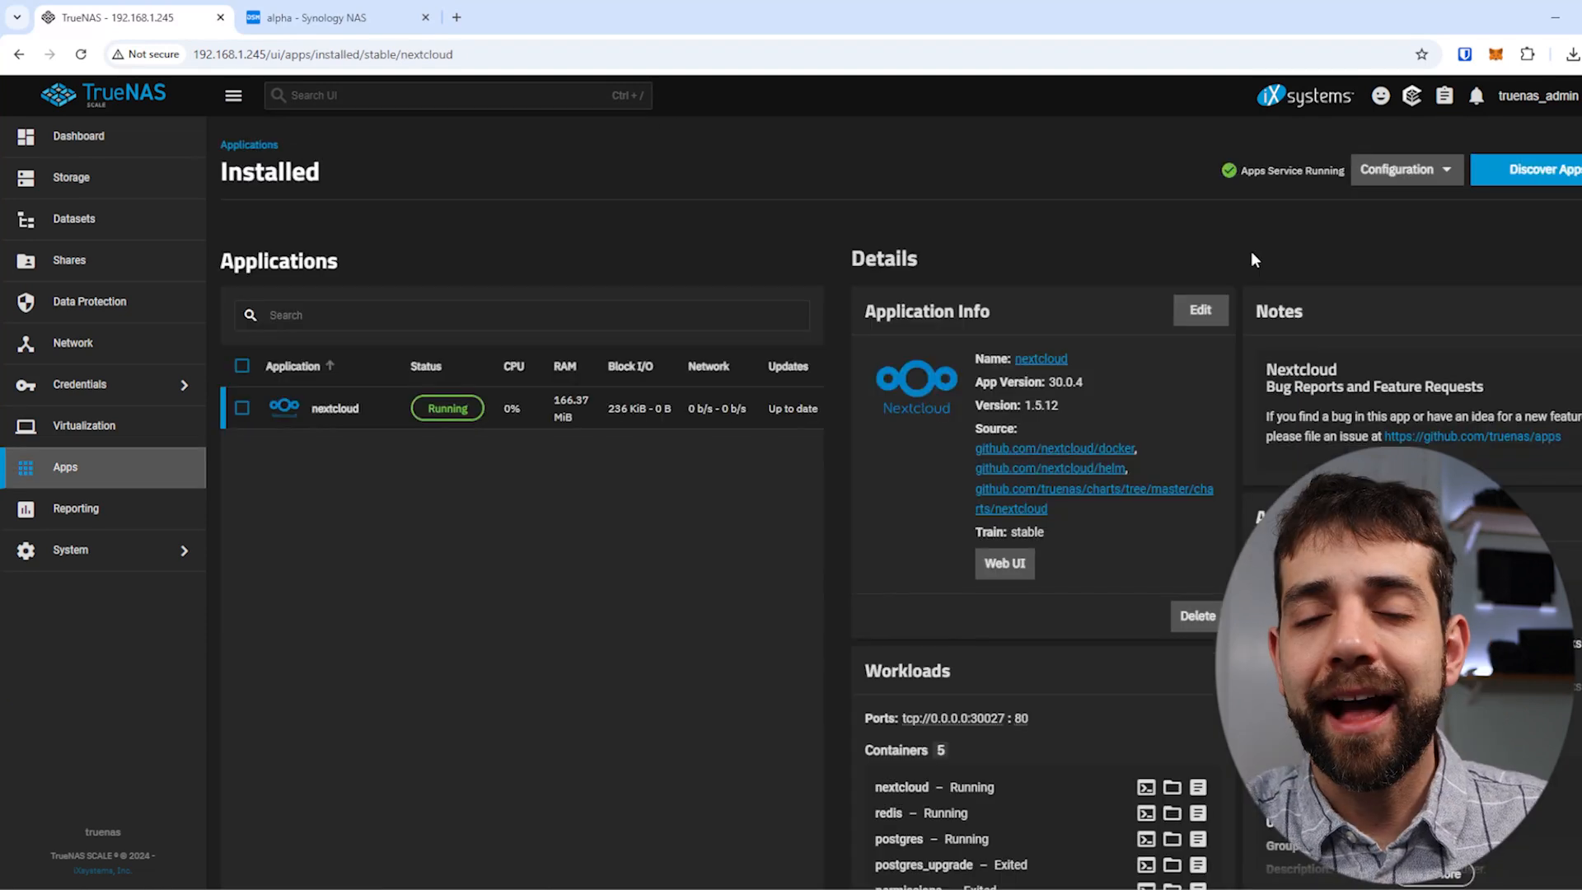
mouse_move(1559, 192)
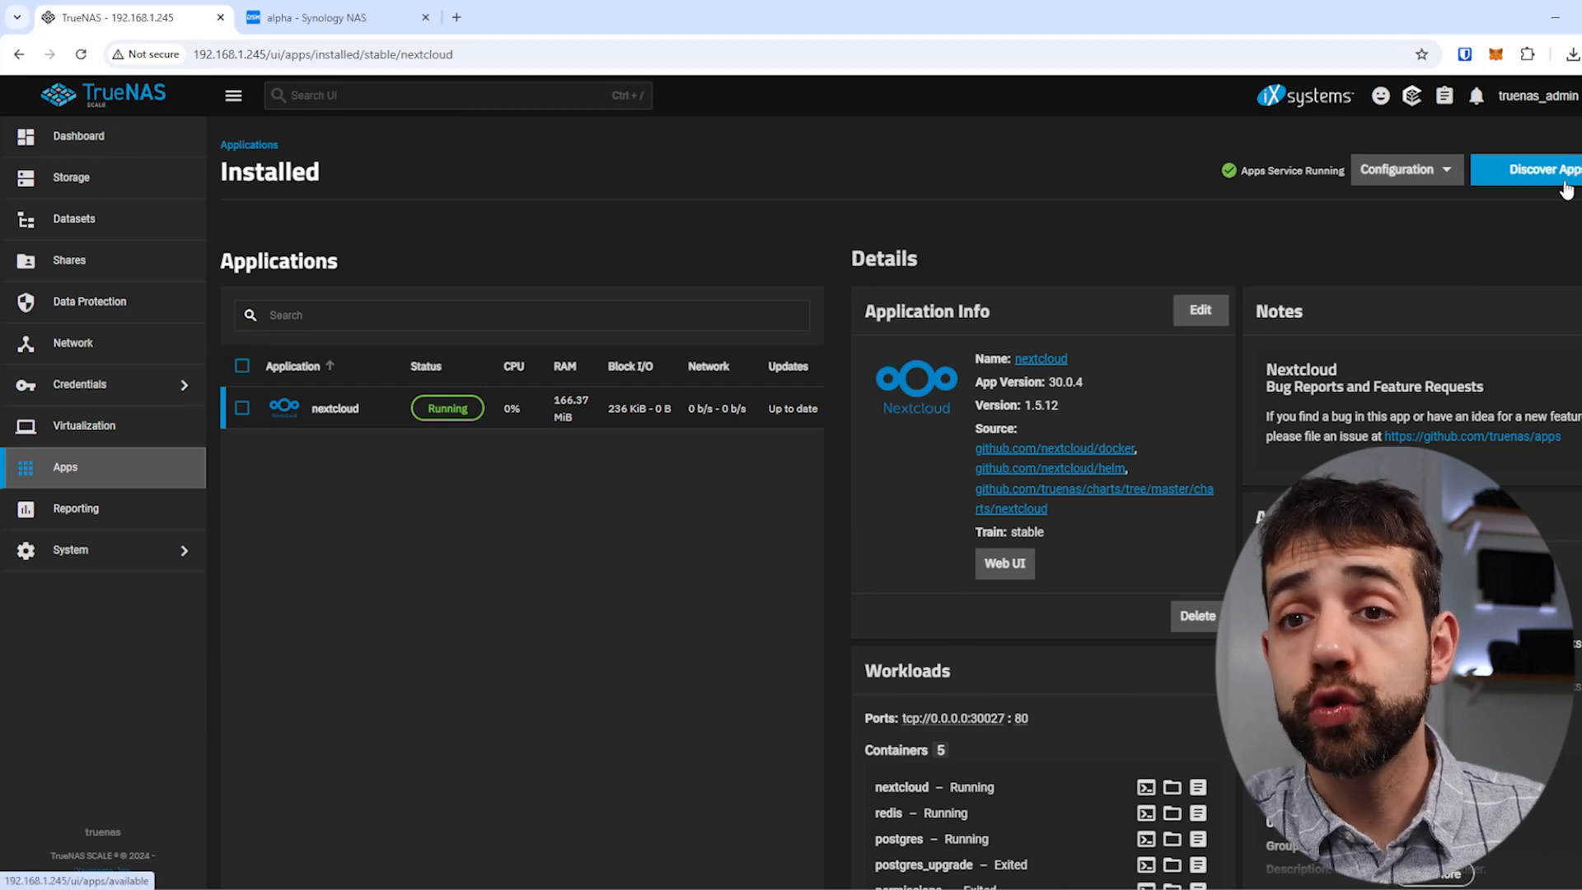
Step: Open and browse the Custom App install form, then switch to the Portainer dashboard
click(1539, 170)
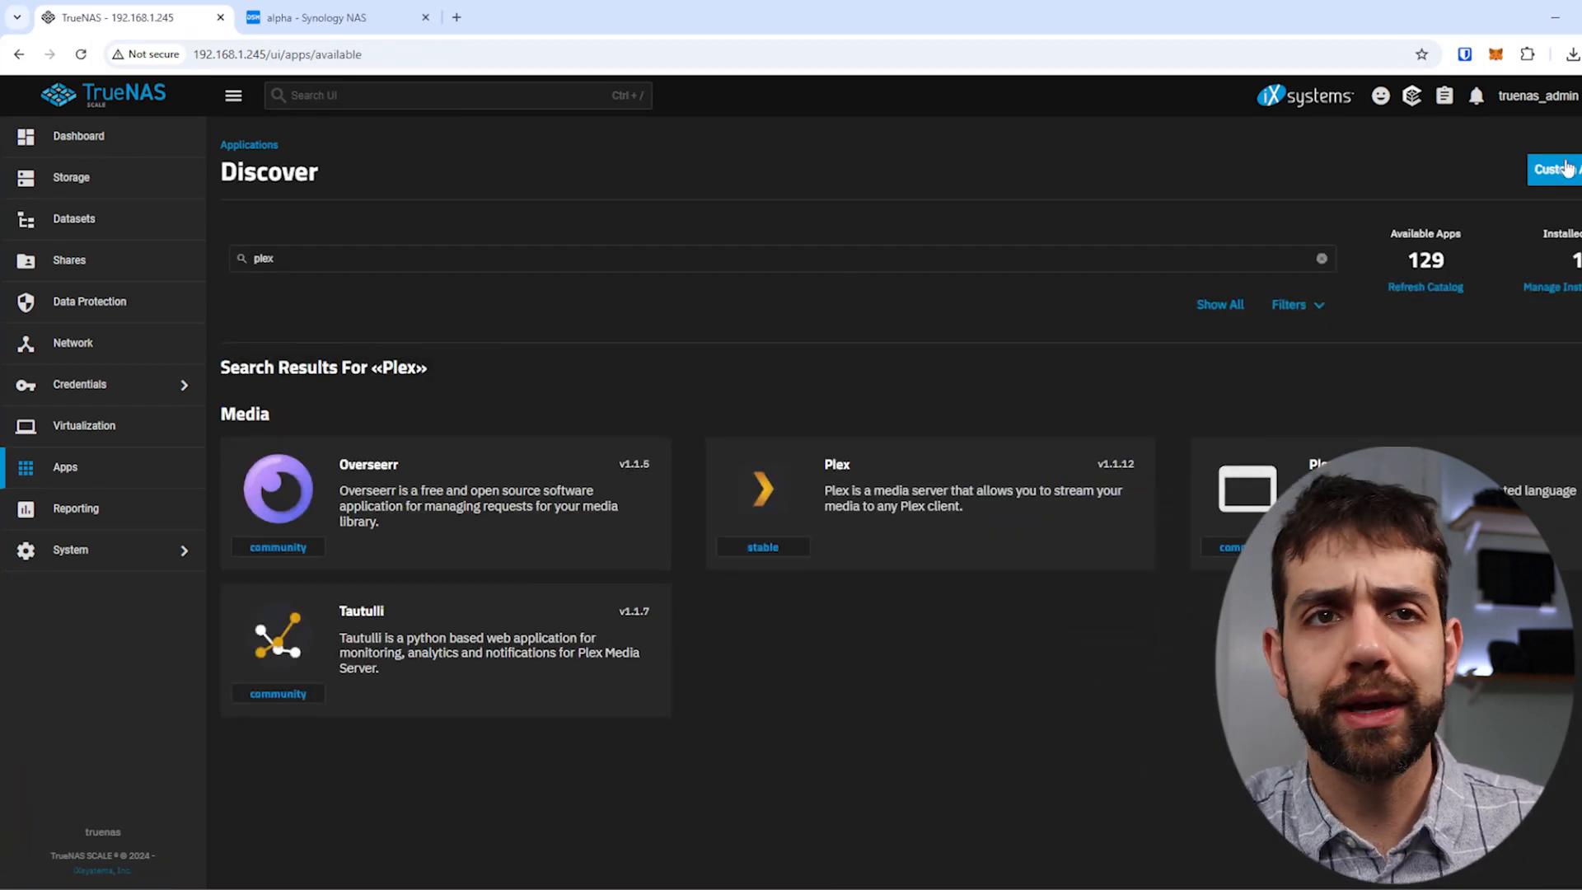
click(1560, 170)
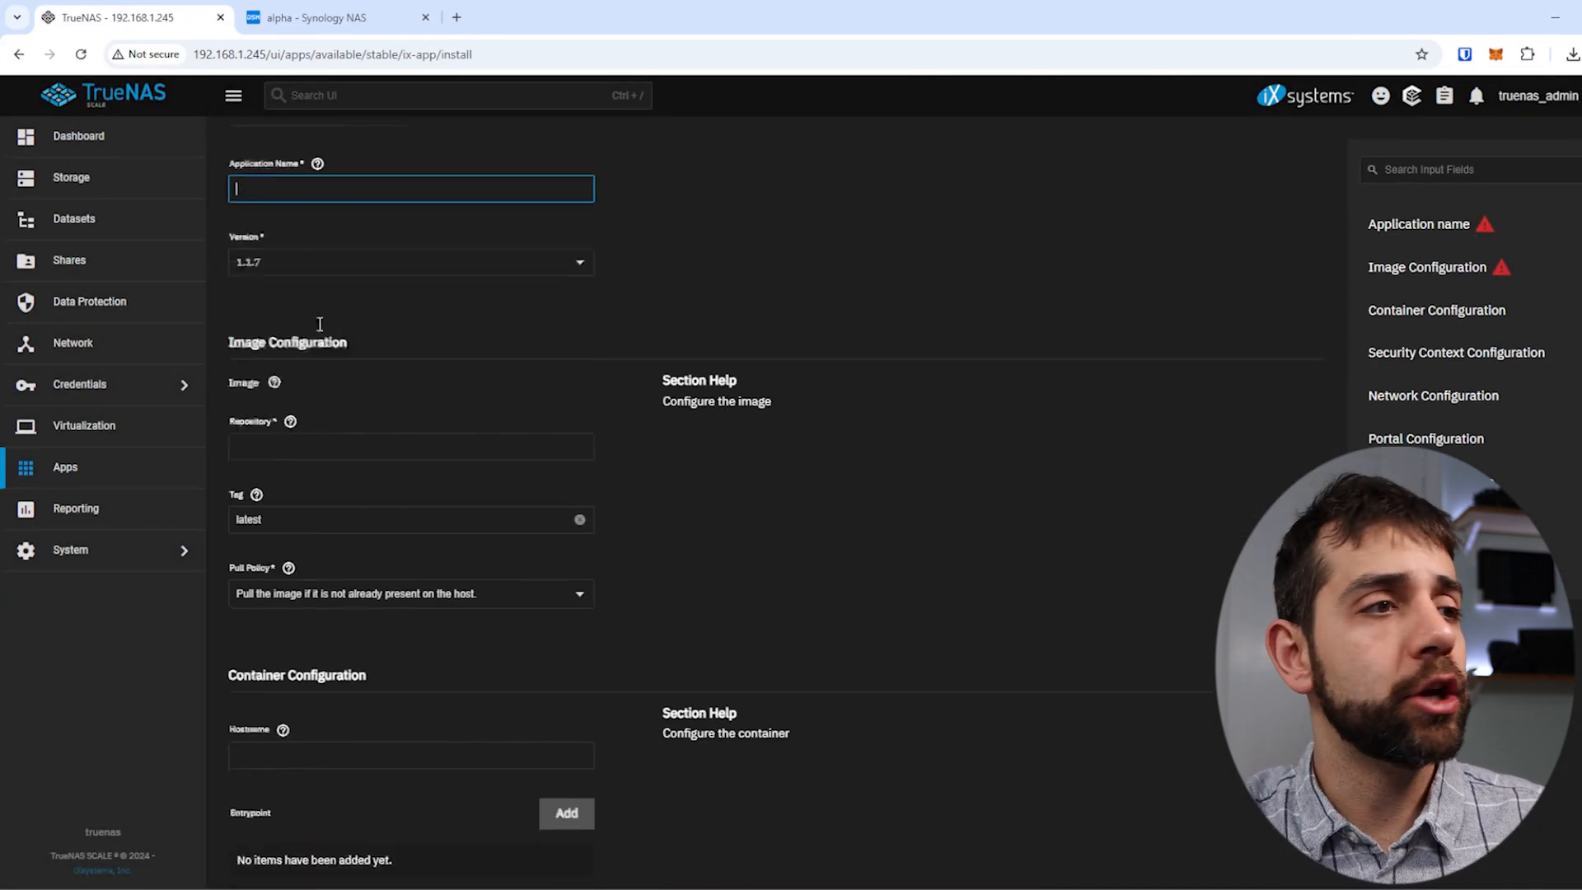
scroll(down, 3)
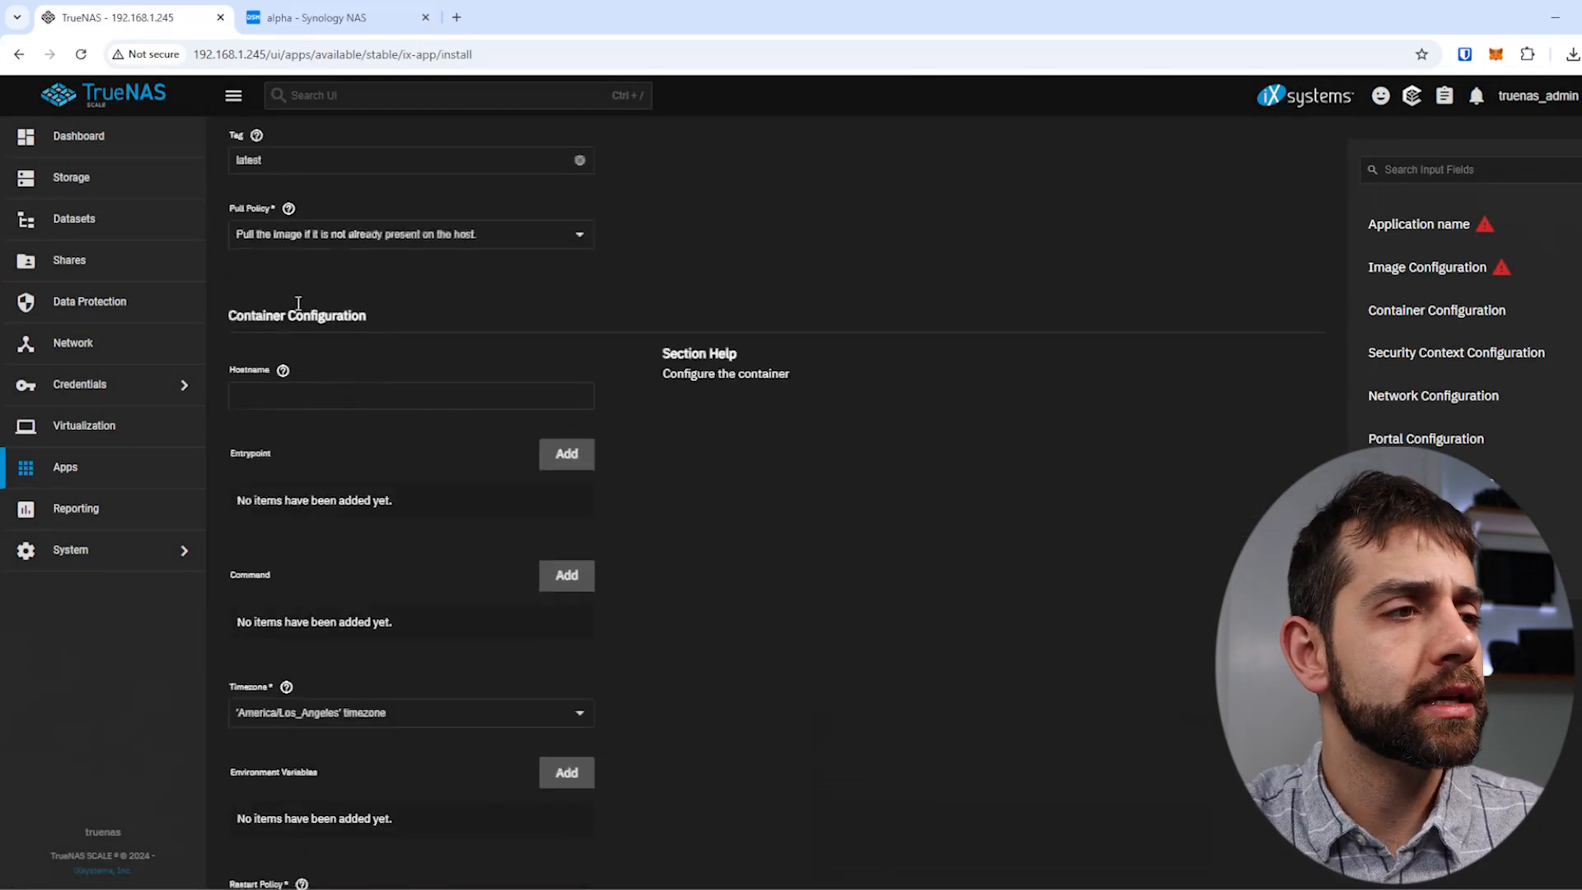
click(540, 17)
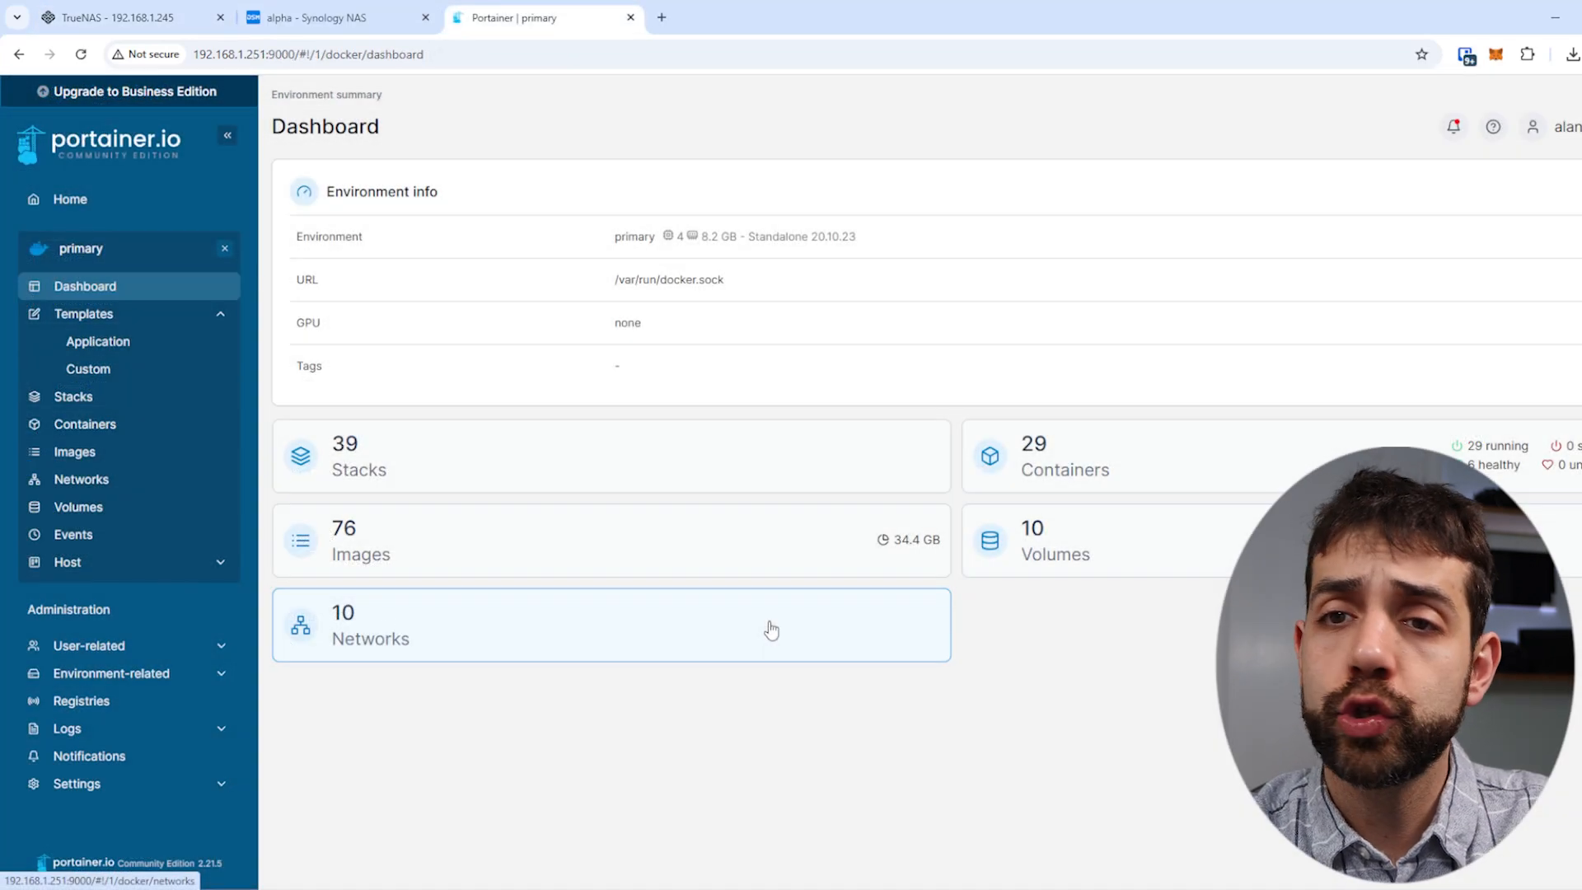